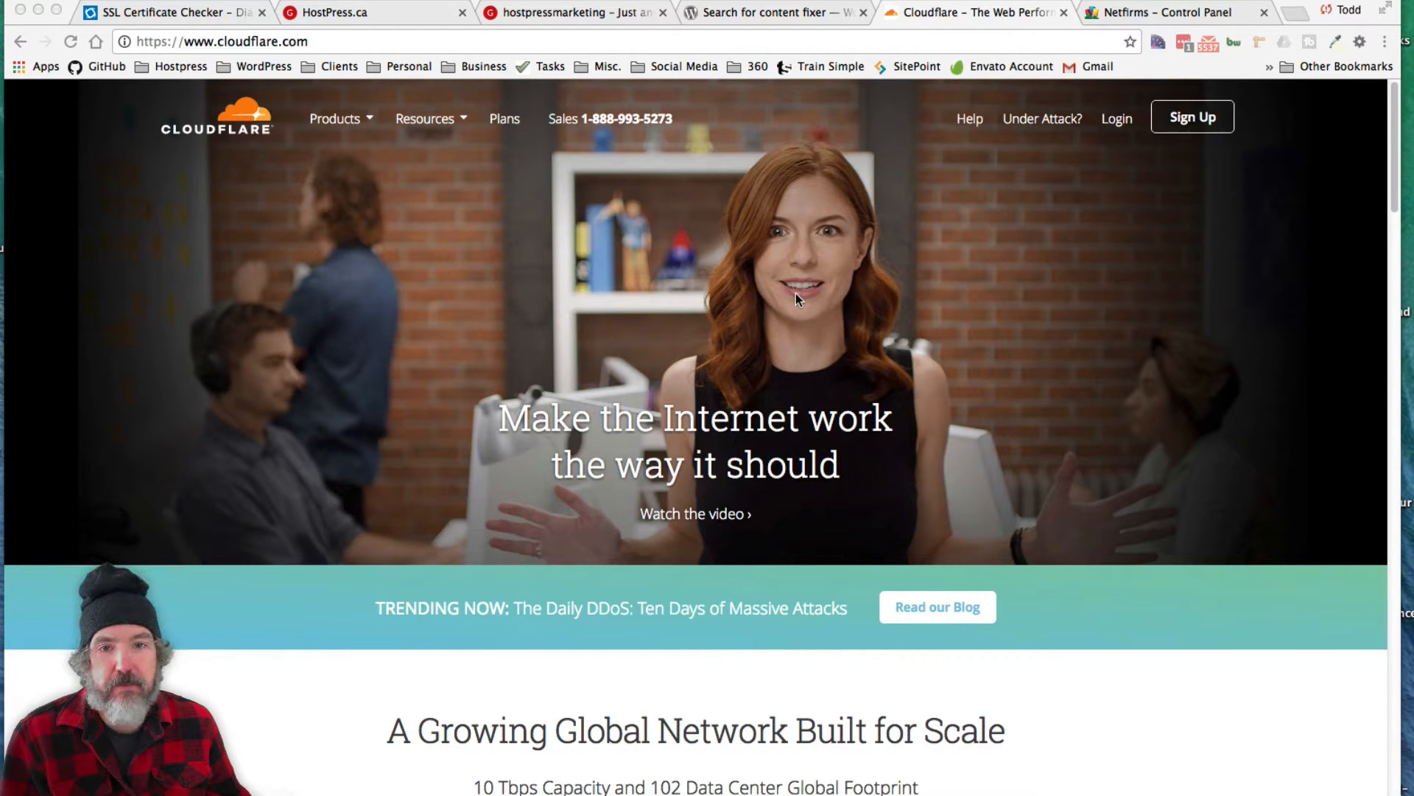
{"action": "mouse_move", "coordinate": [698, 284]}
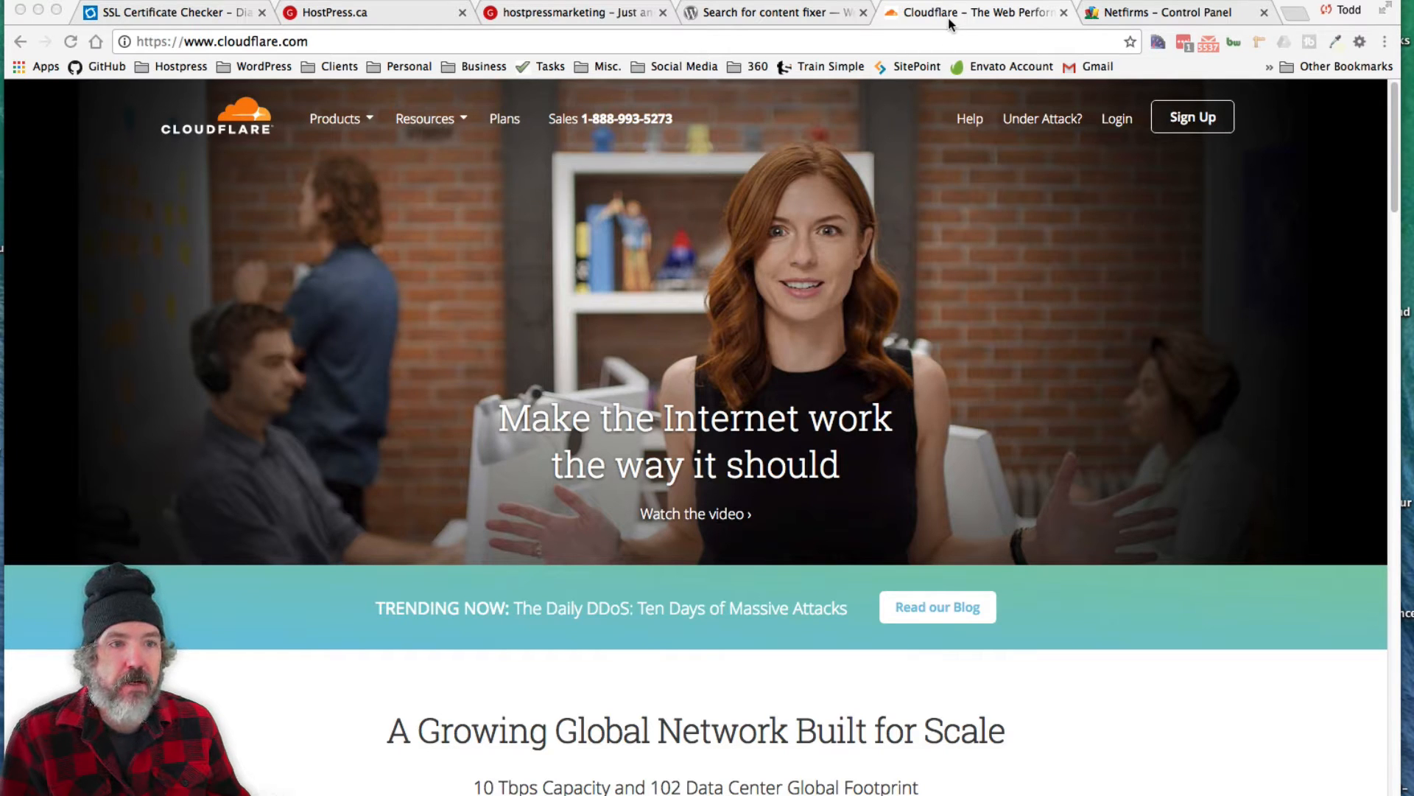
{"action": "mouse_move", "coordinate": [1206, 140]}
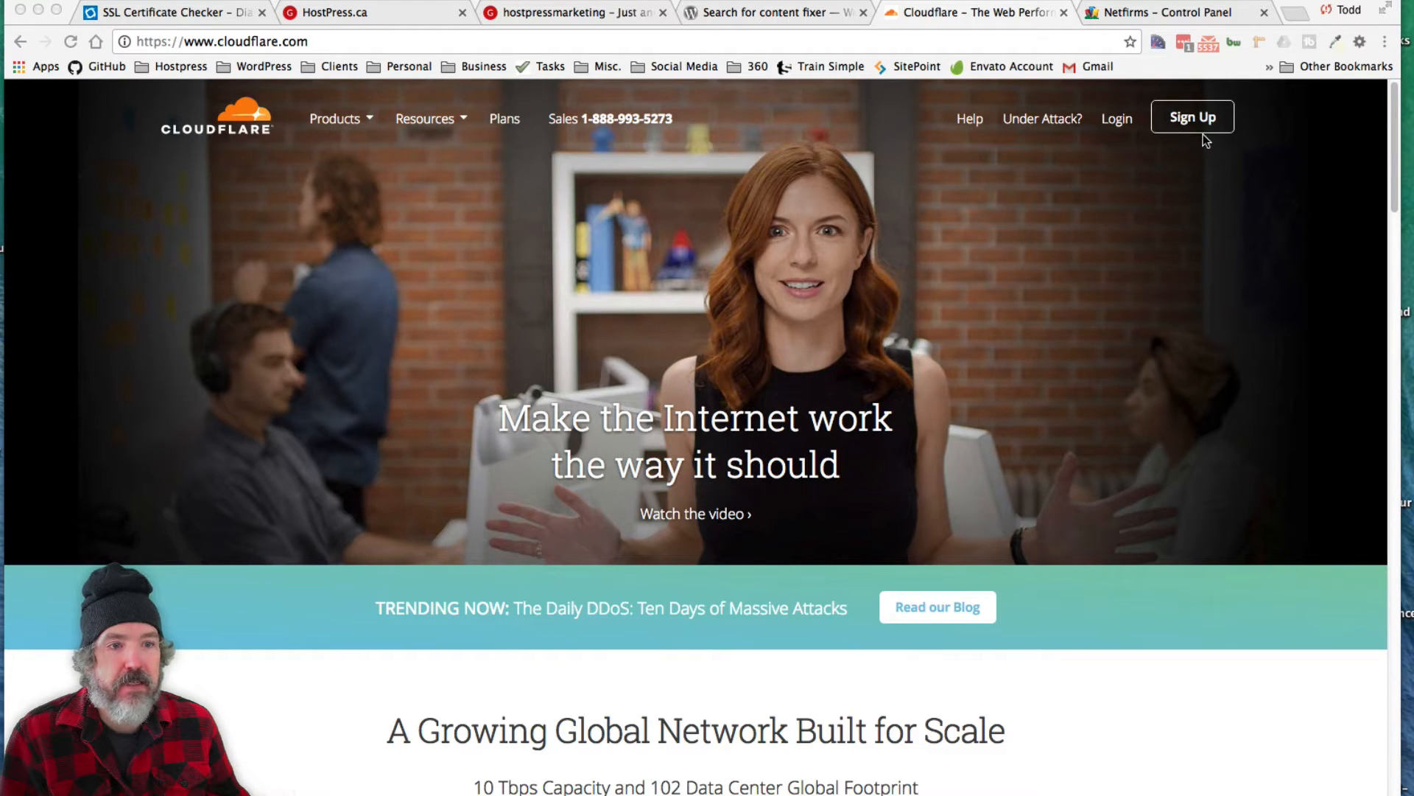
{"action": "mouse_move", "coordinate": [1123, 236]}
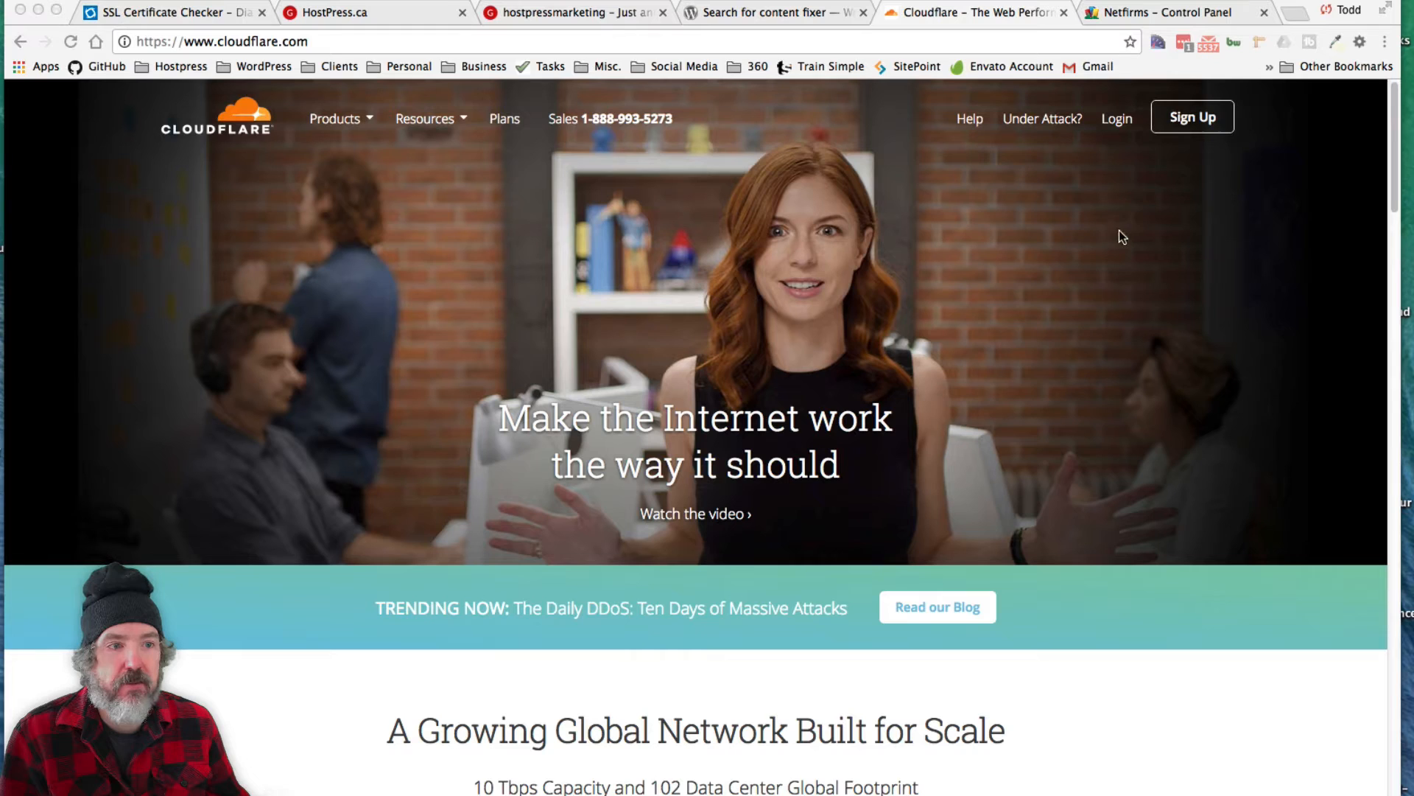
{"action": "mouse_move", "coordinate": [1116, 118]}
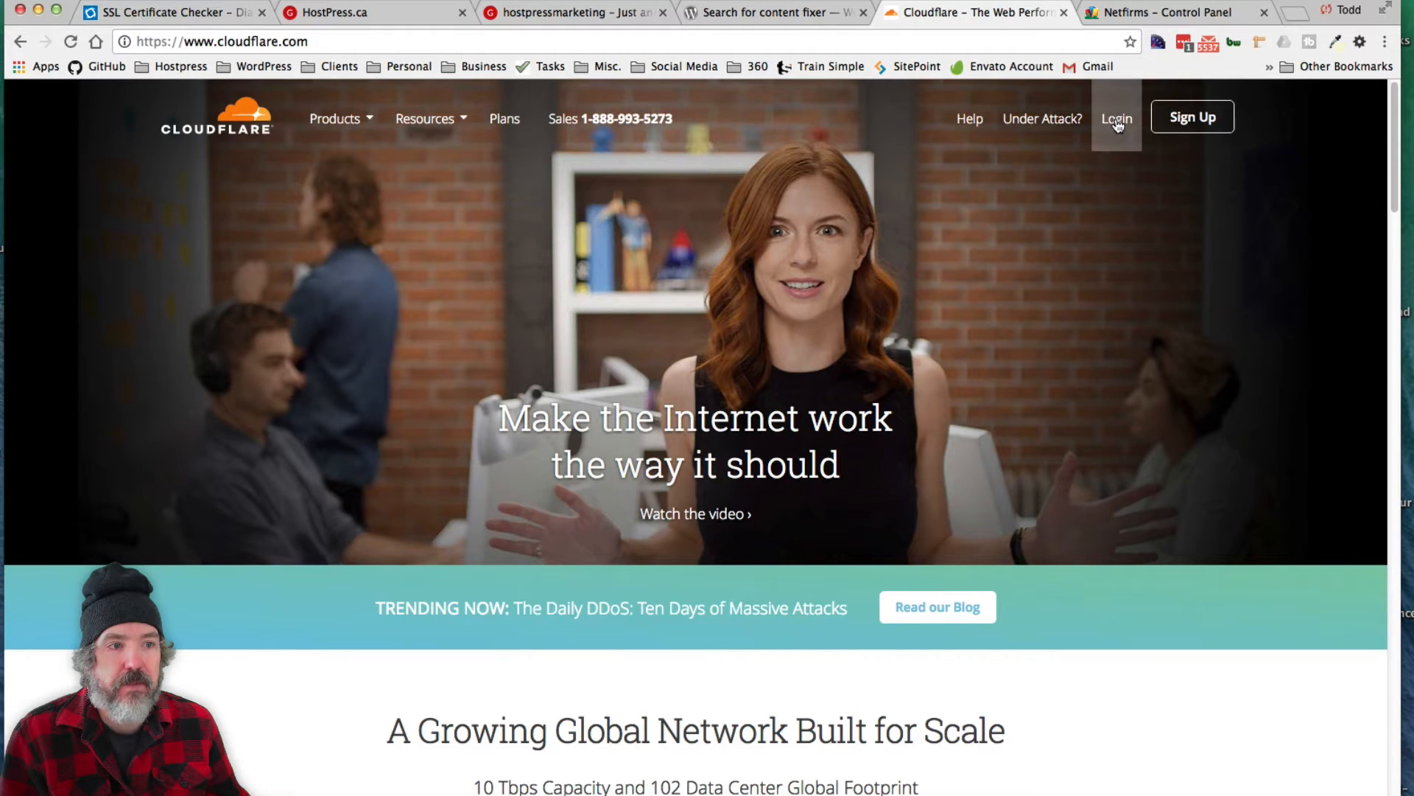
- Sign in to Cloudflare and bring up the hostpressmarketing.com site overview
{"action": "left_click", "coordinate": [1116, 118]}
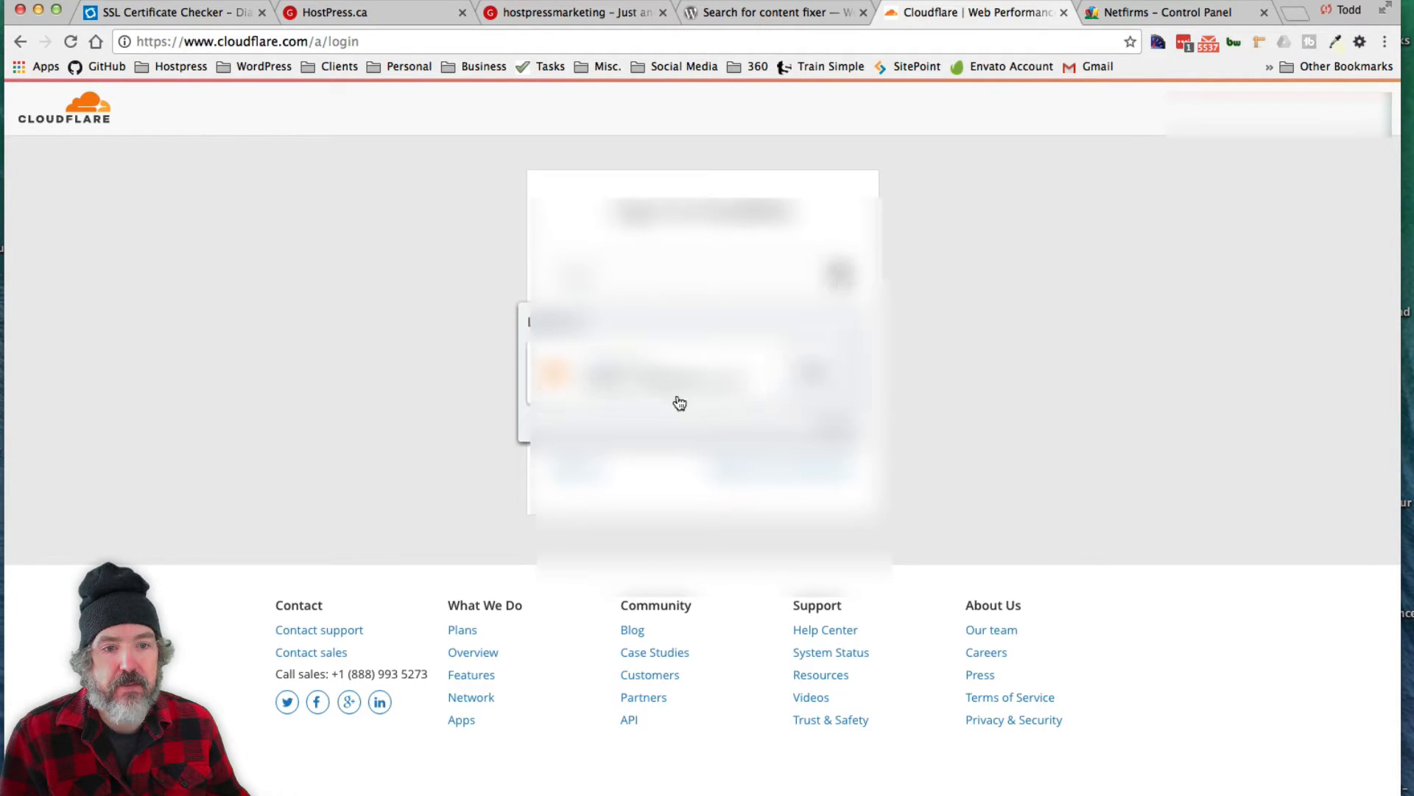
{"action": "left_click", "coordinate": [702, 415]}
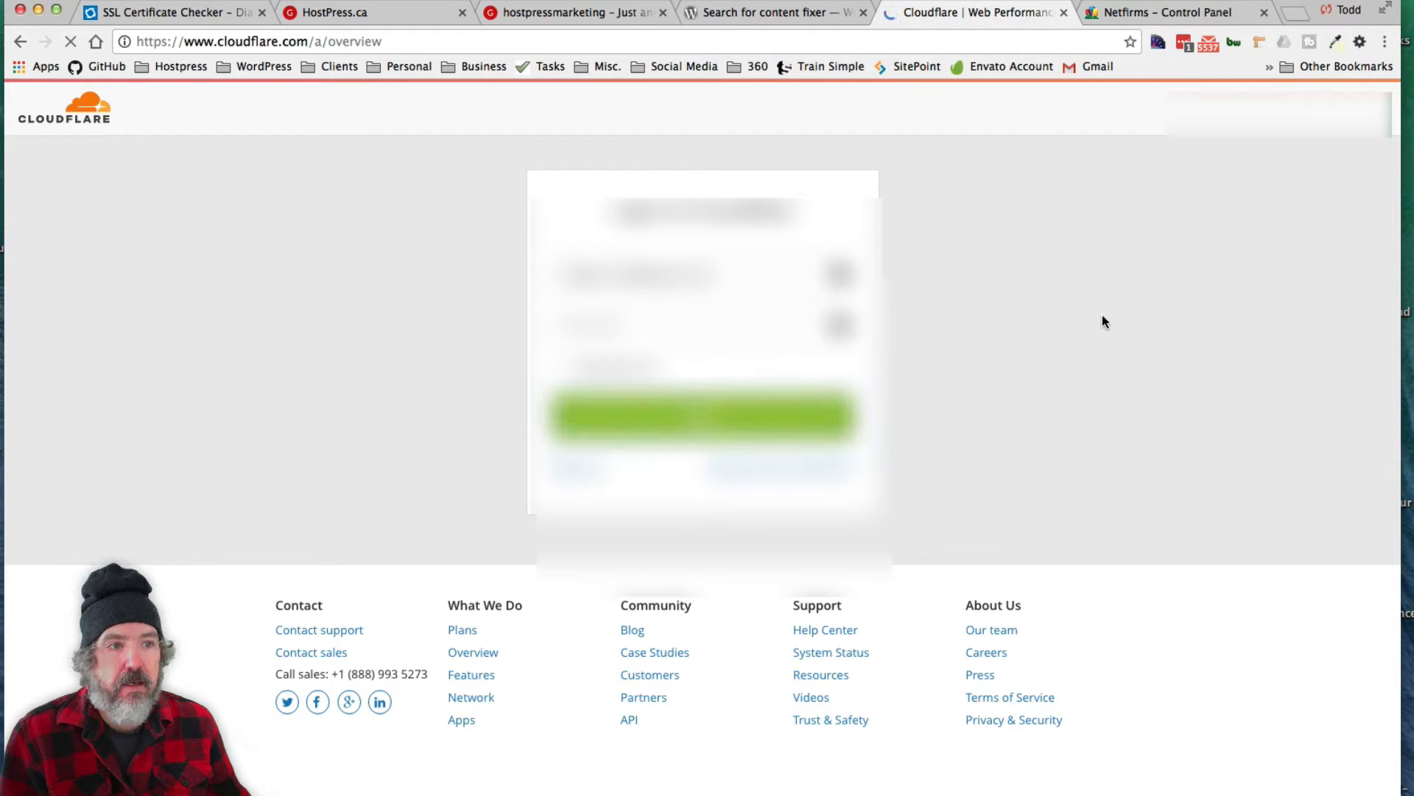
{"action": "left_click", "coordinate": [701, 416]}
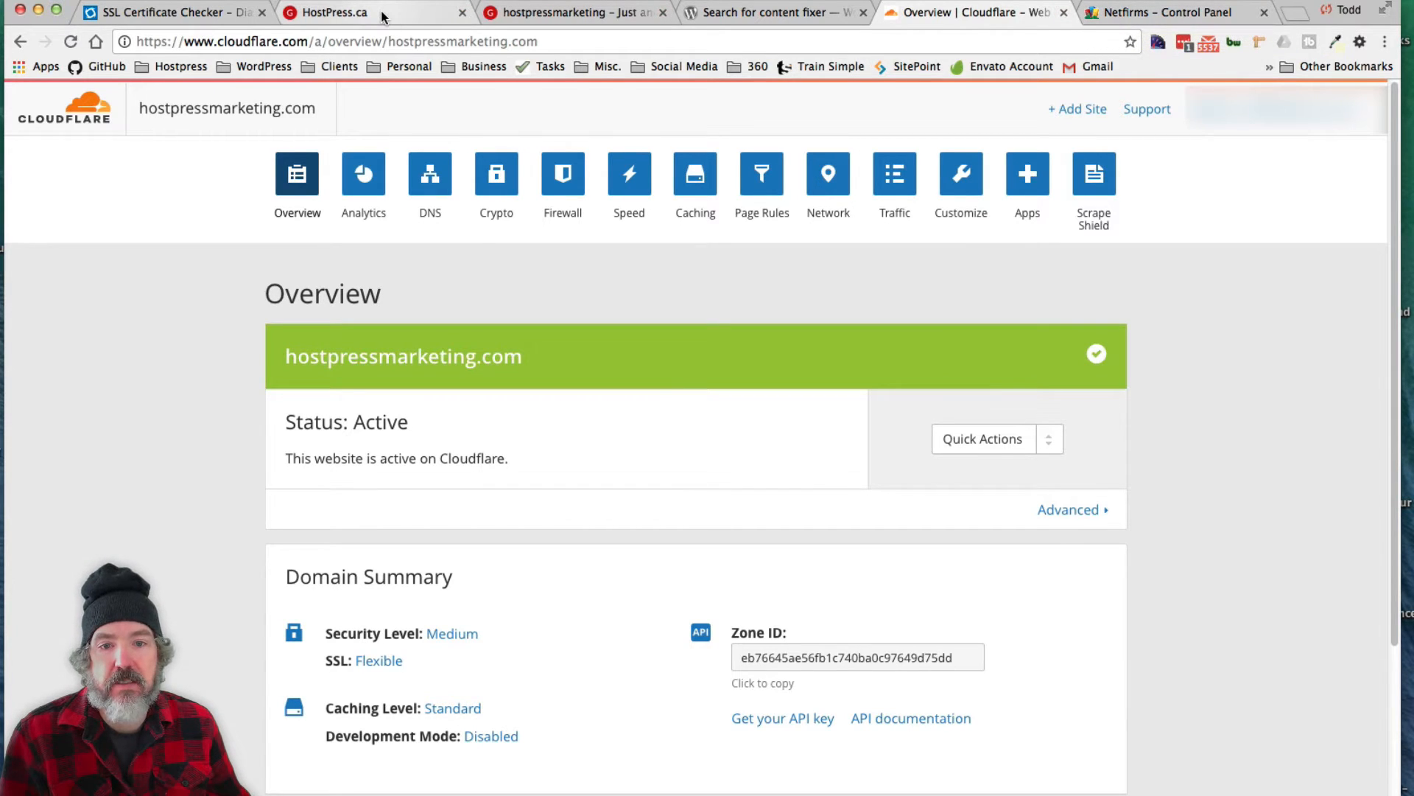
- From HostPress.ca's My Sites list, reach the hostpressmarketing dashboard served over https
{"action": "left_click", "coordinate": [336, 12]}
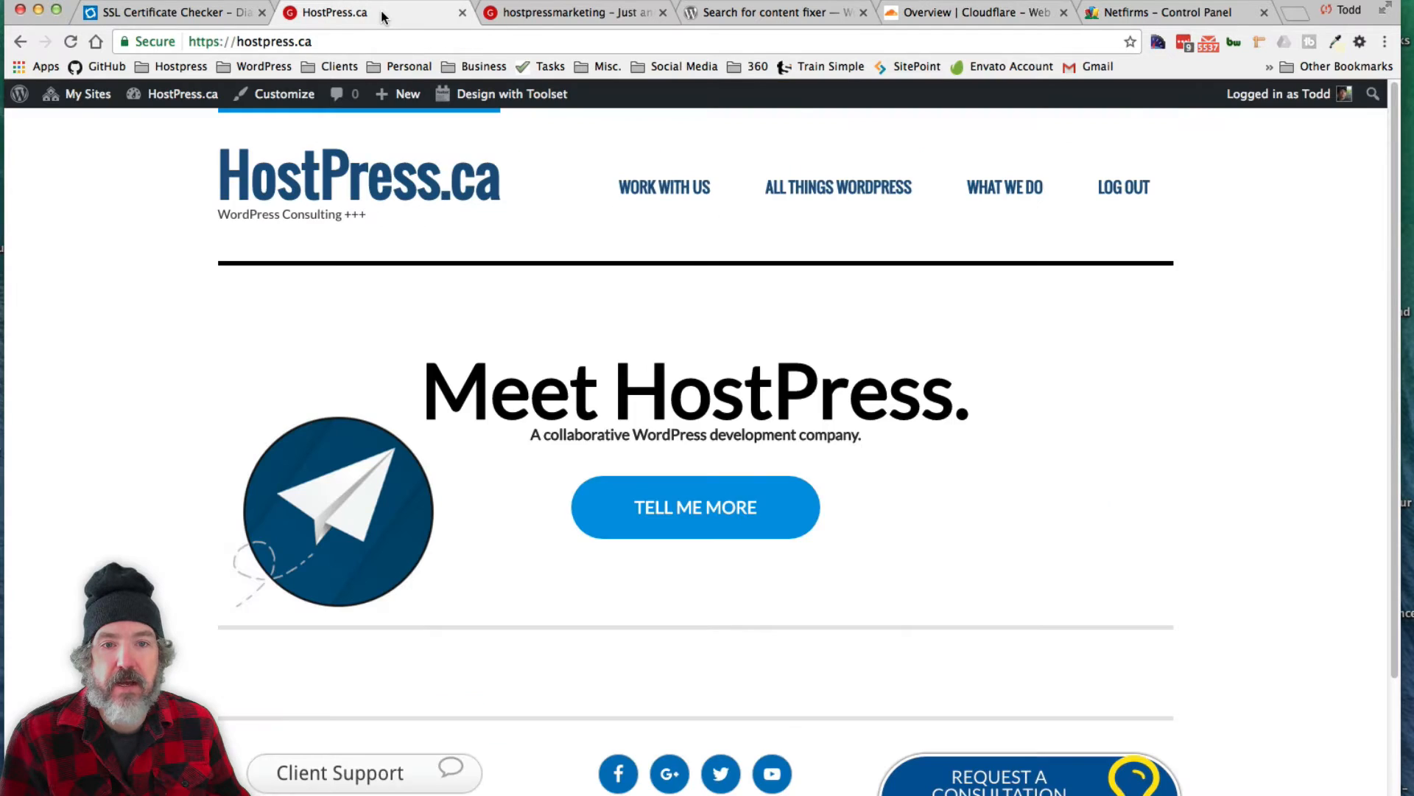
{"action": "mouse_move", "coordinate": [569, 198]}
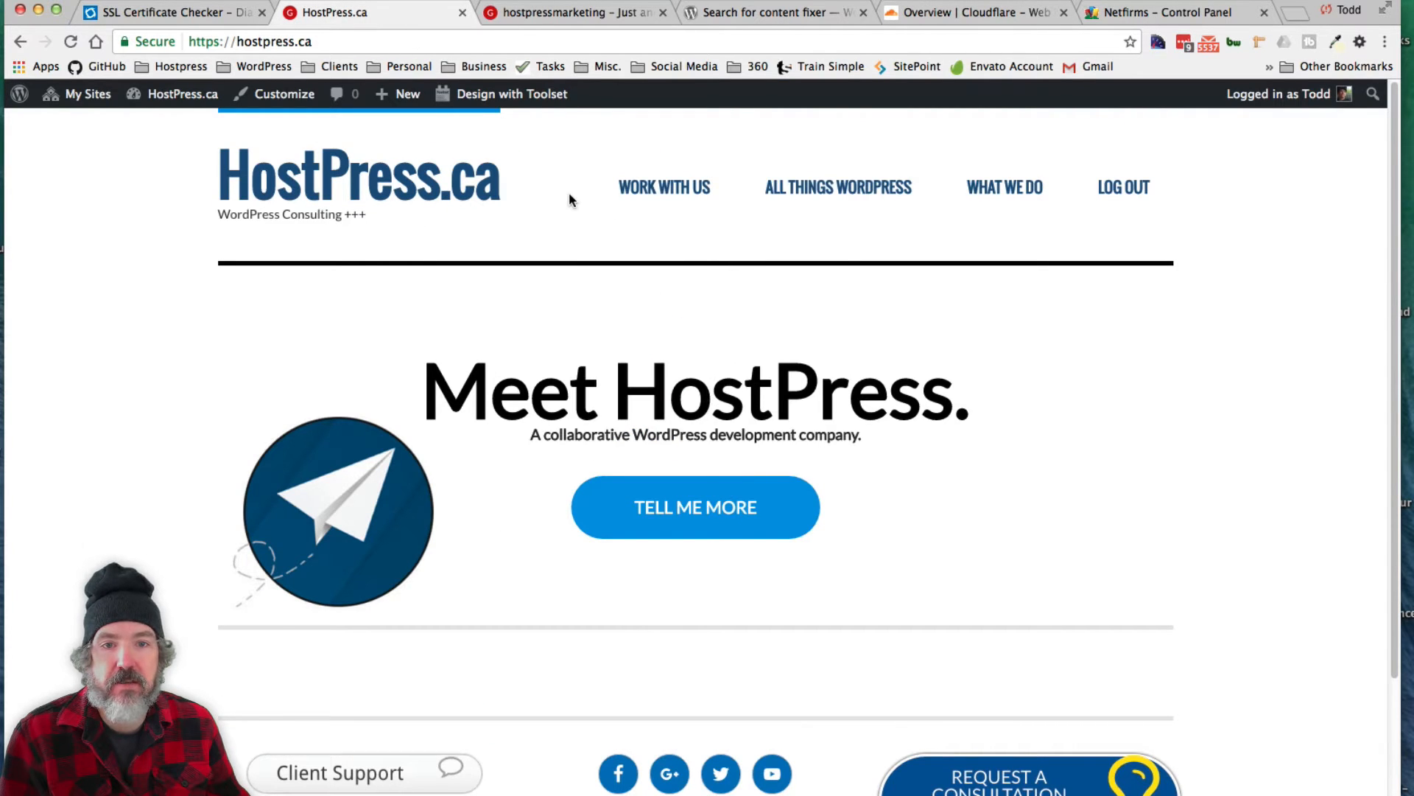
{"action": "mouse_move", "coordinate": [166, 171]}
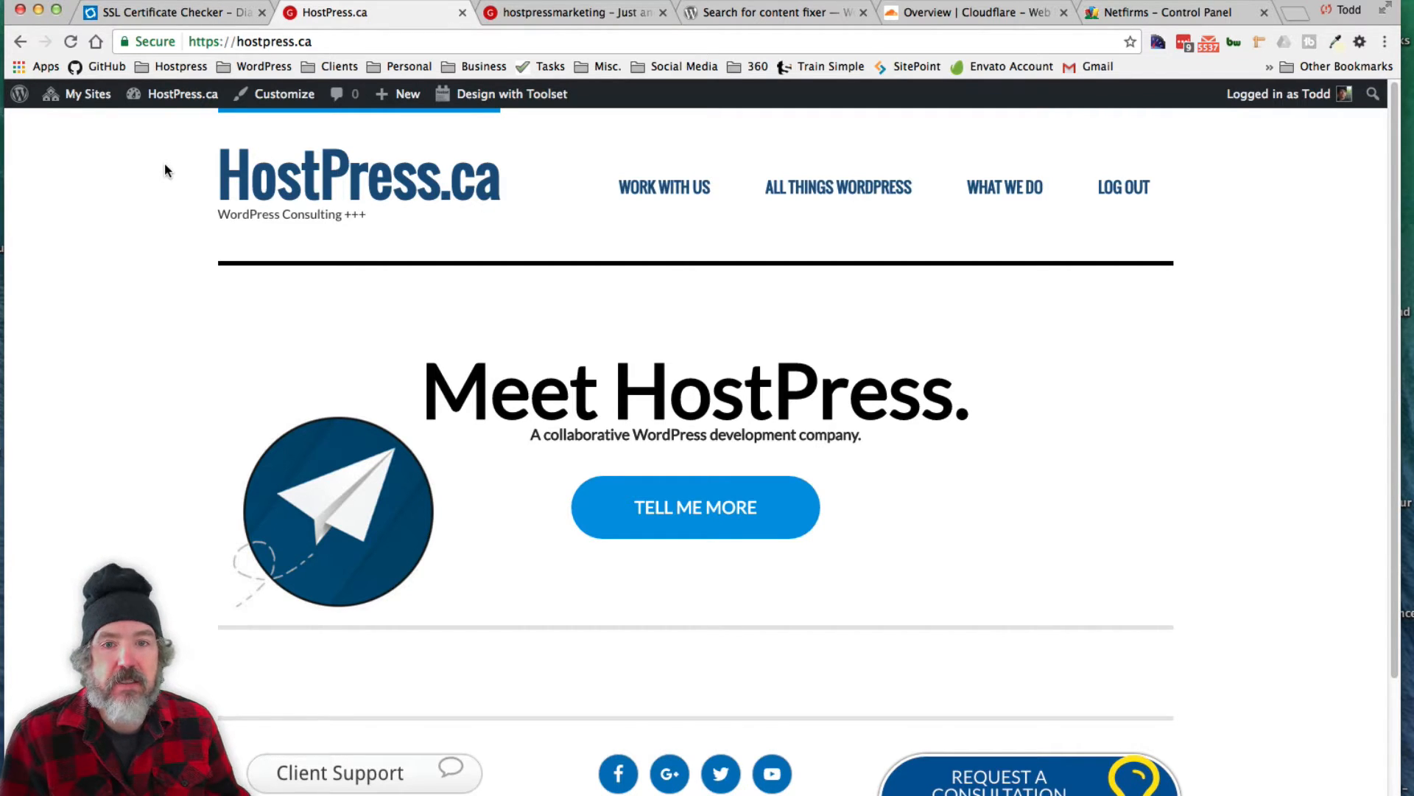
{"action": "left_click", "coordinate": [87, 94]}
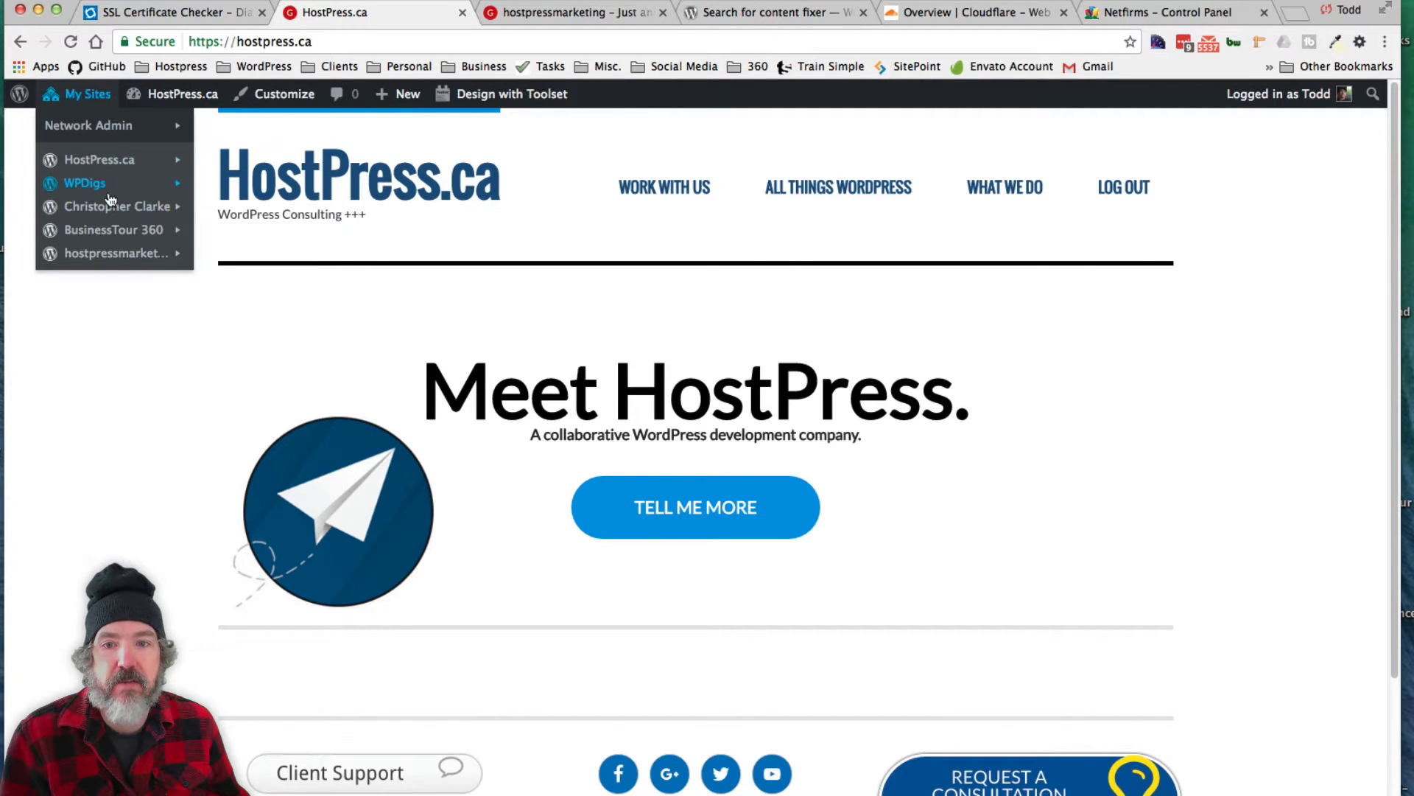
{"action": "mouse_move", "coordinate": [110, 253]}
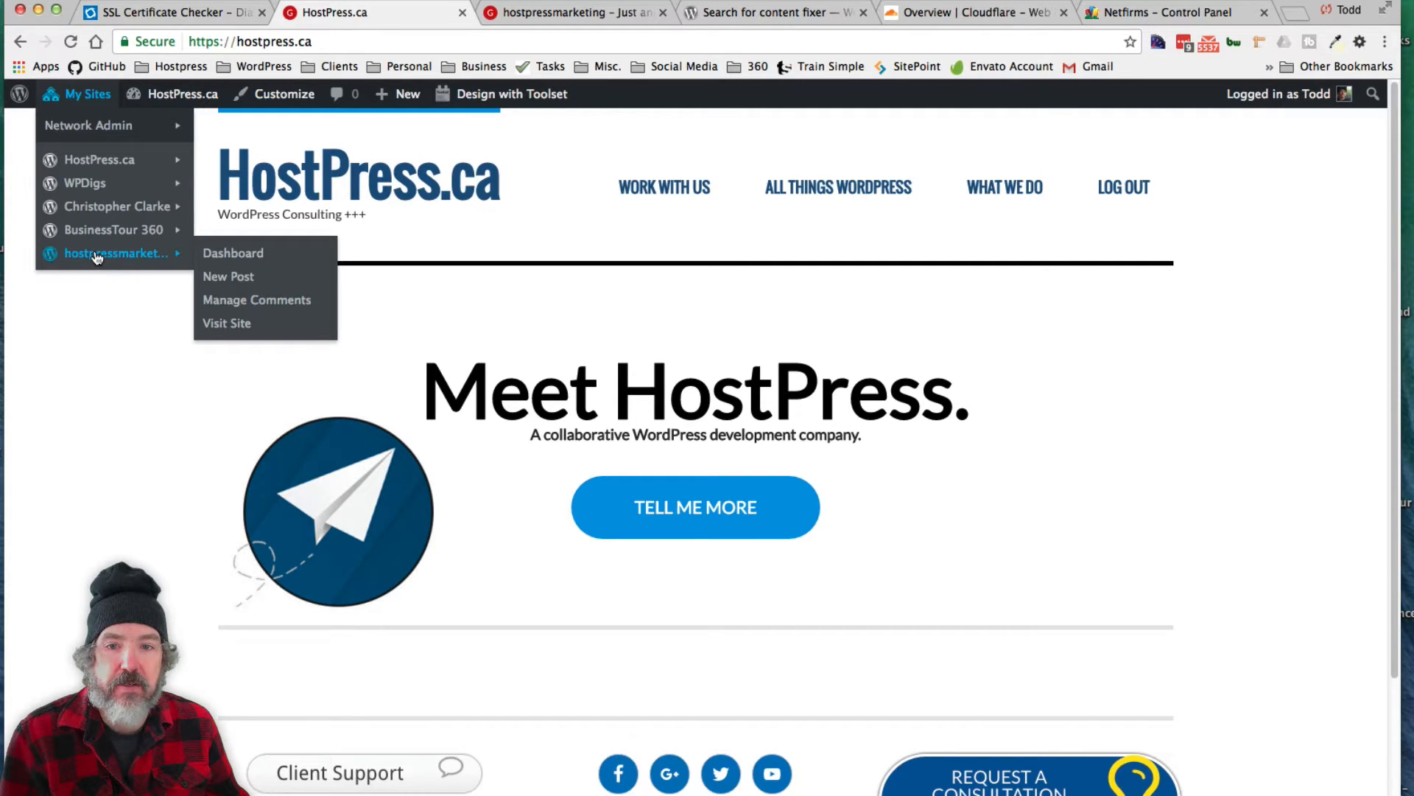
{"action": "mouse_move", "coordinate": [227, 322]}
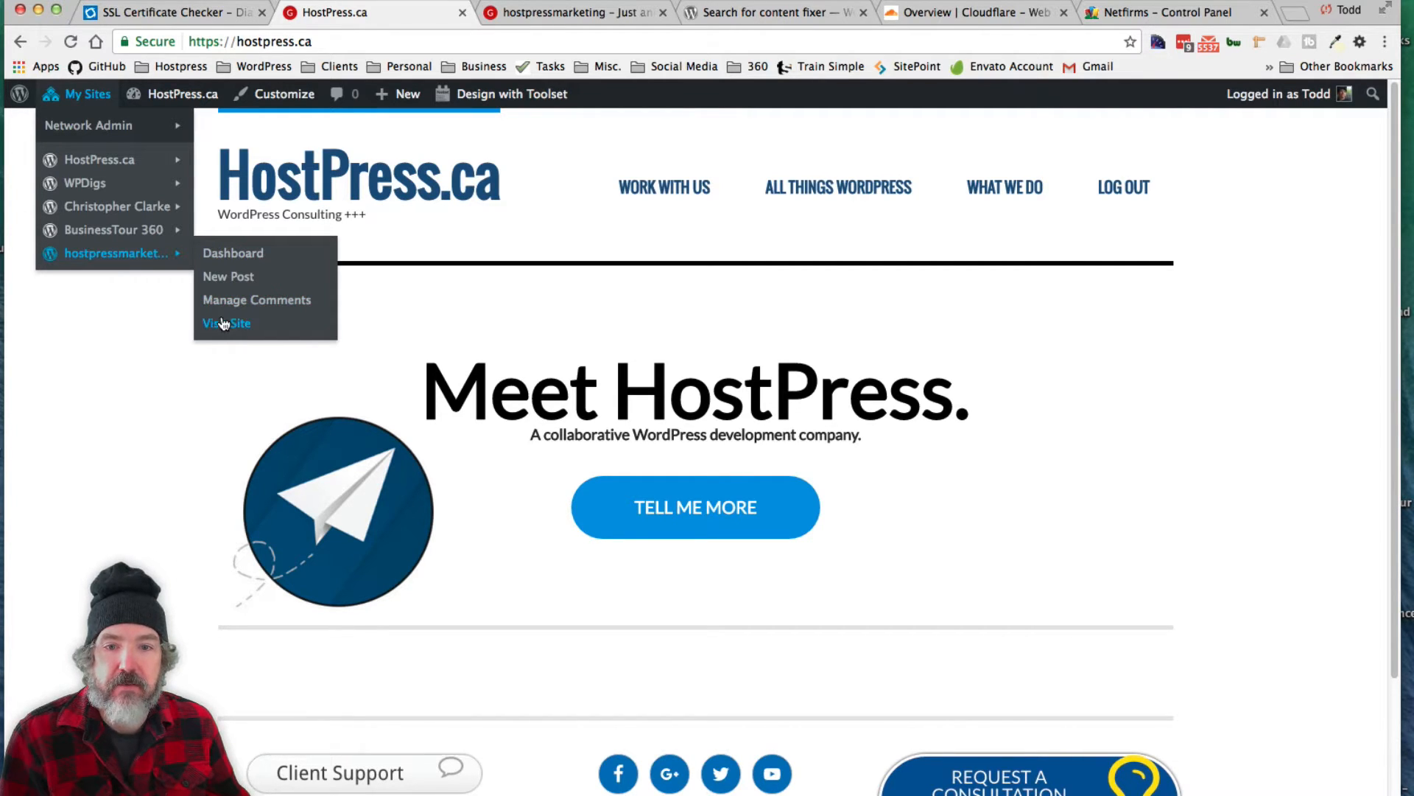
{"action": "left_click", "coordinate": [227, 323]}
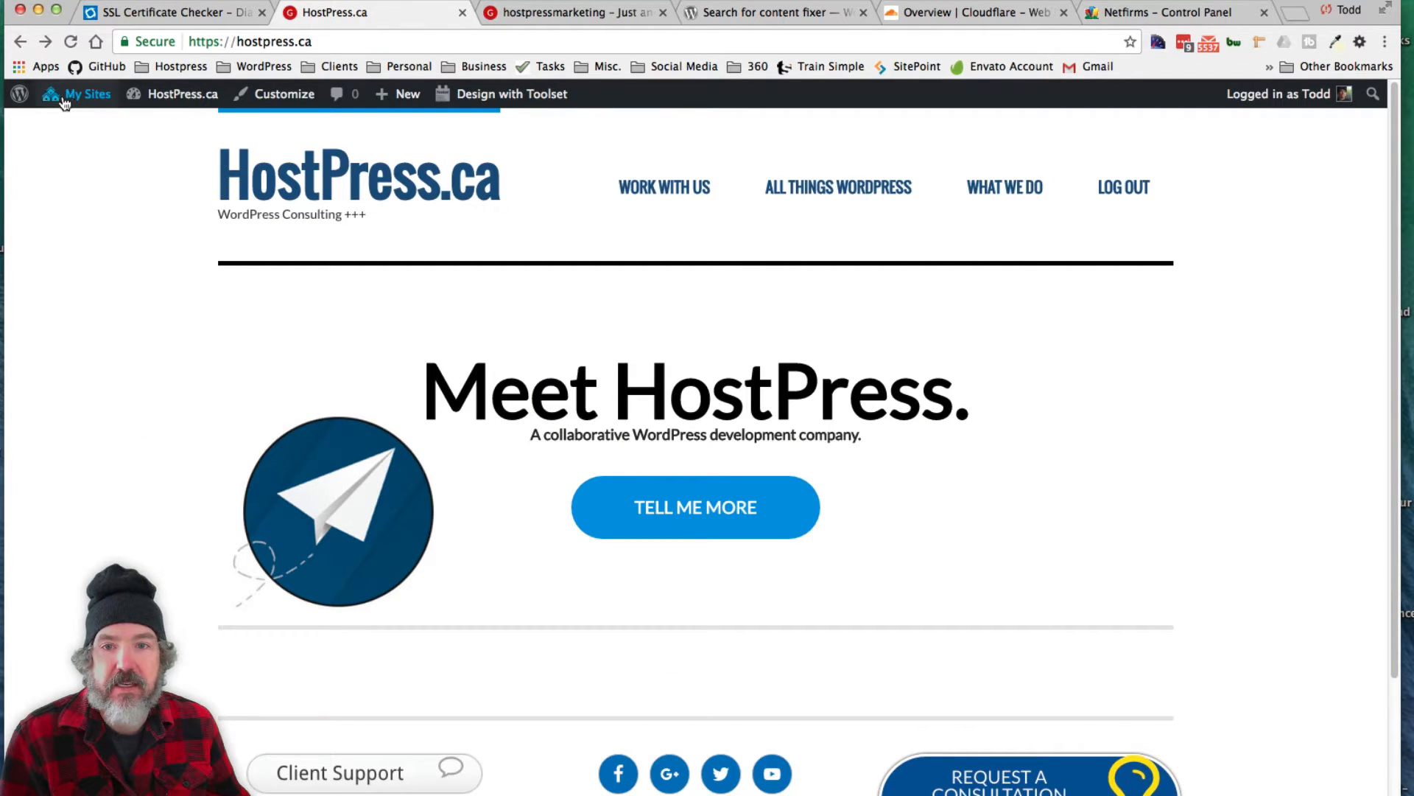
{"action": "left_click", "coordinate": [87, 94]}
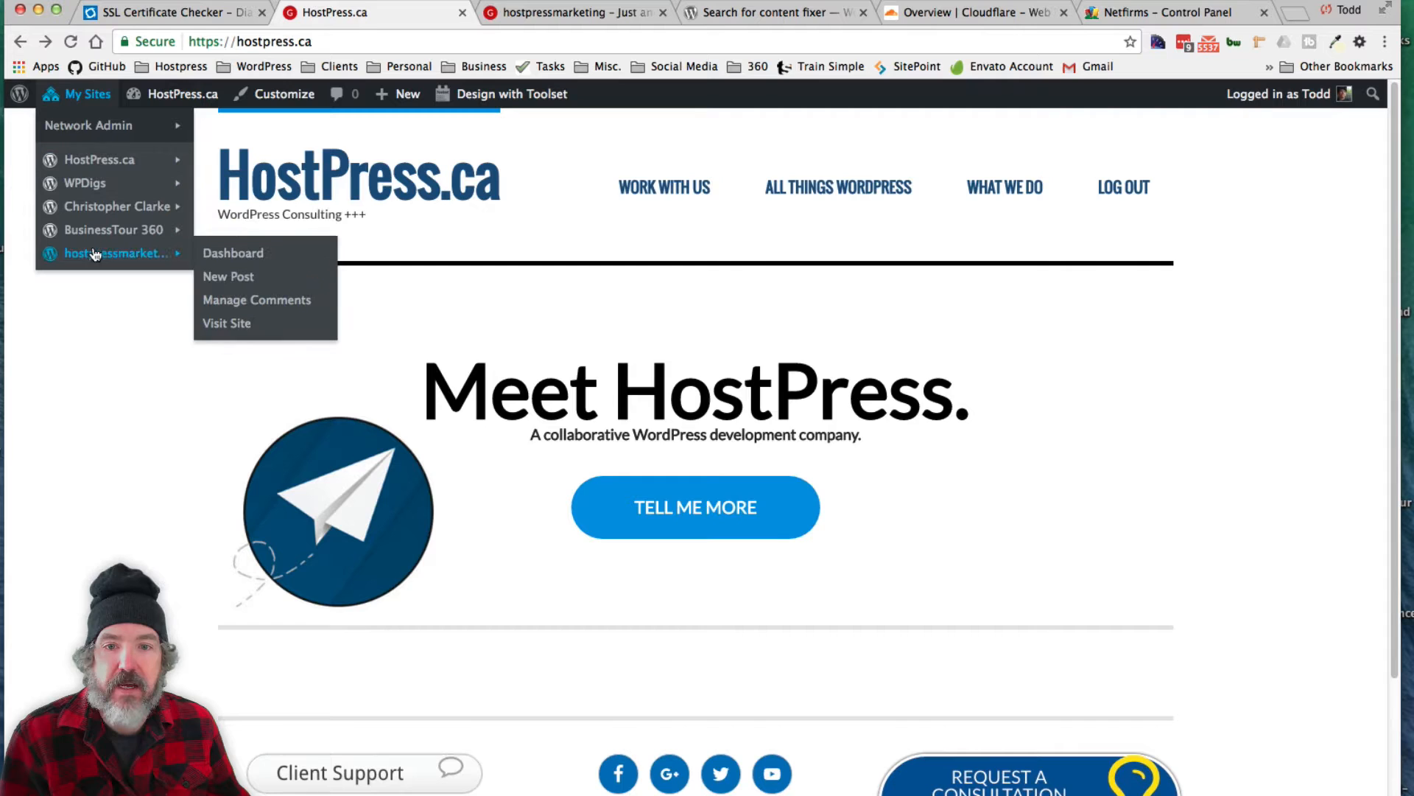
{"action": "left_click", "coordinate": [233, 252]}
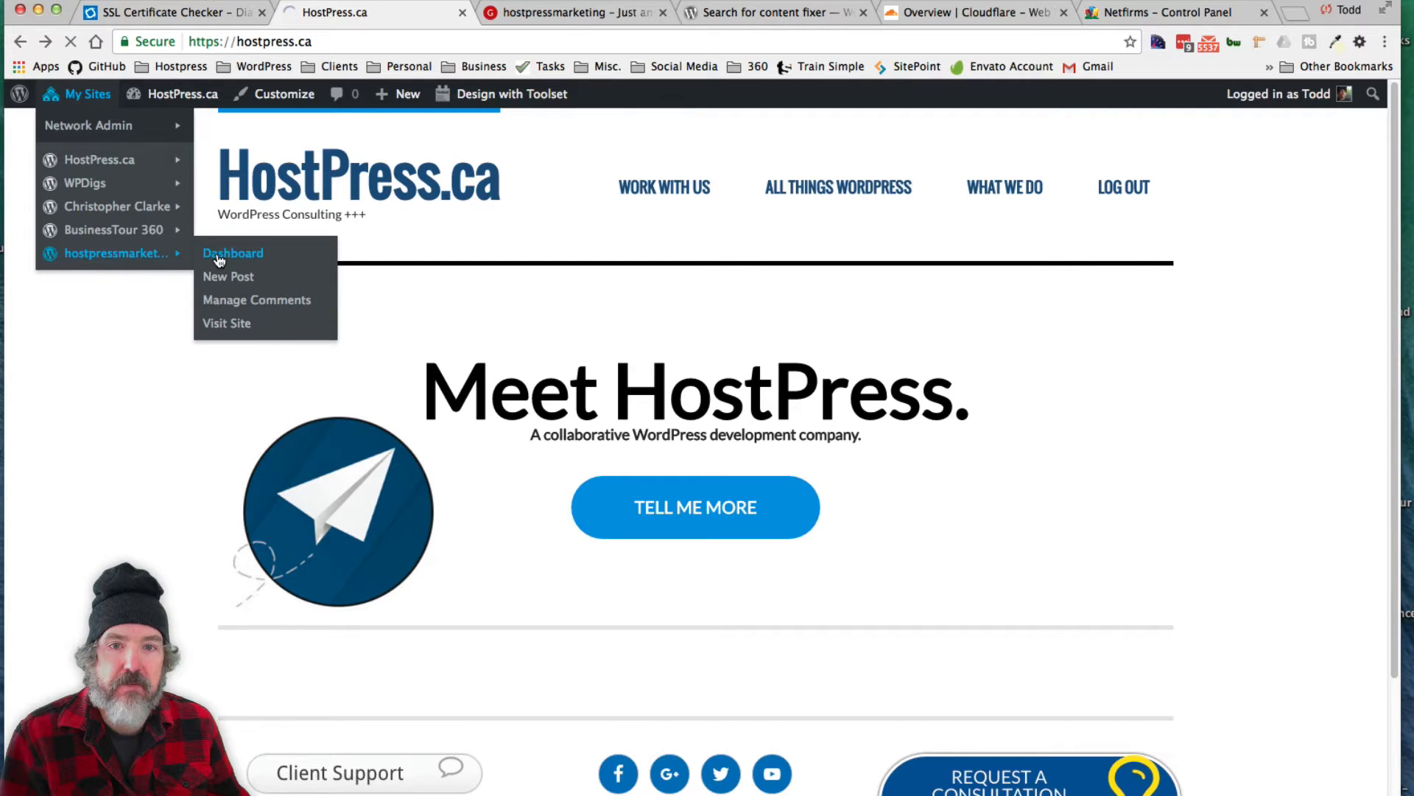
{"action": "left_click", "coordinate": [233, 252]}
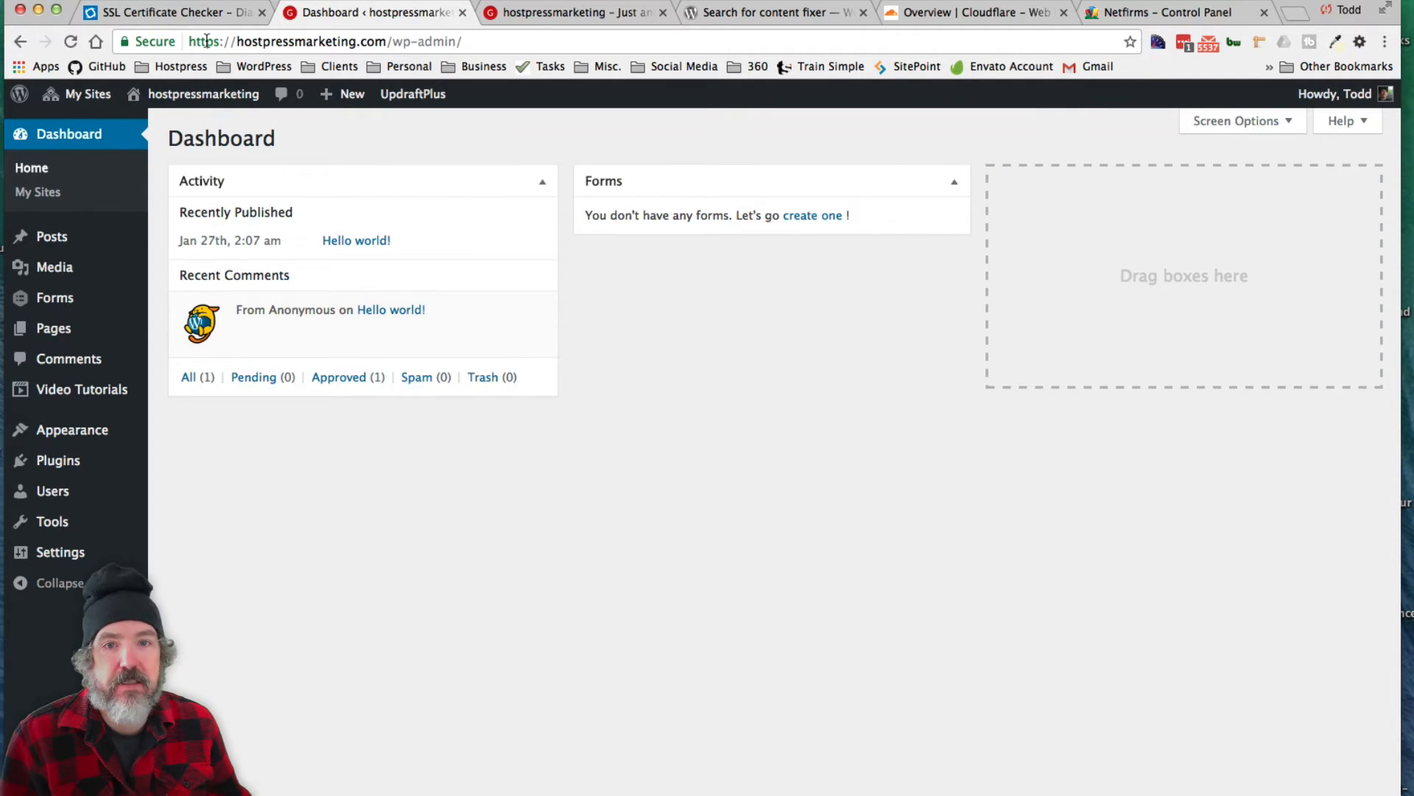
{"action": "mouse_move", "coordinate": [351, 290]}
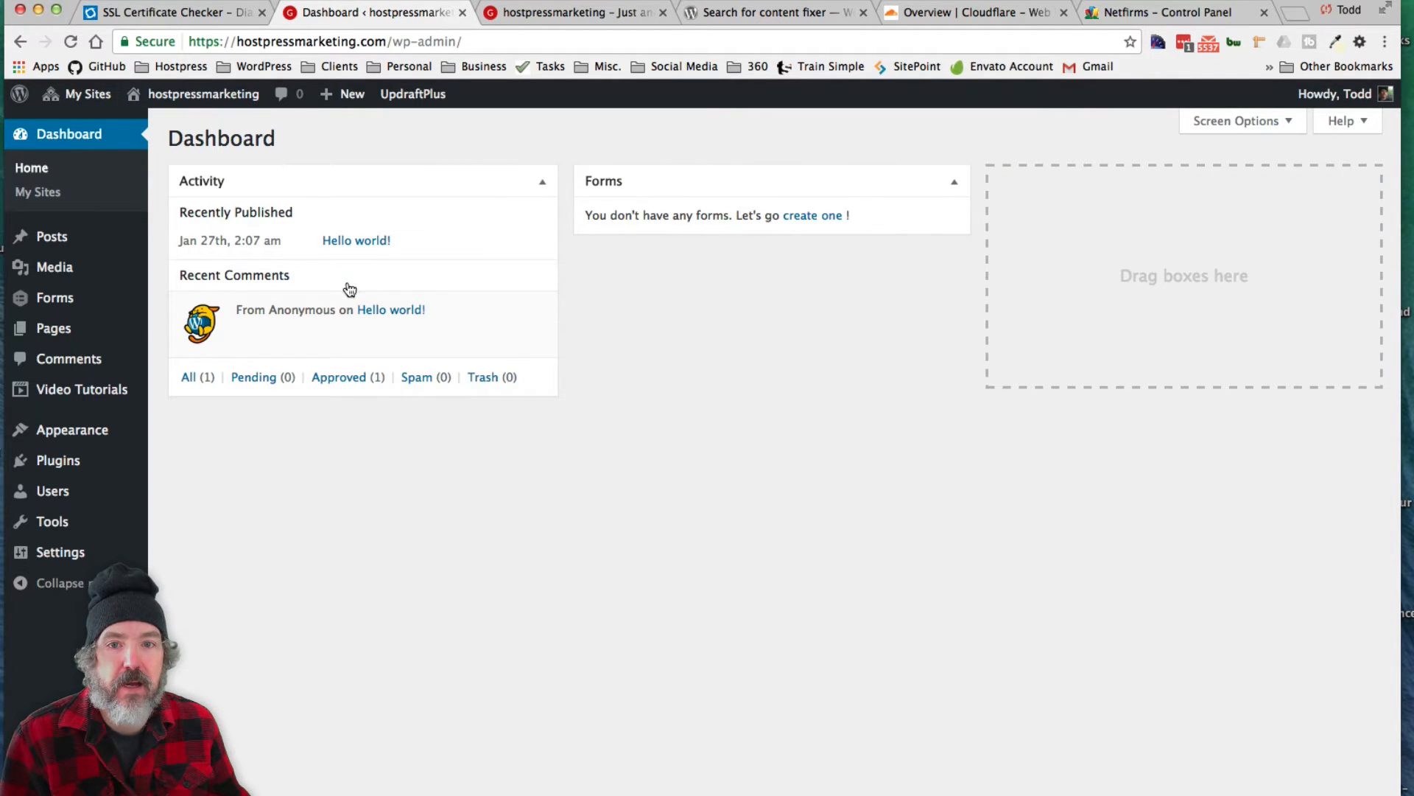
{"action": "mouse_move", "coordinate": [563, 542]}
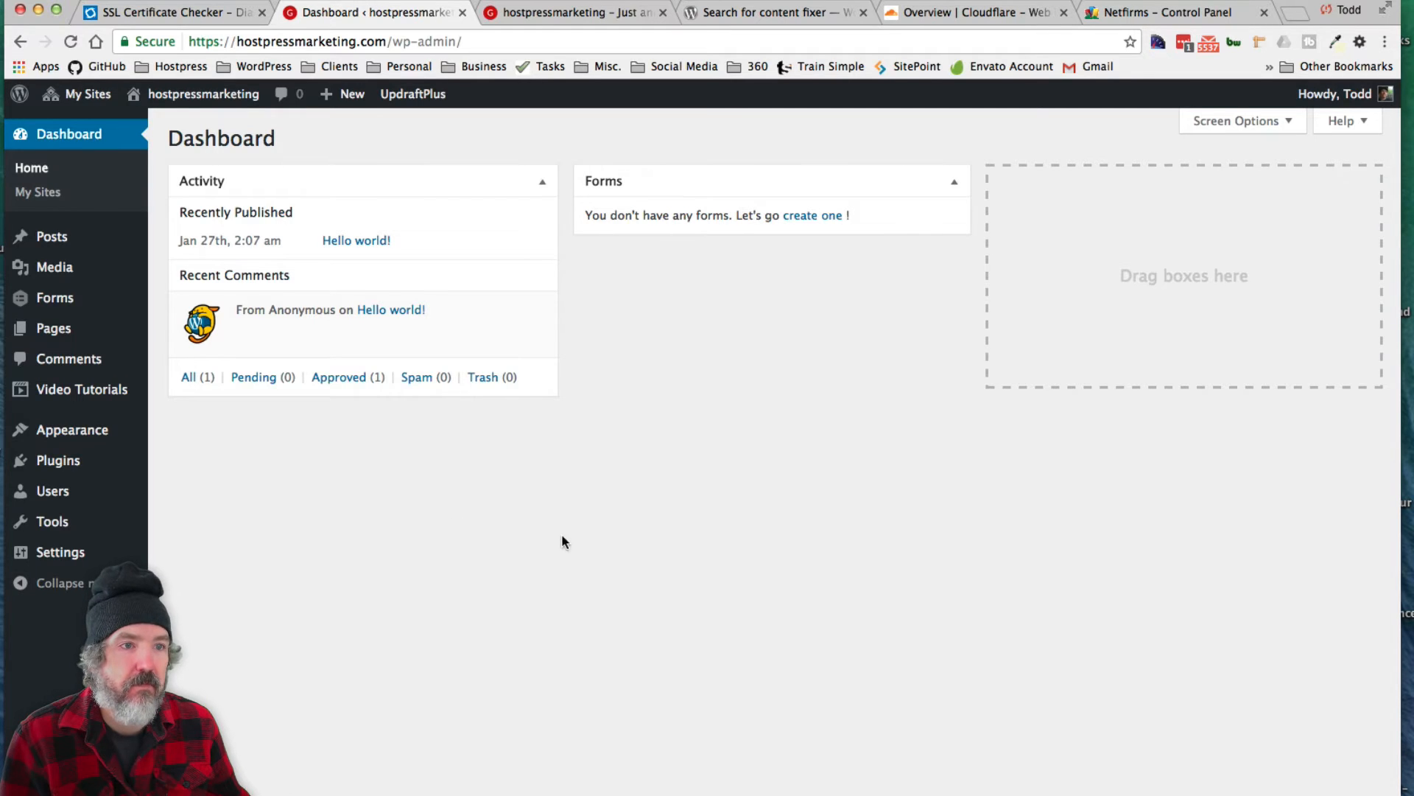
{"action": "mouse_move", "coordinate": [908, 395]}
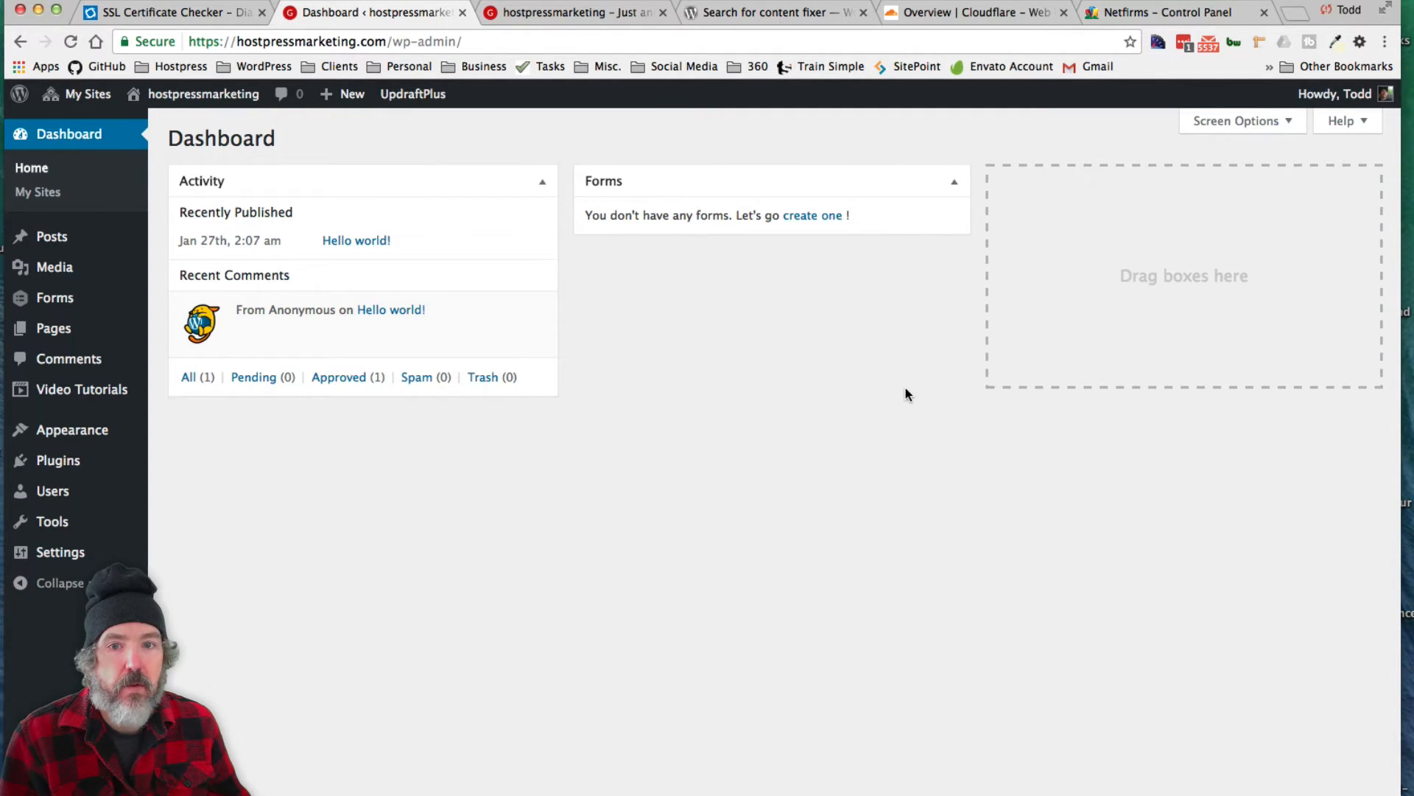
- Bypass the WPDigs certificate error, sign in over http and visit its public front page
{"action": "left_click", "coordinate": [87, 95]}
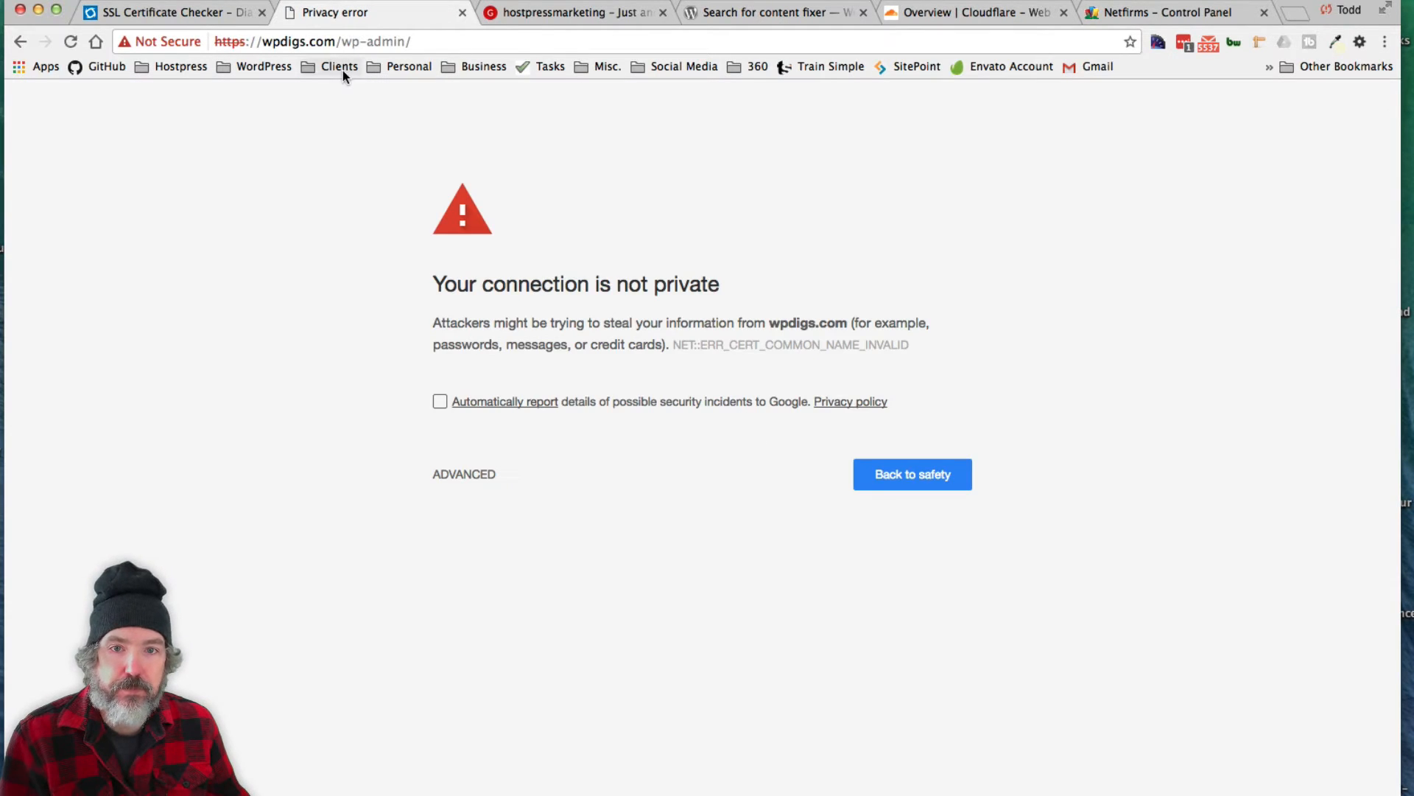
{"action": "left_click", "coordinate": [271, 41]}
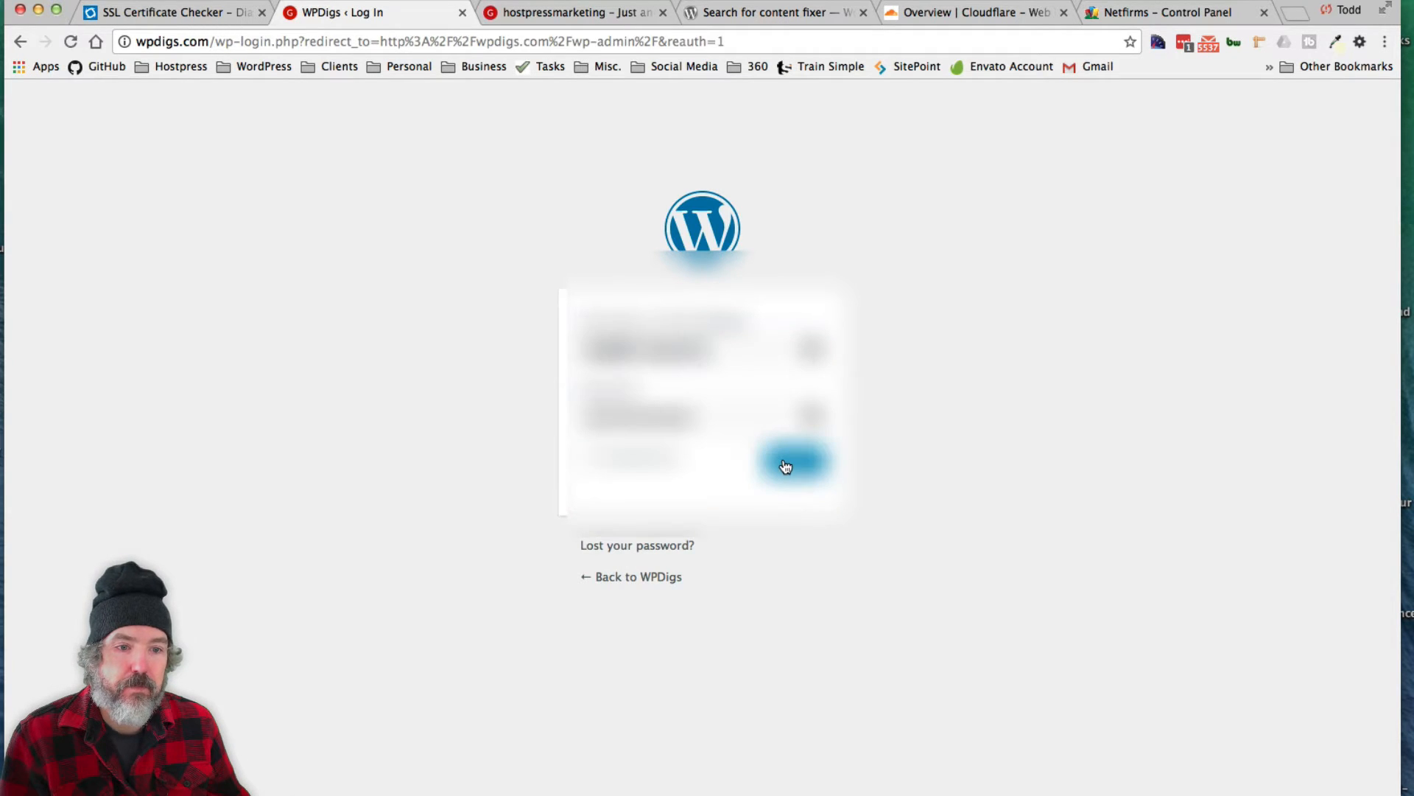
{"action": "left_click", "coordinate": [792, 461]}
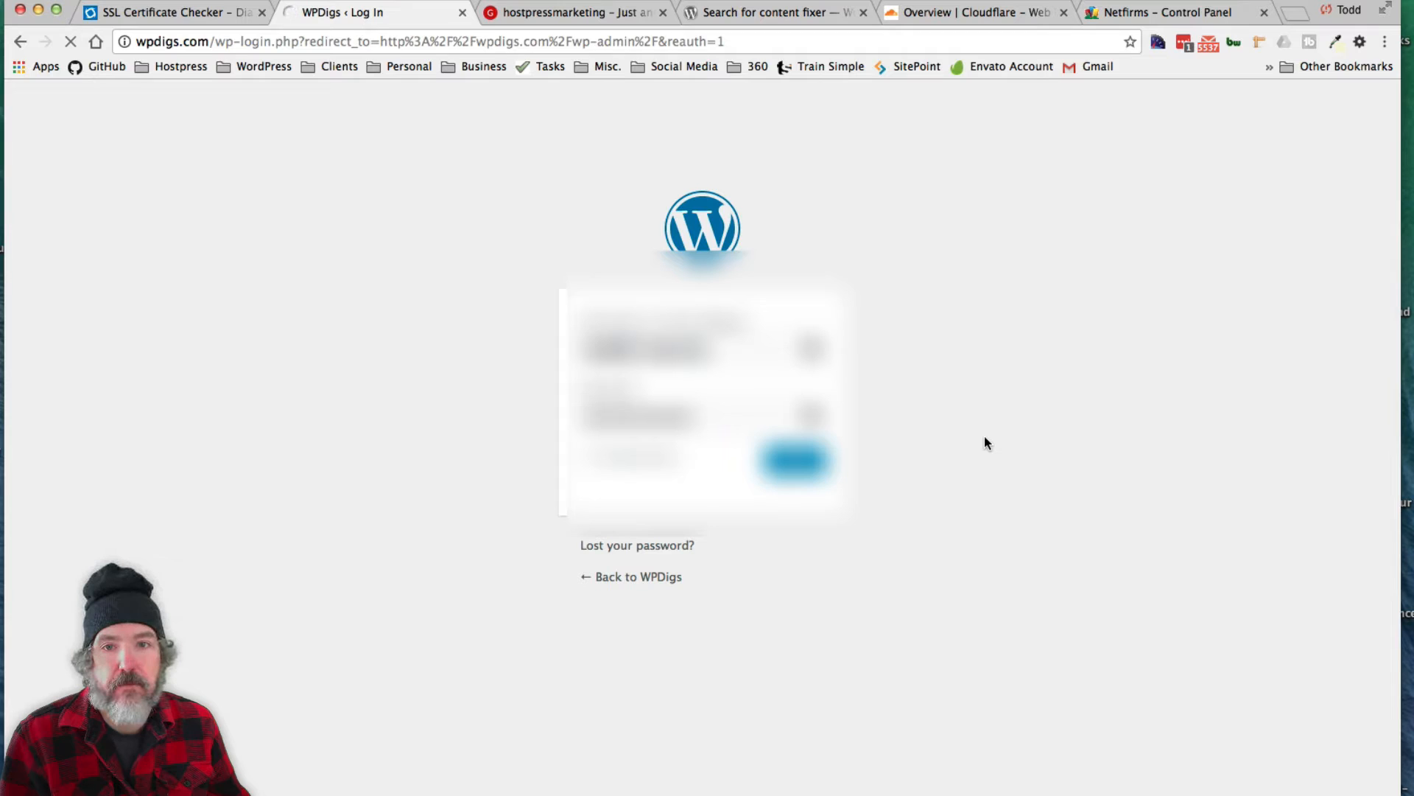
{"action": "left_click", "coordinate": [792, 460]}
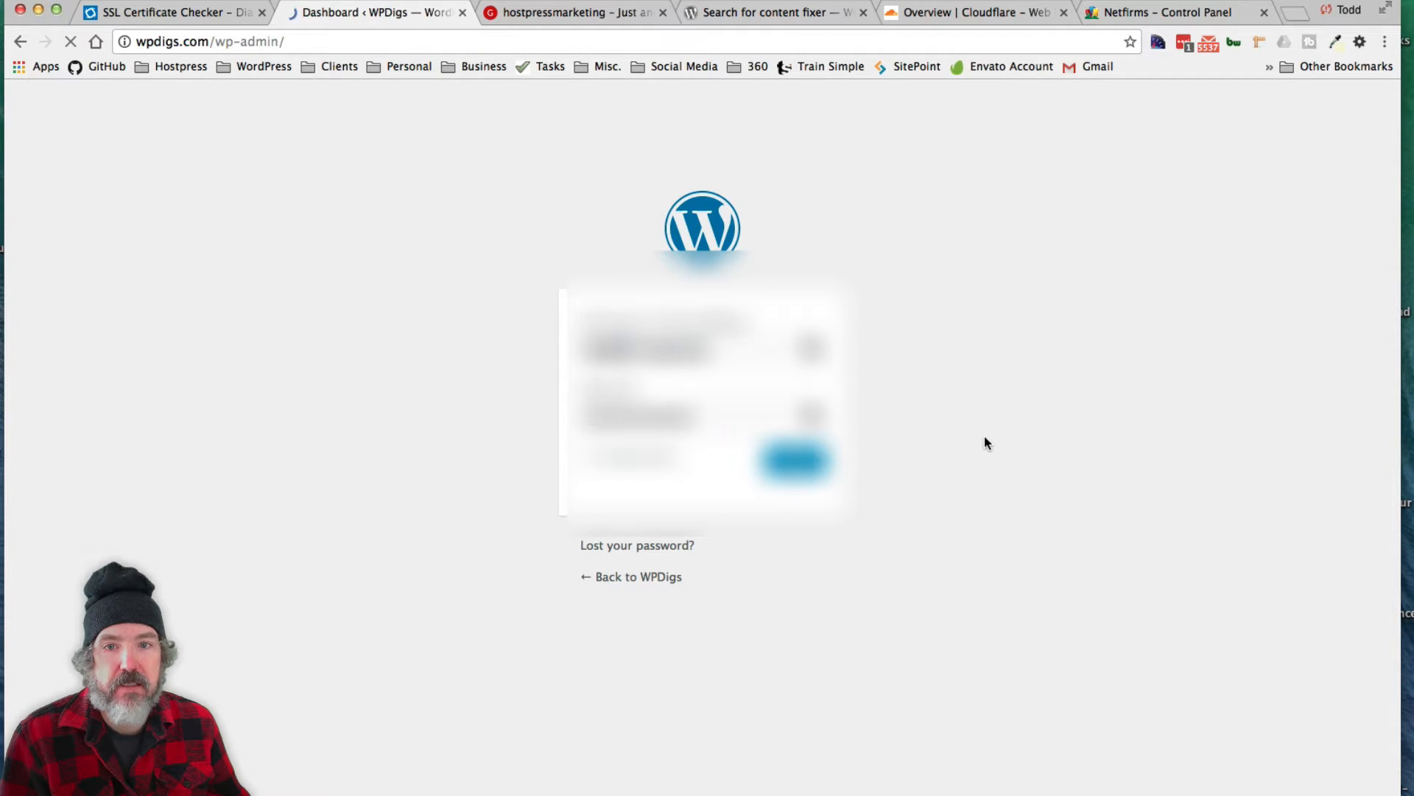
{"action": "left_click", "coordinate": [793, 461]}
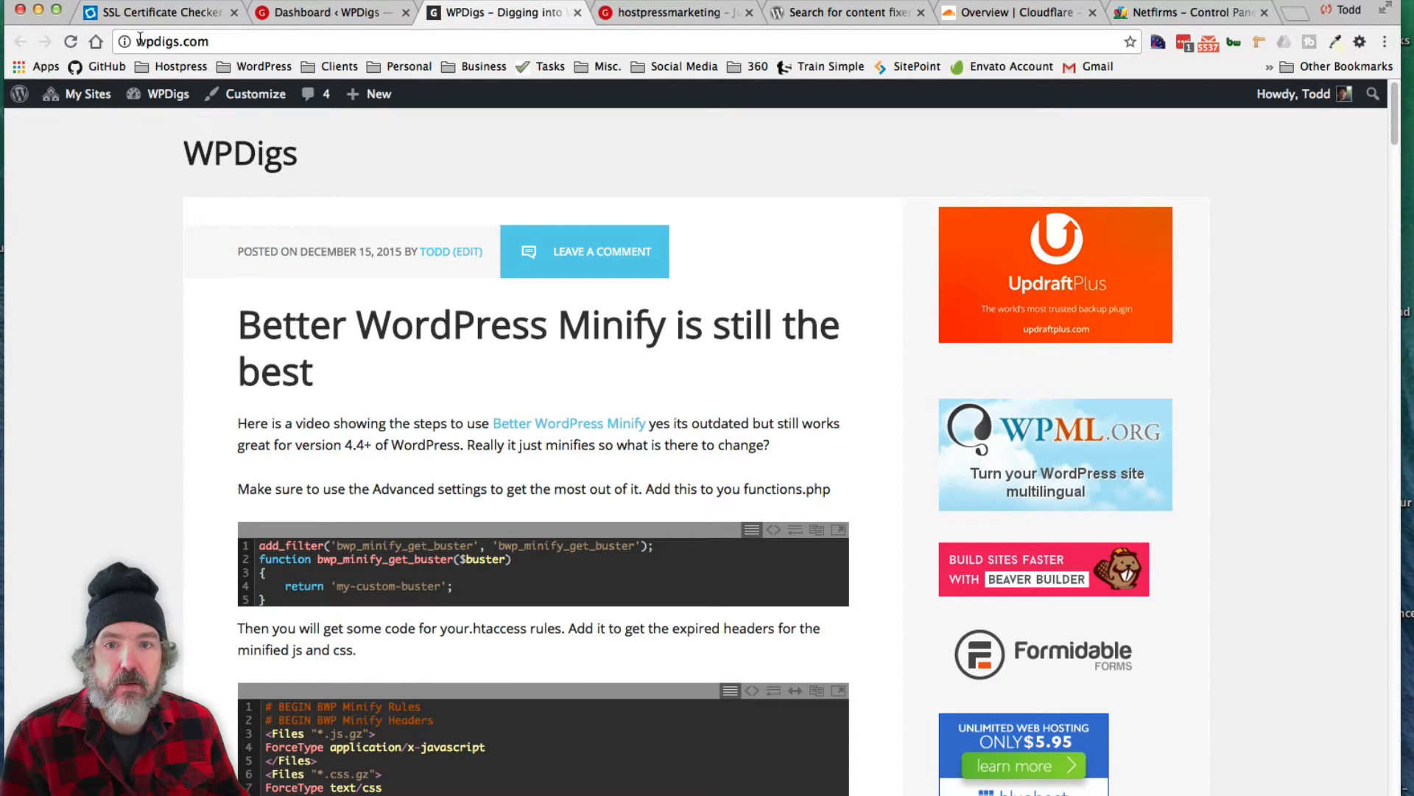
{"action": "mouse_move", "coordinate": [1007, 88]}
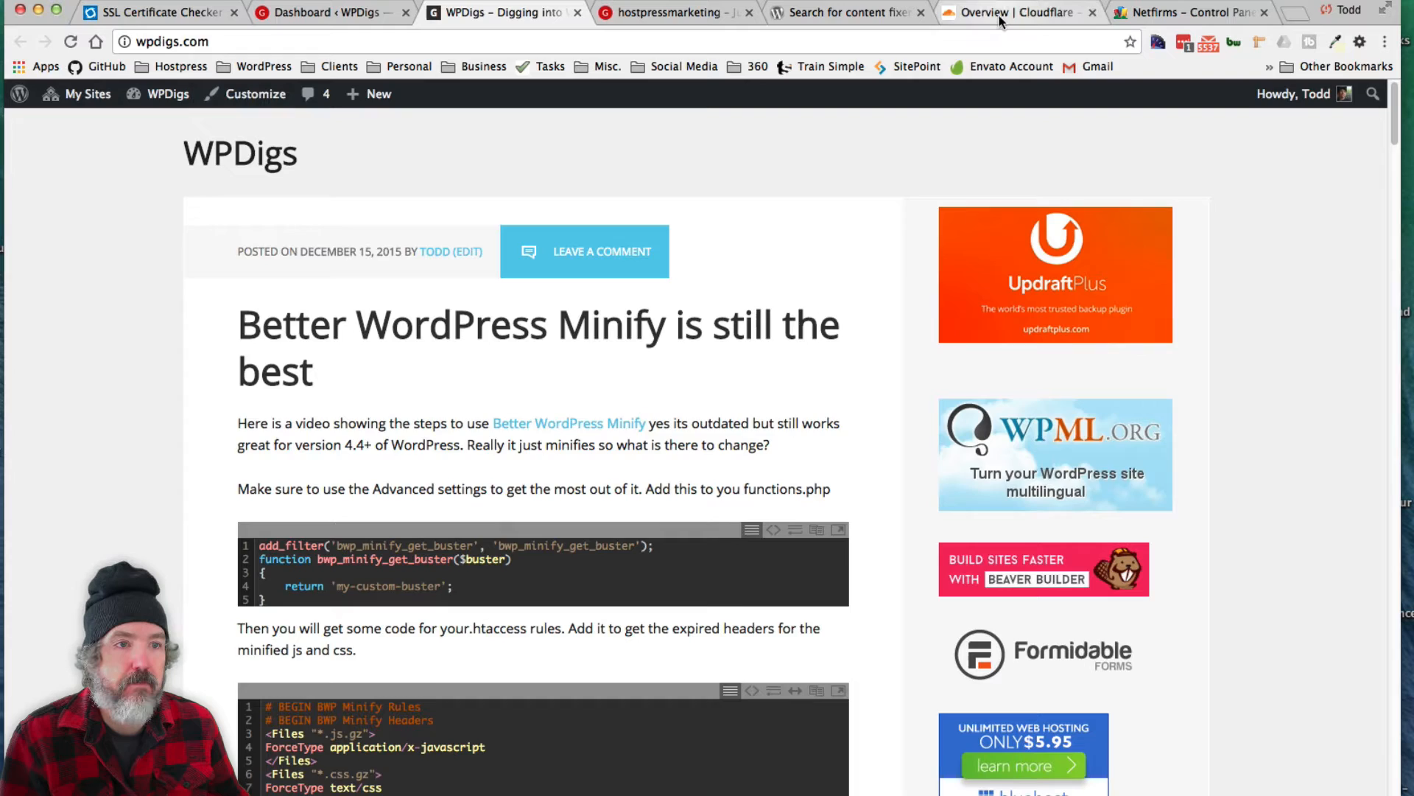
{"action": "left_click", "coordinate": [1020, 12]}
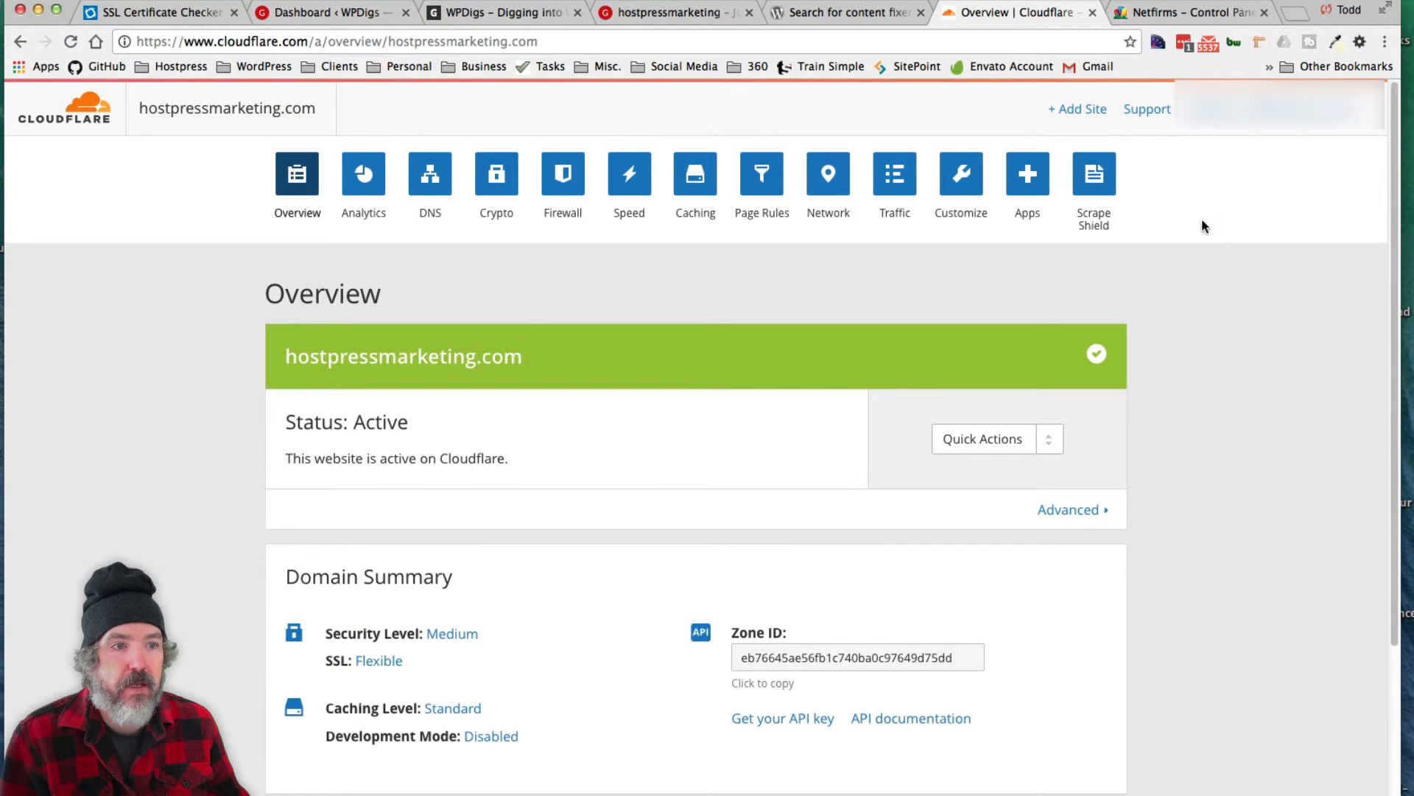
{"action": "left_click", "coordinate": [1077, 108]}
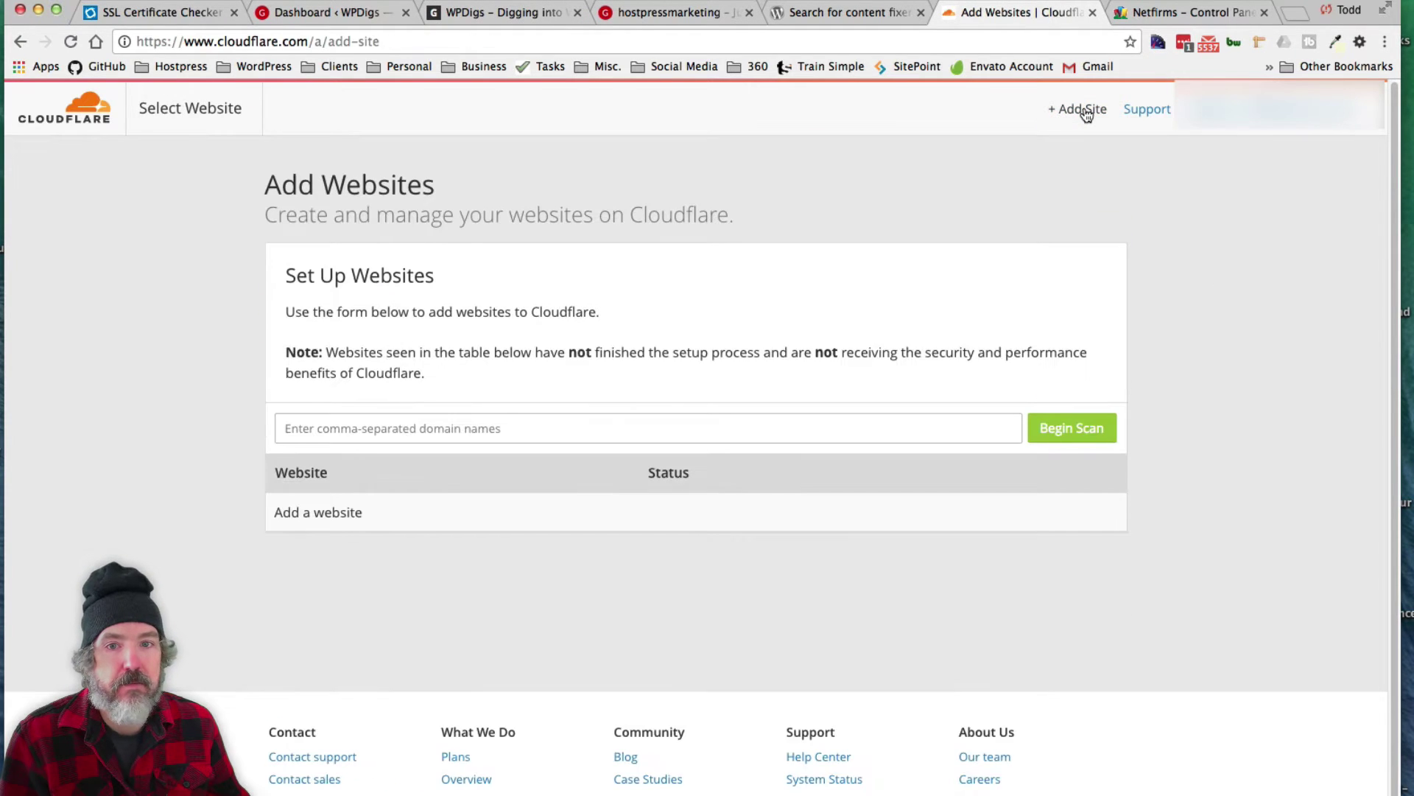
{"action": "mouse_move", "coordinate": [634, 129]}
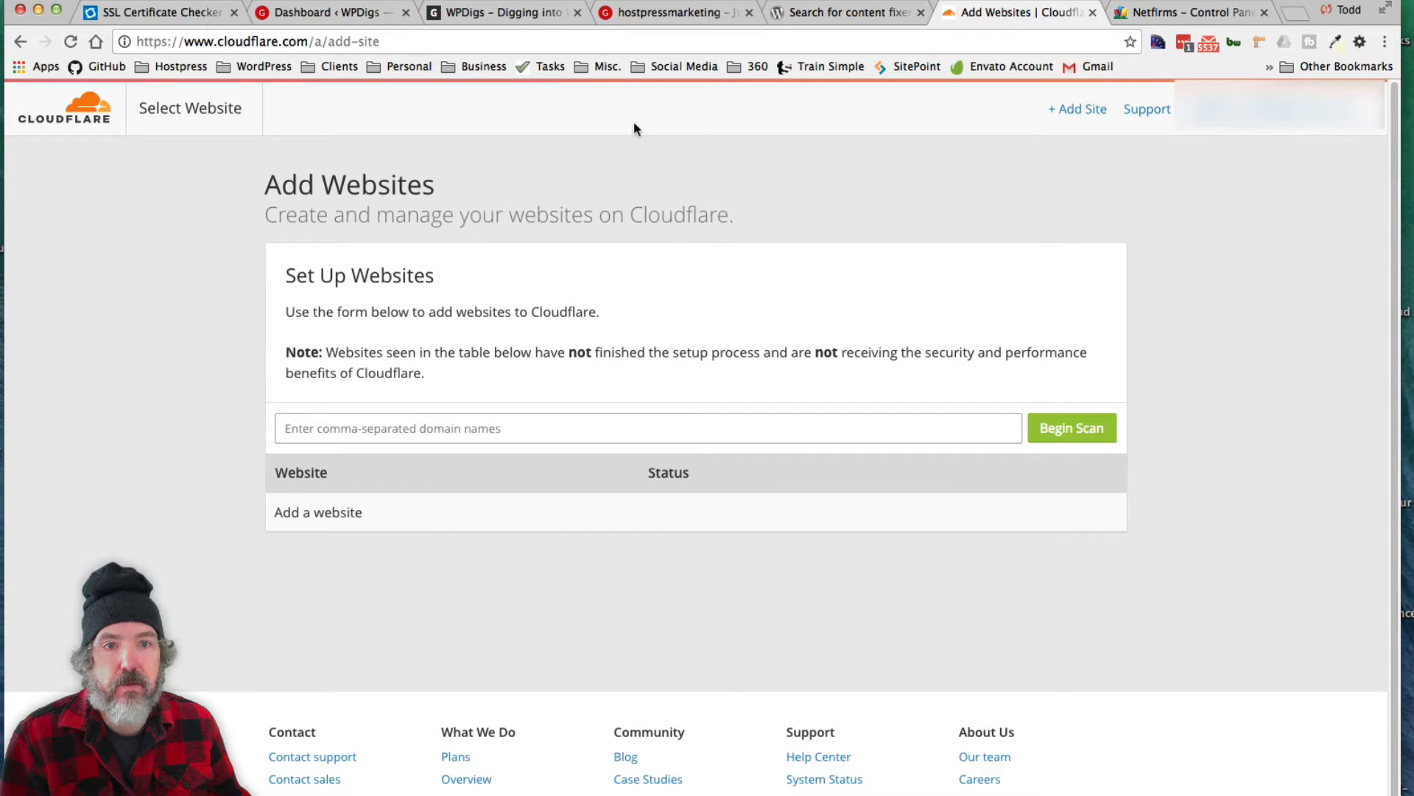
{"action": "left_click", "coordinate": [501, 12]}
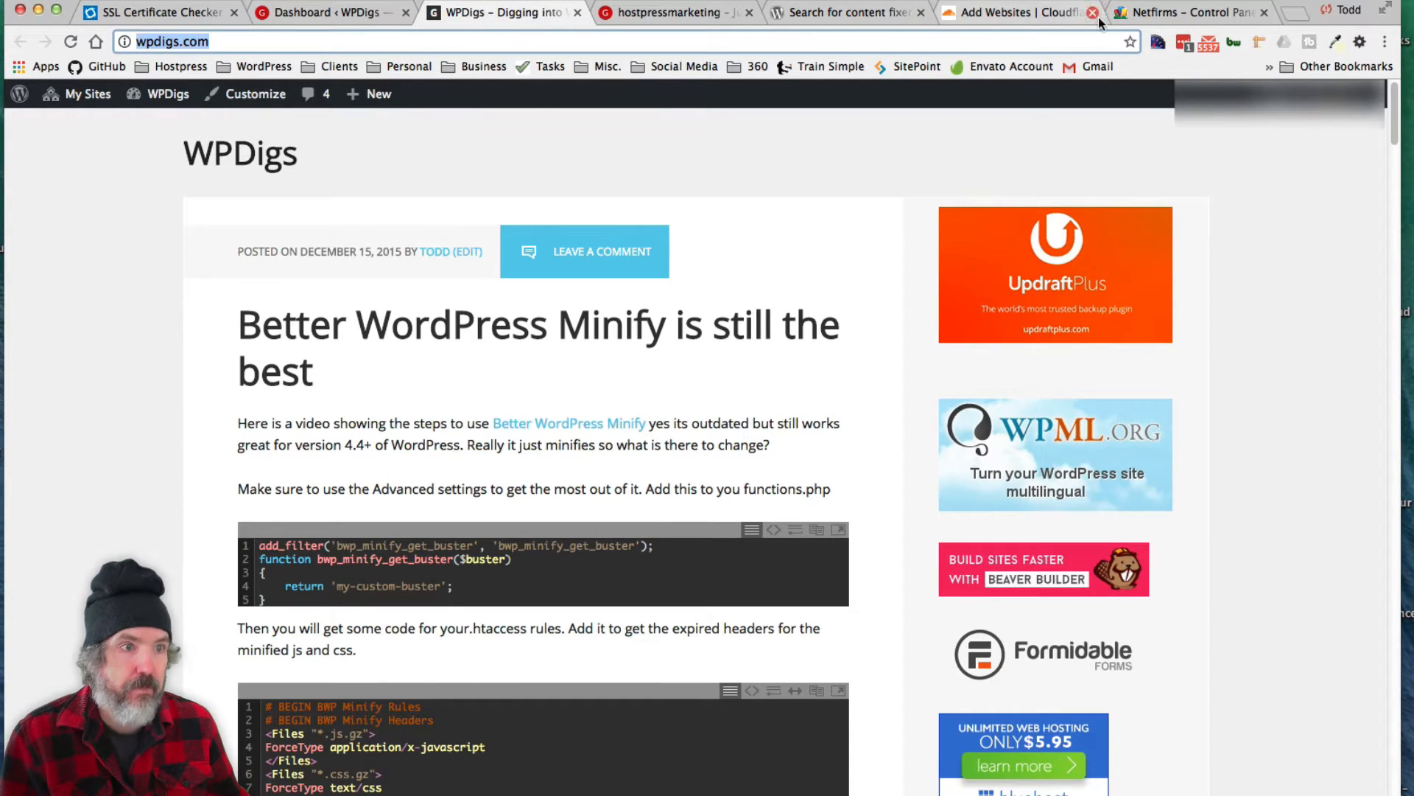
{"action": "left_click", "coordinate": [1011, 12]}
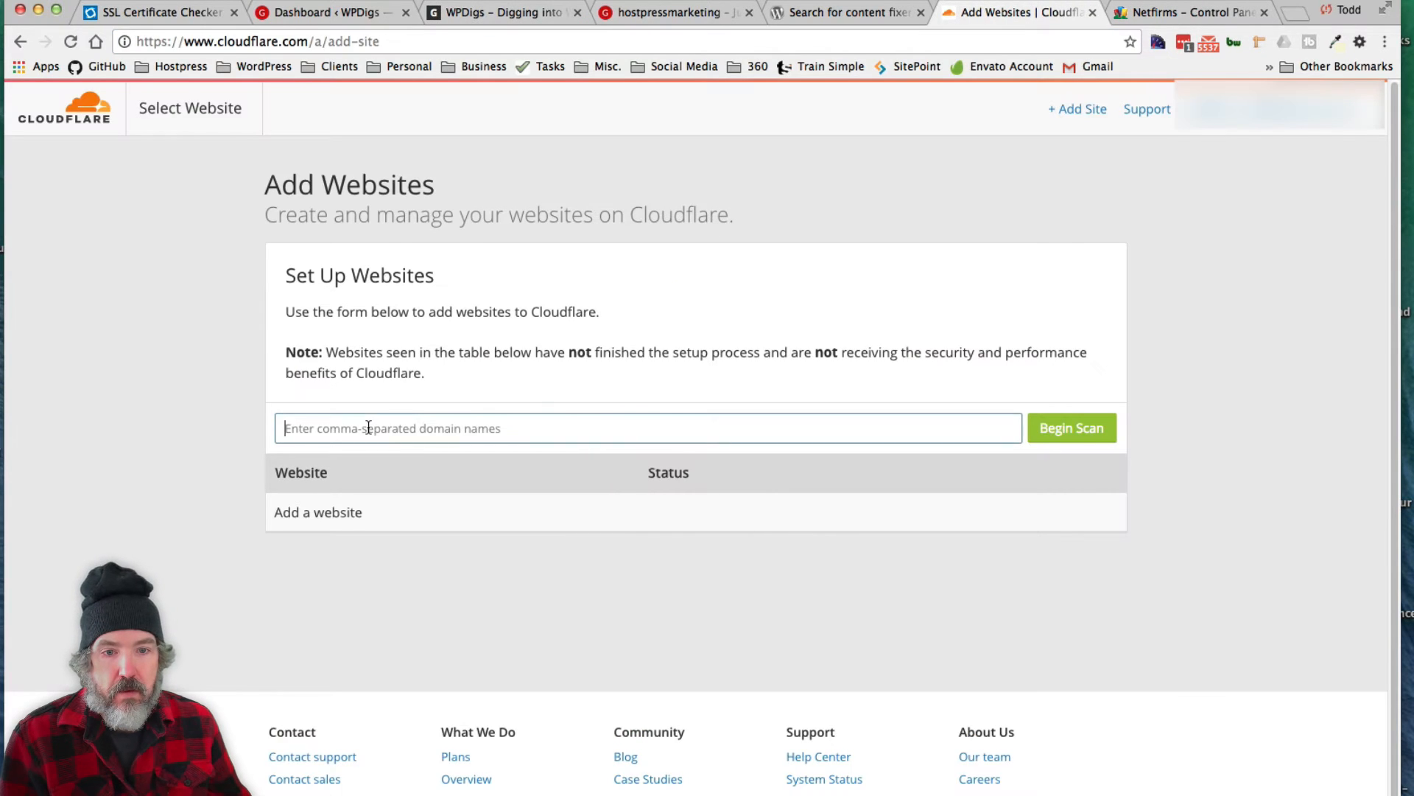
{"action": "type", "text": "http://wpdigs.com/"}
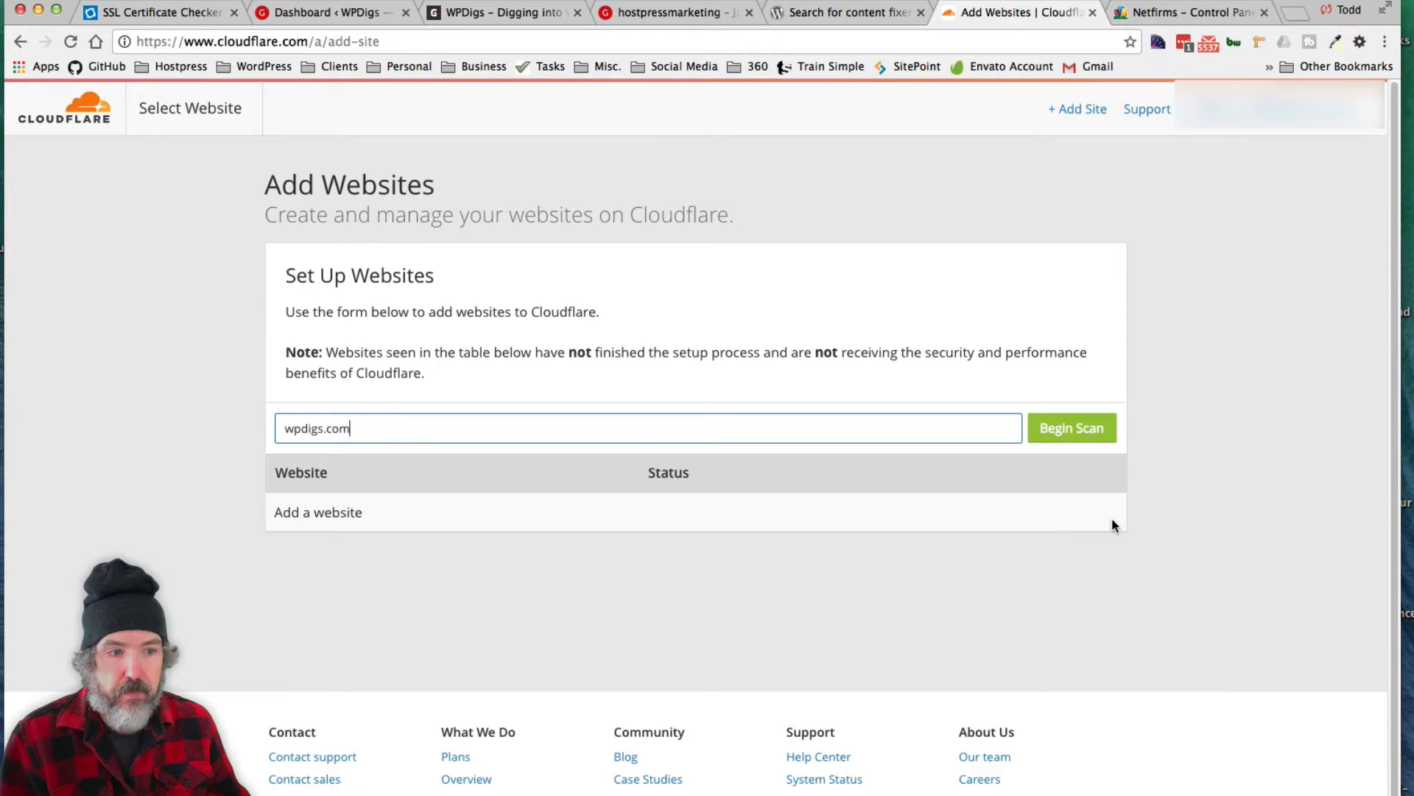
{"action": "left_click", "coordinate": [1071, 428]}
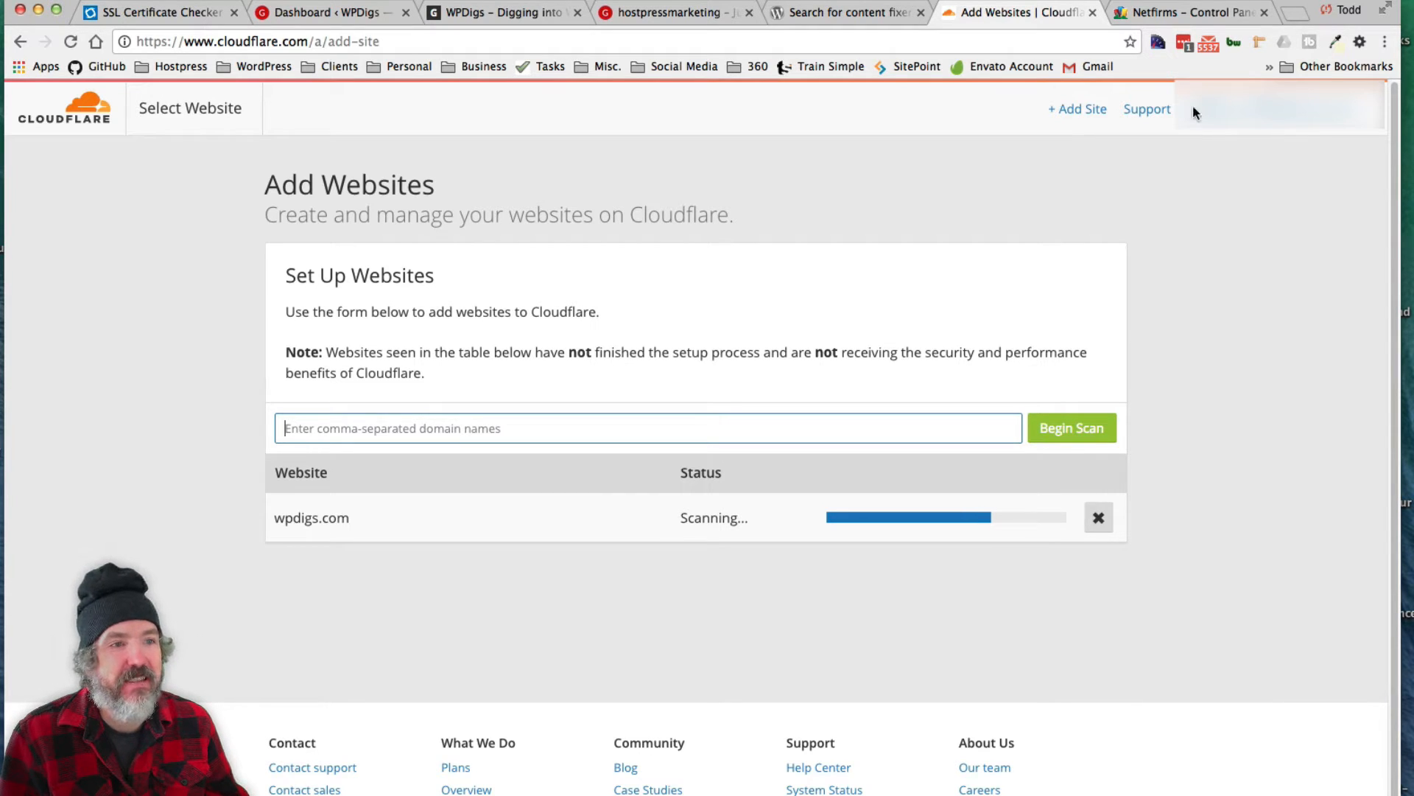
- Sign in to Netfirms DomainCentral to reach domain management
{"action": "left_click", "coordinate": [1188, 12]}
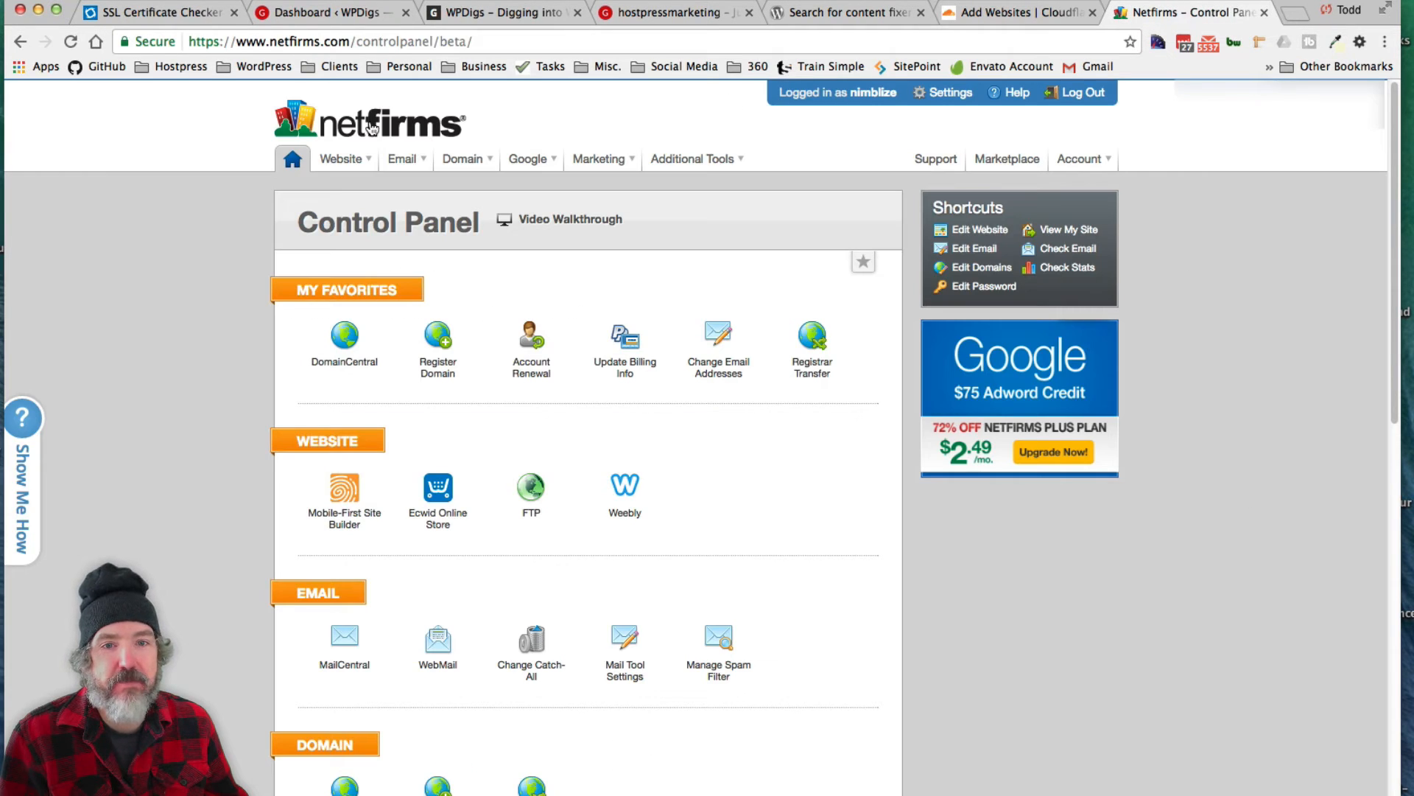
{"action": "mouse_move", "coordinate": [199, 327]}
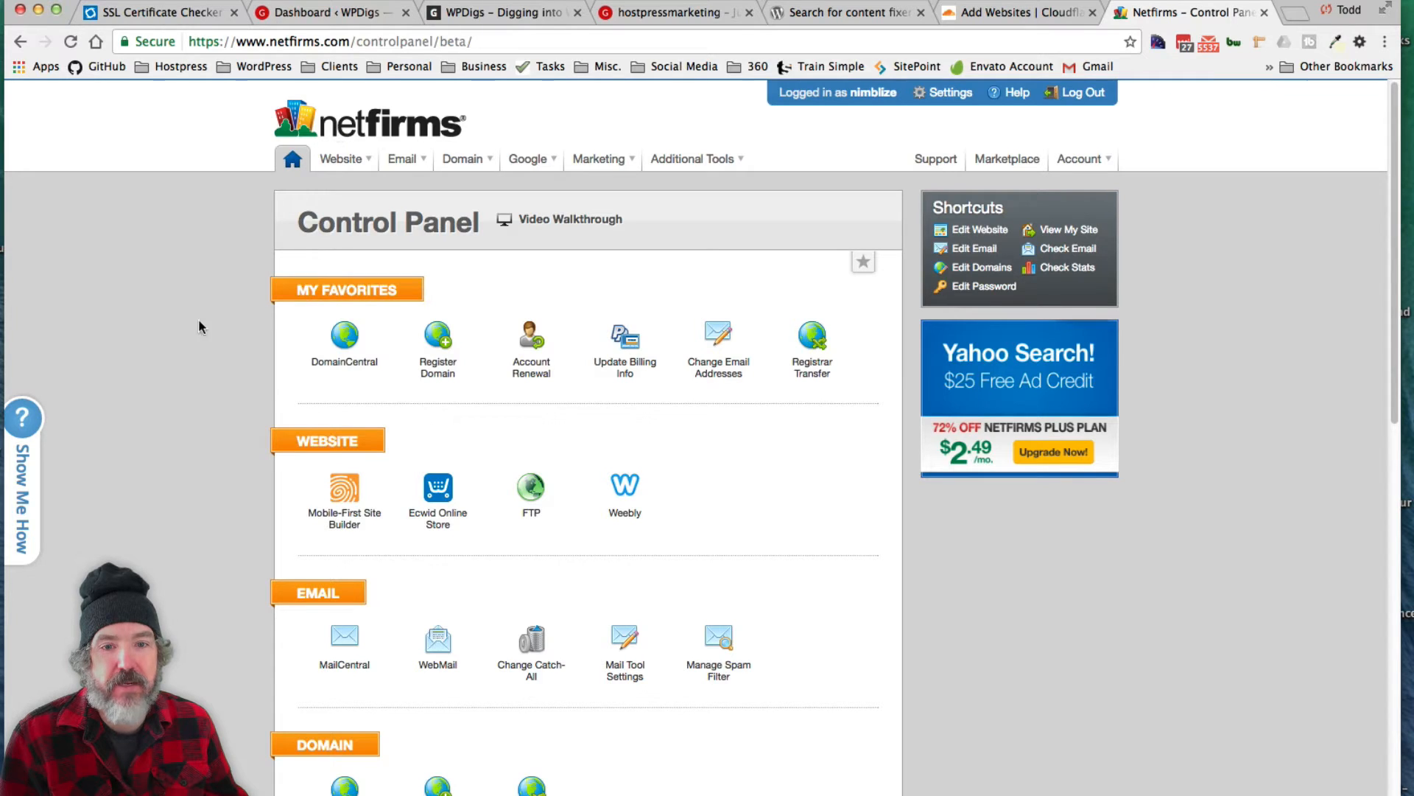
{"action": "left_click", "coordinate": [343, 337]}
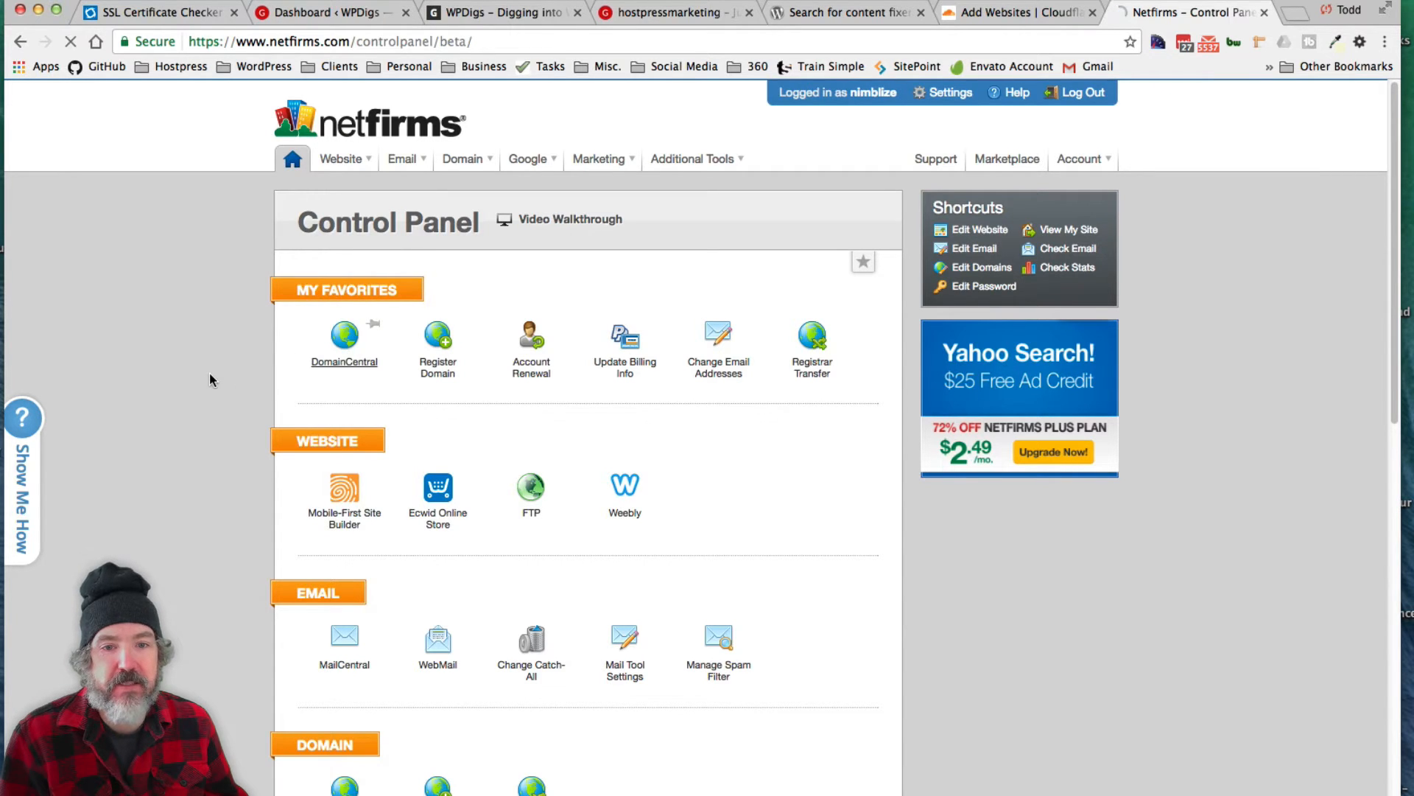
{"action": "left_click", "coordinate": [1082, 91]}
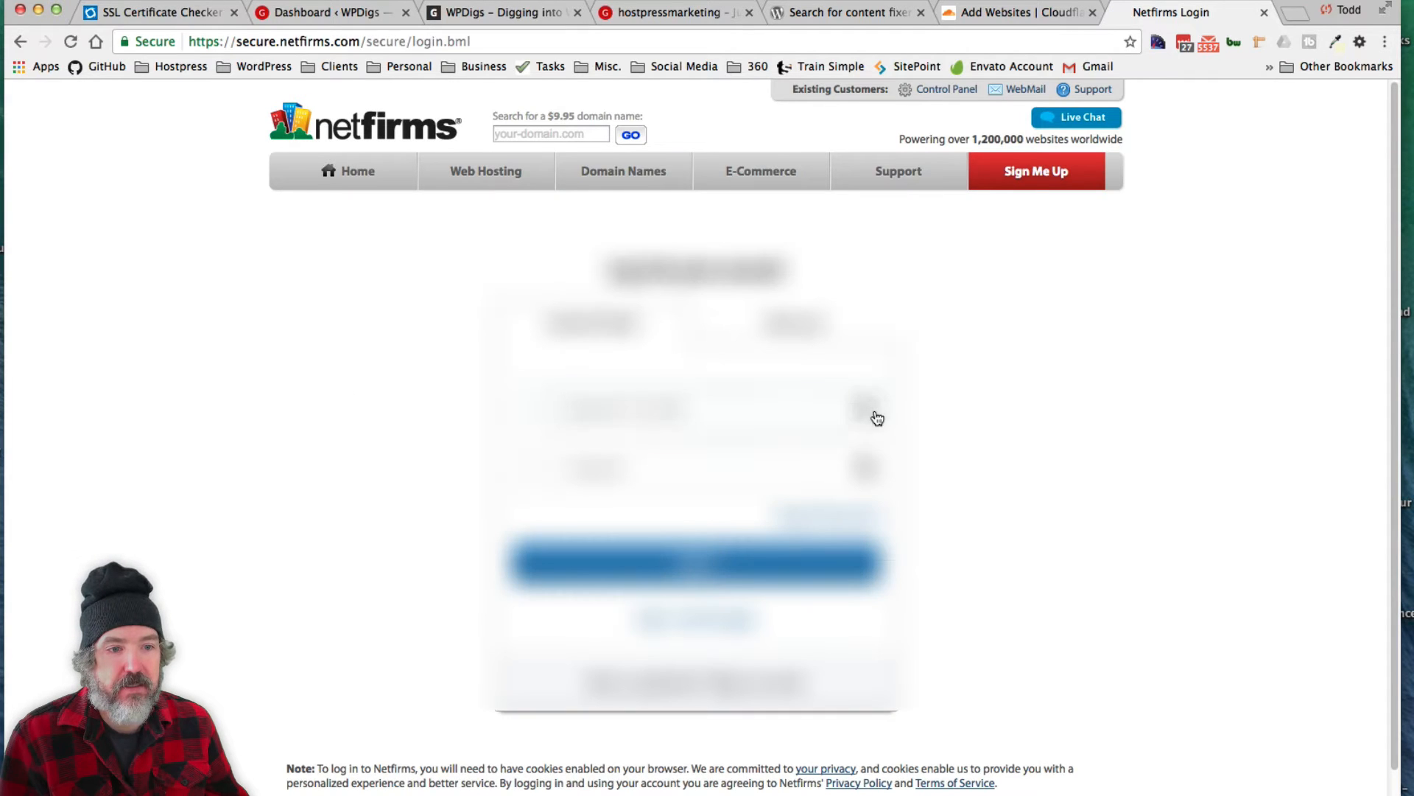
{"action": "mouse_move", "coordinate": [810, 520]}
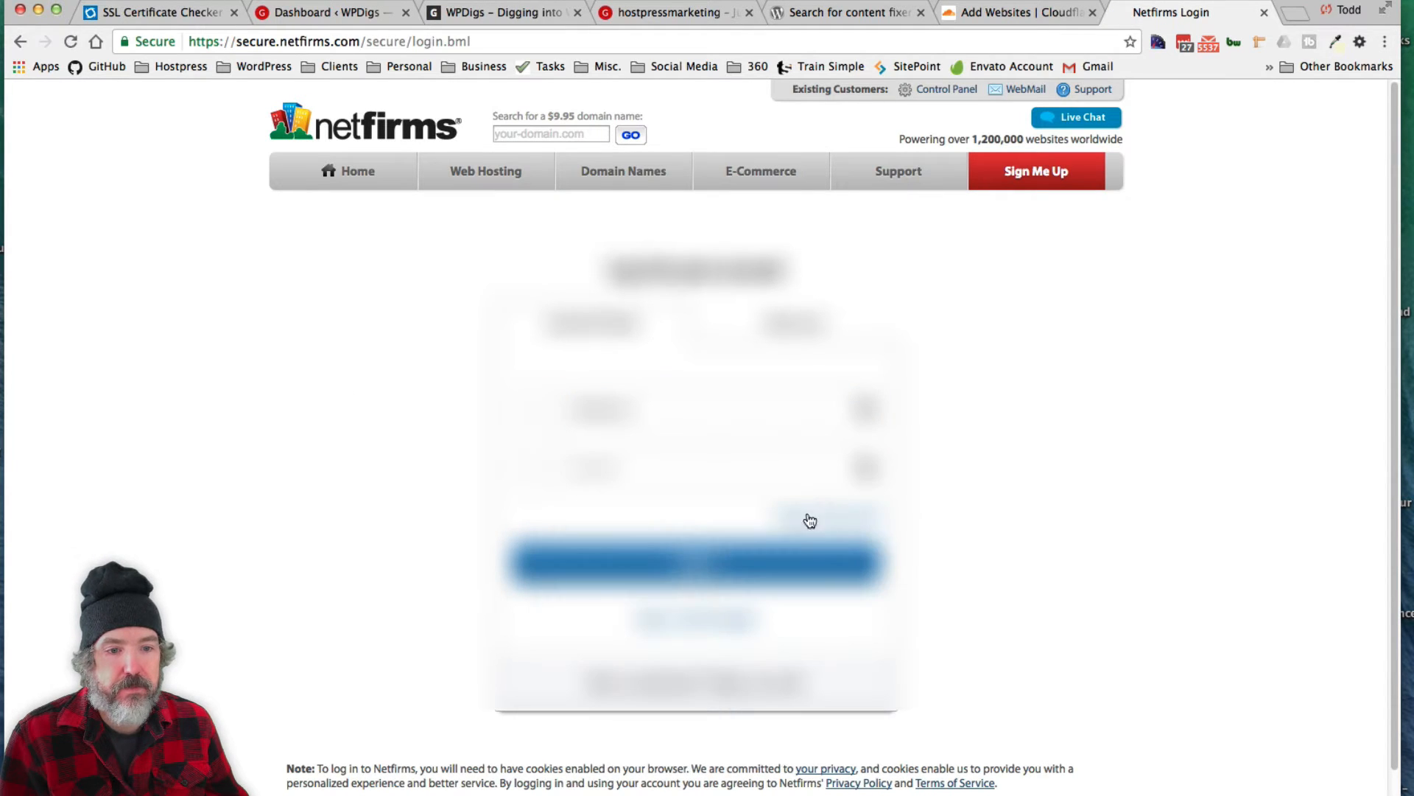
{"action": "left_click", "coordinate": [695, 565]}
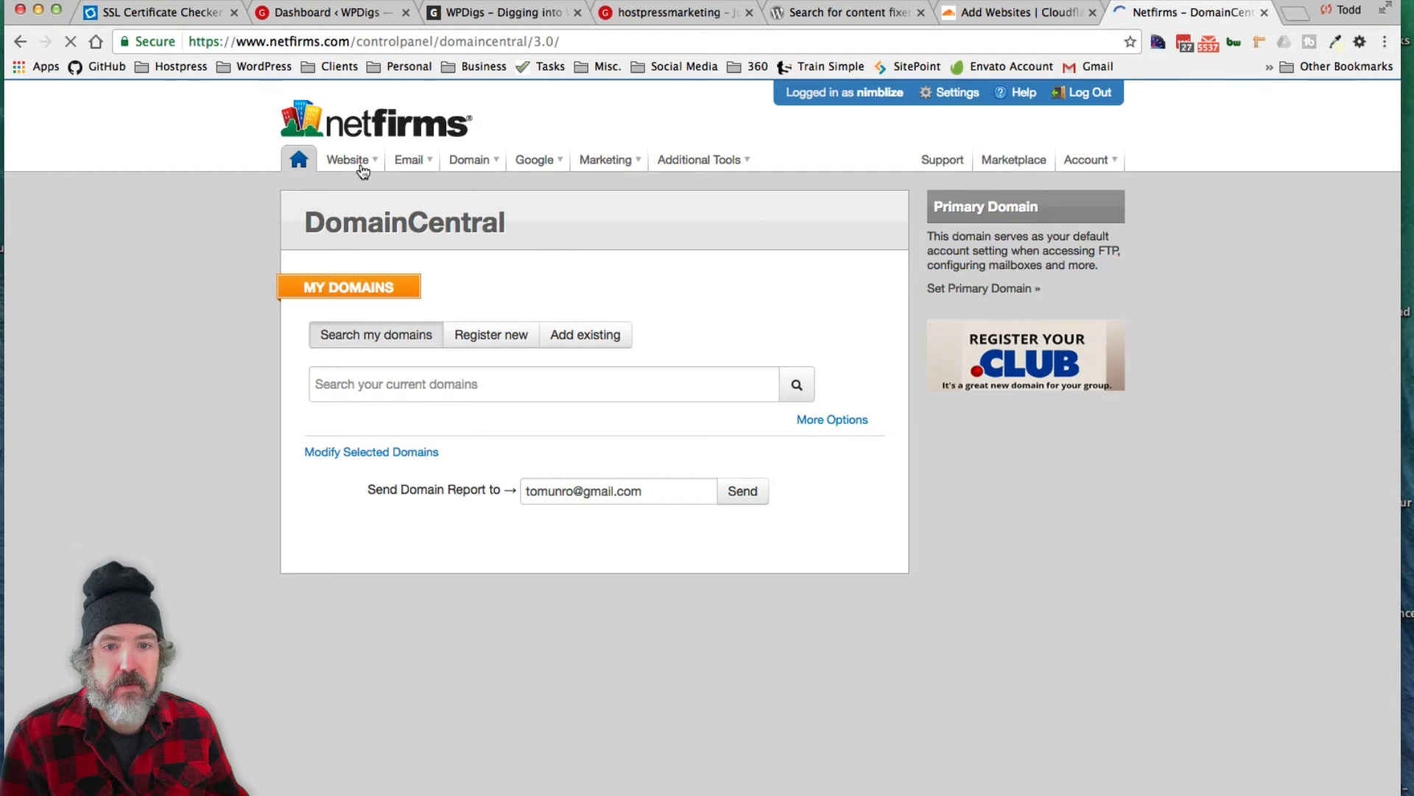
{"action": "mouse_move", "coordinate": [455, 339]}
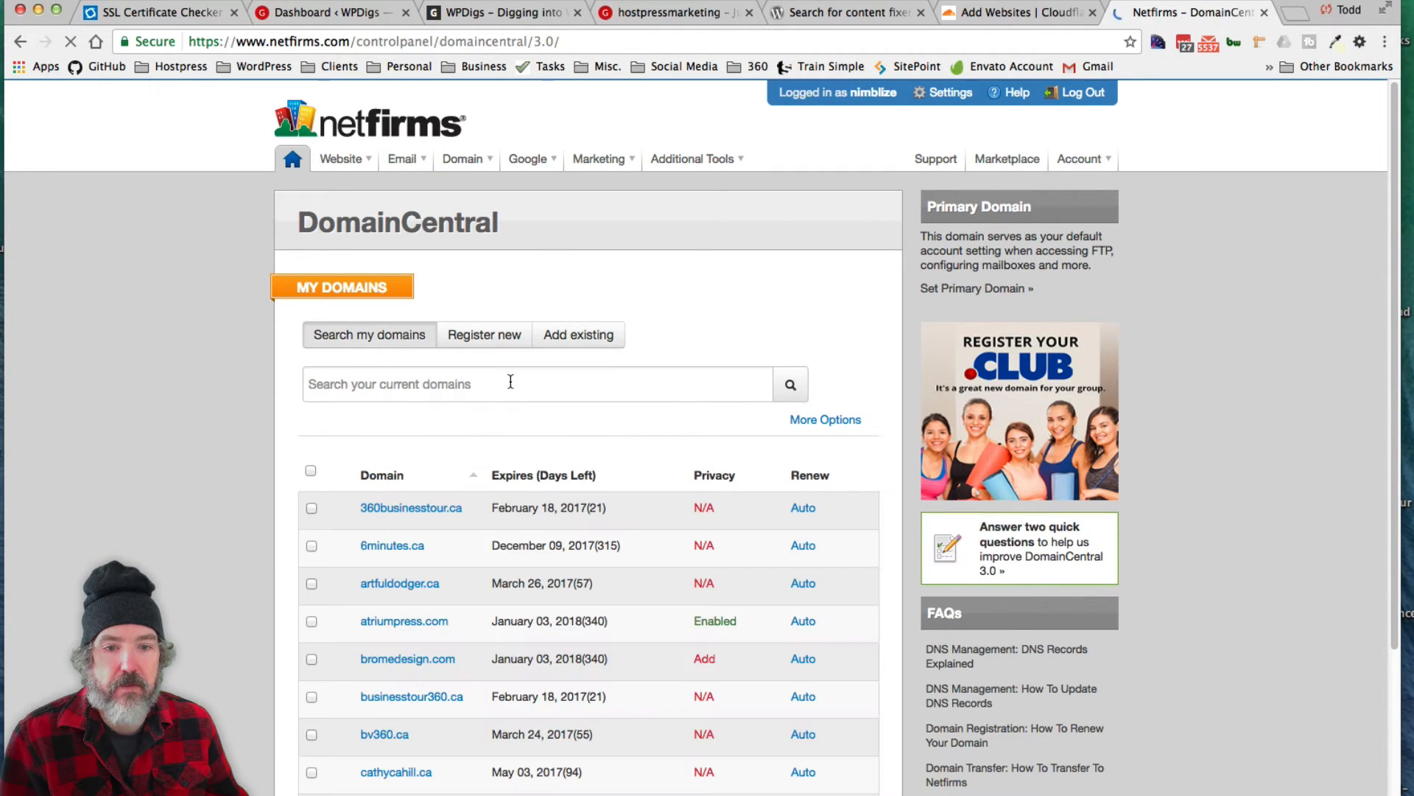
- Locate wpdigs.com in the domain list and view its current hostpress.ca nameservers
{"action": "scroll", "scroll_direction": "down", "scroll_amount": 3}
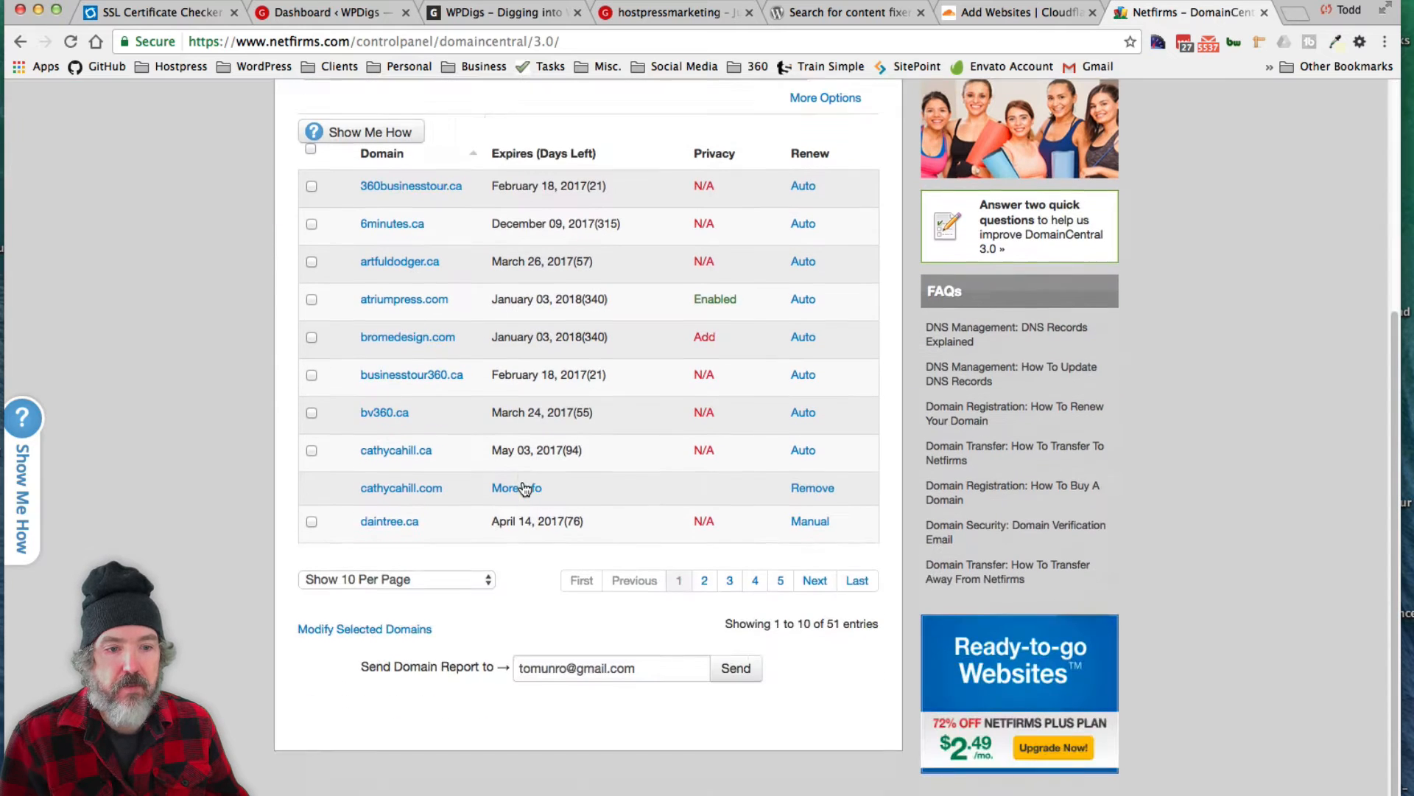
{"action": "left_click", "coordinate": [854, 580]}
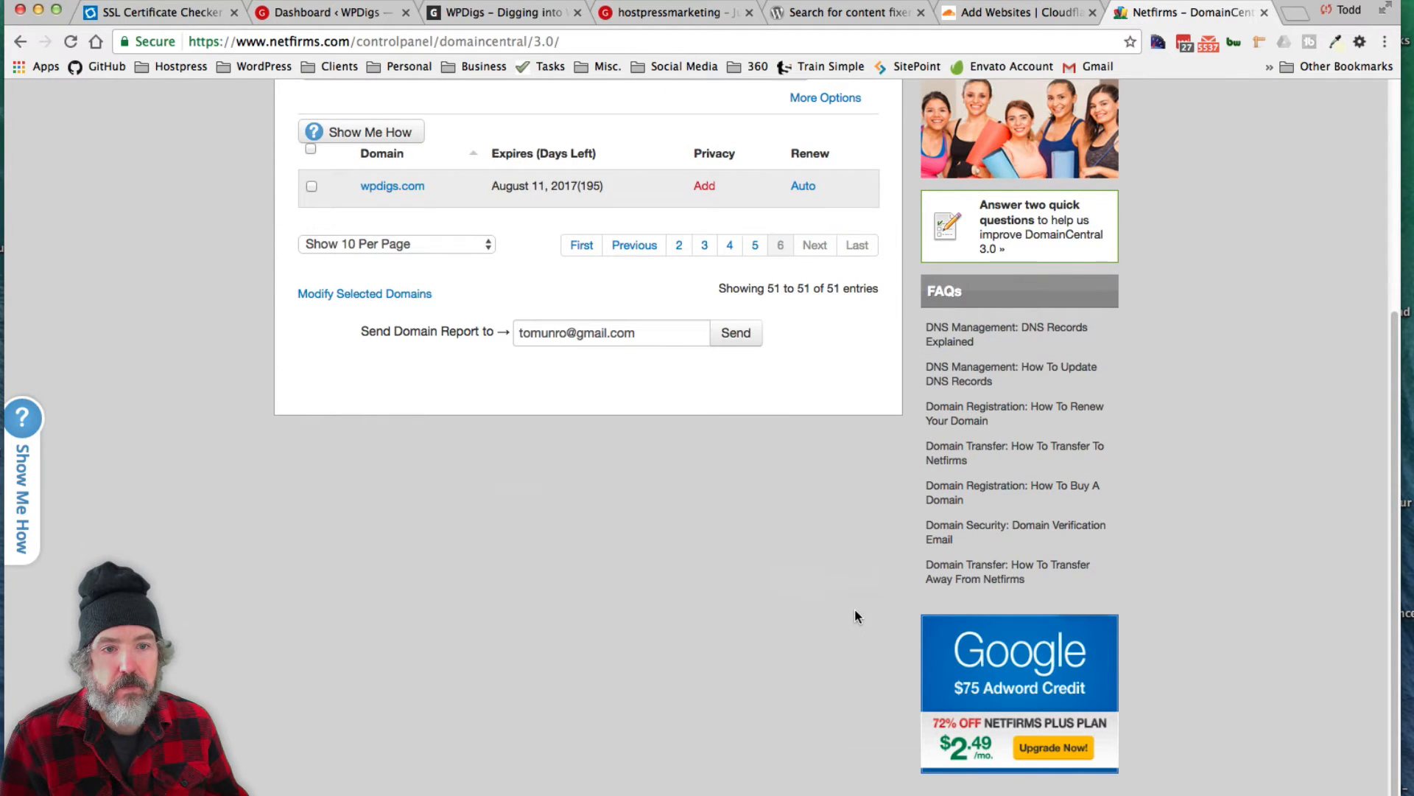
{"action": "mouse_move", "coordinate": [848, 411]}
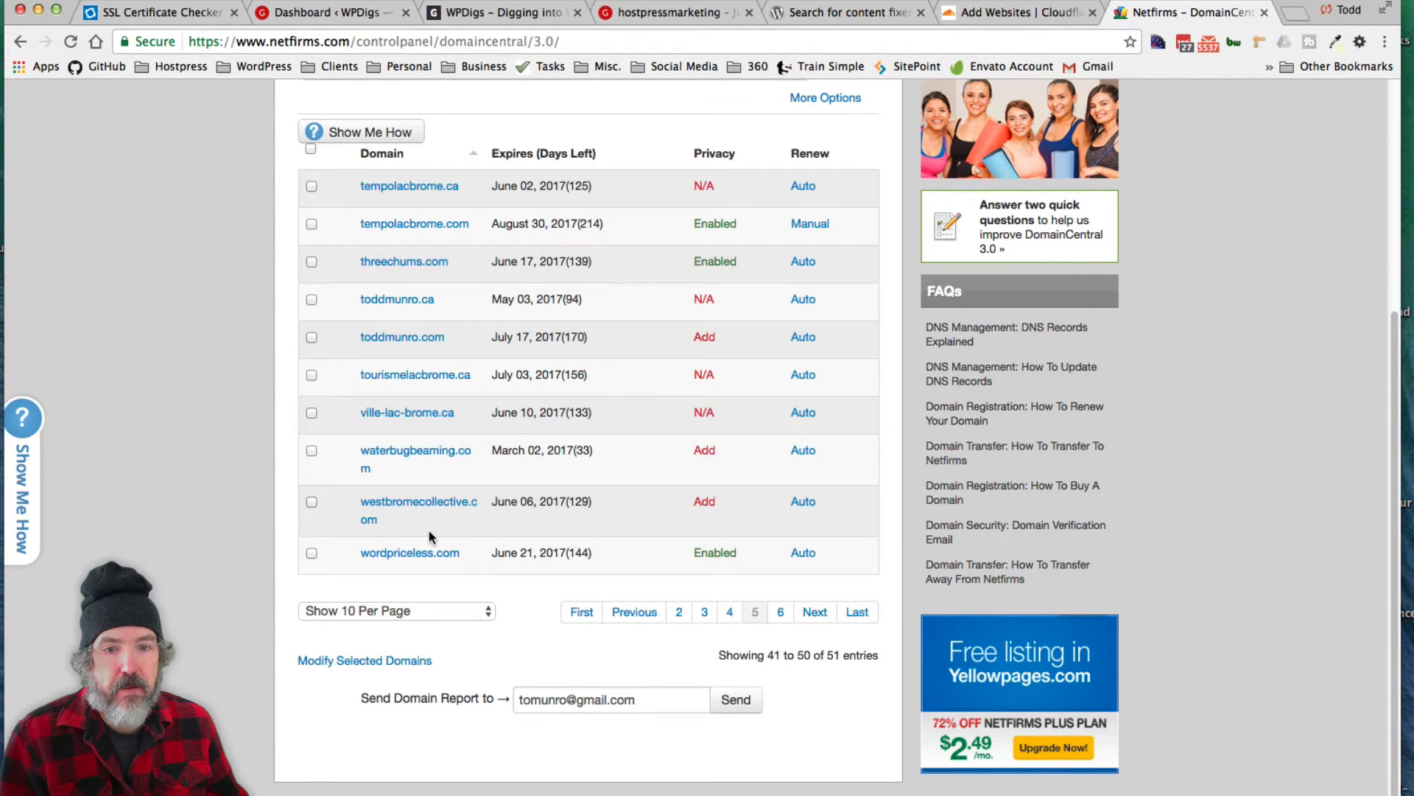
{"action": "left_click", "coordinate": [854, 611]}
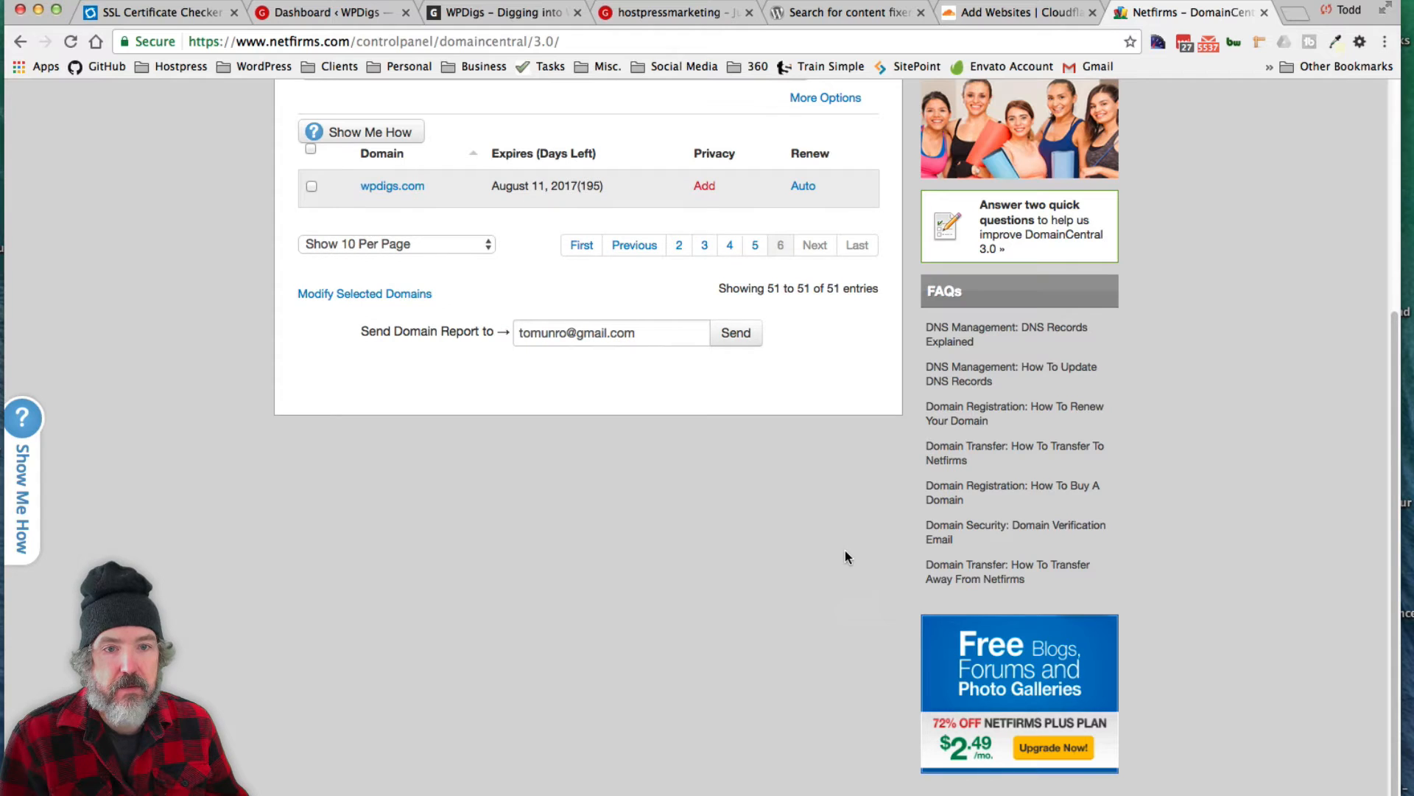
{"action": "left_click", "coordinate": [392, 186]}
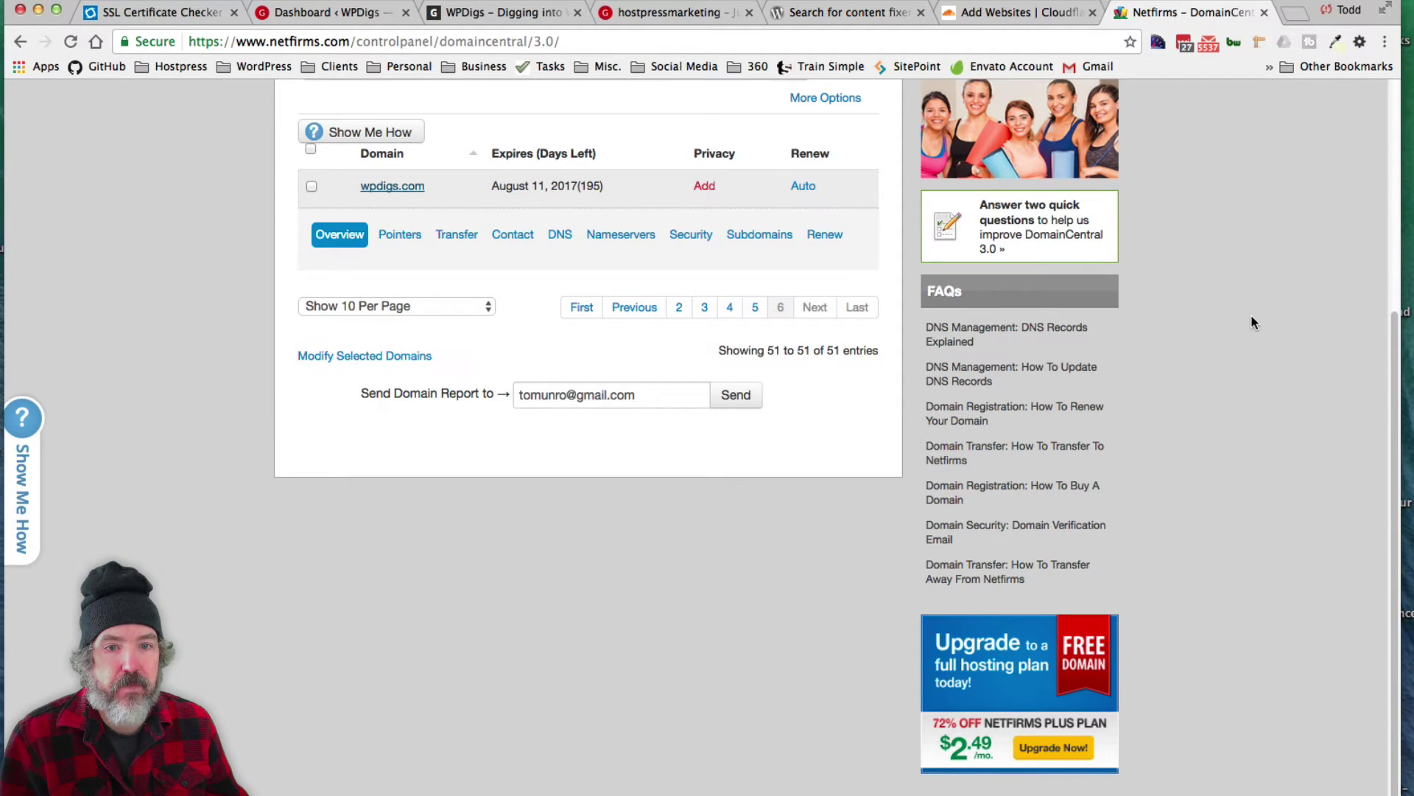
{"action": "left_click", "coordinate": [339, 234]}
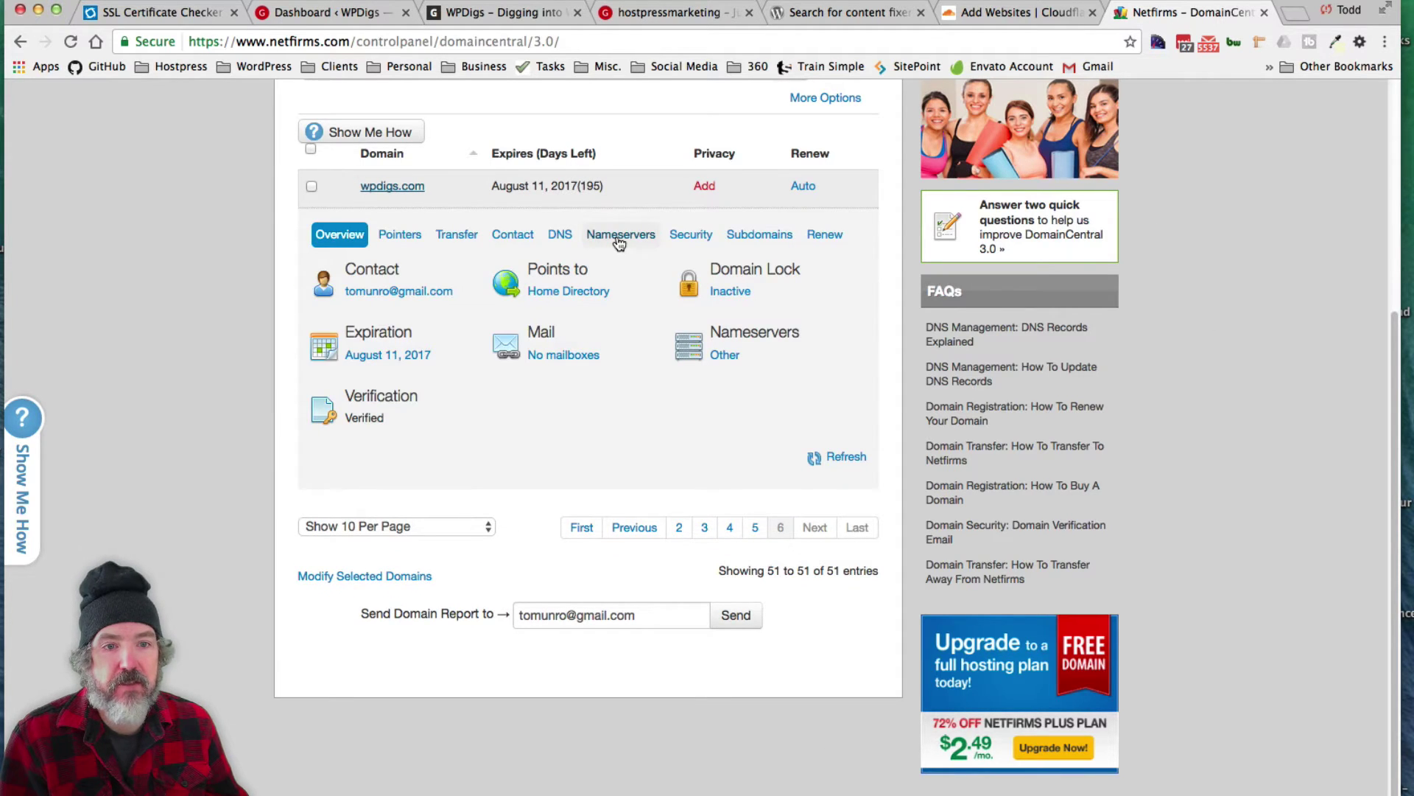
{"action": "left_click", "coordinate": [620, 234]}
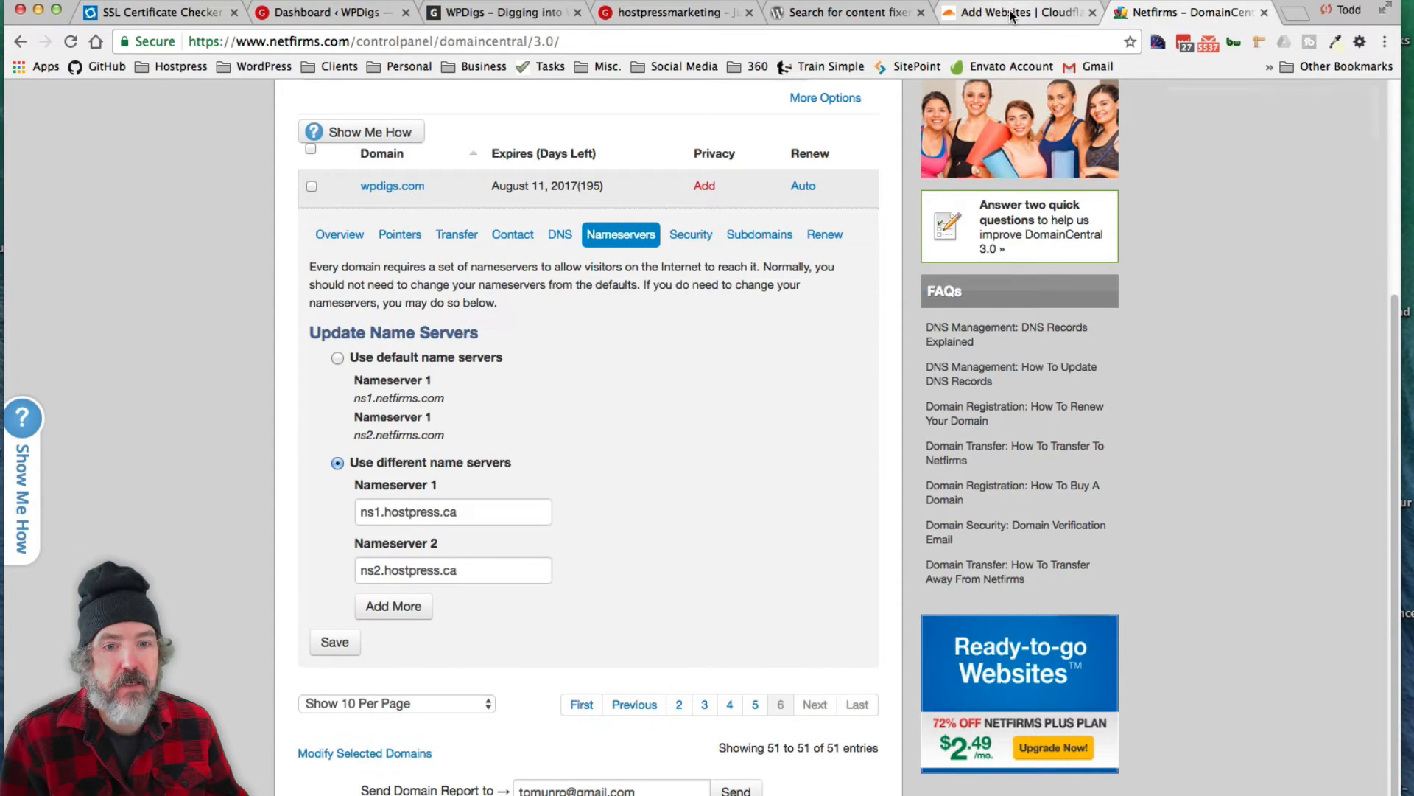
{"action": "left_click", "coordinate": [1018, 13]}
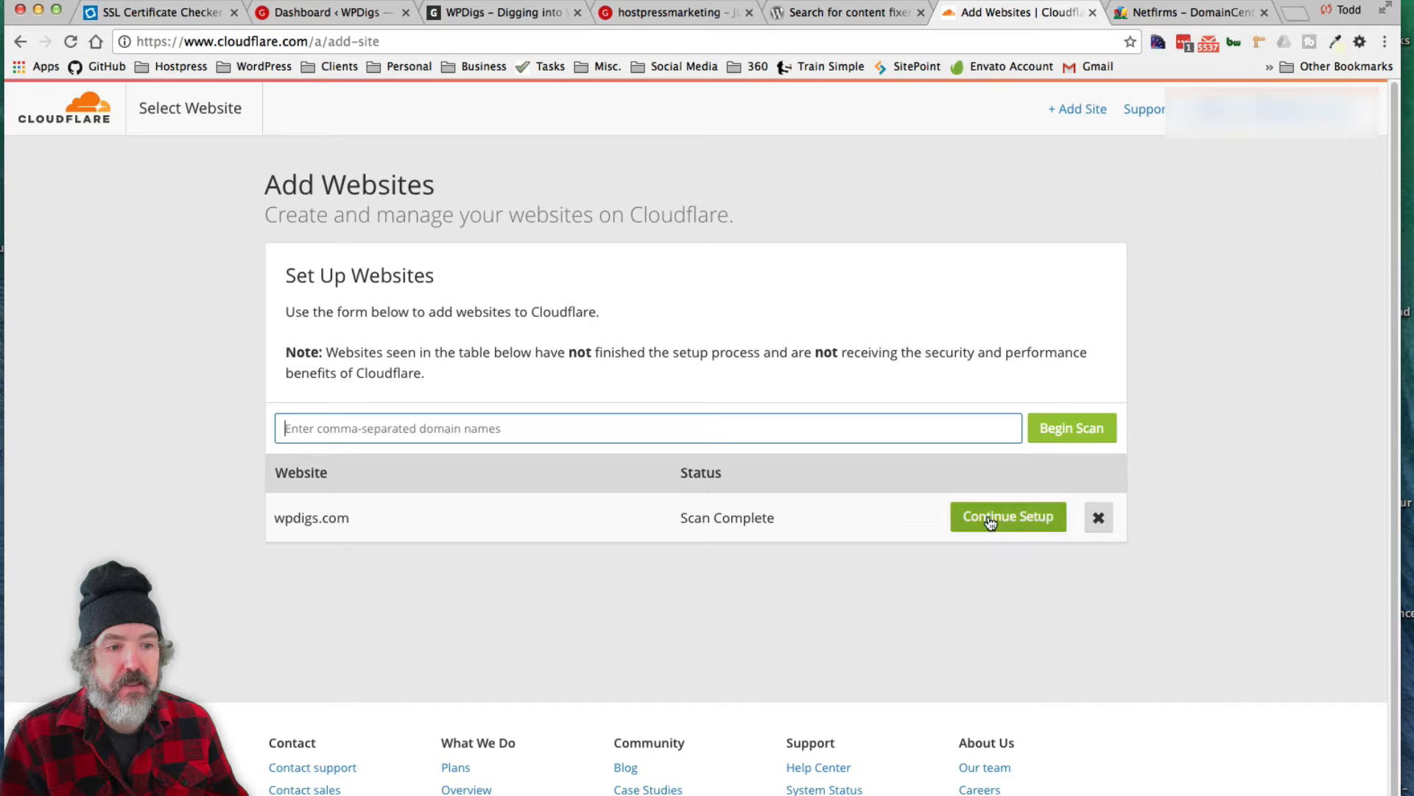
- Review Cloudflare's imported DNS records for wpdigs.com and continue to plan selection
{"action": "left_click", "coordinate": [1008, 516]}
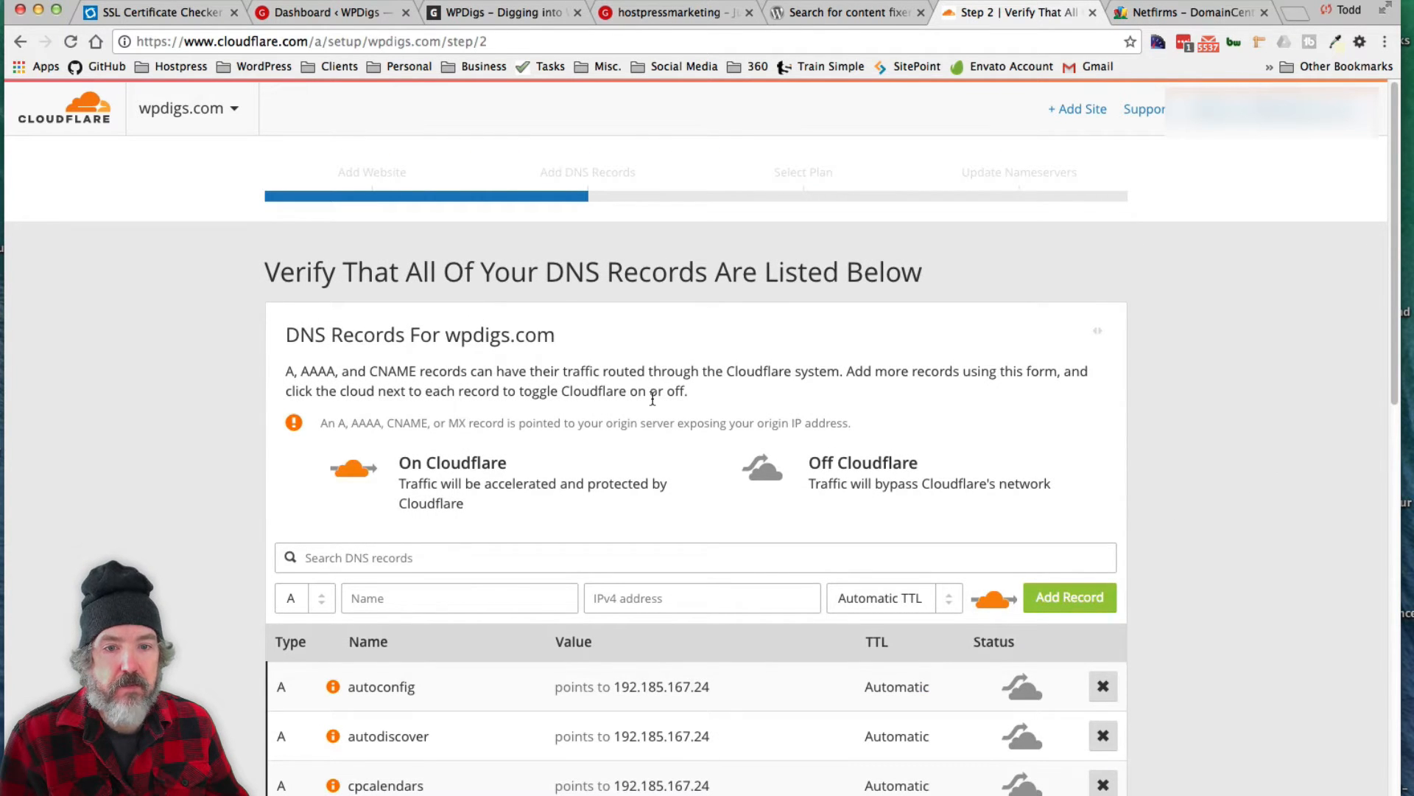
{"action": "scroll", "scroll_direction": "down", "scroll_amount": 3}
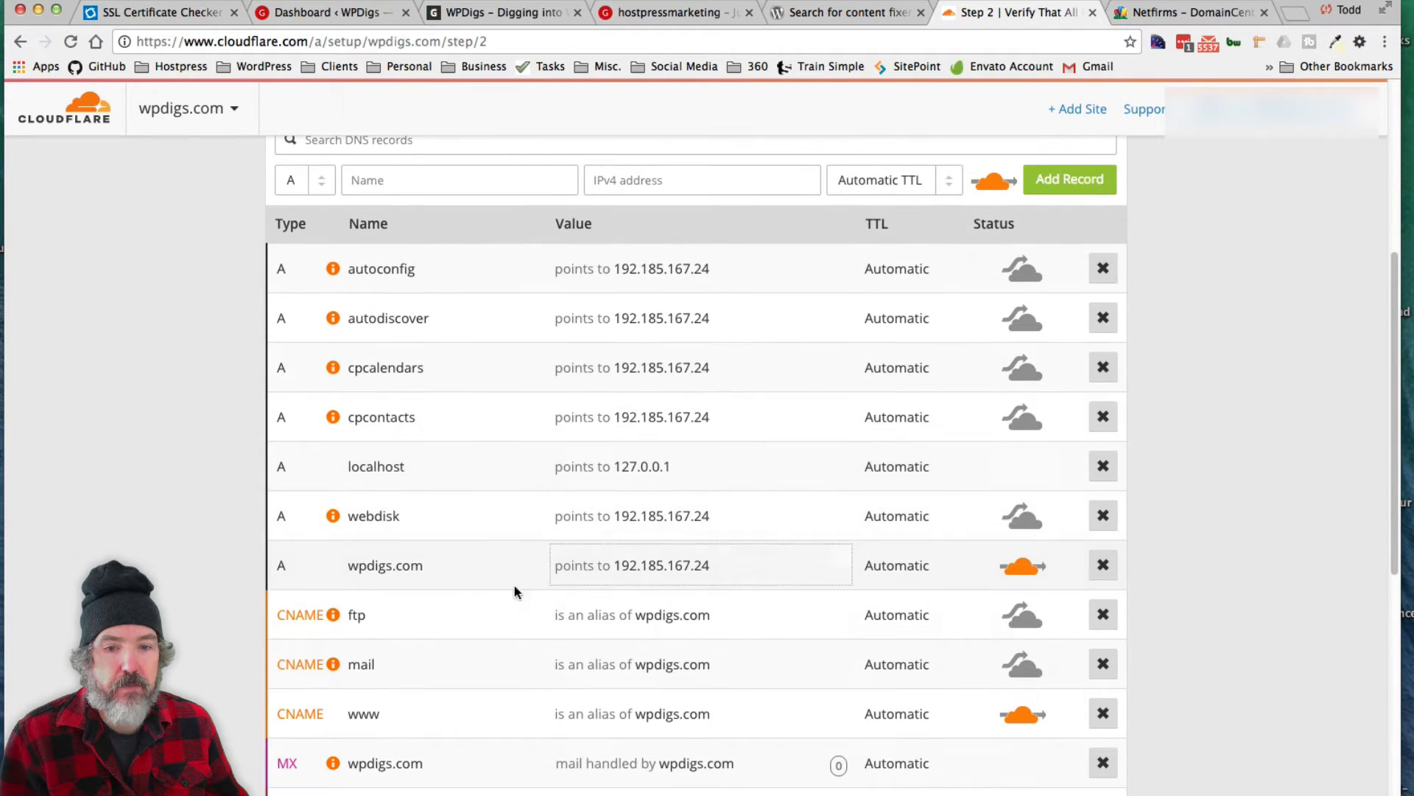
{"action": "mouse_move", "coordinate": [1024, 571]}
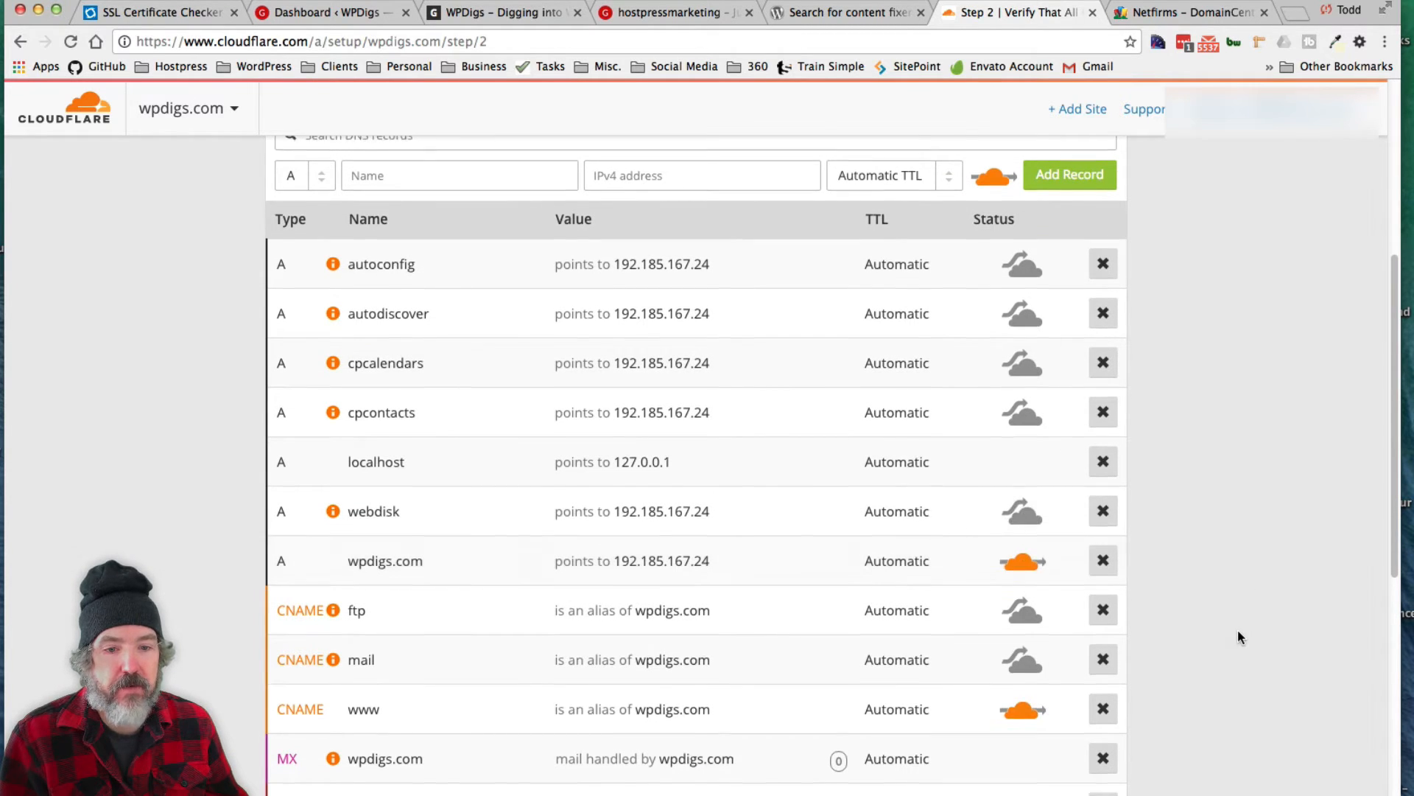
{"action": "scroll", "scroll_direction": "down", "scroll_amount": 3}
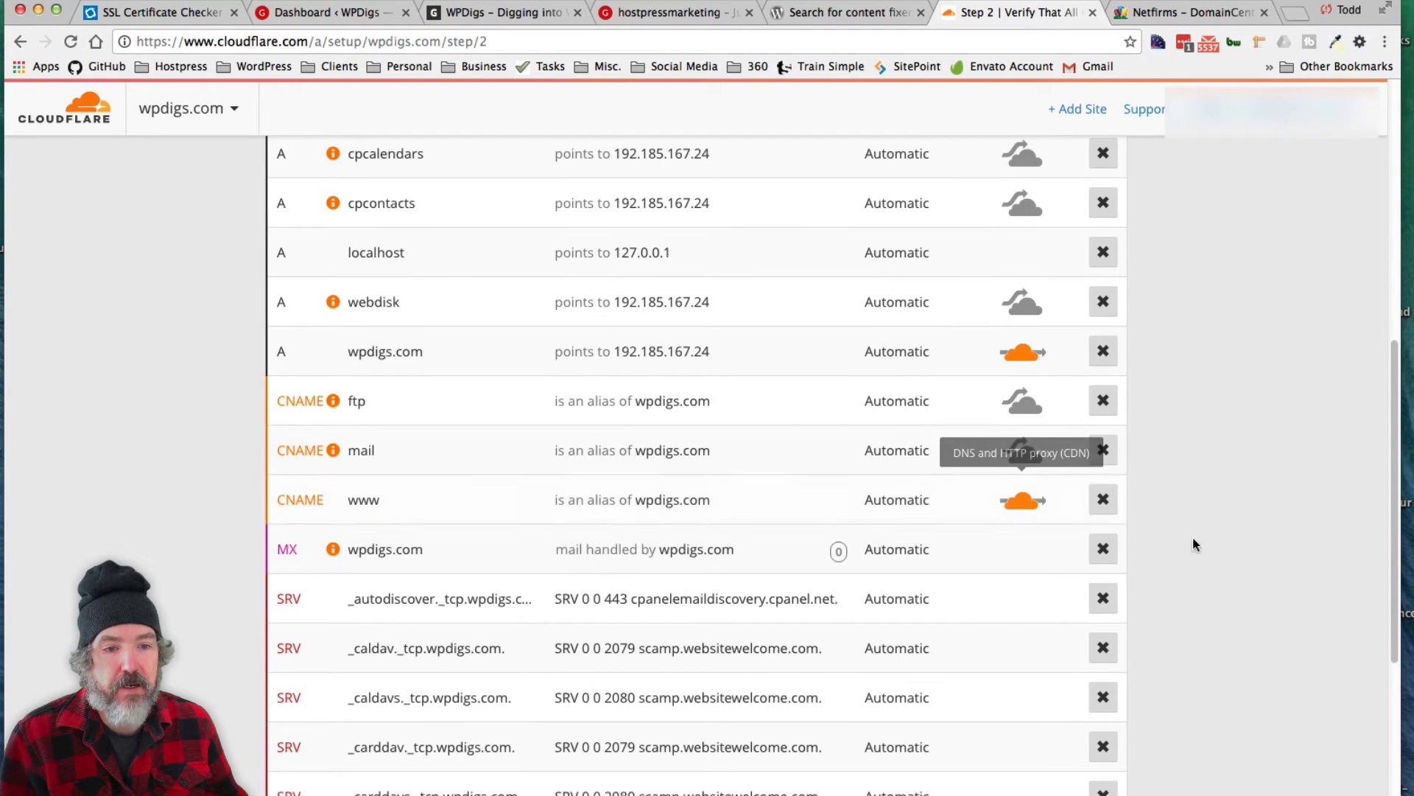
{"action": "scroll", "scroll_direction": "up", "scroll_amount": 3}
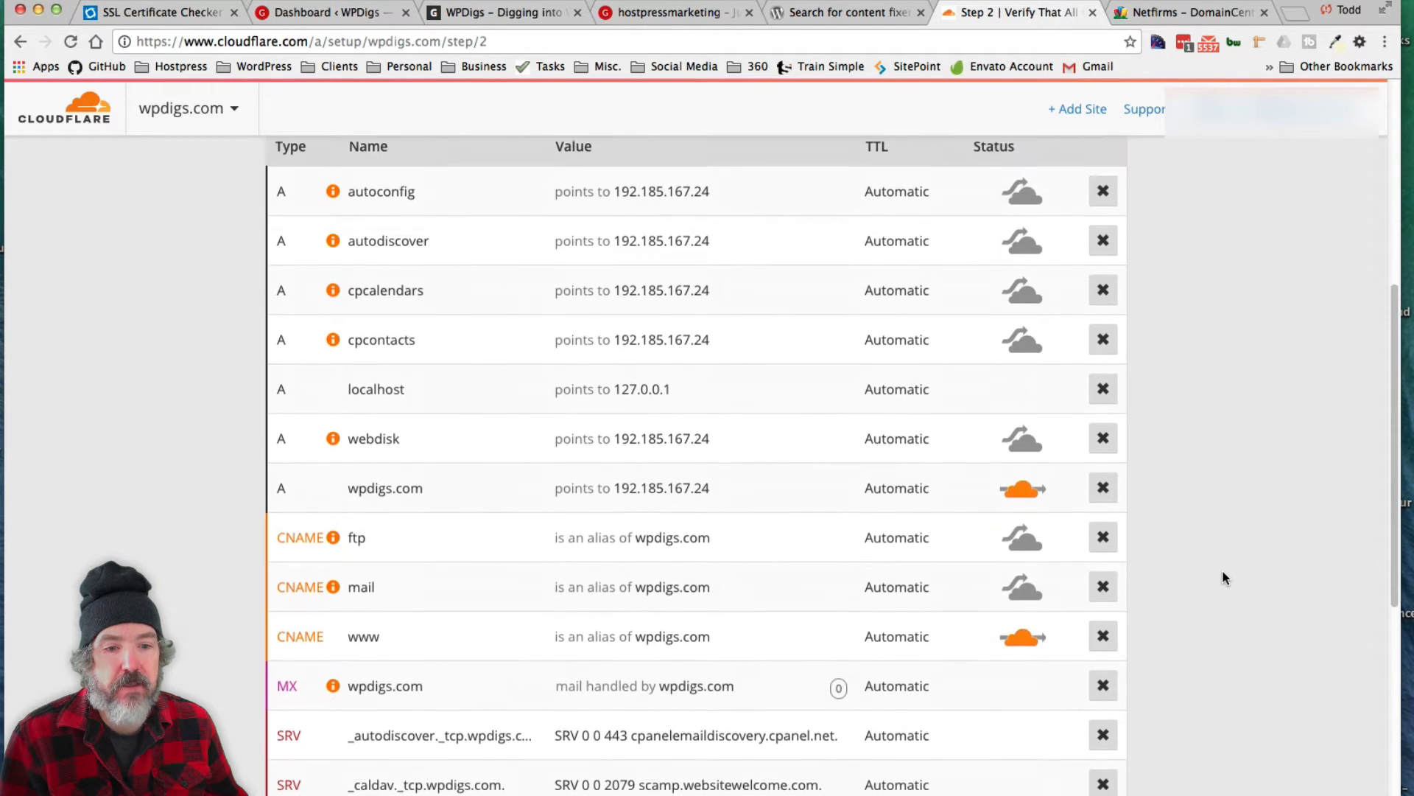
{"action": "scroll", "scroll_direction": "up", "scroll_amount": 3}
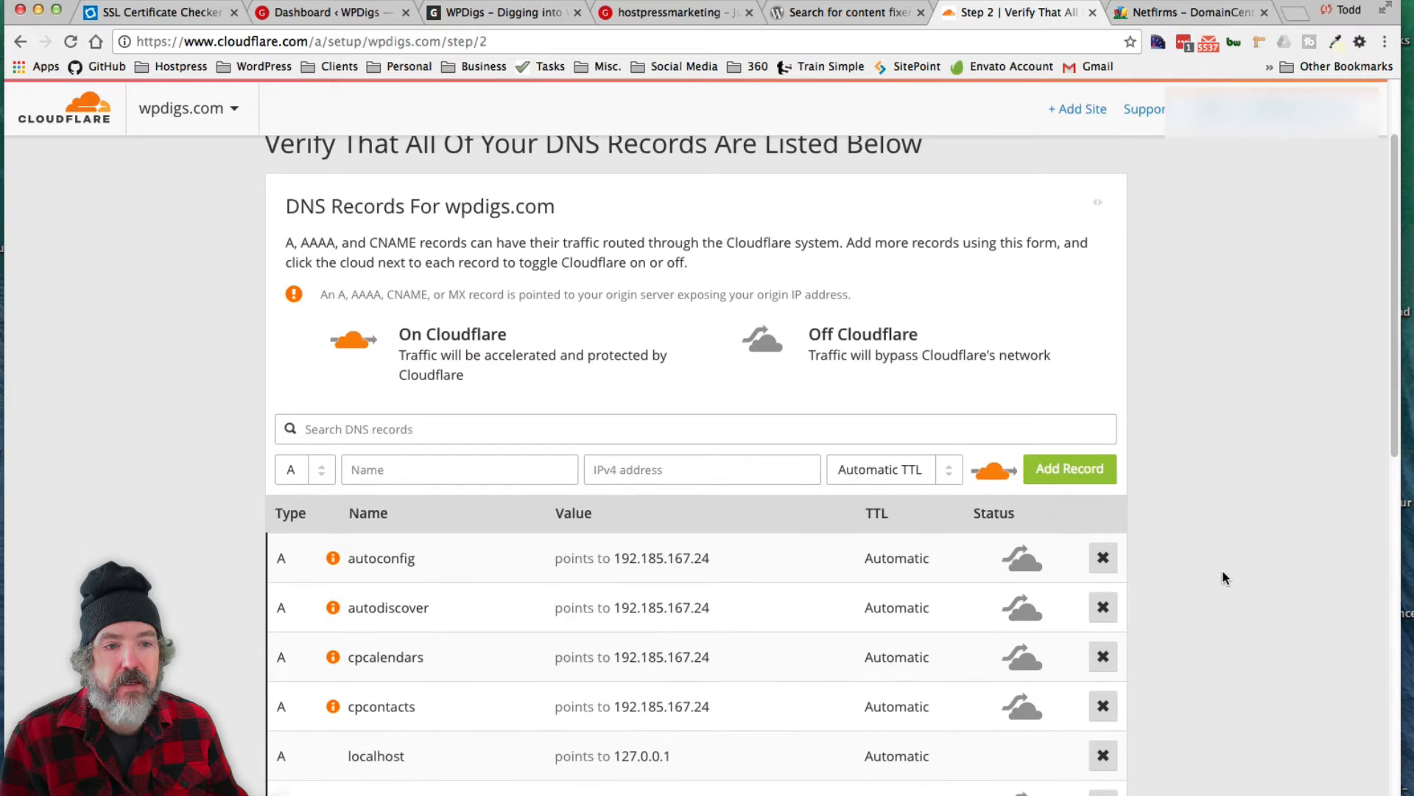
{"action": "scroll", "scroll_direction": "down", "scroll_amount": 3}
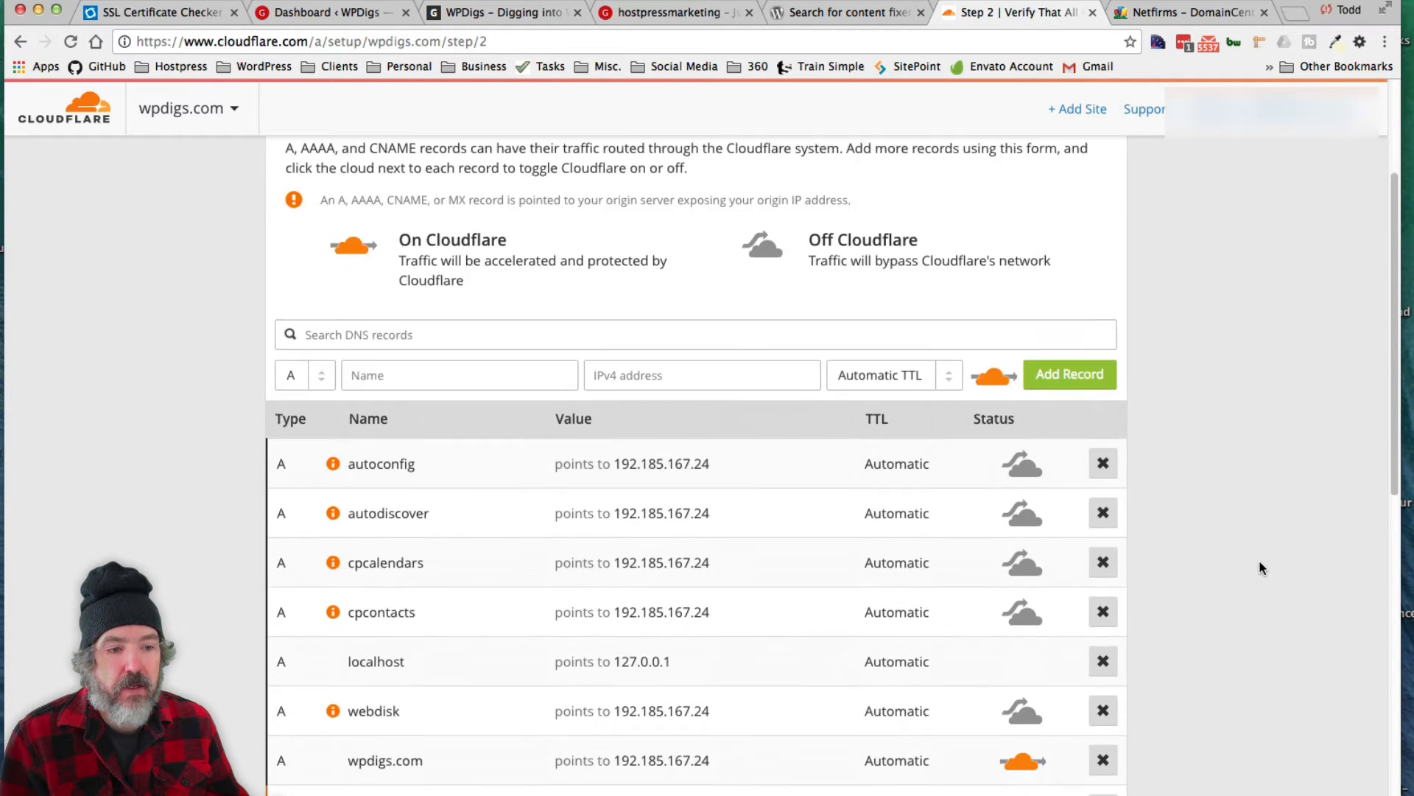
{"action": "scroll", "scroll_direction": "down", "scroll_amount": 3}
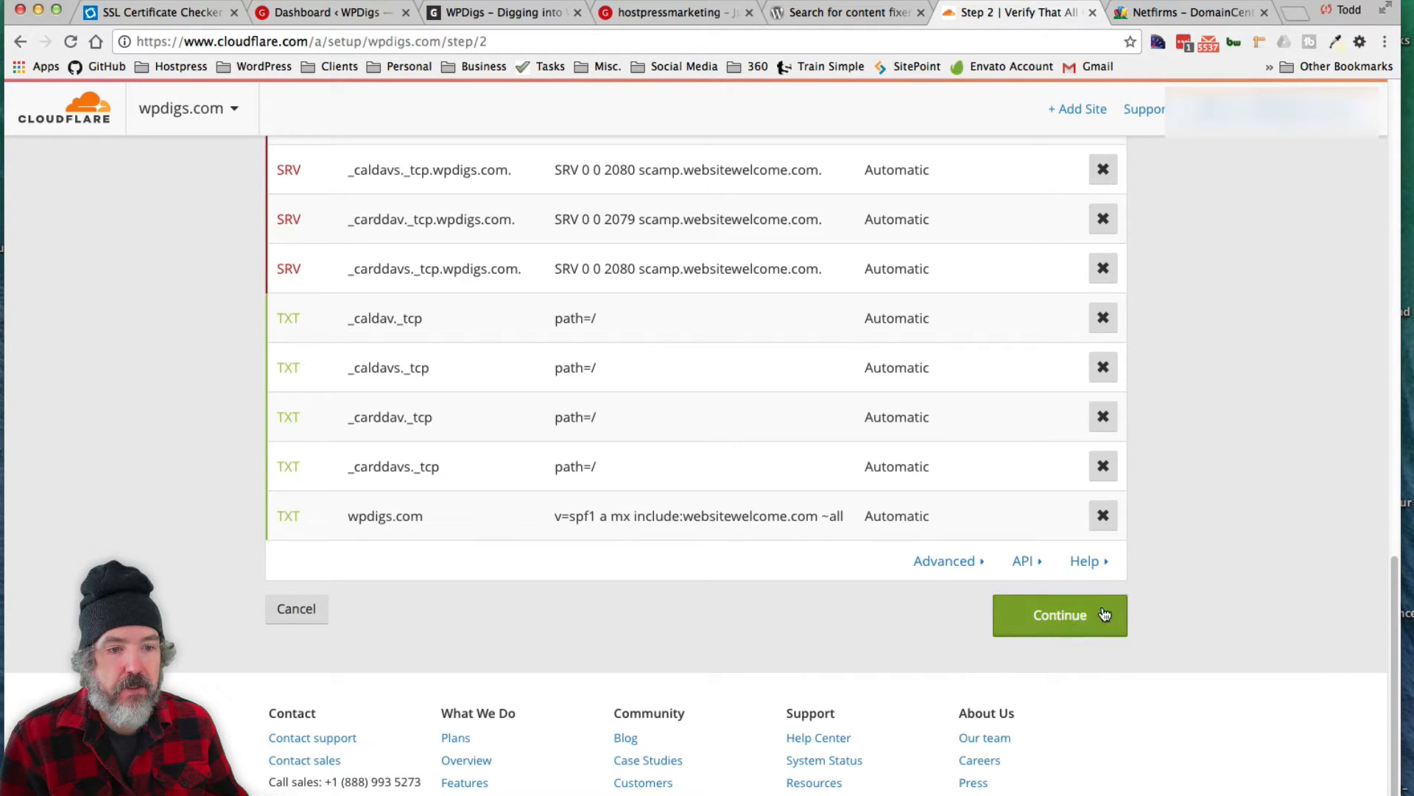
{"action": "left_click", "coordinate": [1059, 614]}
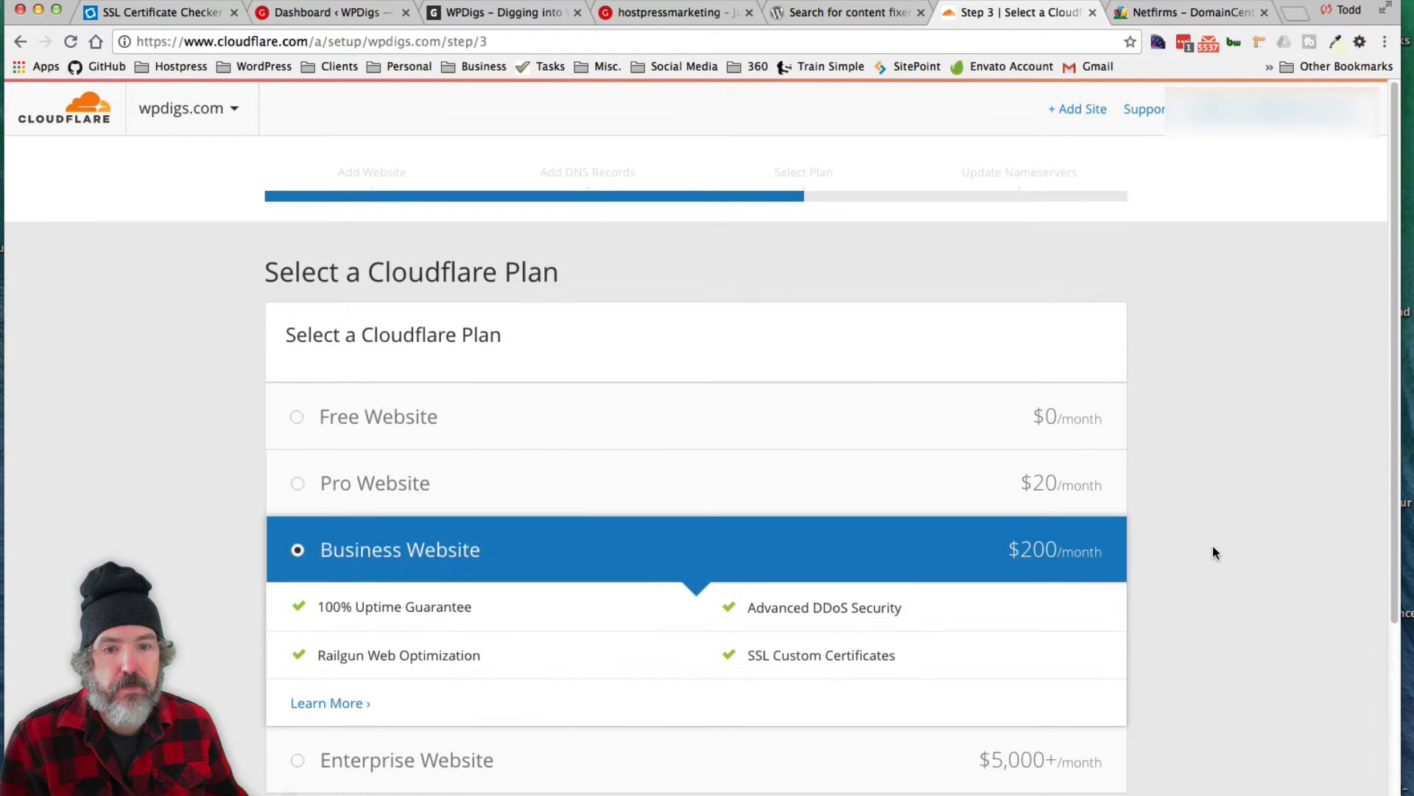
{"action": "mouse_move", "coordinate": [377, 416]}
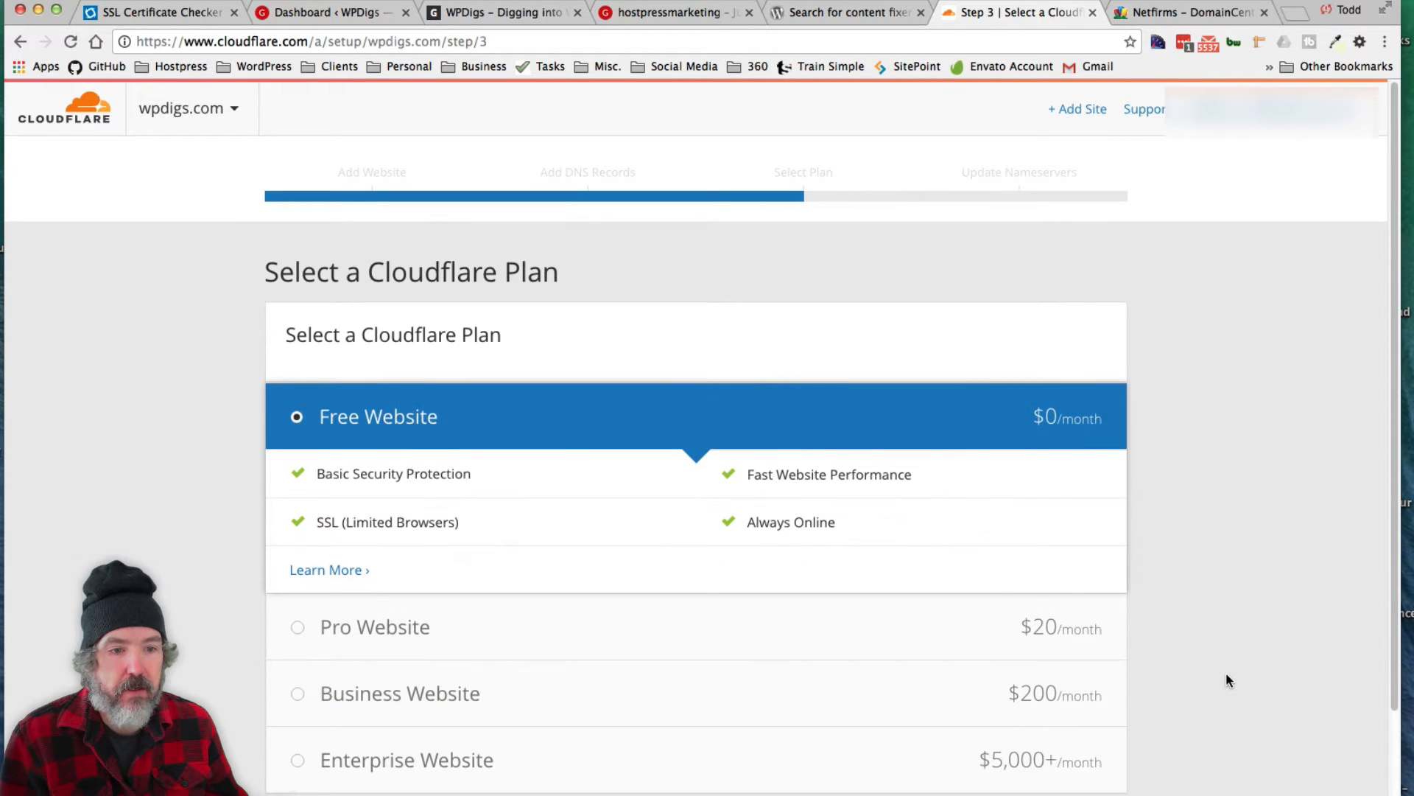
- Keep the Free Website plan for wpdigs.com and continue to the nameserver step
{"action": "scroll", "scroll_direction": "down", "scroll_amount": 3}
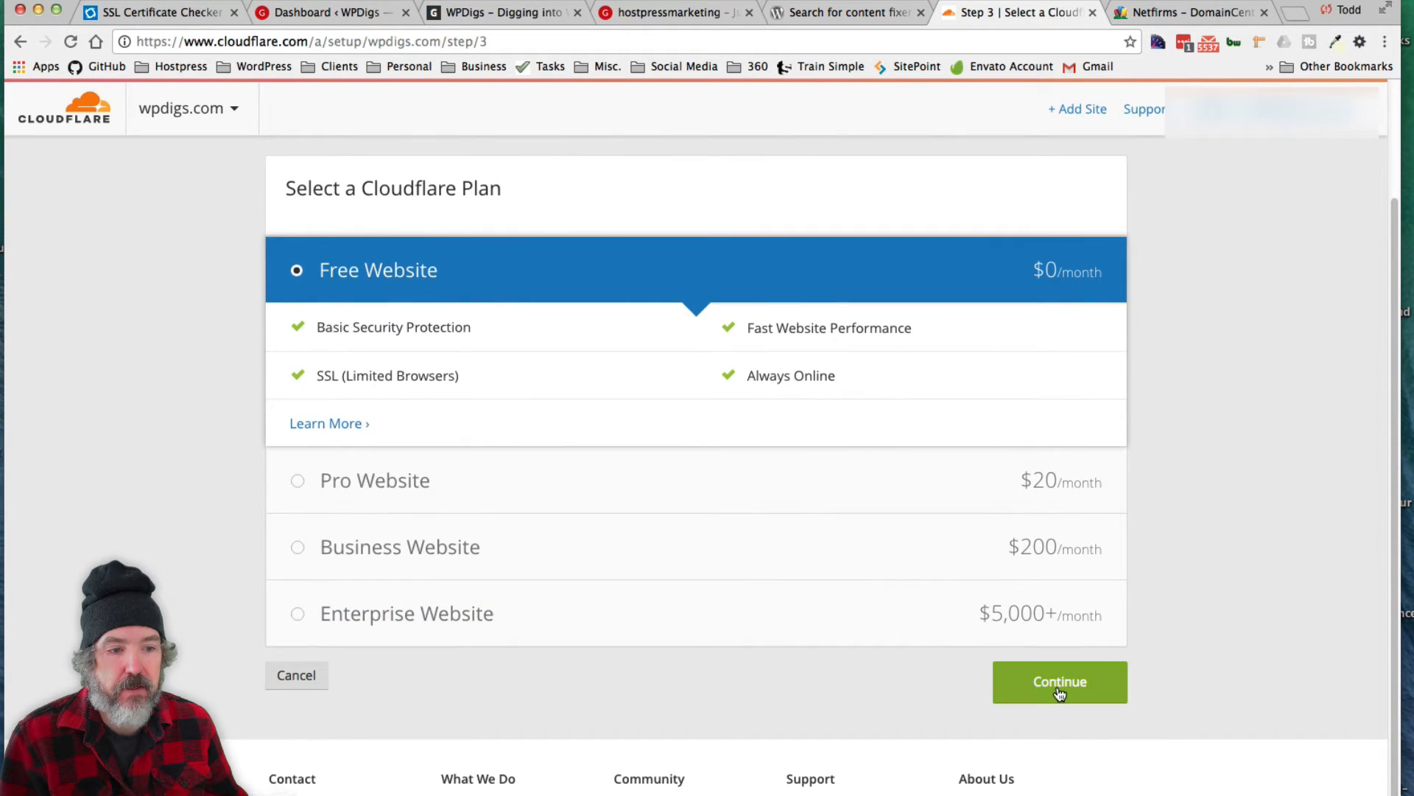
{"action": "left_click", "coordinate": [1059, 680]}
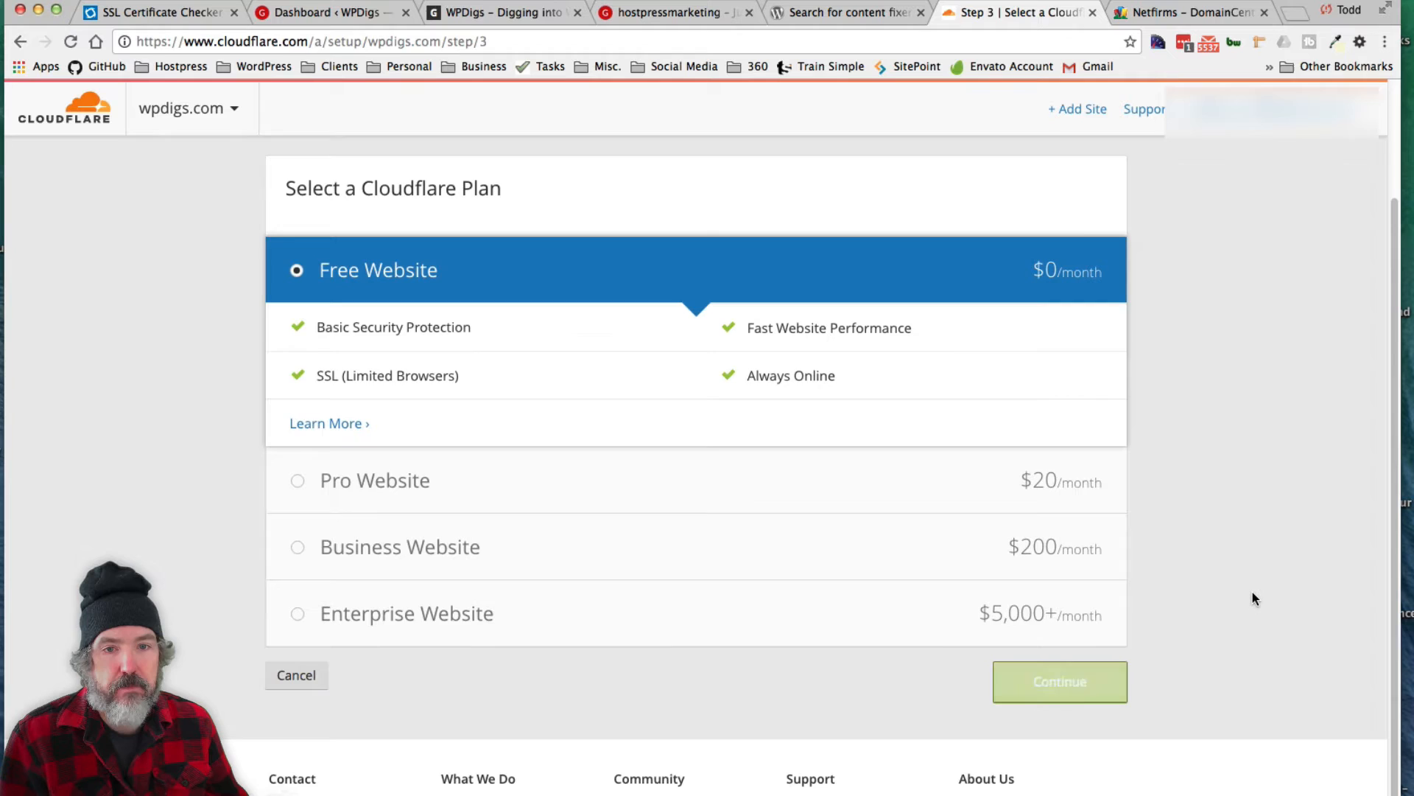
{"action": "left_click", "coordinate": [1060, 681]}
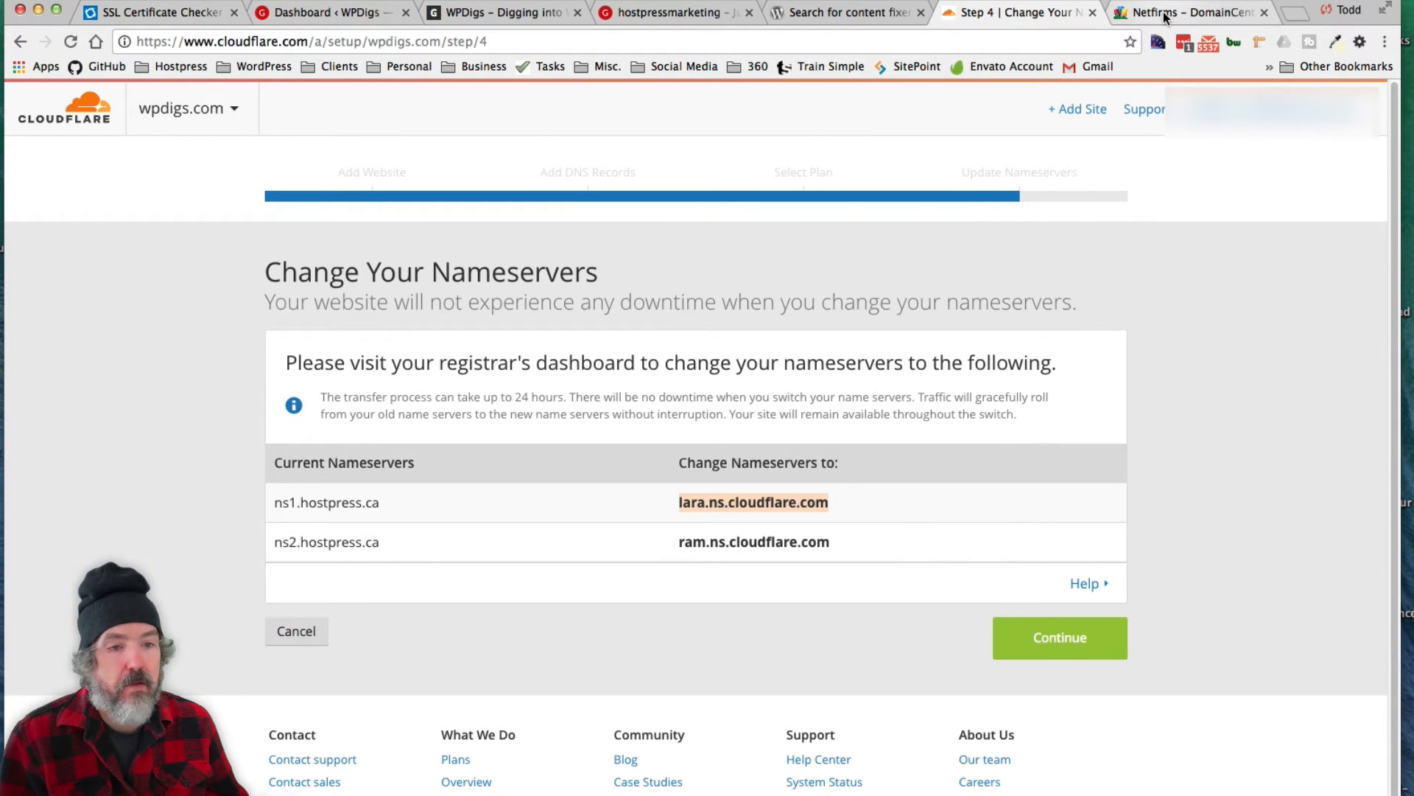
- Fill wpdigs.com's Nameserver fields with lara.ns.cloudflare.com and ram.ns.cloudflare.com
{"action": "left_click", "coordinate": [1187, 12]}
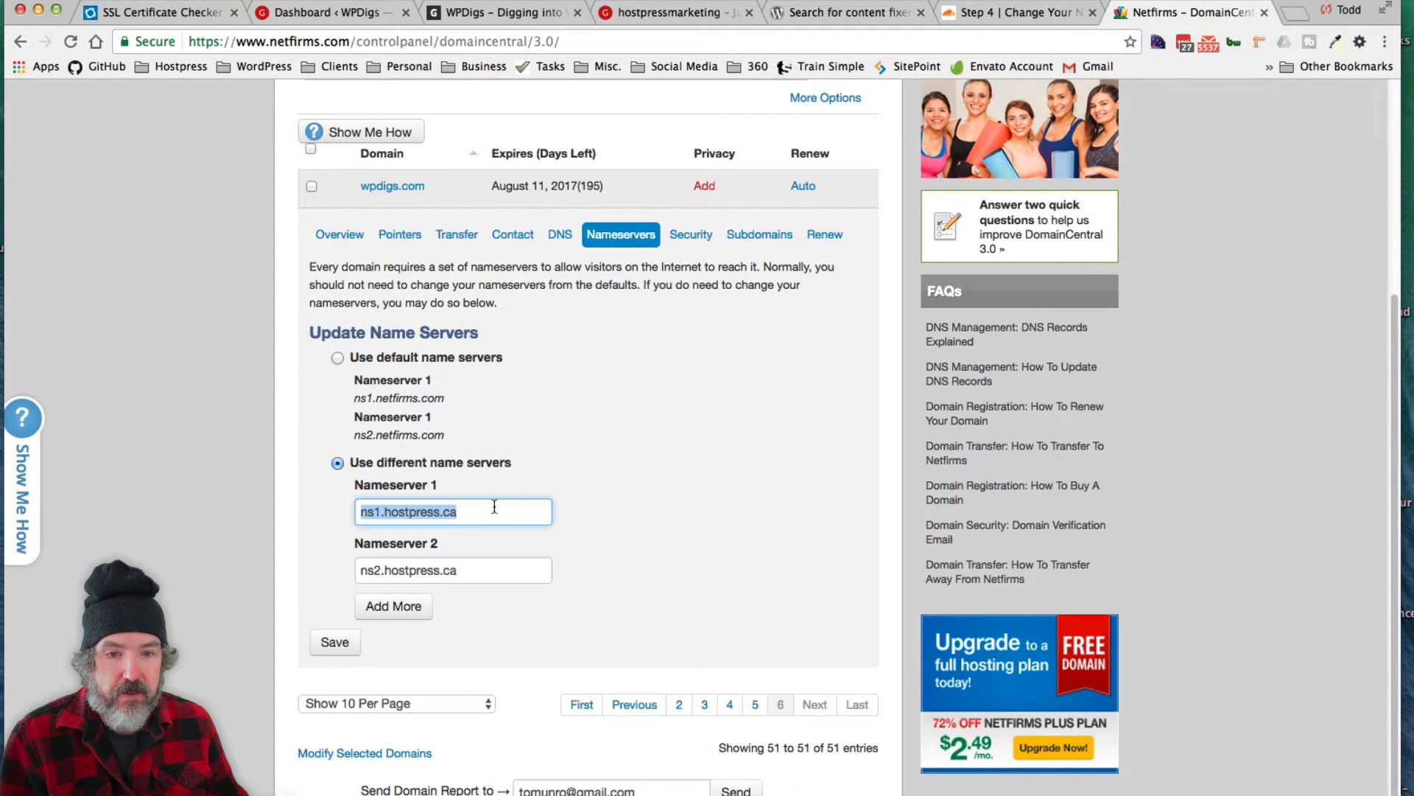
{"action": "left_click", "coordinate": [1017, 13]}
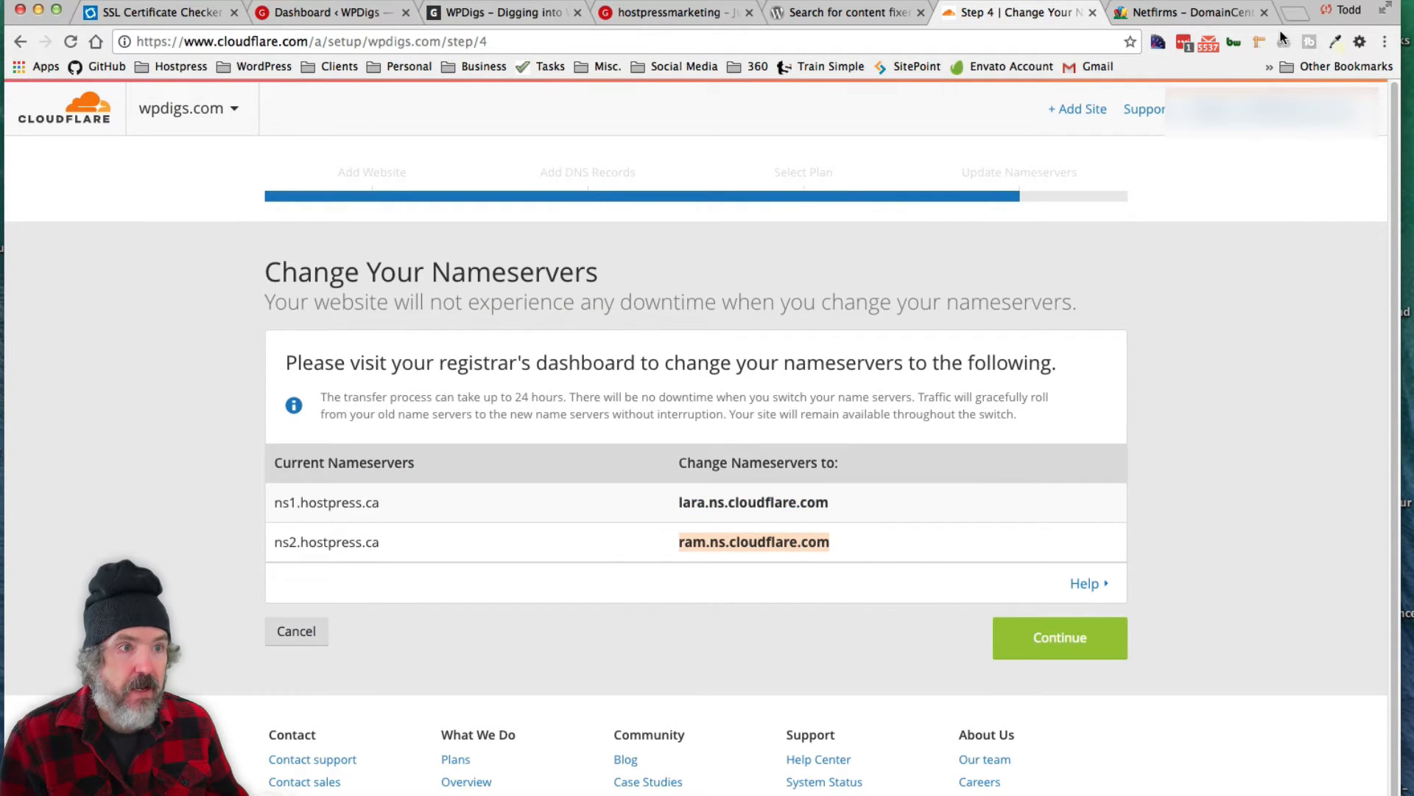
{"action": "left_click", "coordinate": [1190, 13]}
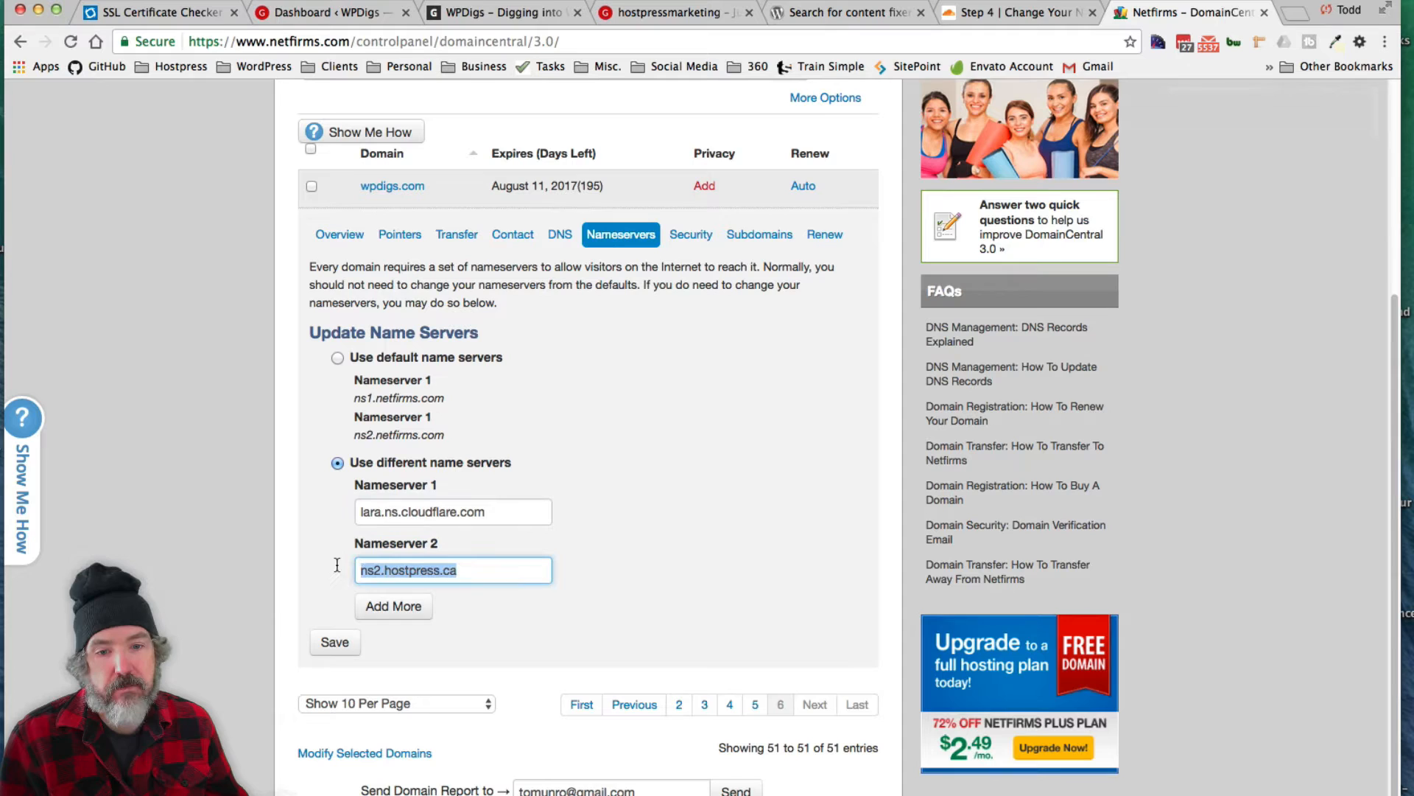
{"action": "type", "text": "ram.ns.cloudflare.com"}
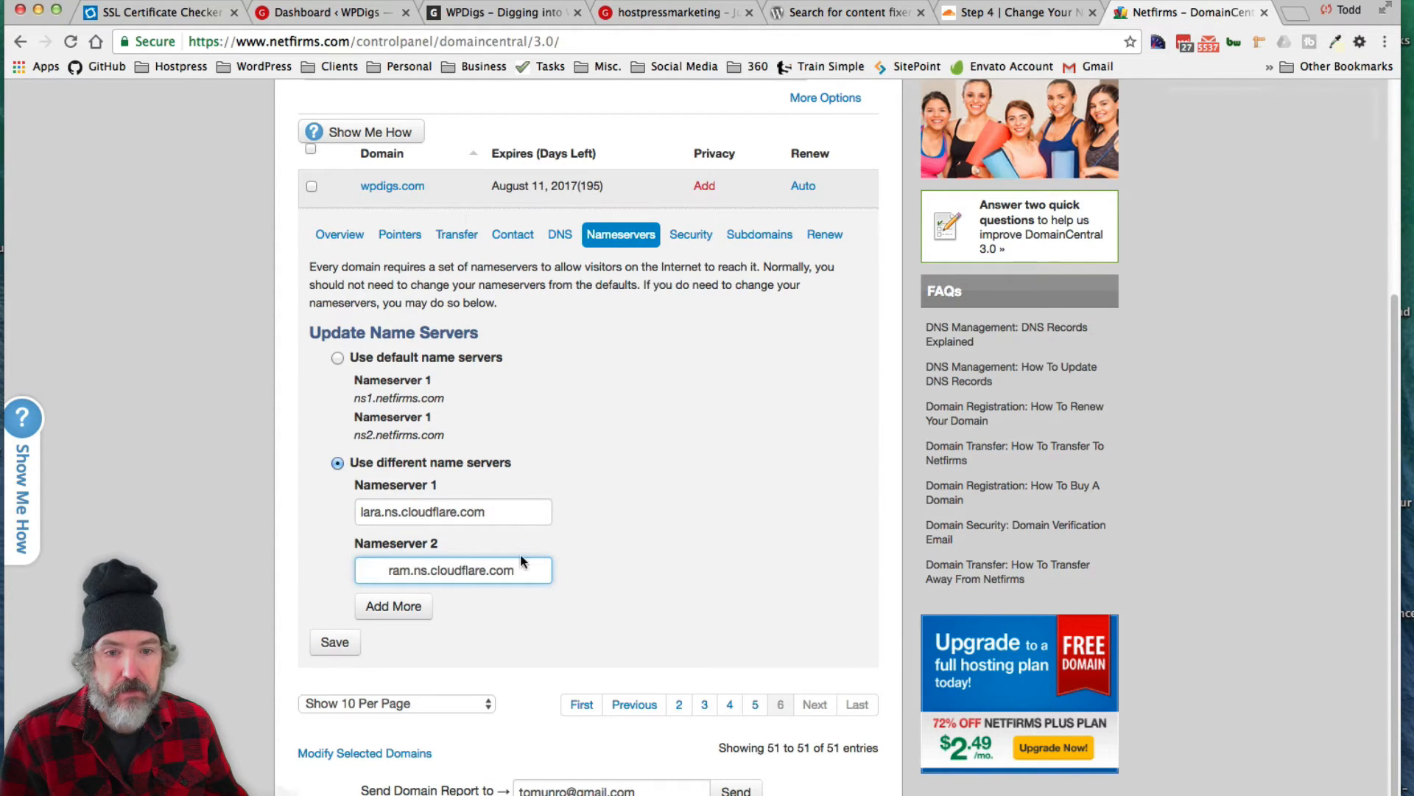
{"action": "left_click", "coordinate": [1018, 12]}
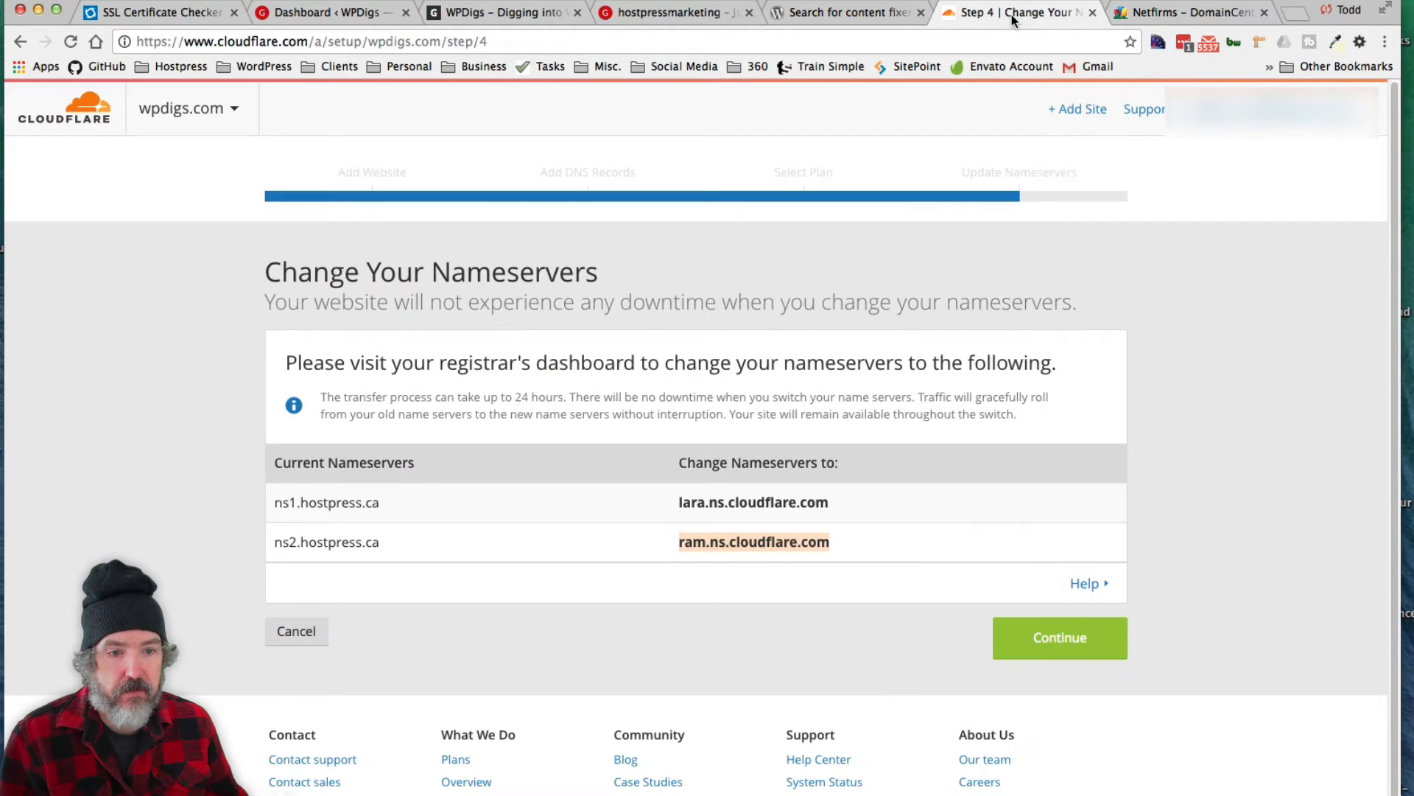
{"action": "left_click", "coordinate": [1190, 12]}
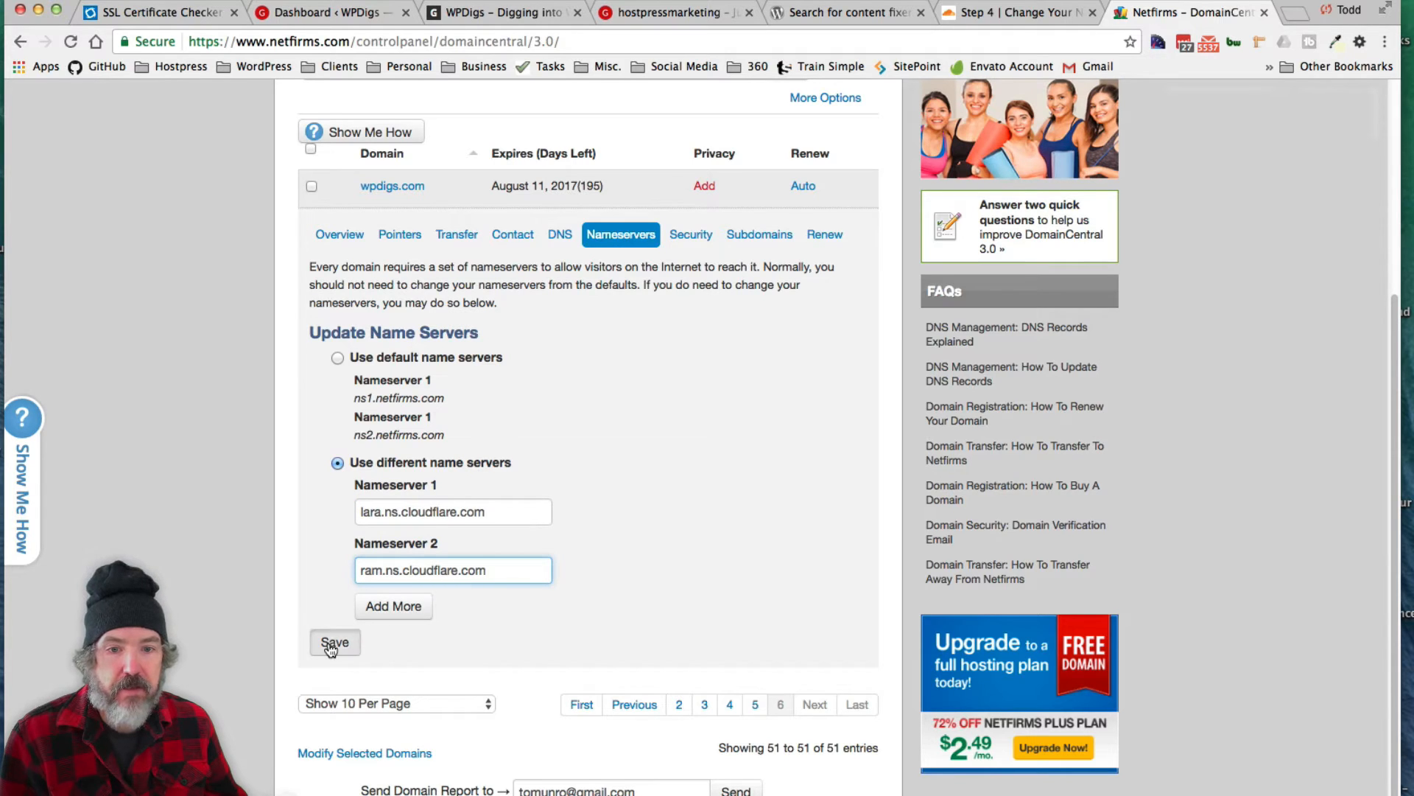
- Save the new Cloudflare nameservers in Netfirms and return to Cloudflare's setup
{"action": "left_click", "coordinate": [335, 642]}
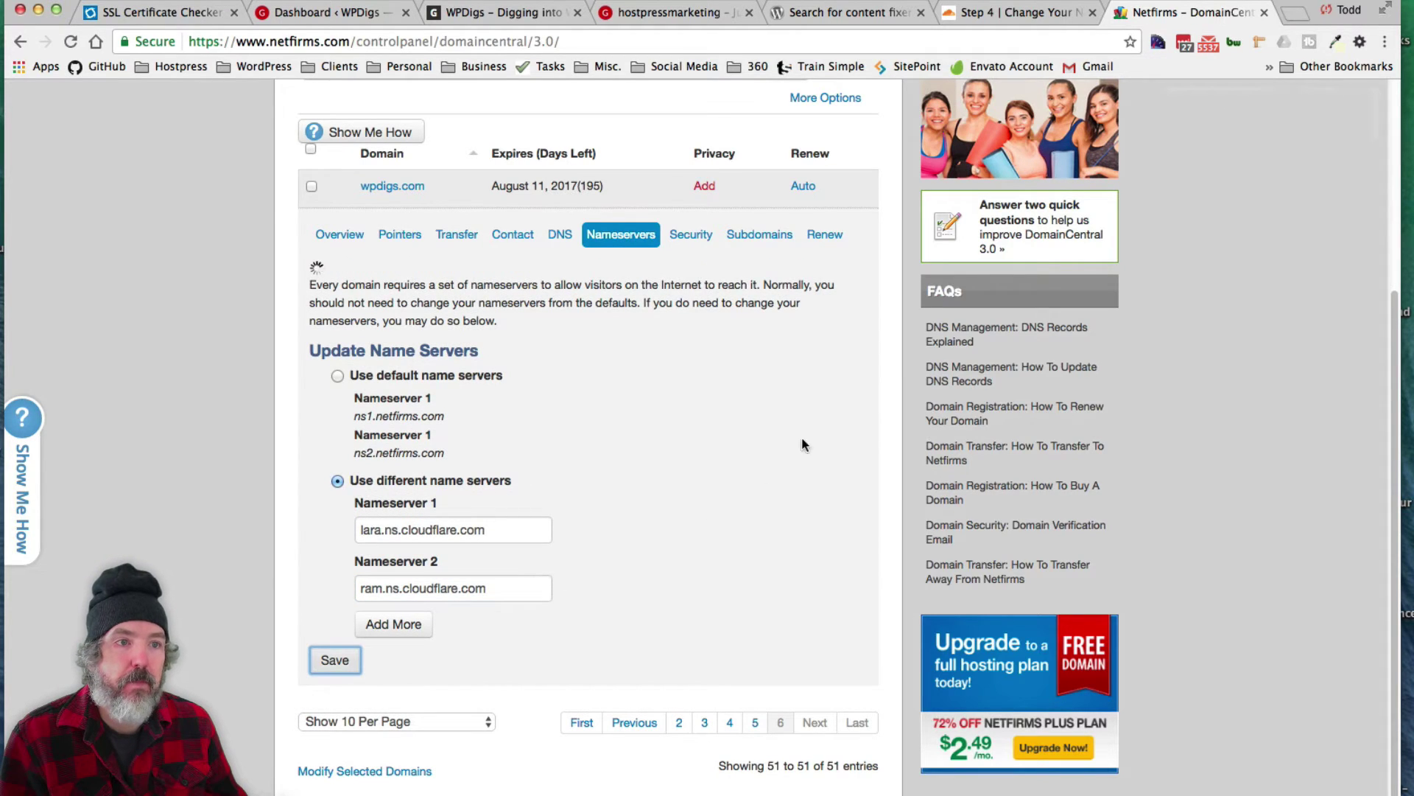
{"action": "left_click", "coordinate": [334, 660]}
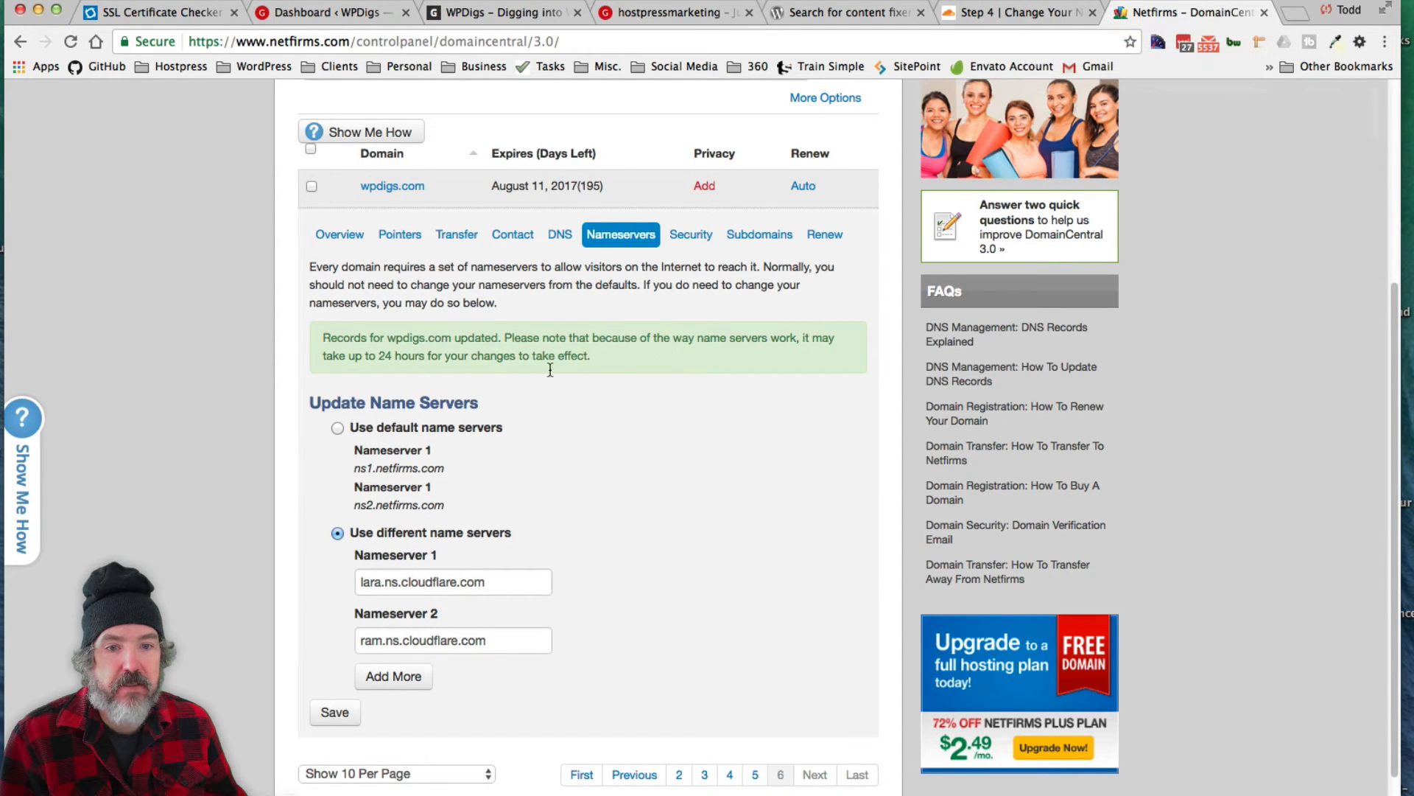
{"action": "left_click", "coordinate": [1011, 13]}
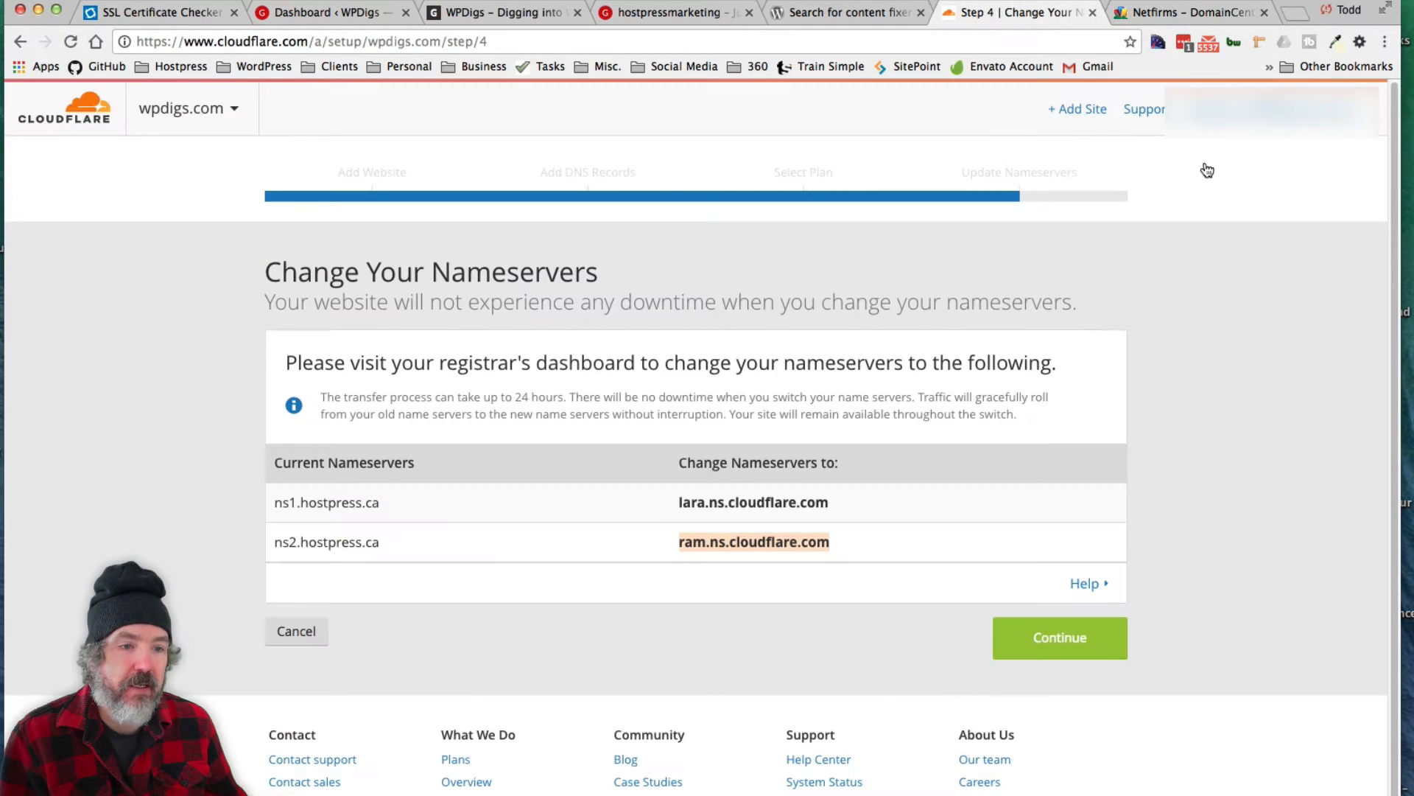
{"action": "mouse_move", "coordinate": [1199, 516]}
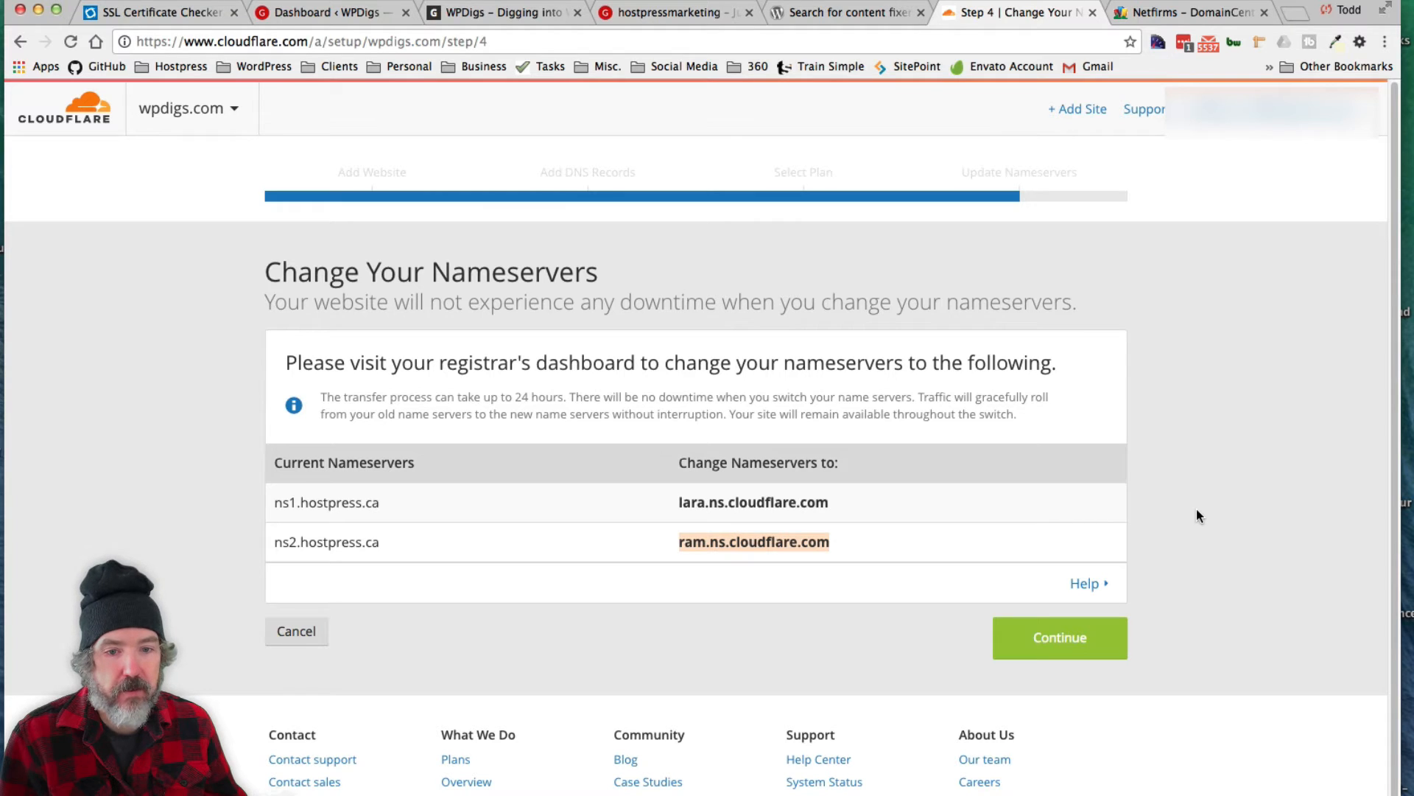
{"action": "mouse_move", "coordinate": [794, 552]}
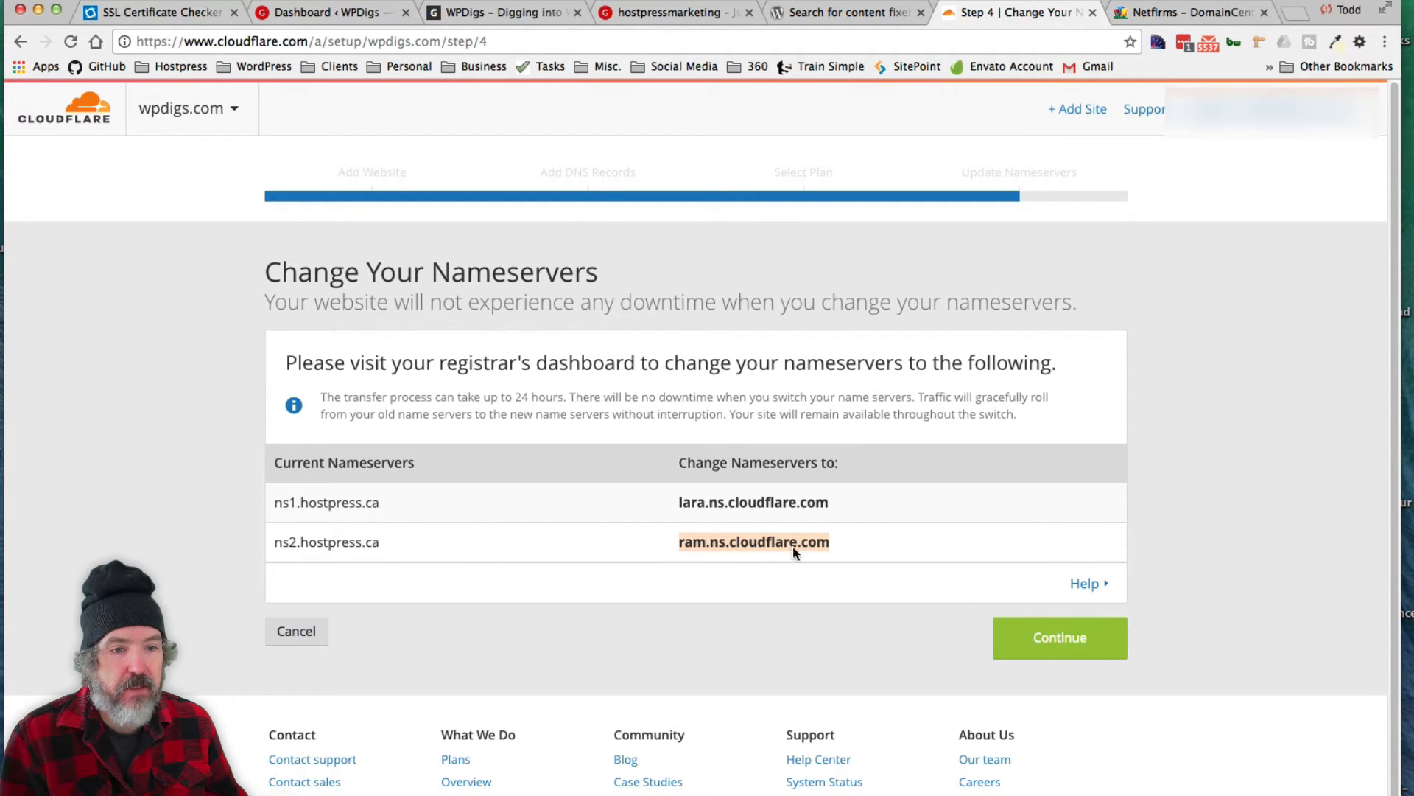
- Finish the nameserver step so wpdigs.com's overview shows Status: Pending with 24-hour propagation
{"action": "left_click", "coordinate": [1059, 637]}
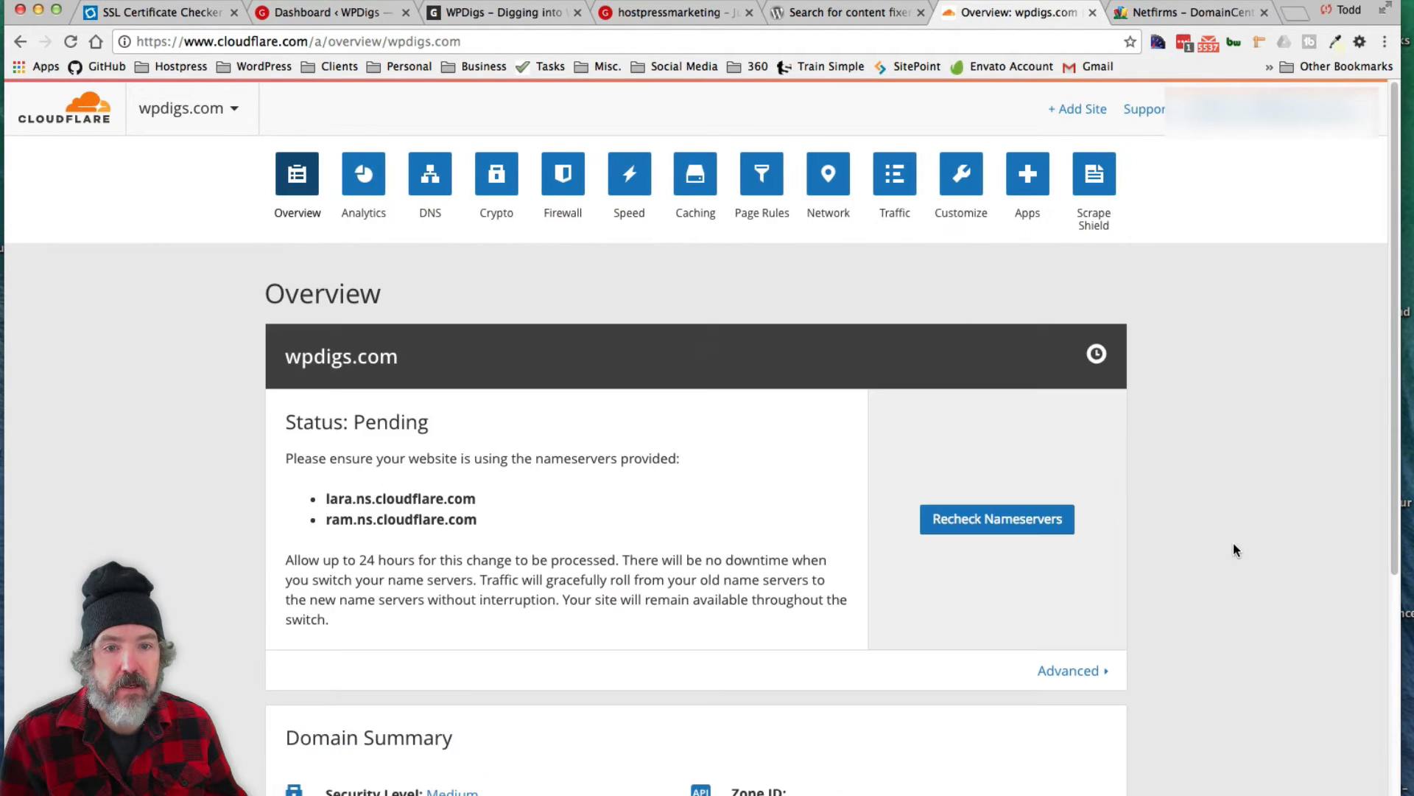
{"action": "scroll", "scroll_direction": "down", "scroll_amount": 3}
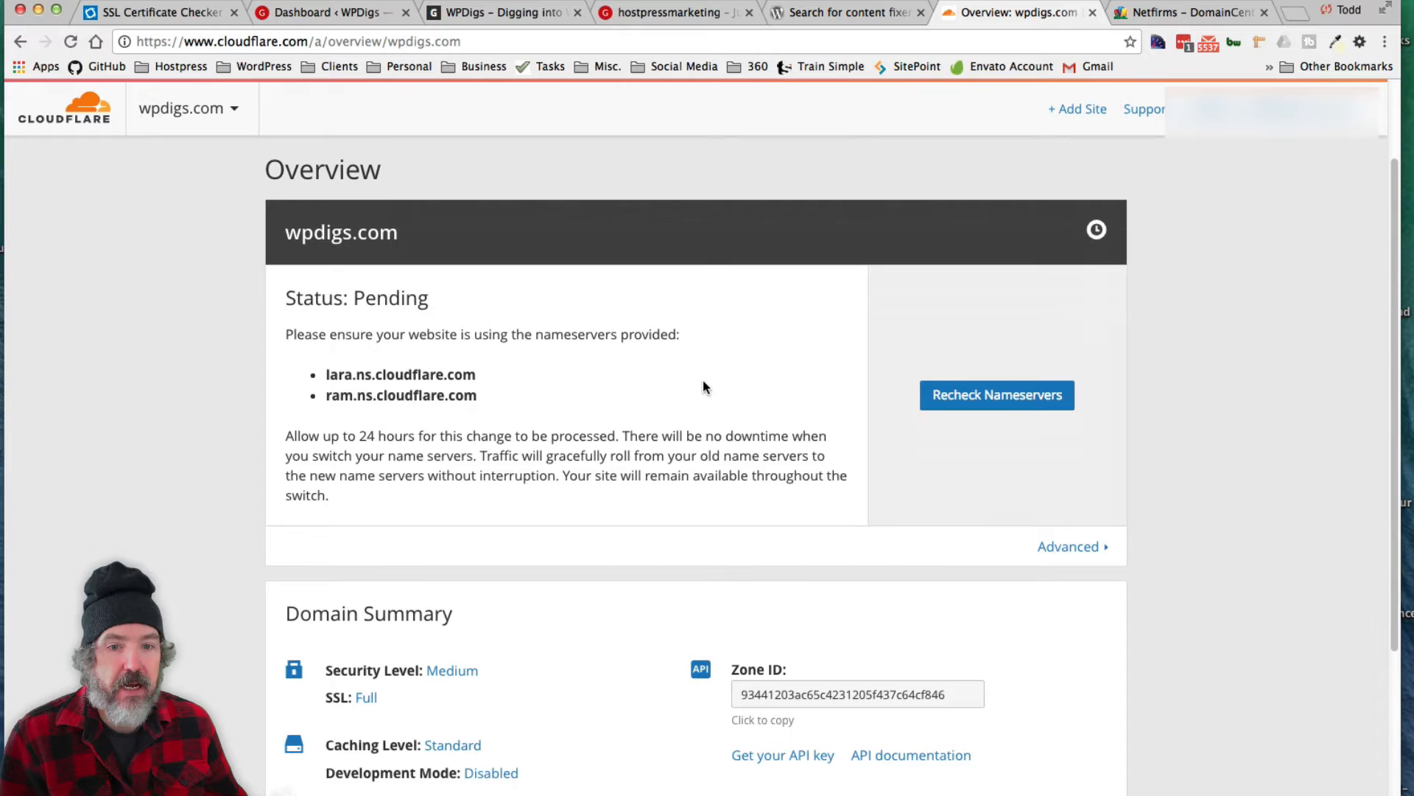
{"action": "mouse_move", "coordinate": [353, 436]}
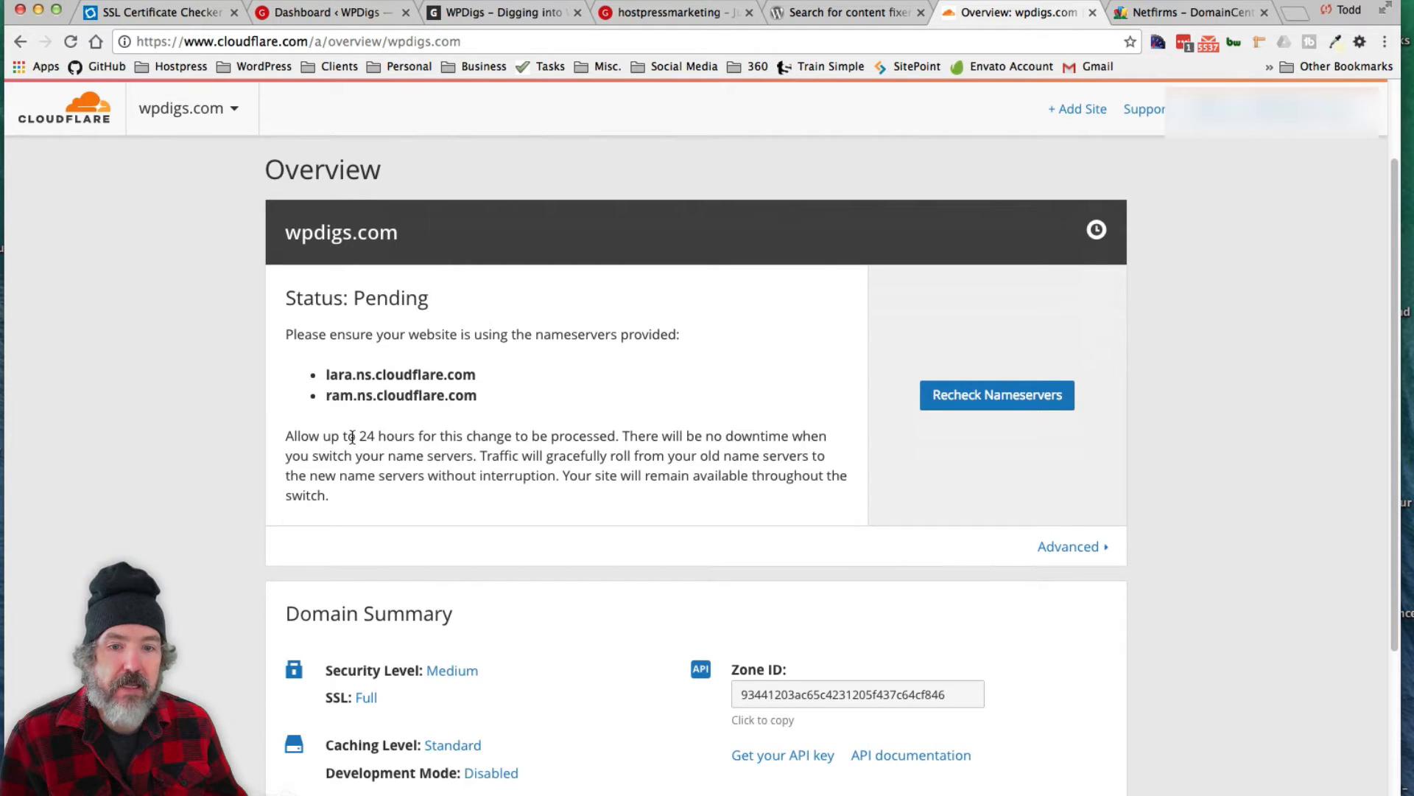
{"action": "double_click", "coordinate": [383, 436]}
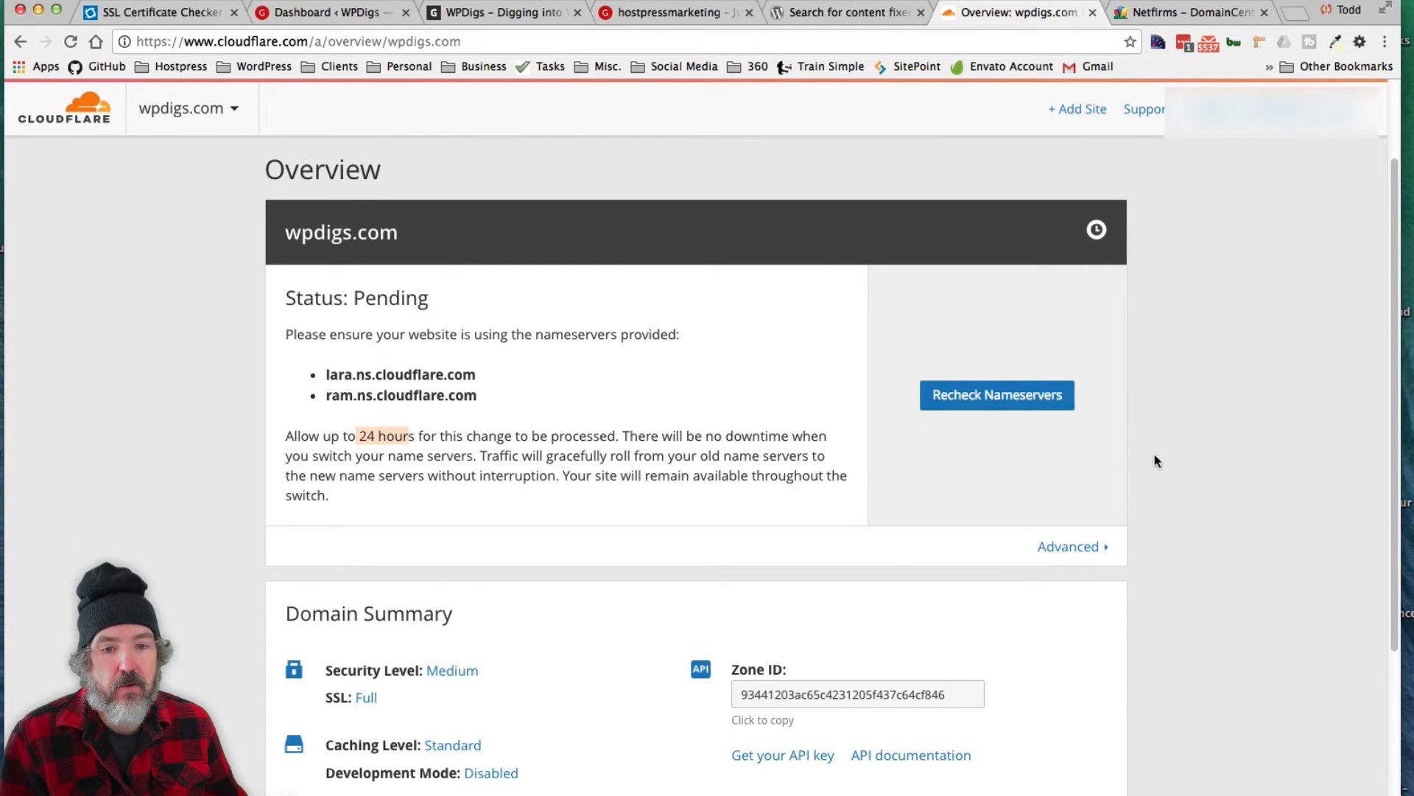
{"action": "mouse_move", "coordinate": [1191, 456]}
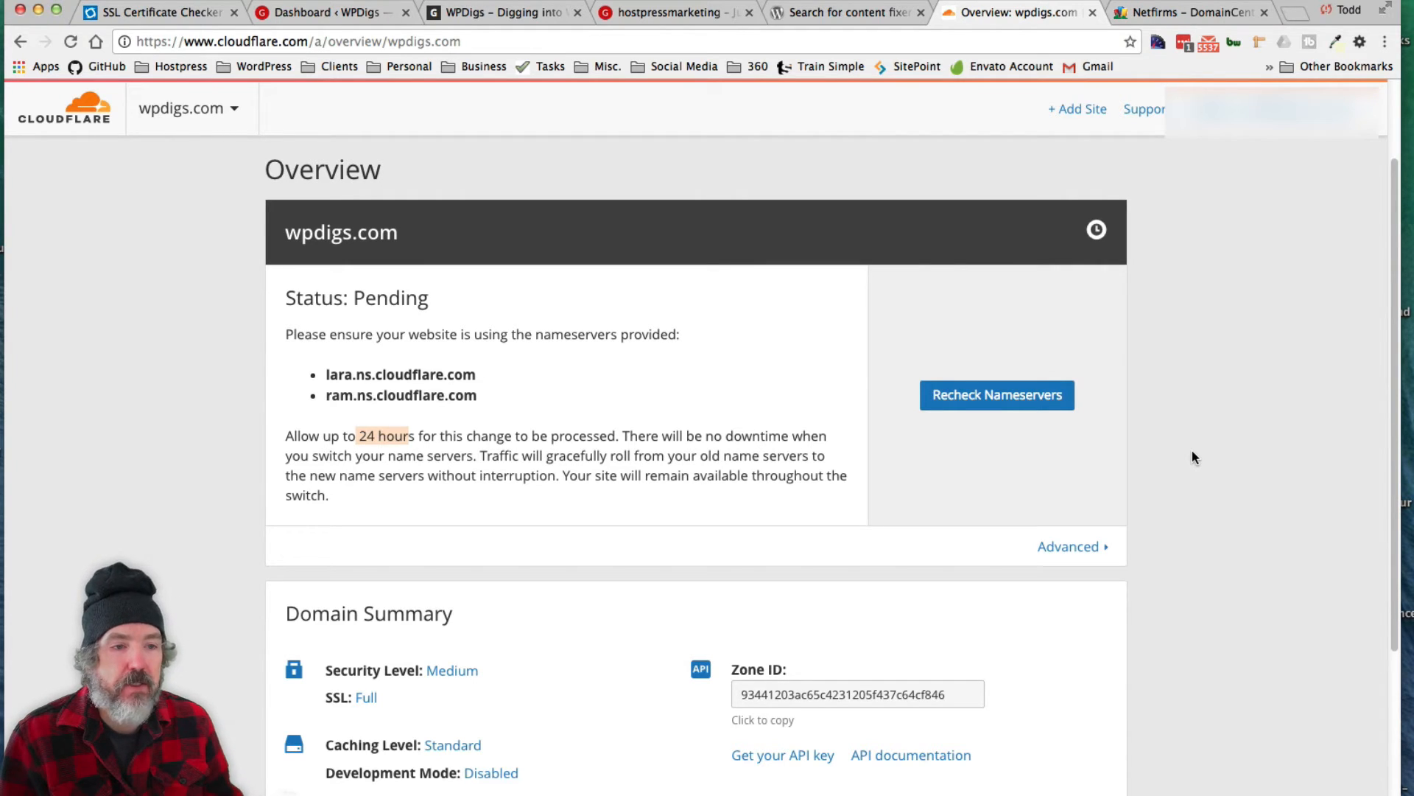
{"action": "left_click", "coordinate": [157, 13]}
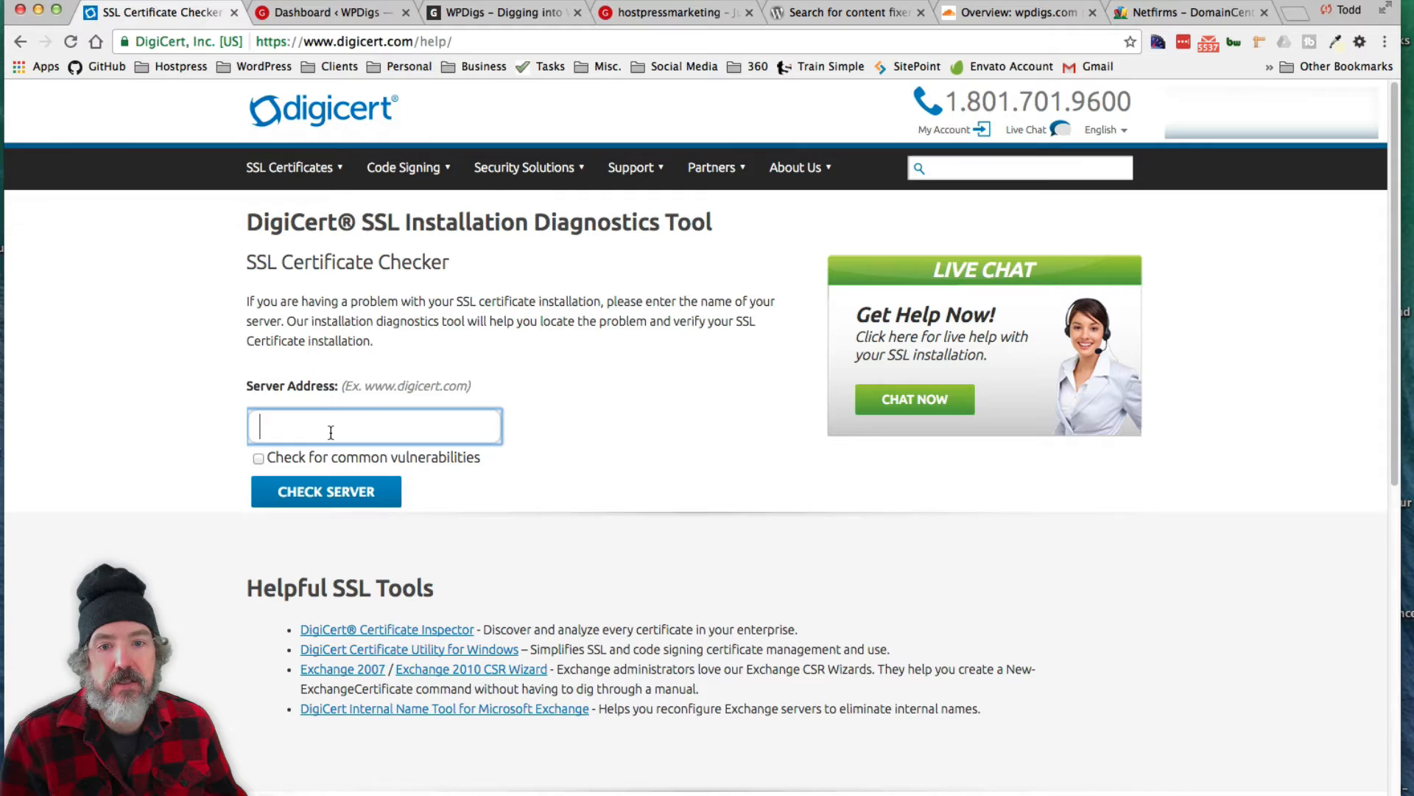
- Run DigiCert's certificate check on wpdigs.com, which reports Unable to connect
{"action": "type", "text": "wp"}
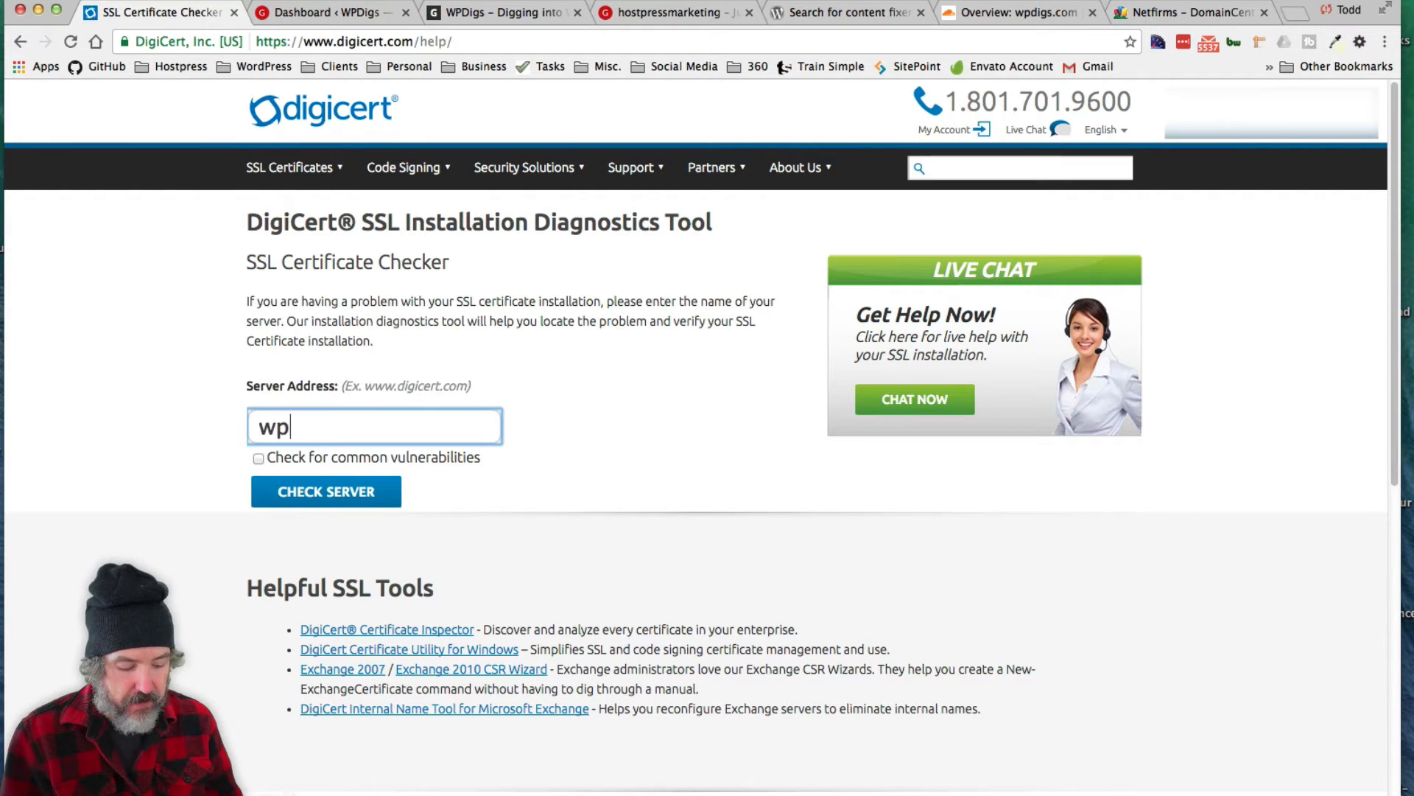
{"action": "type", "text": "dig,"}
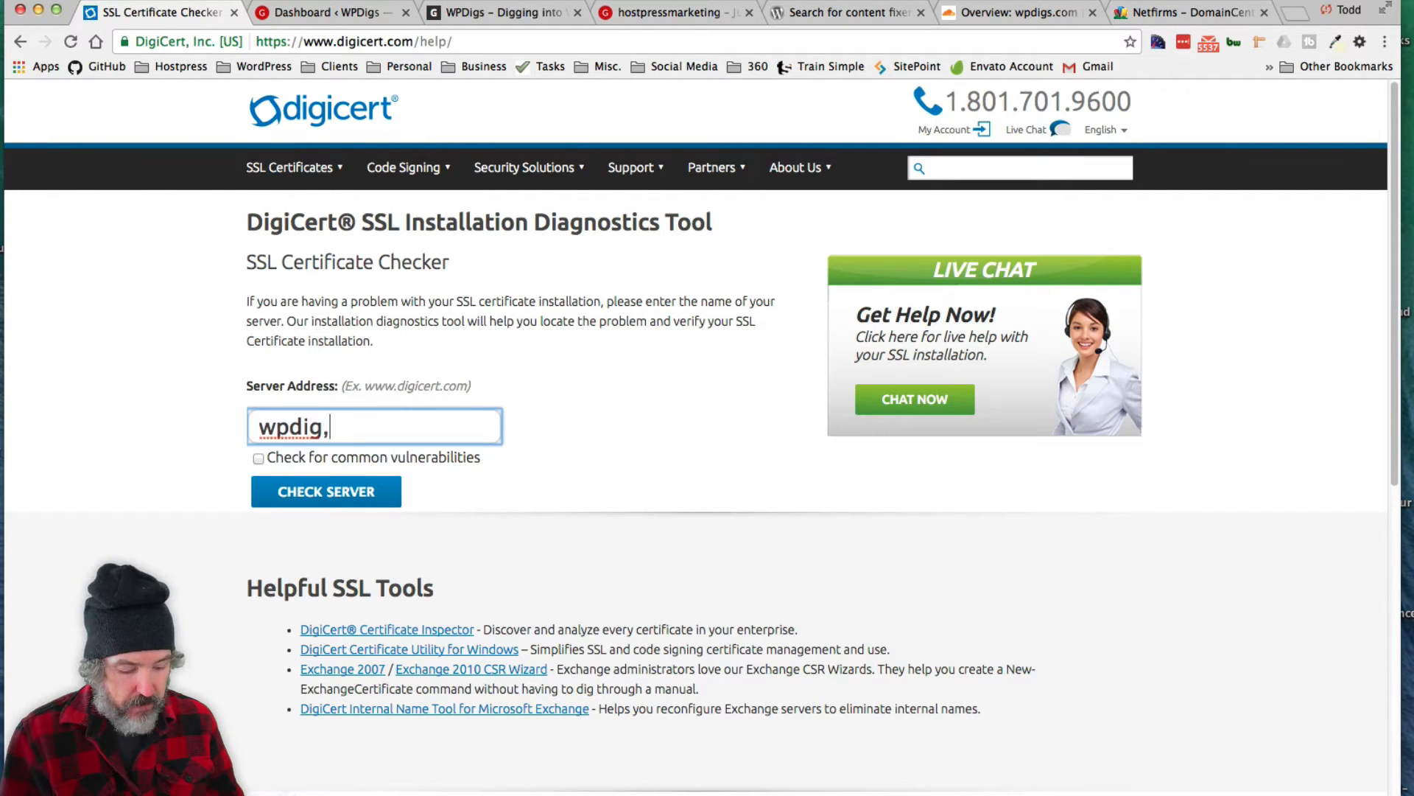
{"action": "type", "text": ".com"}
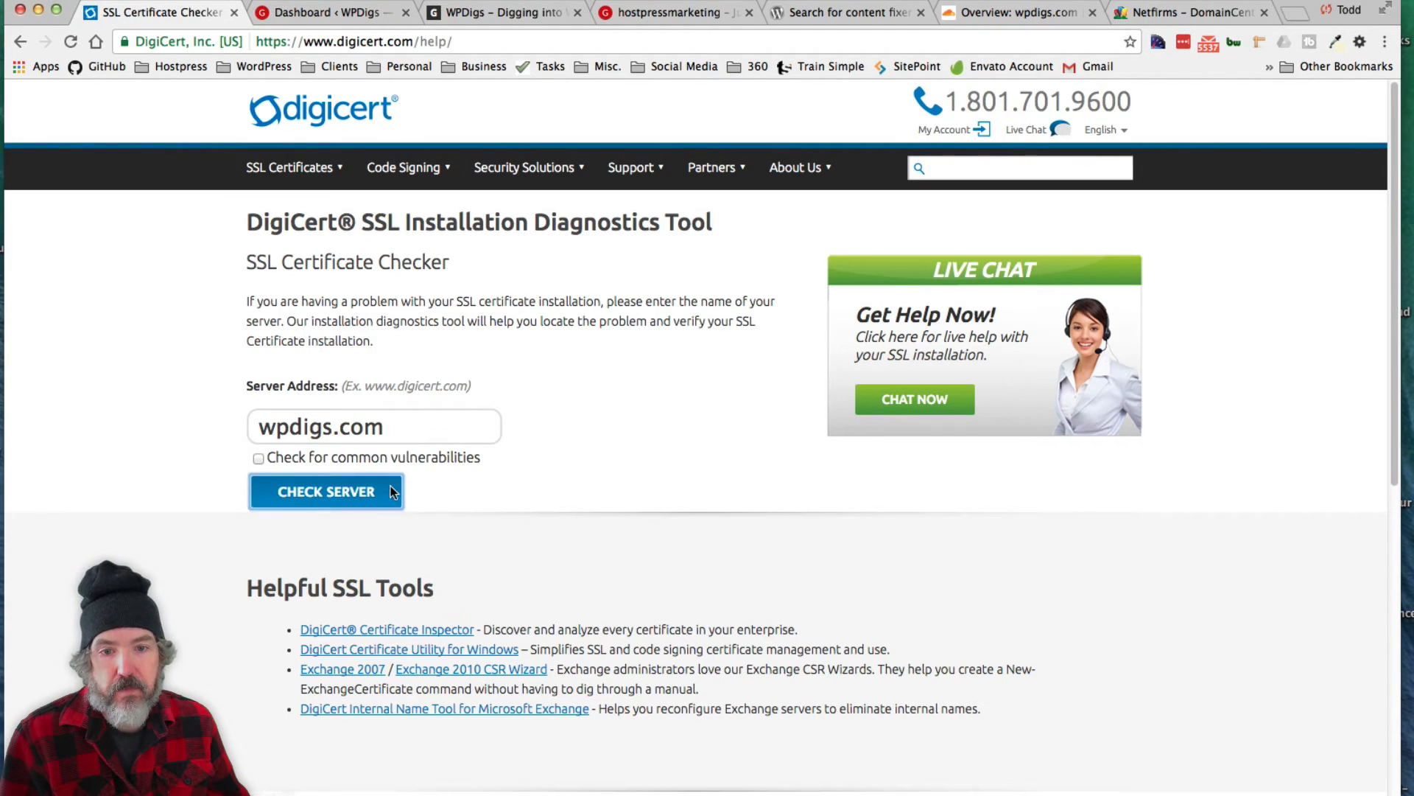
{"action": "left_click", "coordinate": [326, 492]}
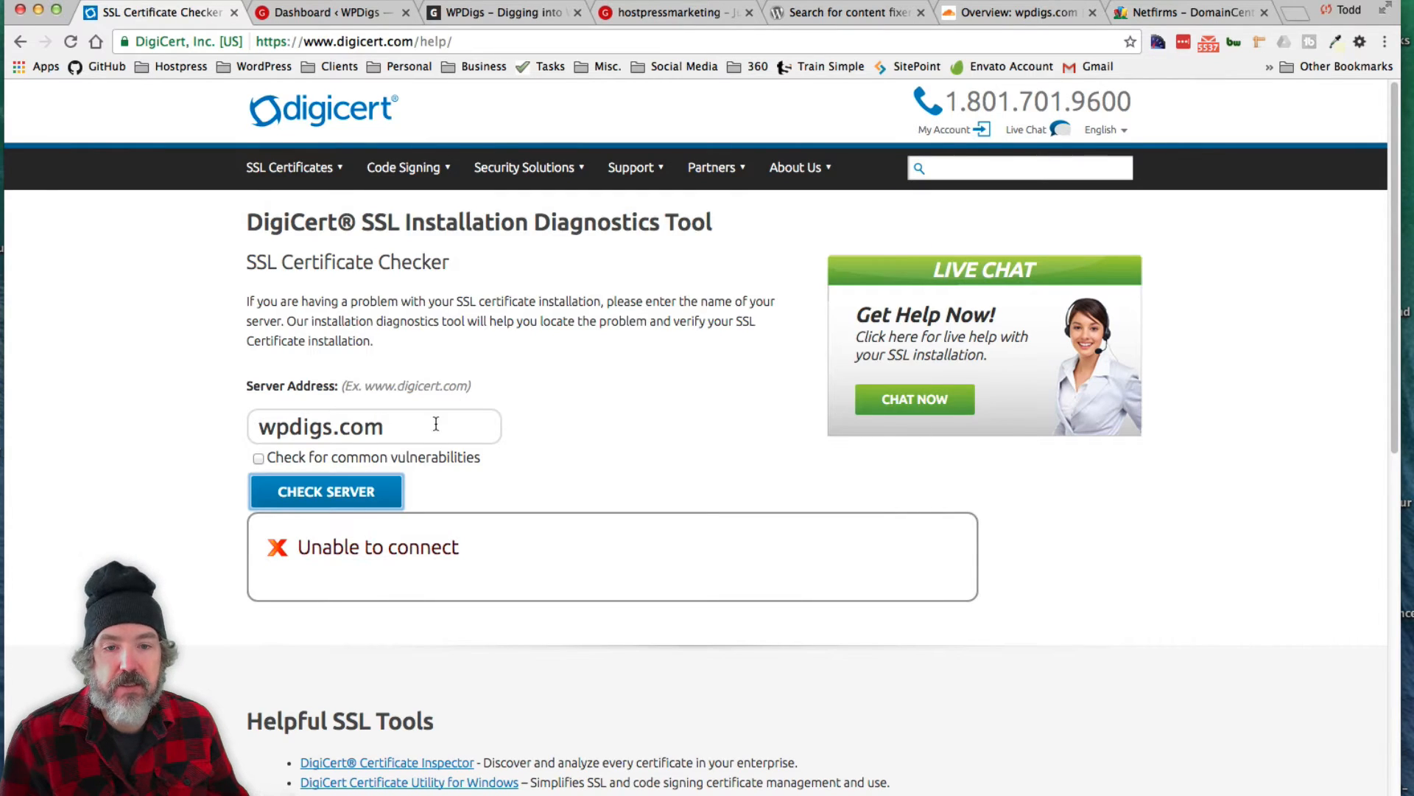
{"action": "type", "text": "h"}
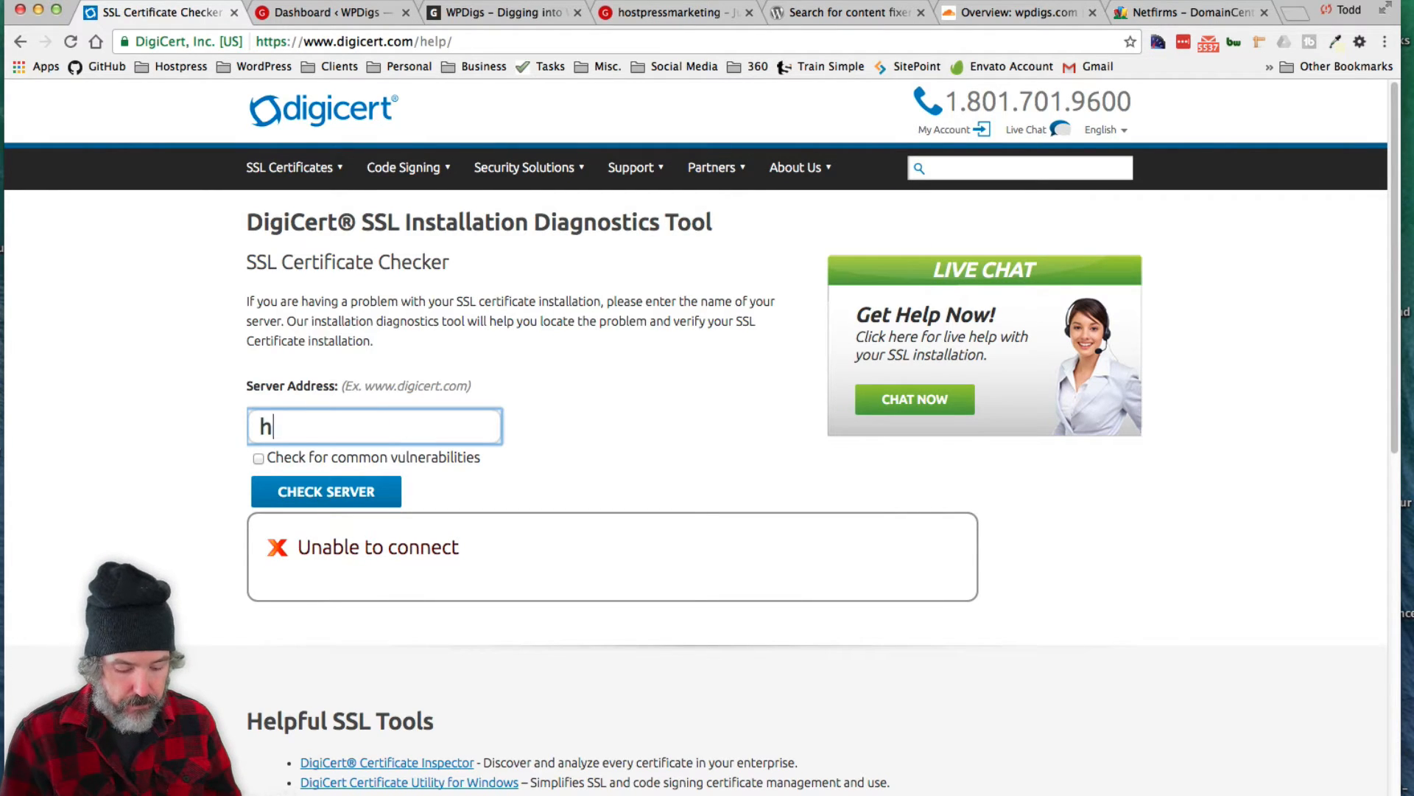
- Run the DigiCert SSL installation check for hostpressmarketing.com
{"action": "type", "text": "ostpressh"}
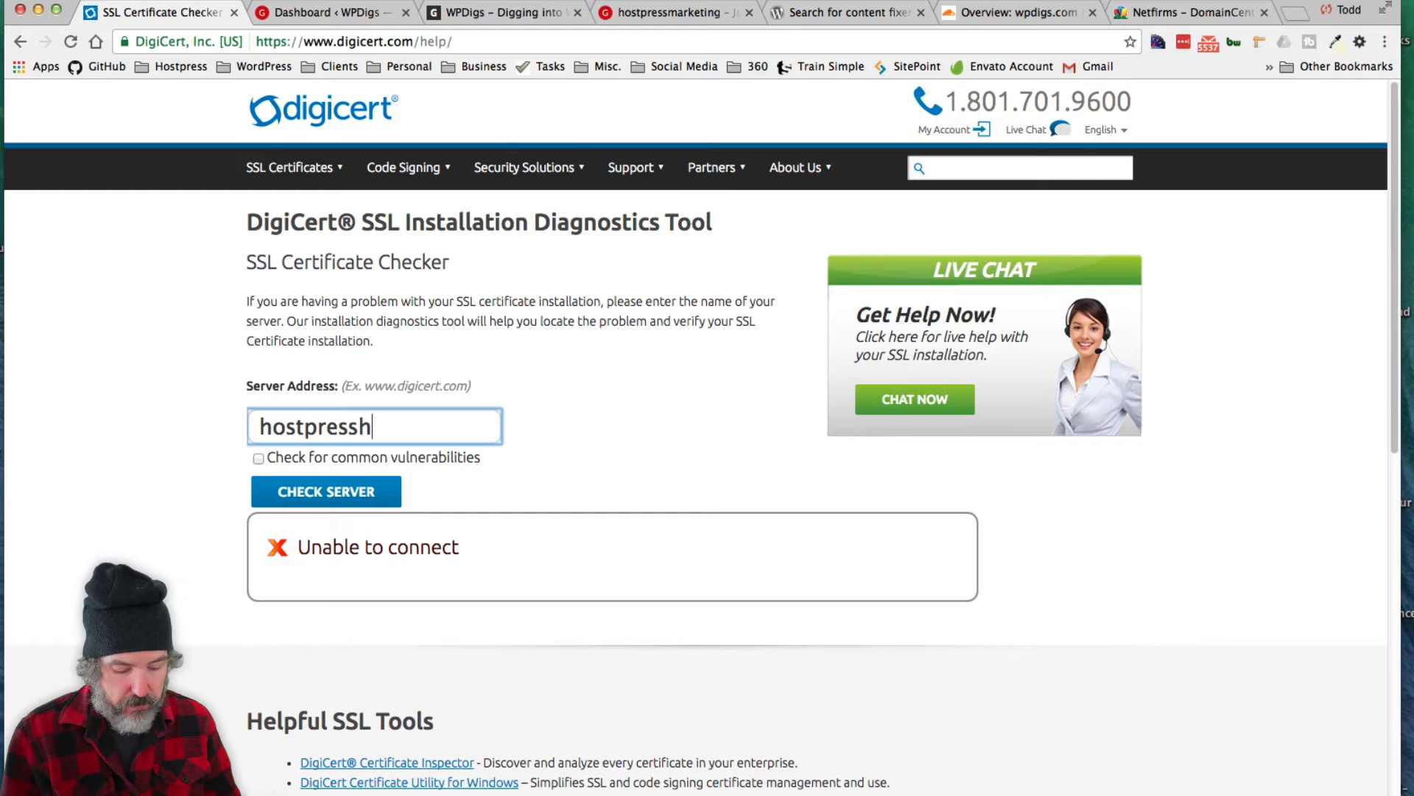
{"action": "key", "text": "Backspace"}
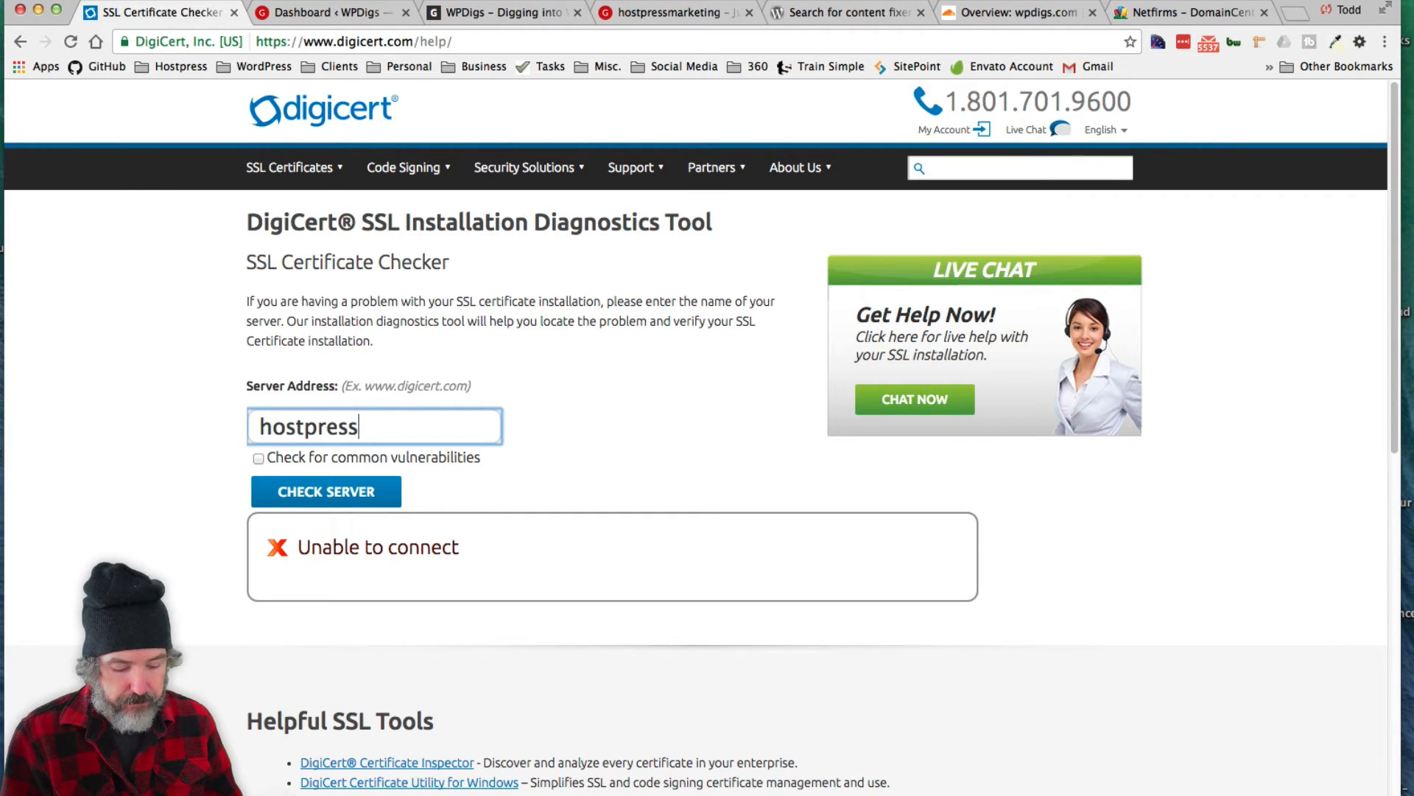
{"action": "type", "text": "marketing.com"}
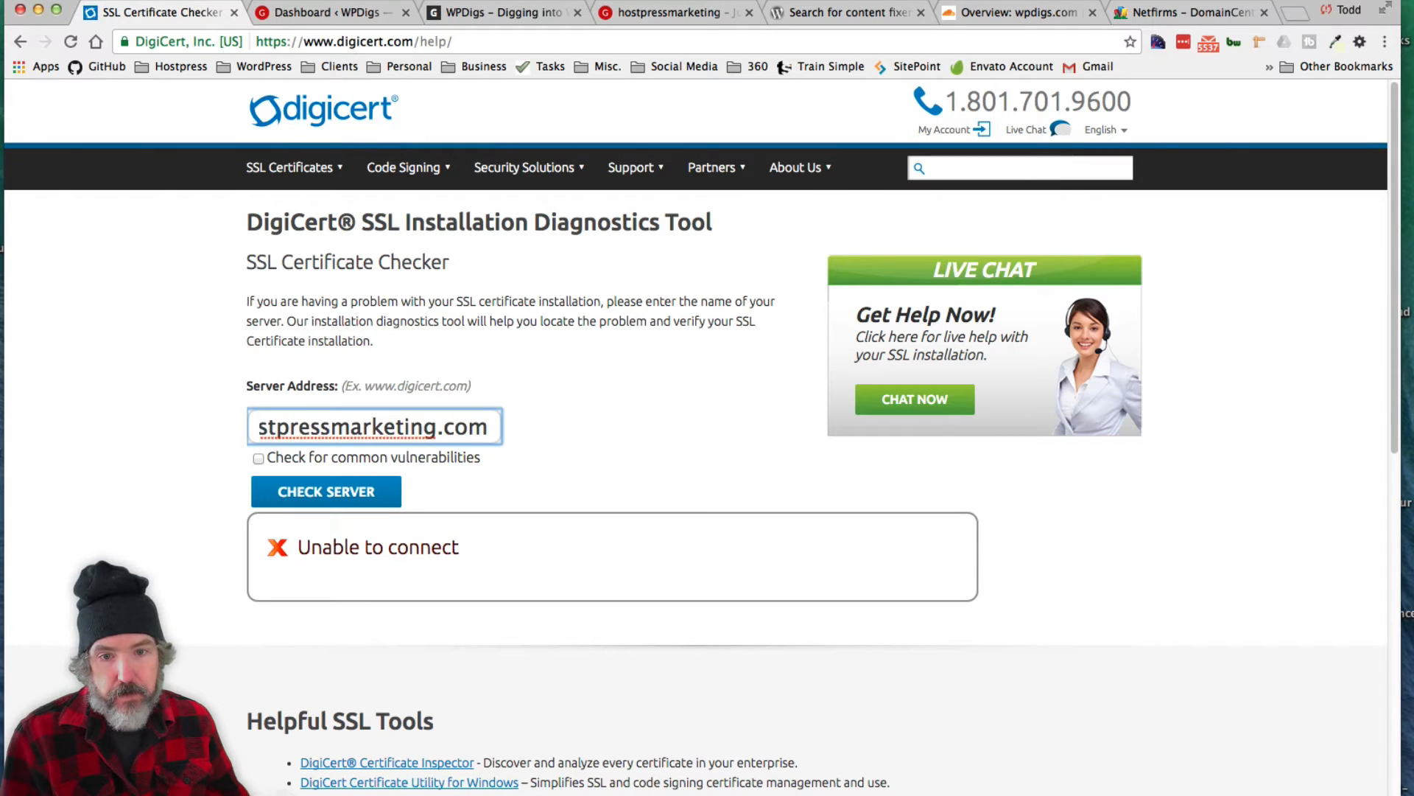
{"action": "left_click", "coordinate": [326, 491]}
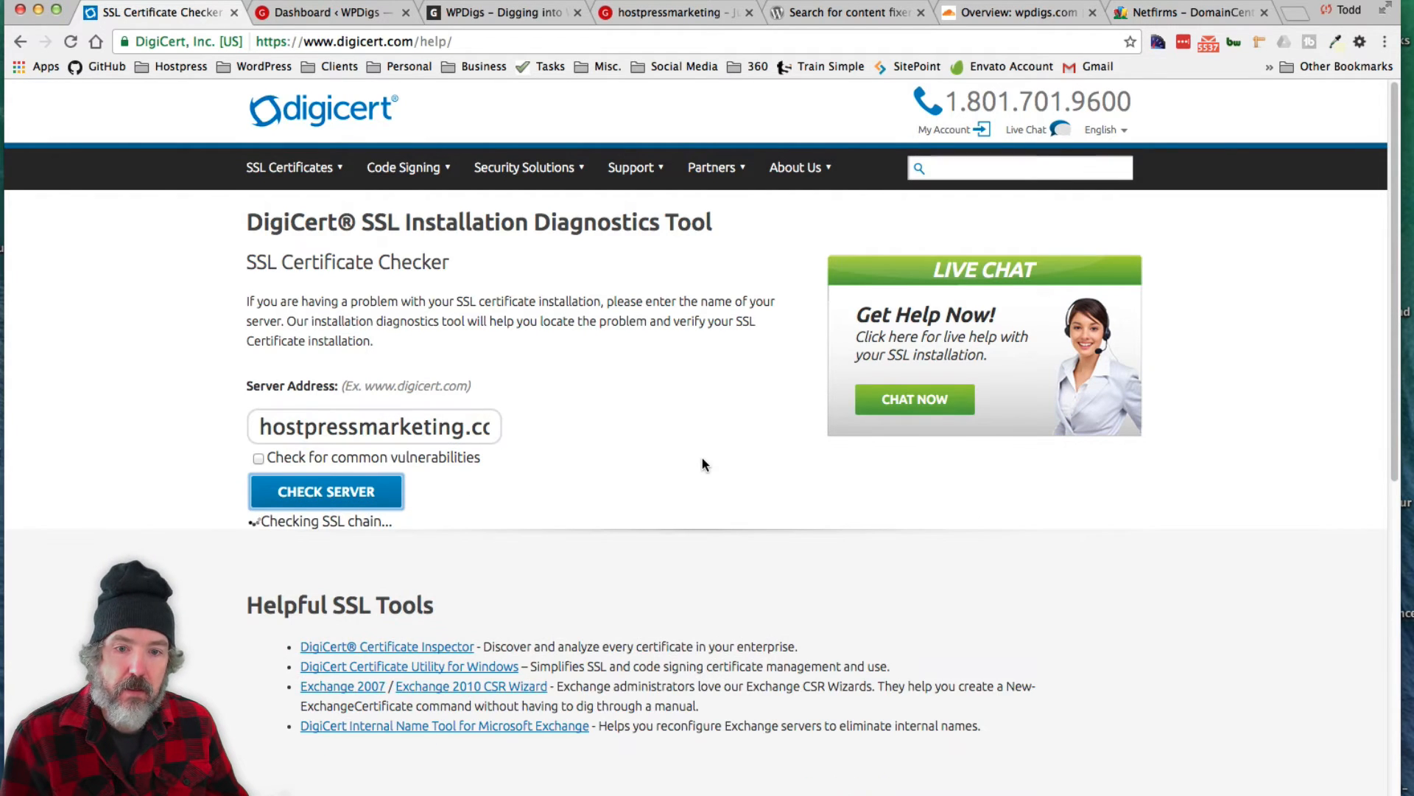
{"action": "left_click", "coordinate": [326, 492]}
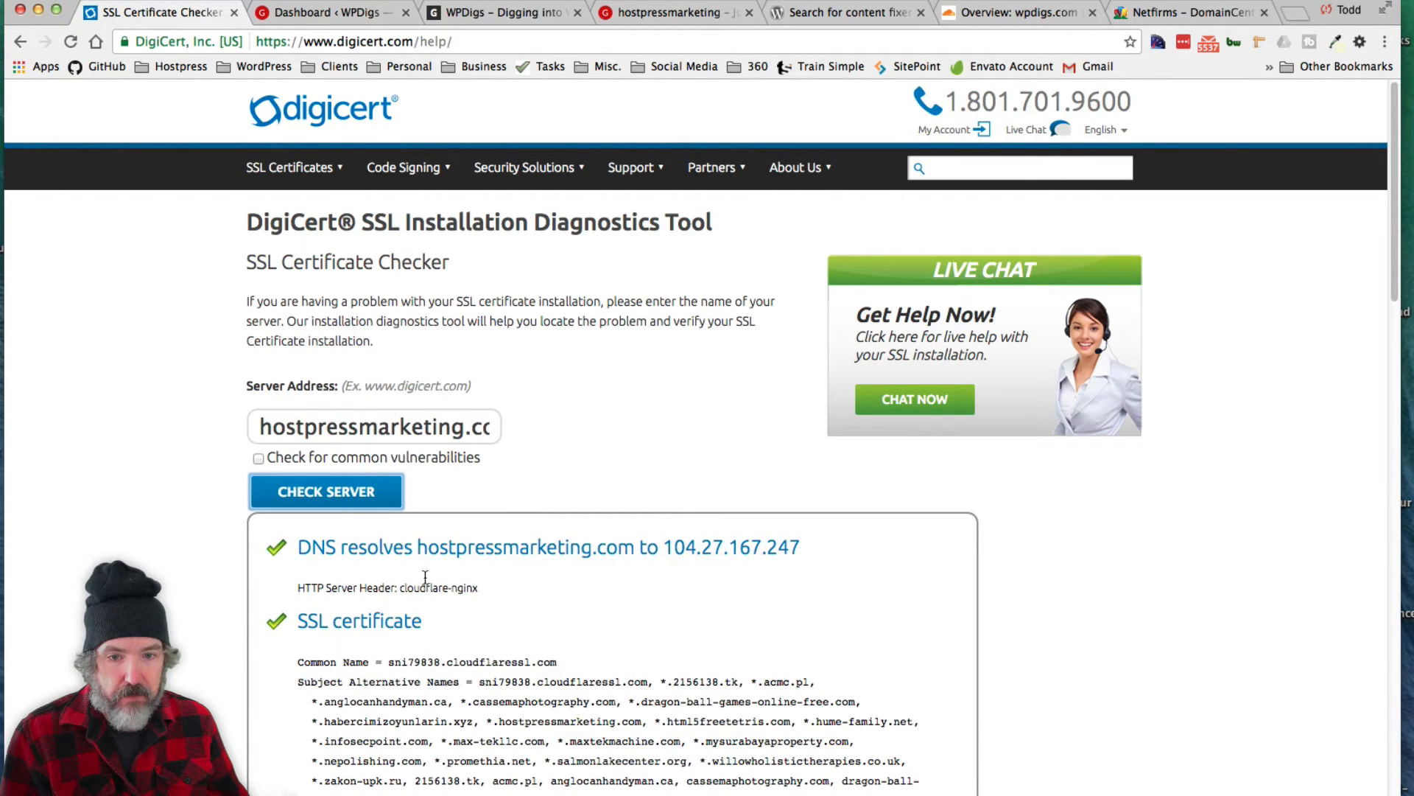
- Review the results confirming DNS, certificate validity and name match pass, then return to the WPDigs front page
{"action": "scroll", "scroll_direction": "down", "scroll_amount": 3}
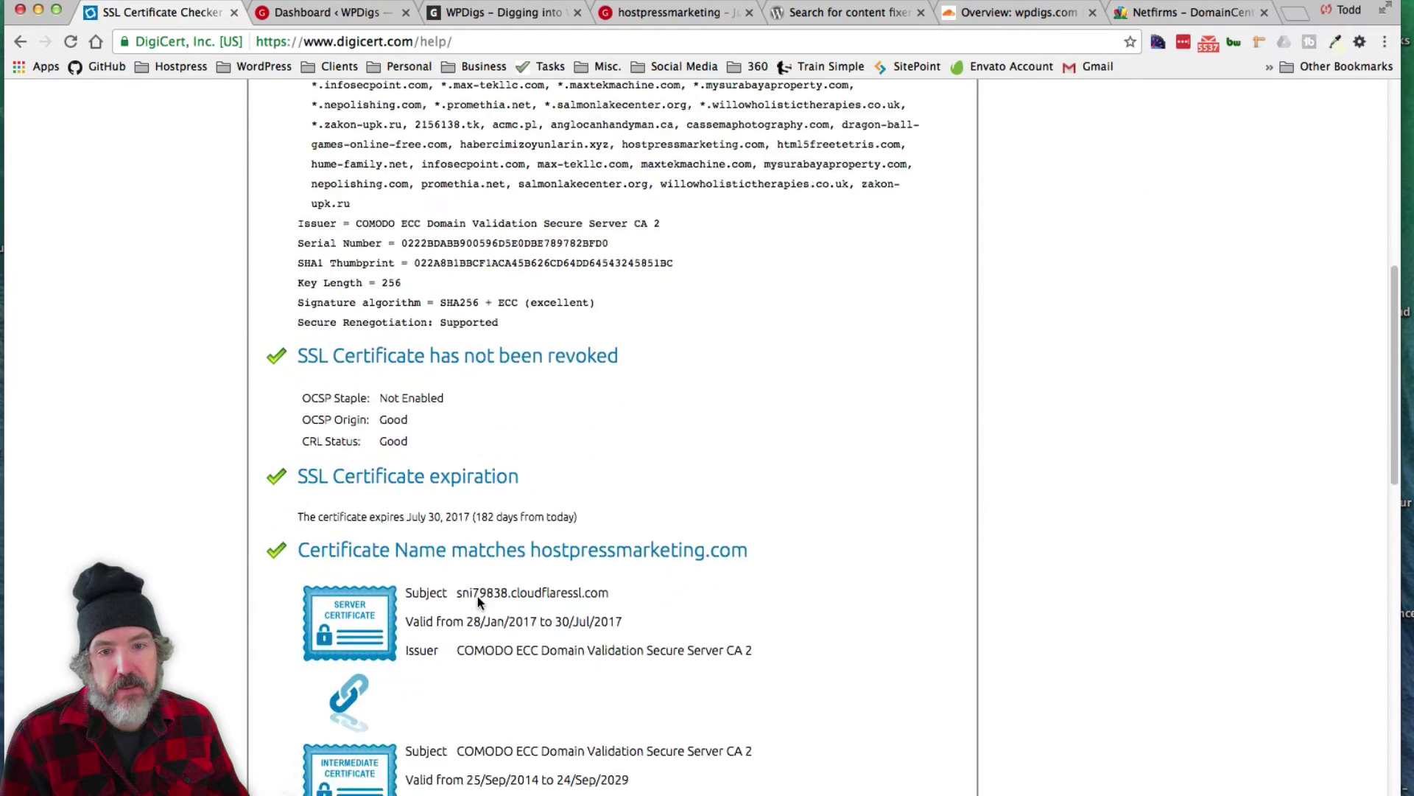
{"action": "scroll", "scroll_direction": "down", "scroll_amount": 3}
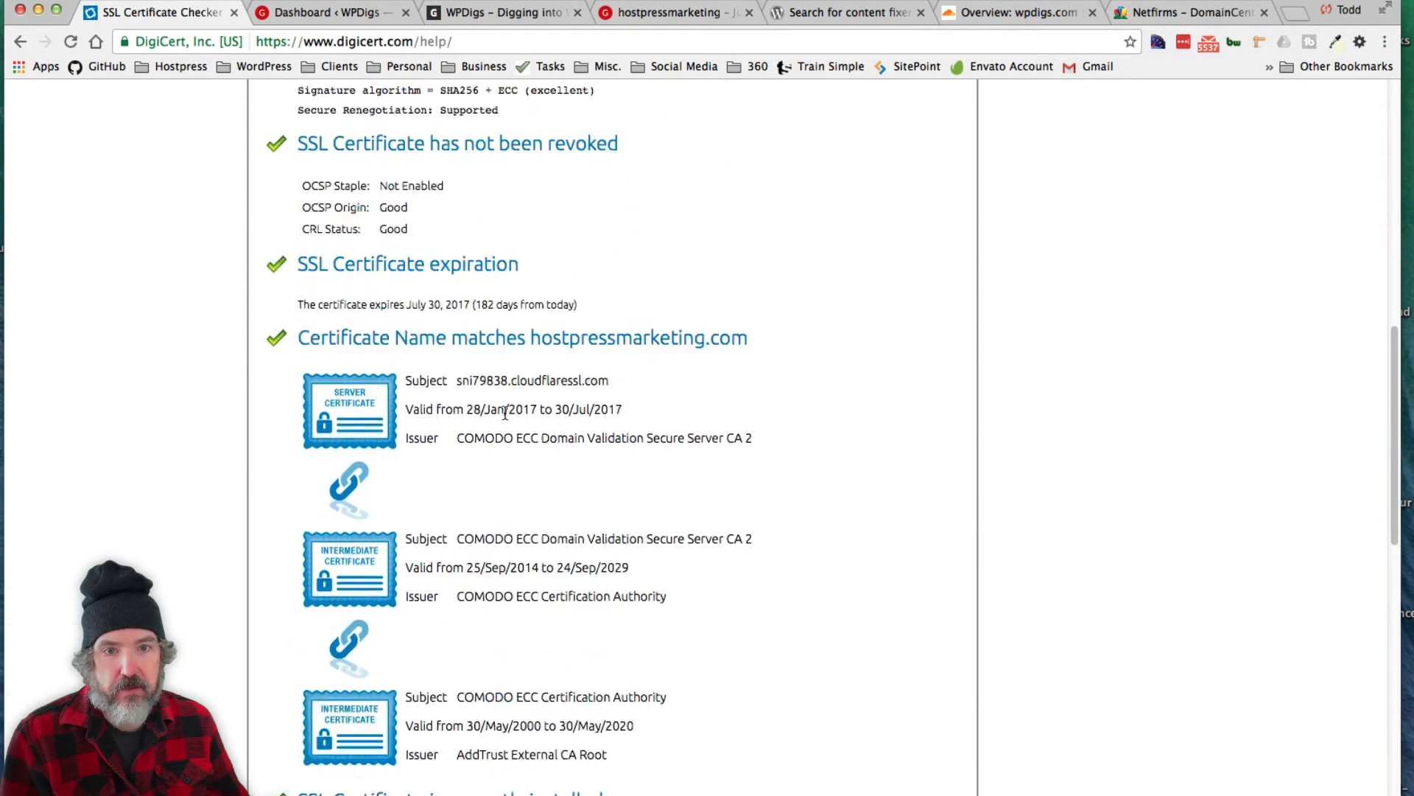
{"action": "scroll", "scroll_direction": "up", "scroll_amount": 3}
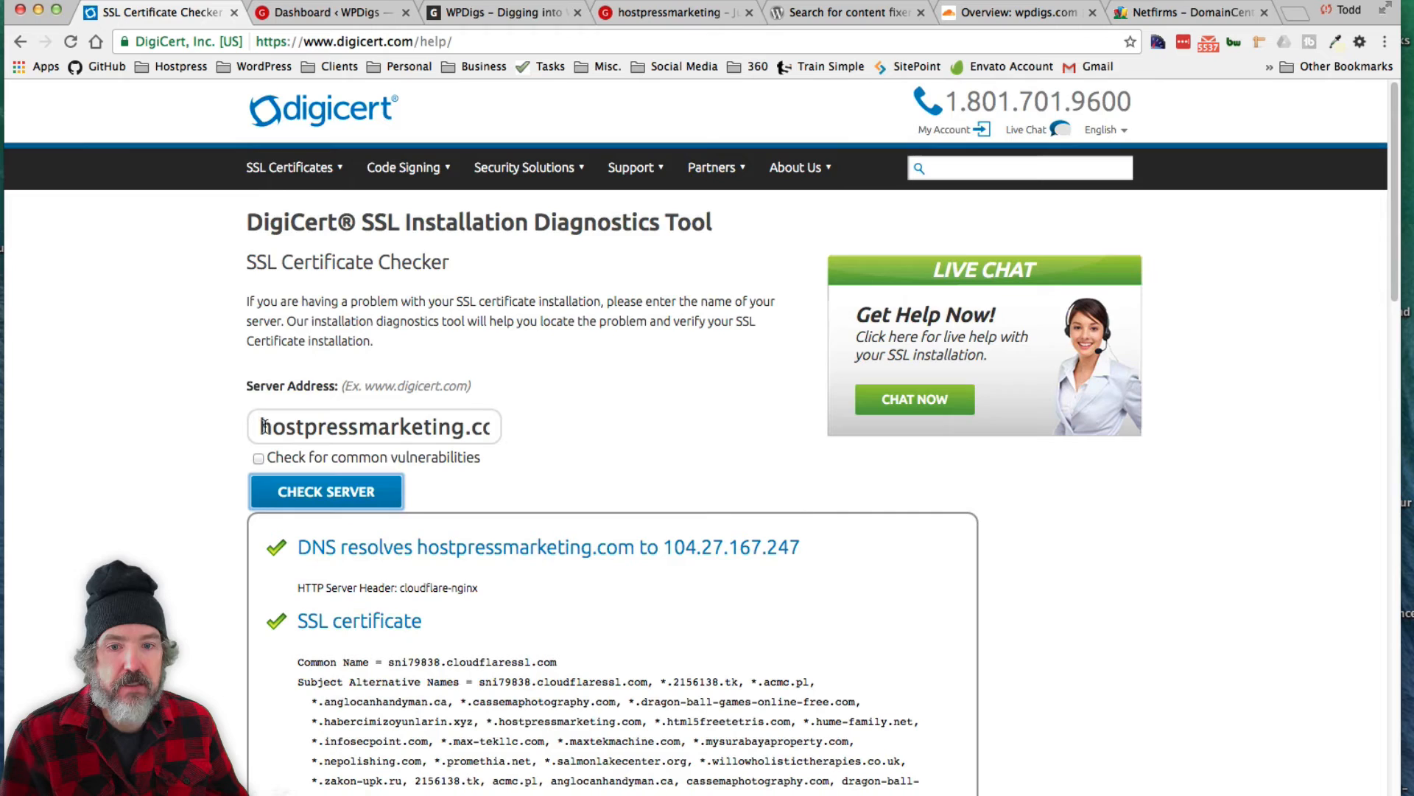
{"action": "left_click", "coordinate": [373, 425]}
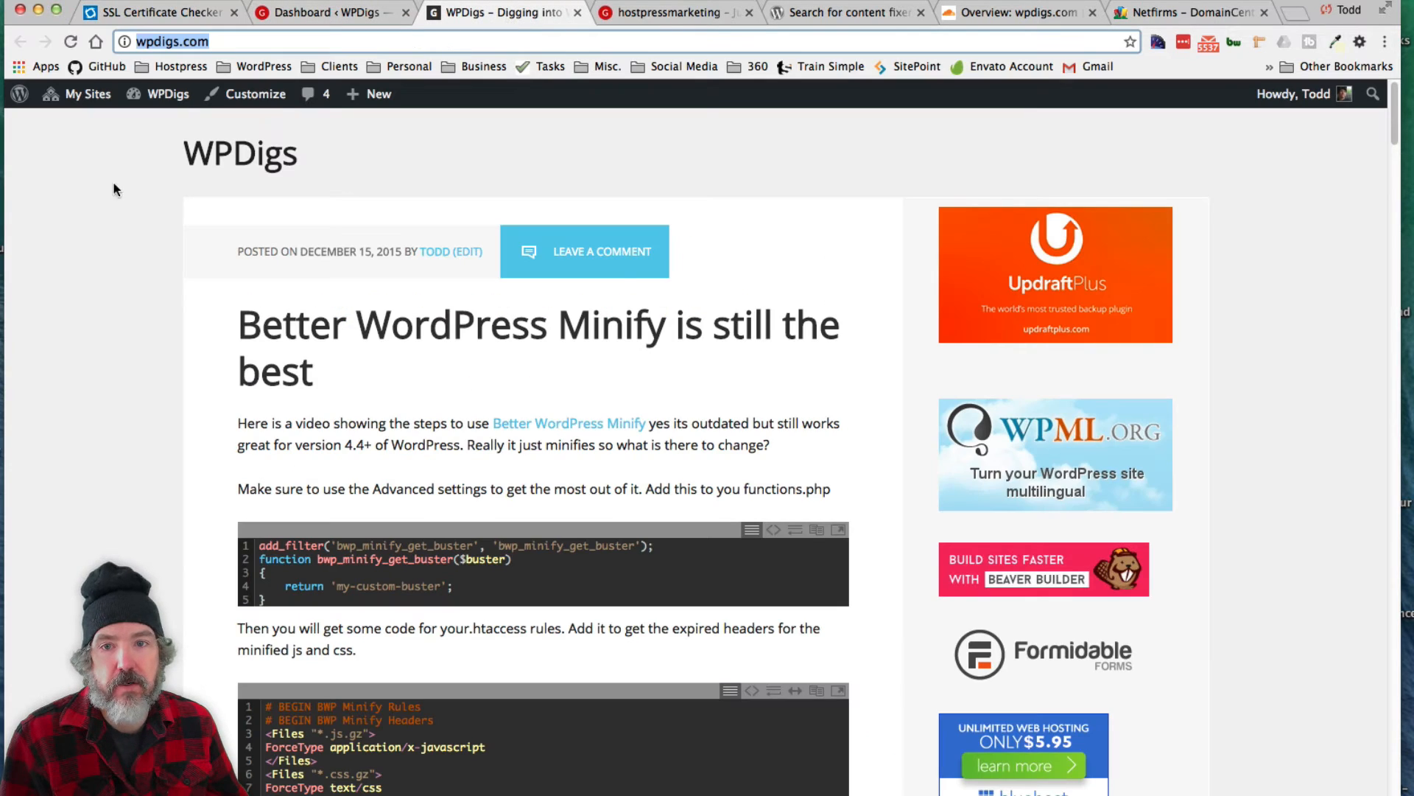
- Go from the WPDigs front page to the HostPress.ca network admin dashboard via My Sites, re-authenticating
{"action": "left_click", "coordinate": [87, 94]}
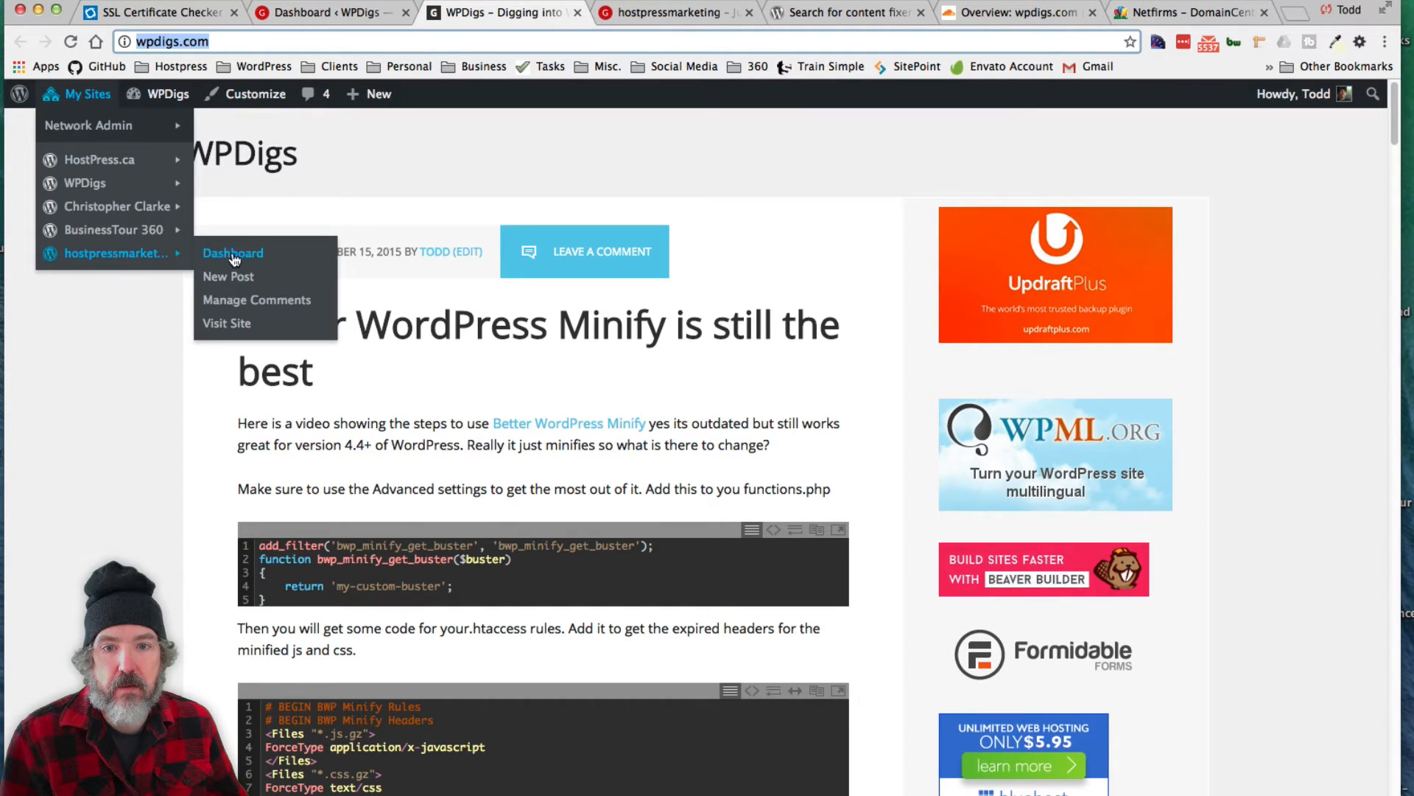
{"action": "mouse_move", "coordinate": [103, 256]}
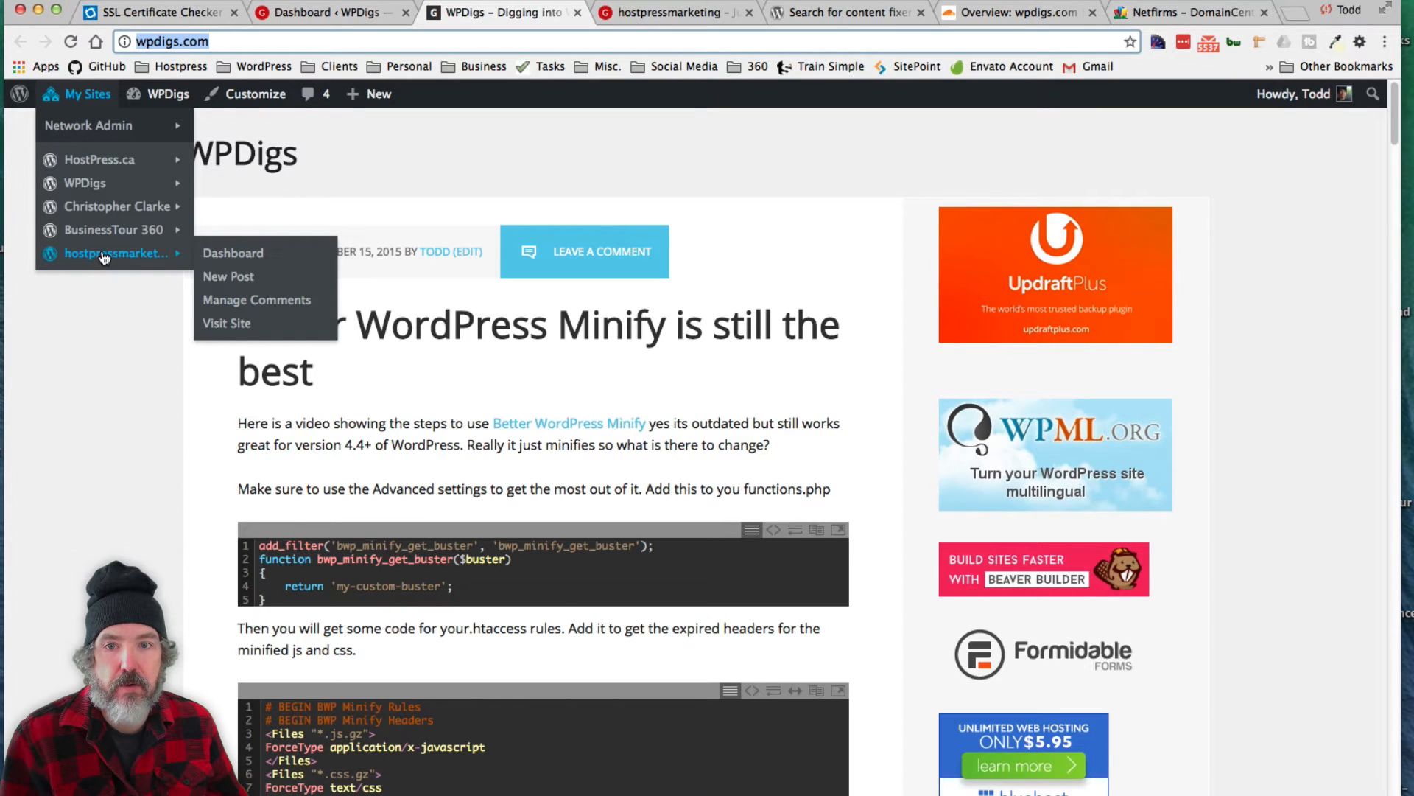
{"action": "mouse_move", "coordinate": [107, 230]}
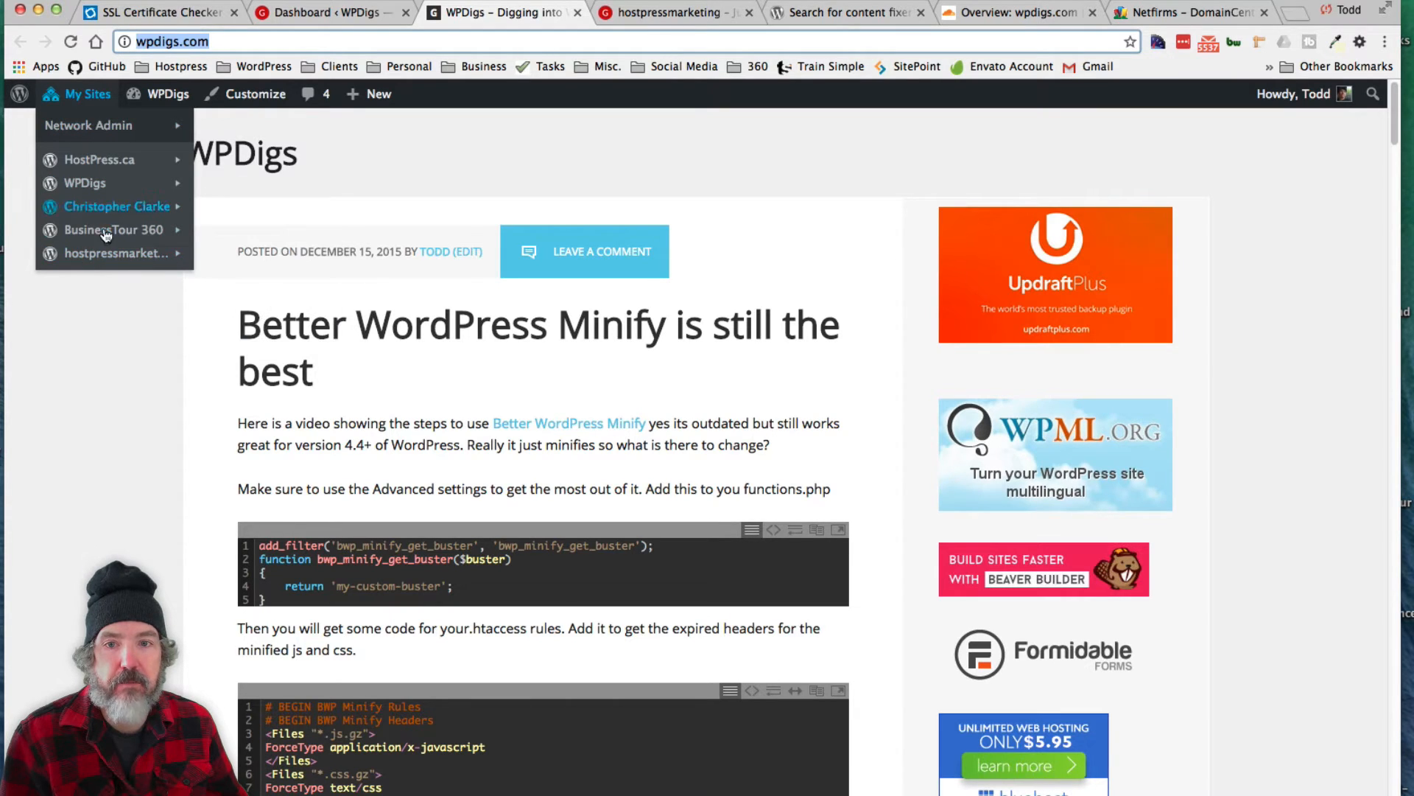
{"action": "mouse_move", "coordinate": [88, 125]}
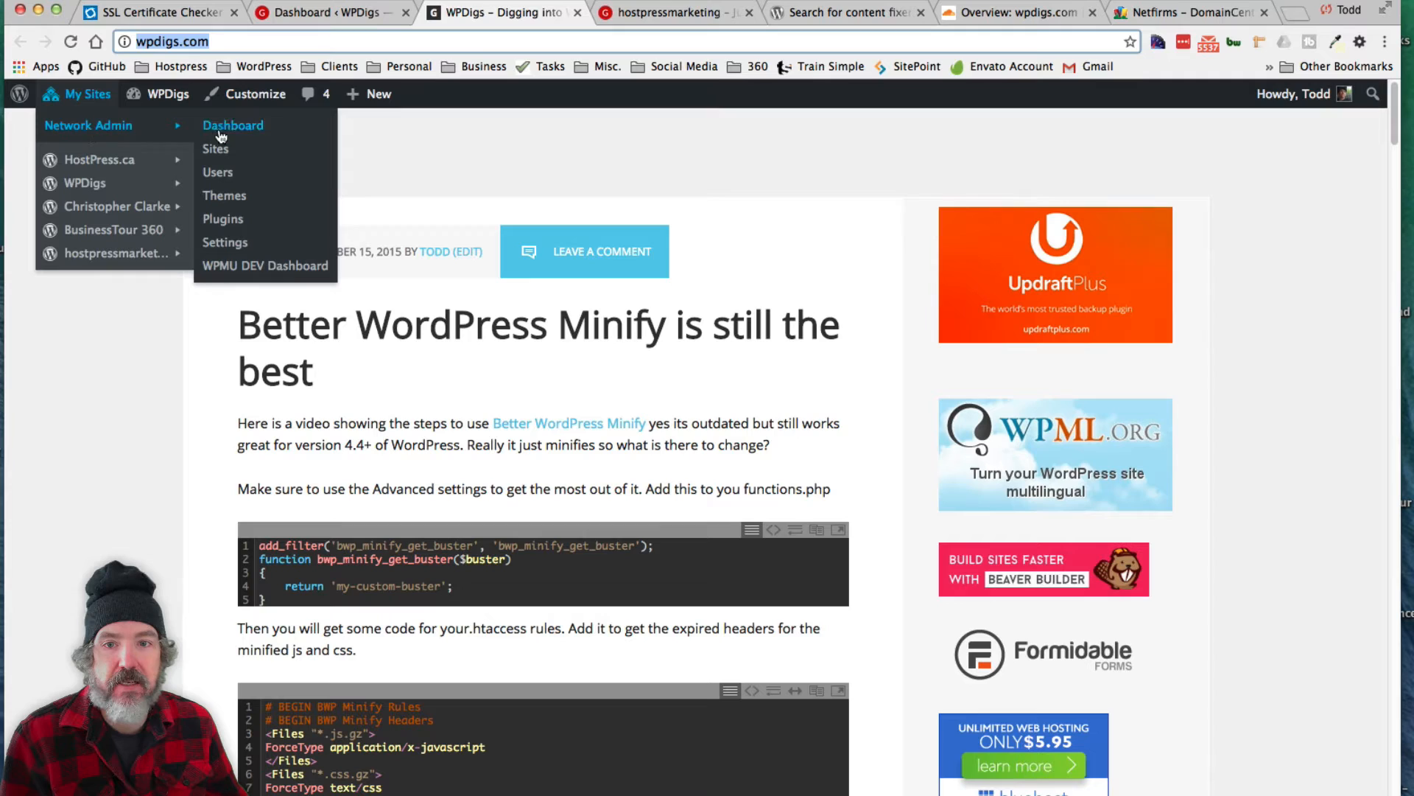
{"action": "left_click", "coordinate": [233, 125]}
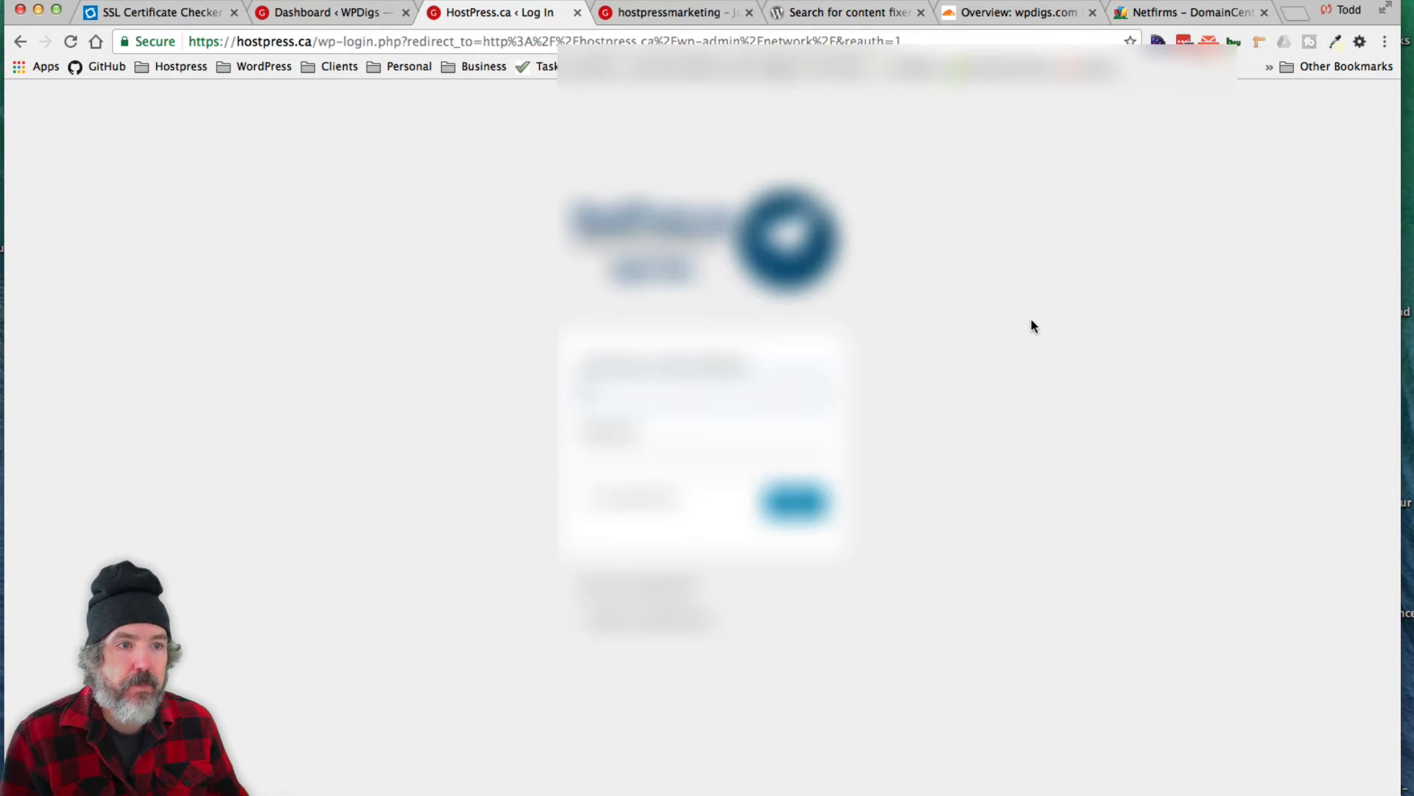
{"action": "left_click", "coordinate": [1181, 41]}
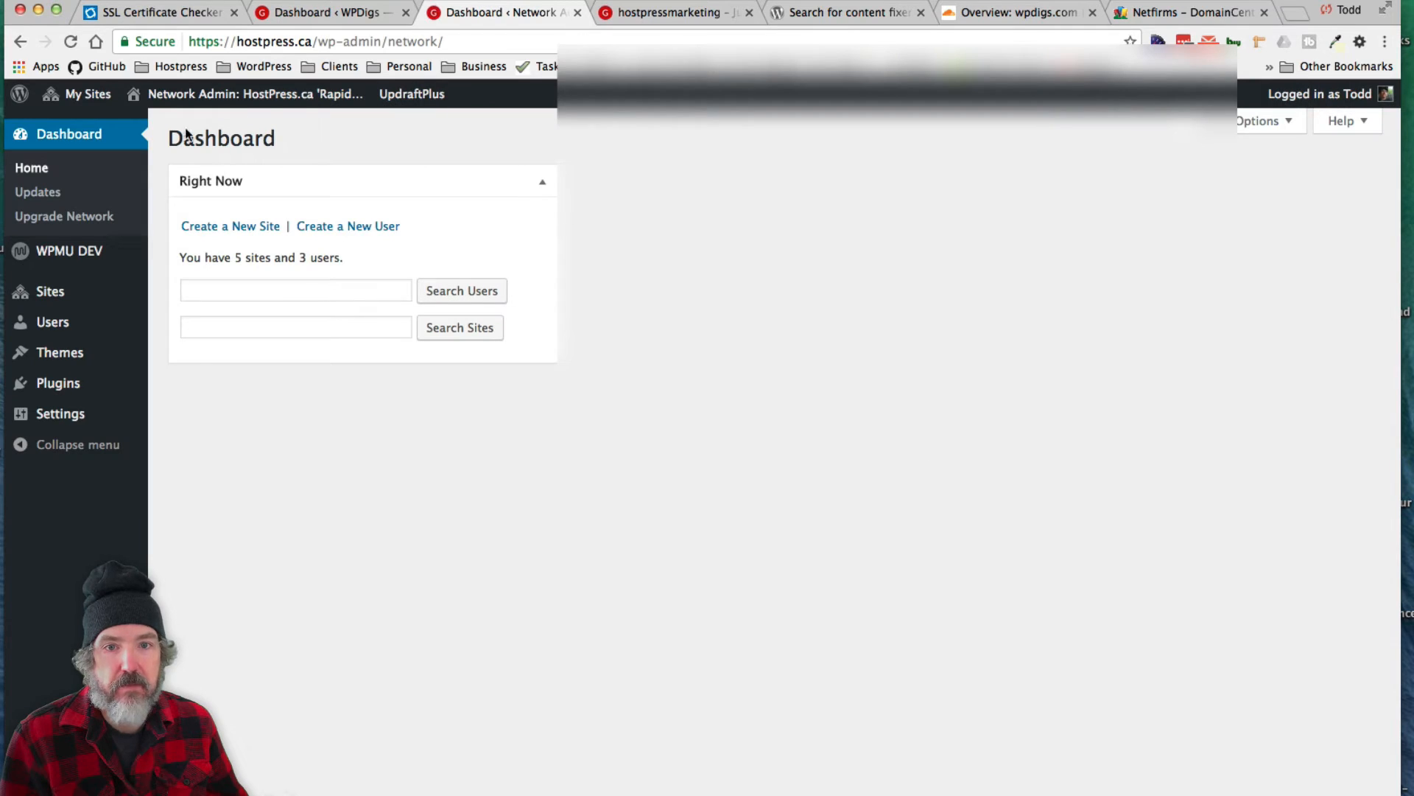
- Reach the network's Domain Mapping settings and switch to its Mapped Domains list
{"action": "left_click", "coordinate": [87, 93]}
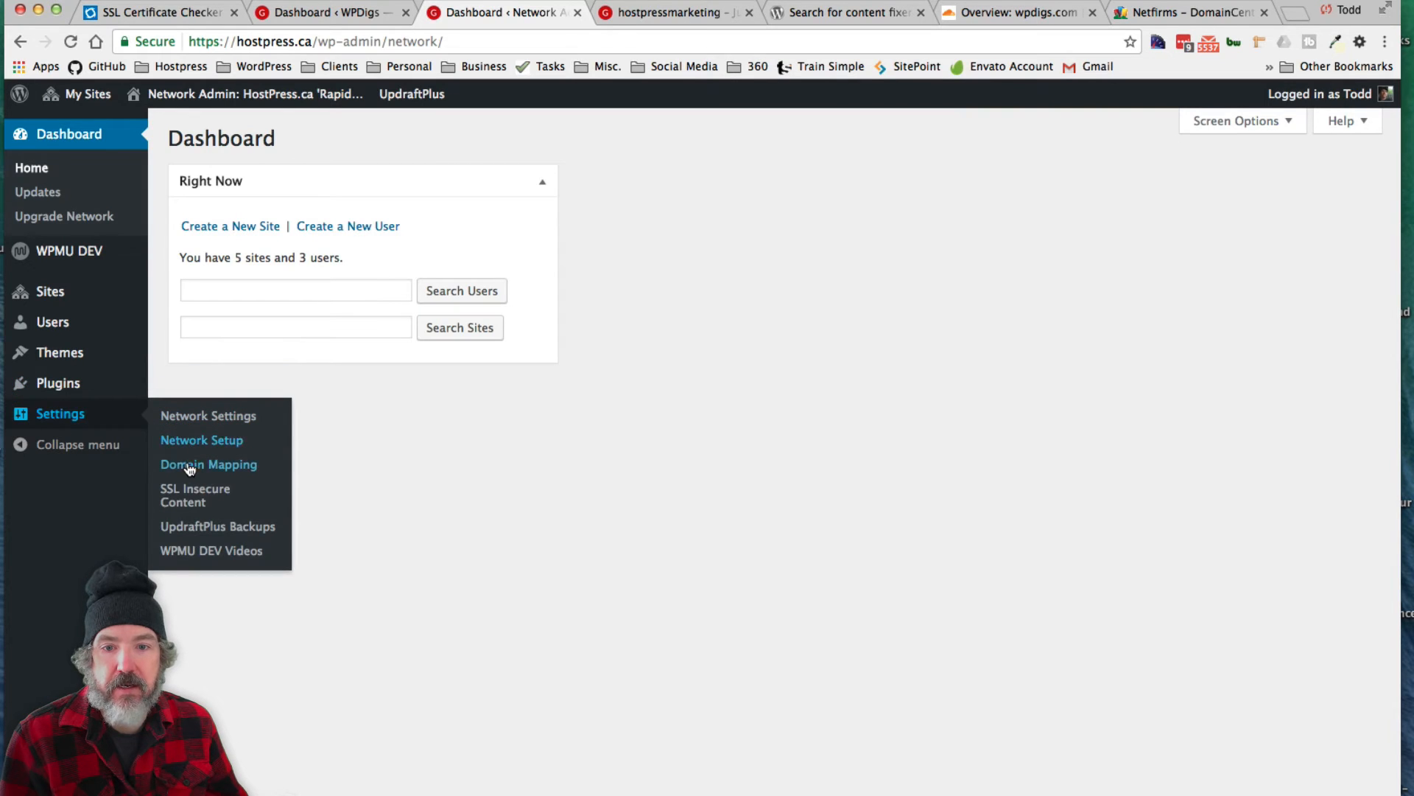
{"action": "left_click", "coordinate": [207, 464]}
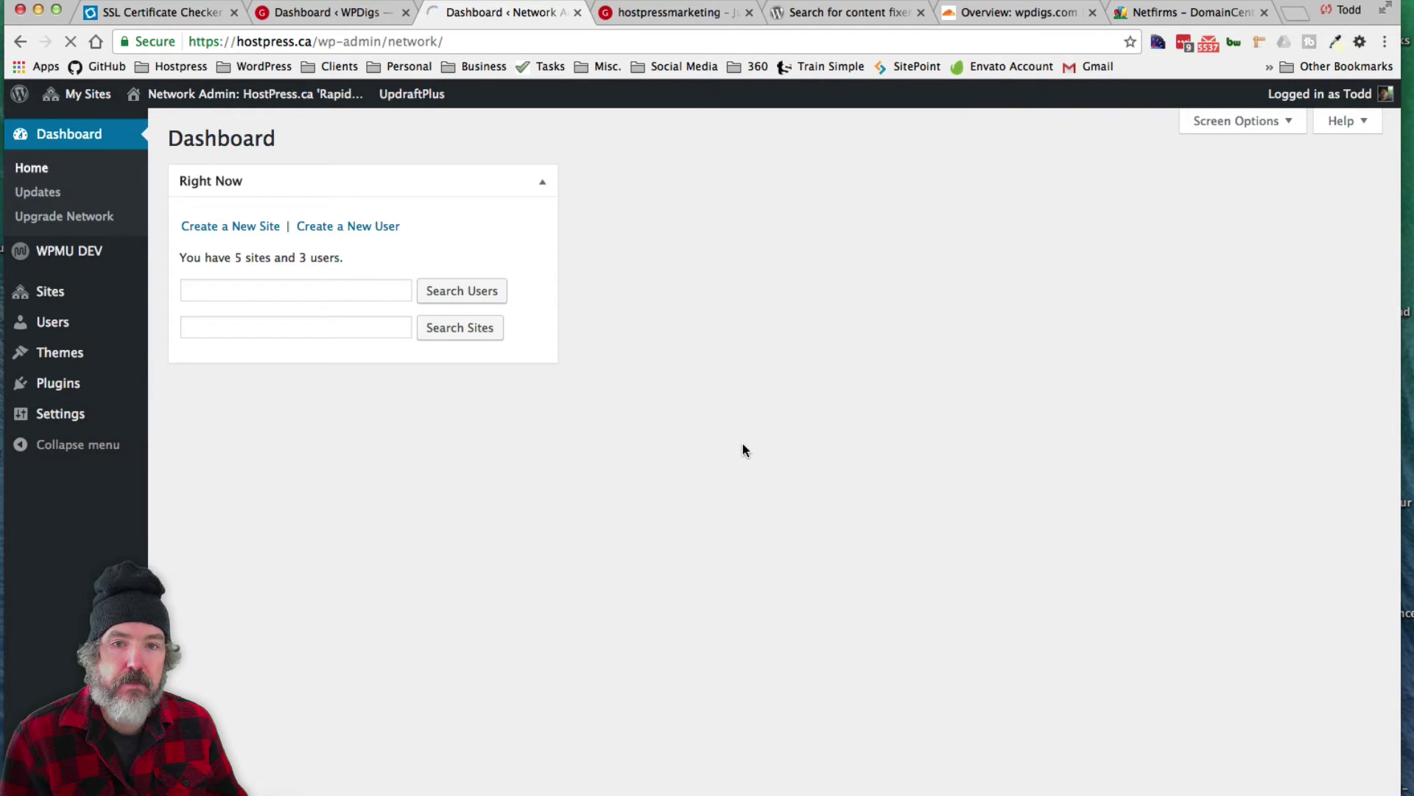
{"action": "left_click", "coordinate": [63, 408]}
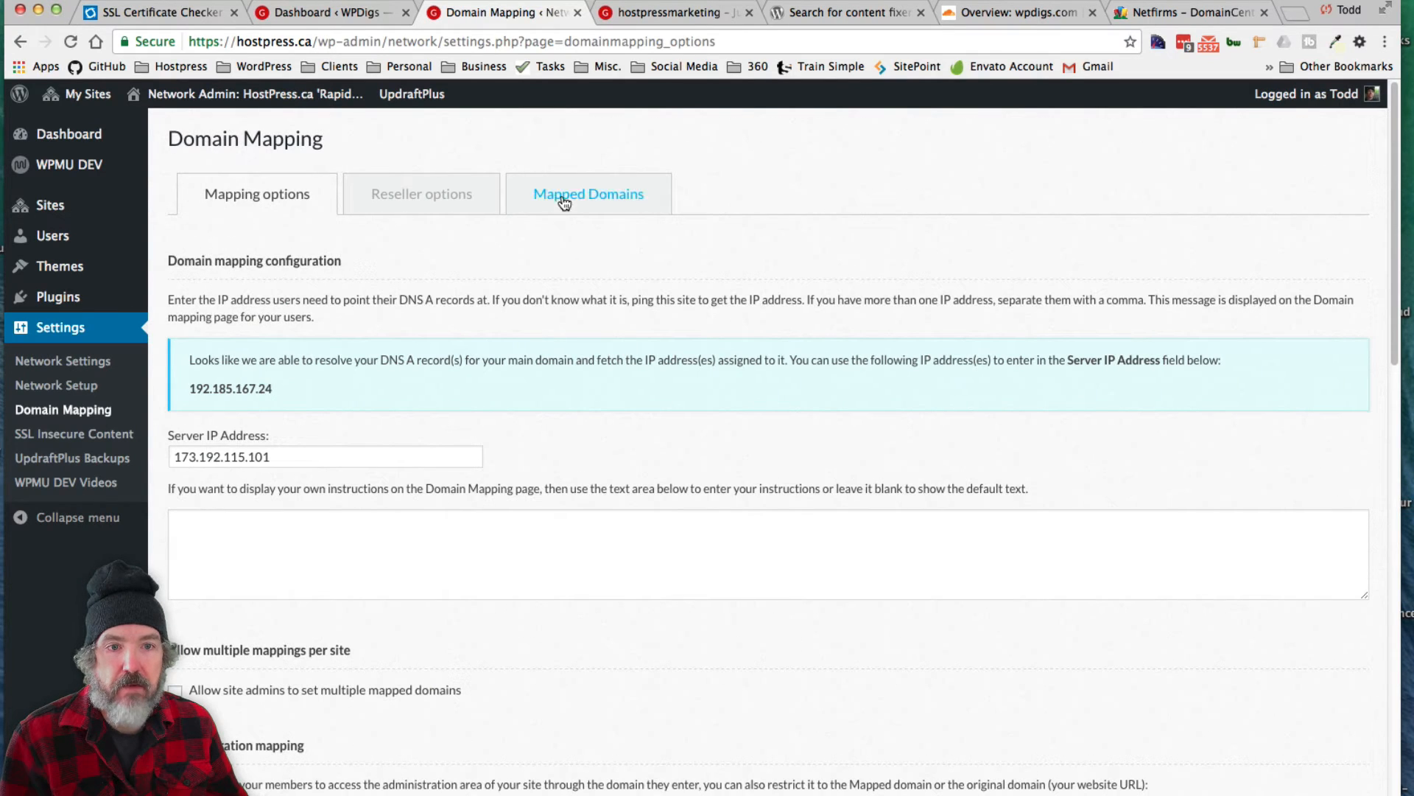
{"action": "left_click", "coordinate": [588, 193]}
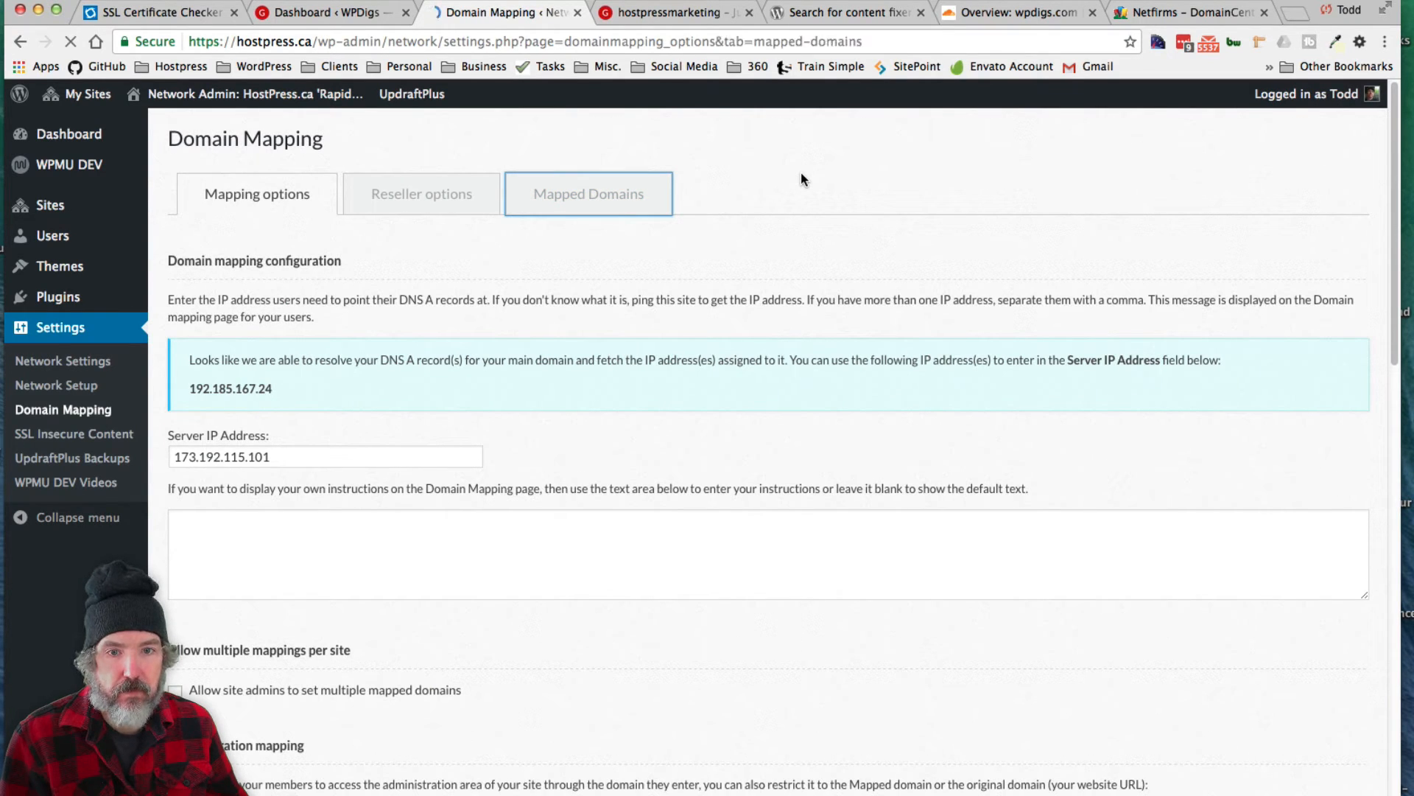
{"action": "left_click", "coordinate": [587, 193]}
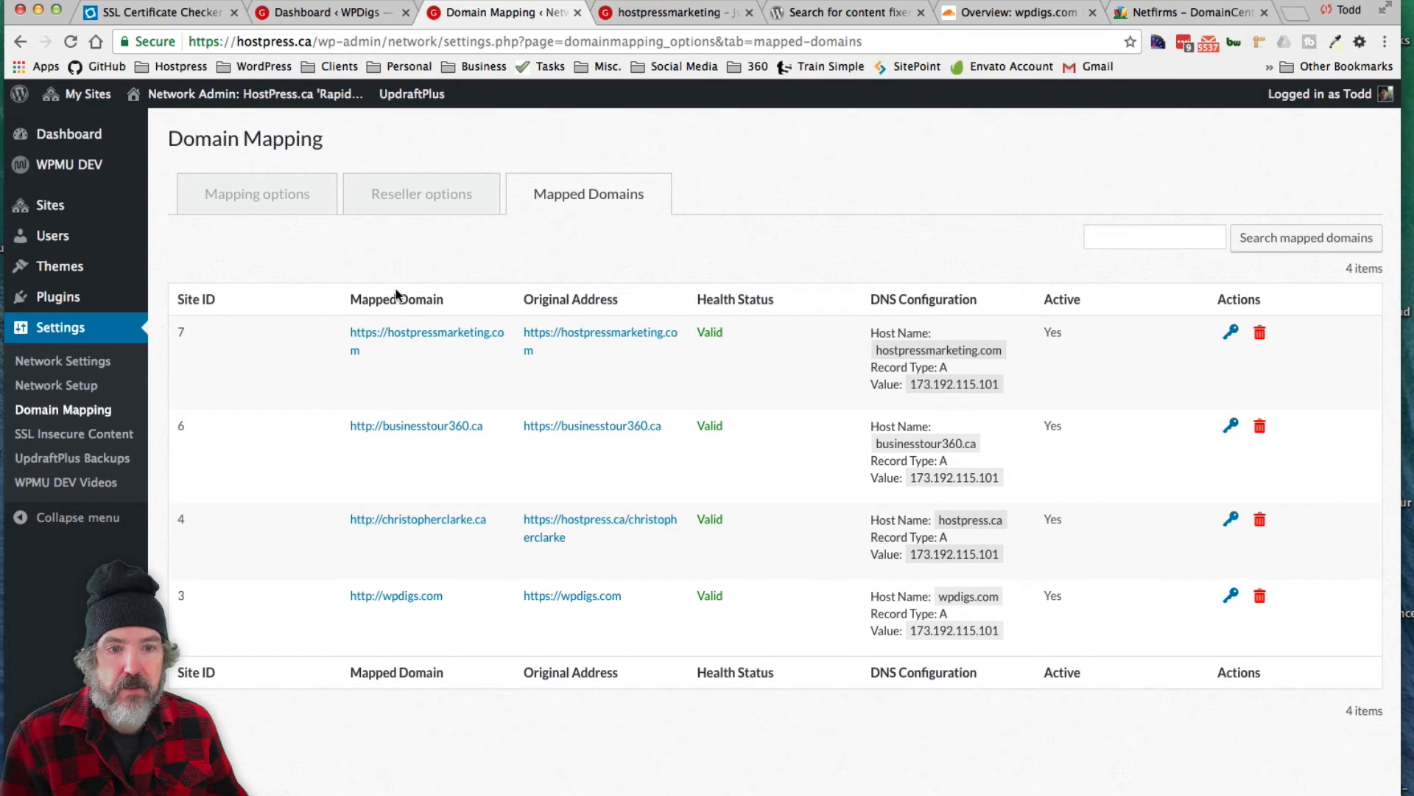
{"action": "mouse_move", "coordinate": [417, 488]}
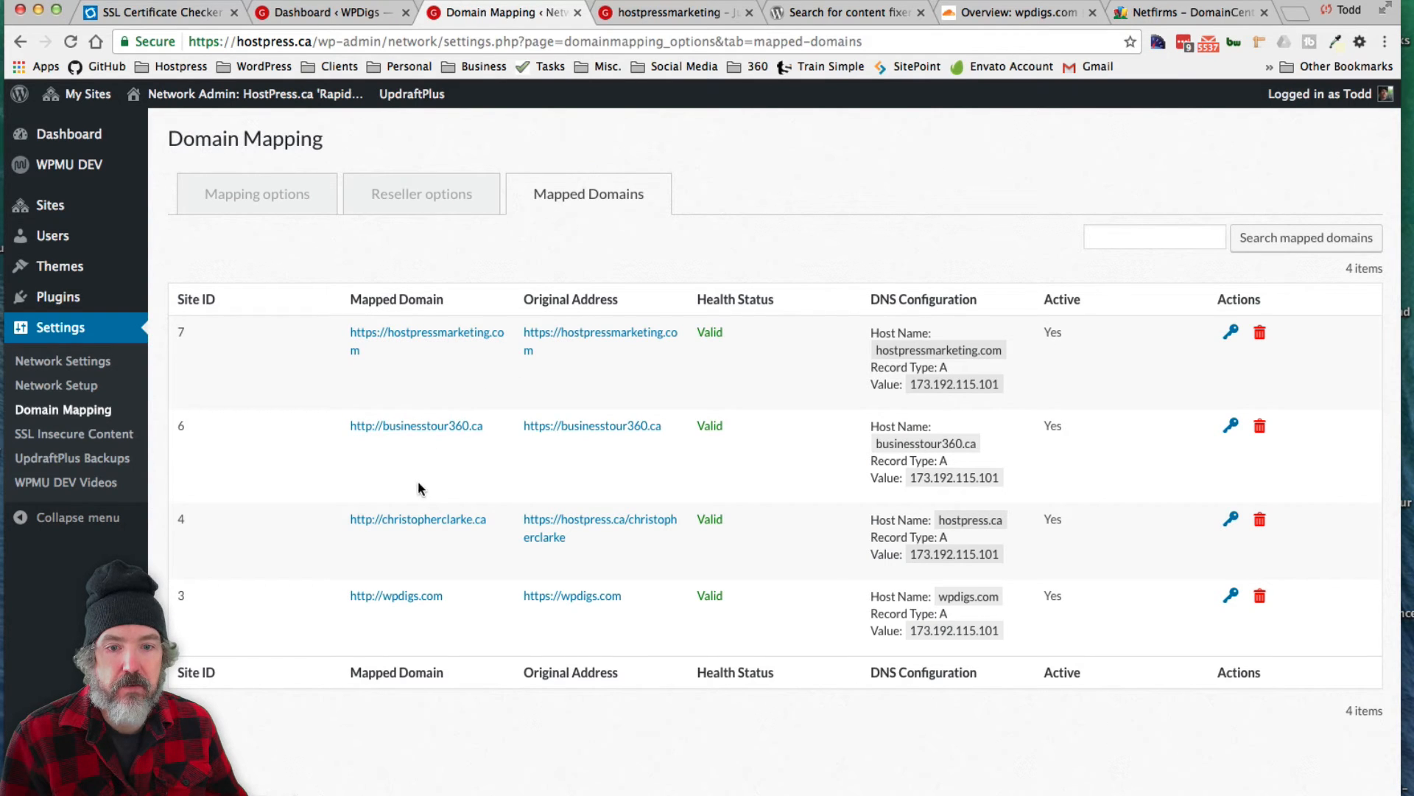
{"action": "mouse_move", "coordinate": [532, 603]}
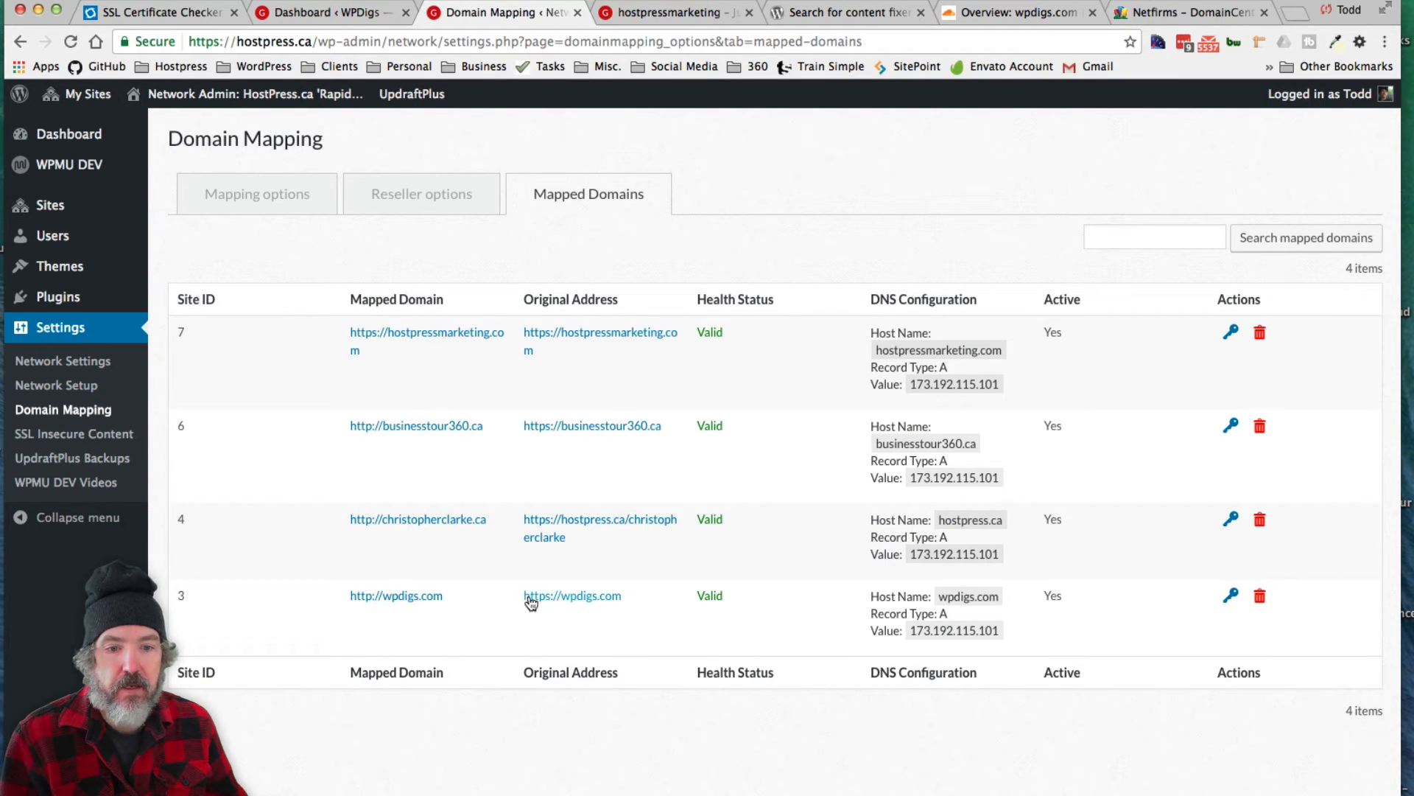
{"action": "mouse_move", "coordinate": [602, 371]}
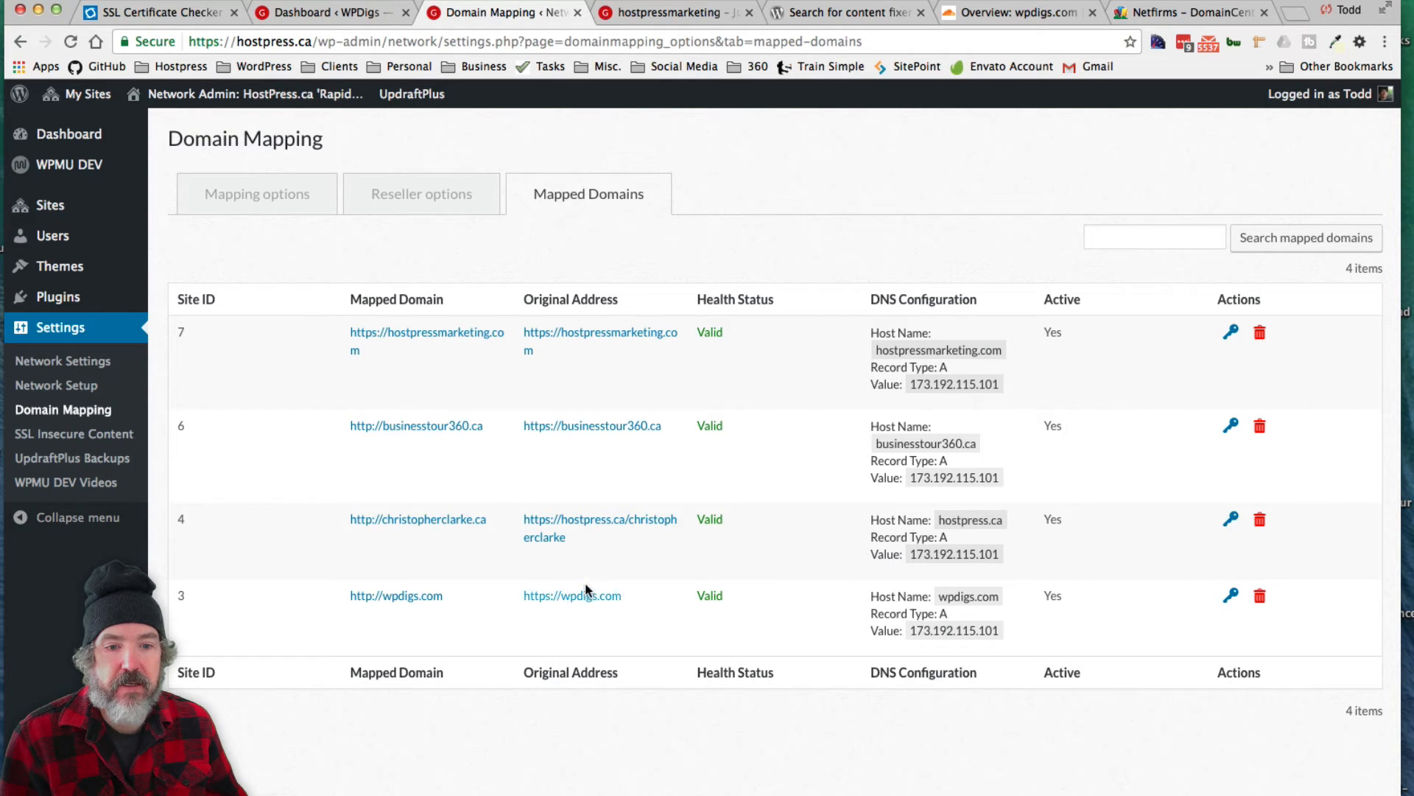
{"action": "mouse_move", "coordinate": [551, 615]}
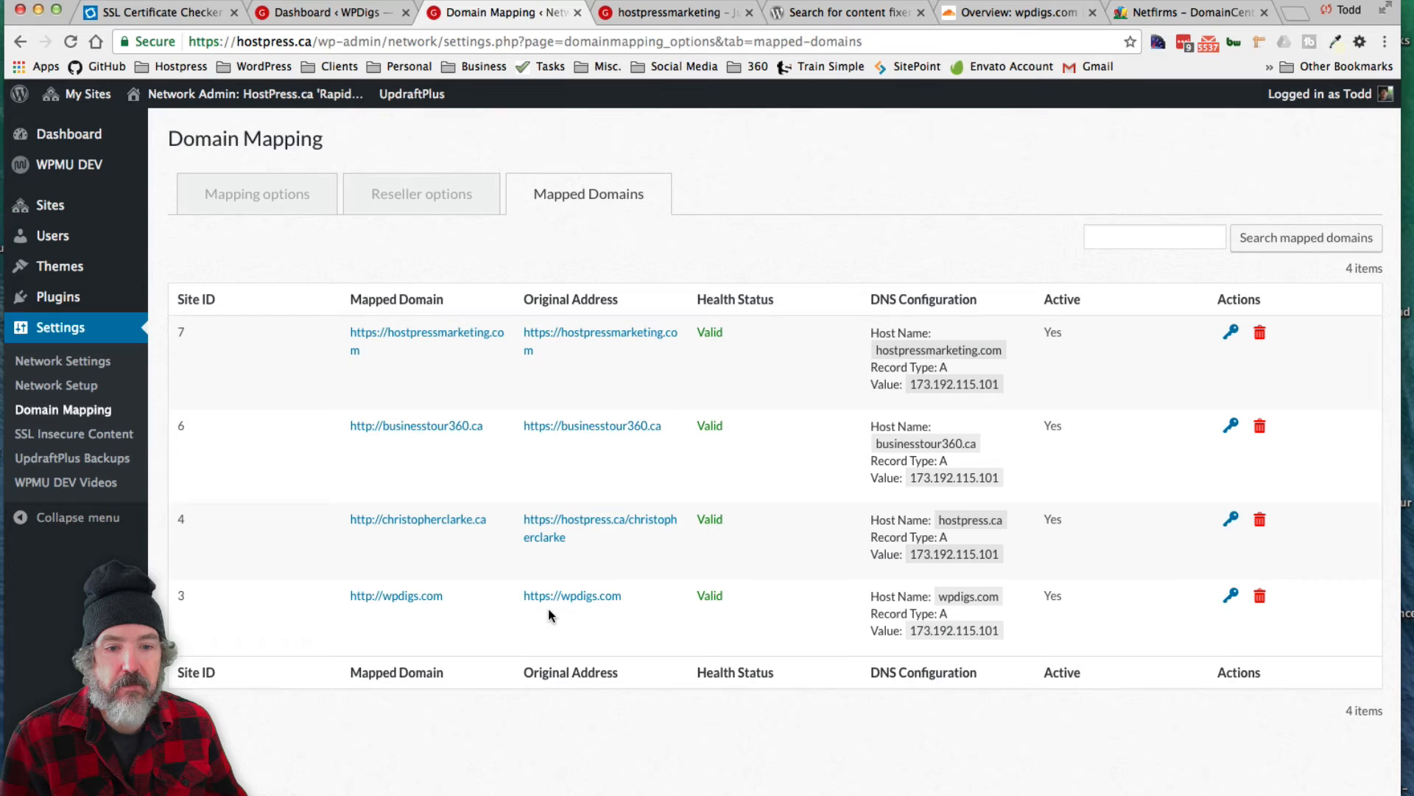
{"action": "mouse_move", "coordinate": [571, 595]}
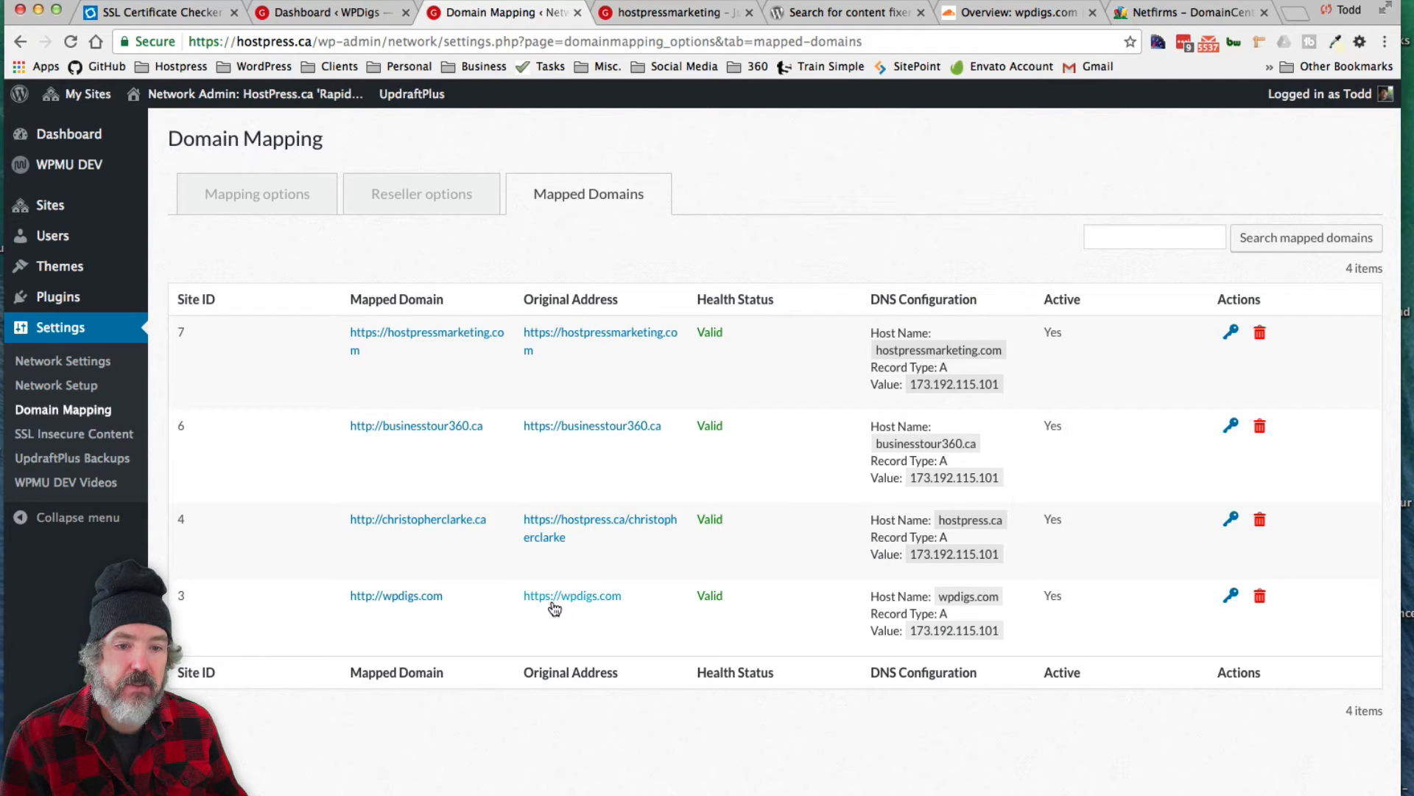
{"action": "mouse_move", "coordinate": [561, 609]}
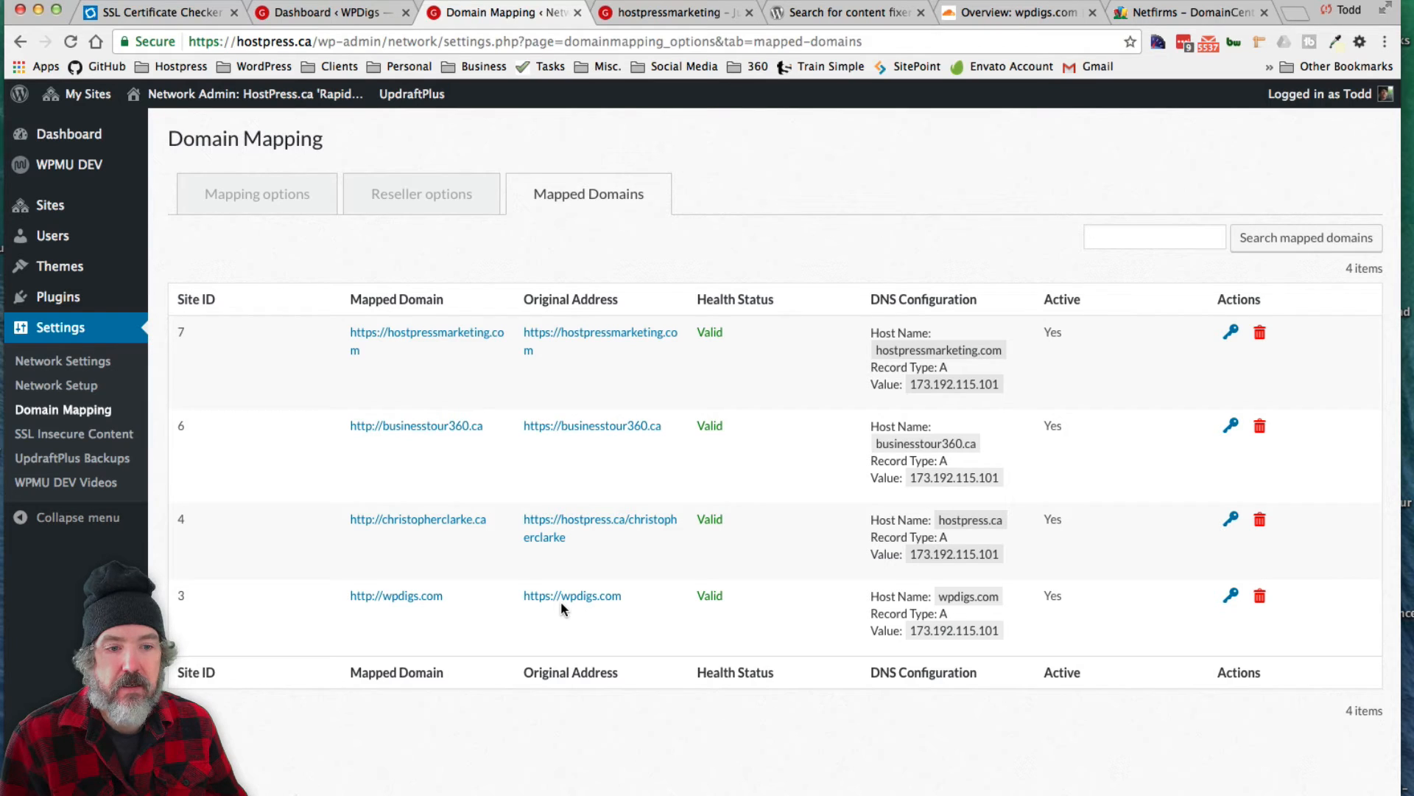
{"action": "mouse_move", "coordinate": [595, 623]}
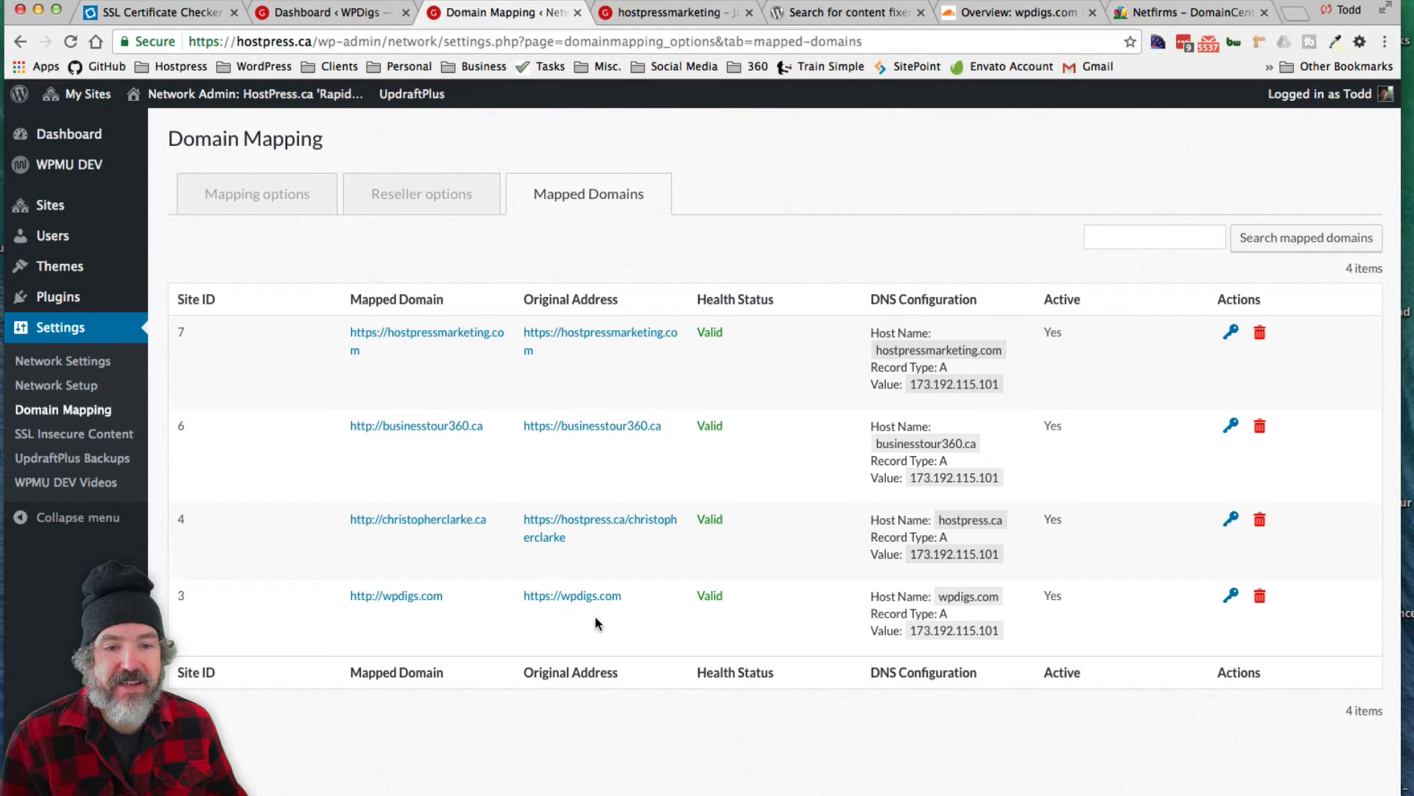
{"action": "left_click", "coordinate": [257, 193]}
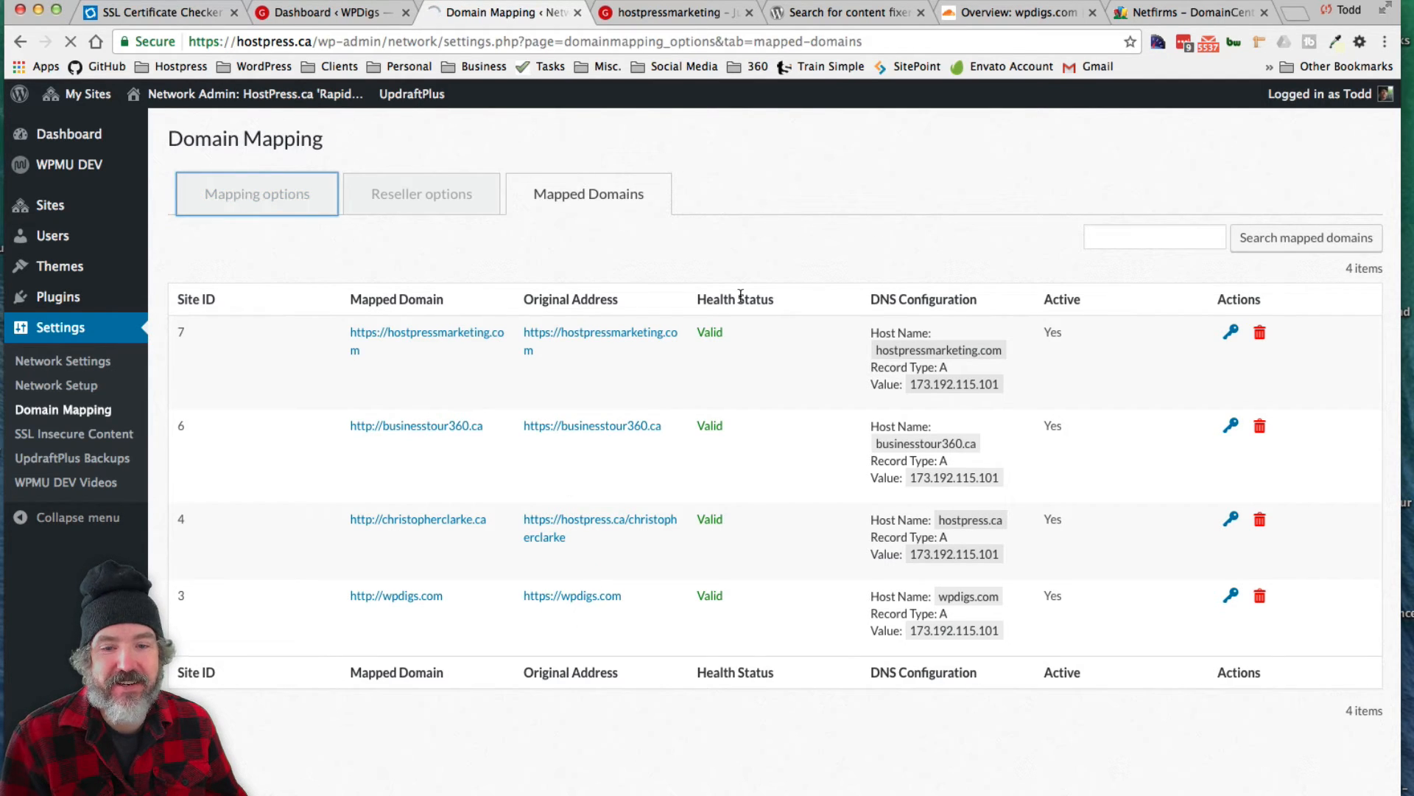
- Scroll through the Domain Mapping options, reviewing the Force http/https settings
{"action": "left_click", "coordinate": [257, 193]}
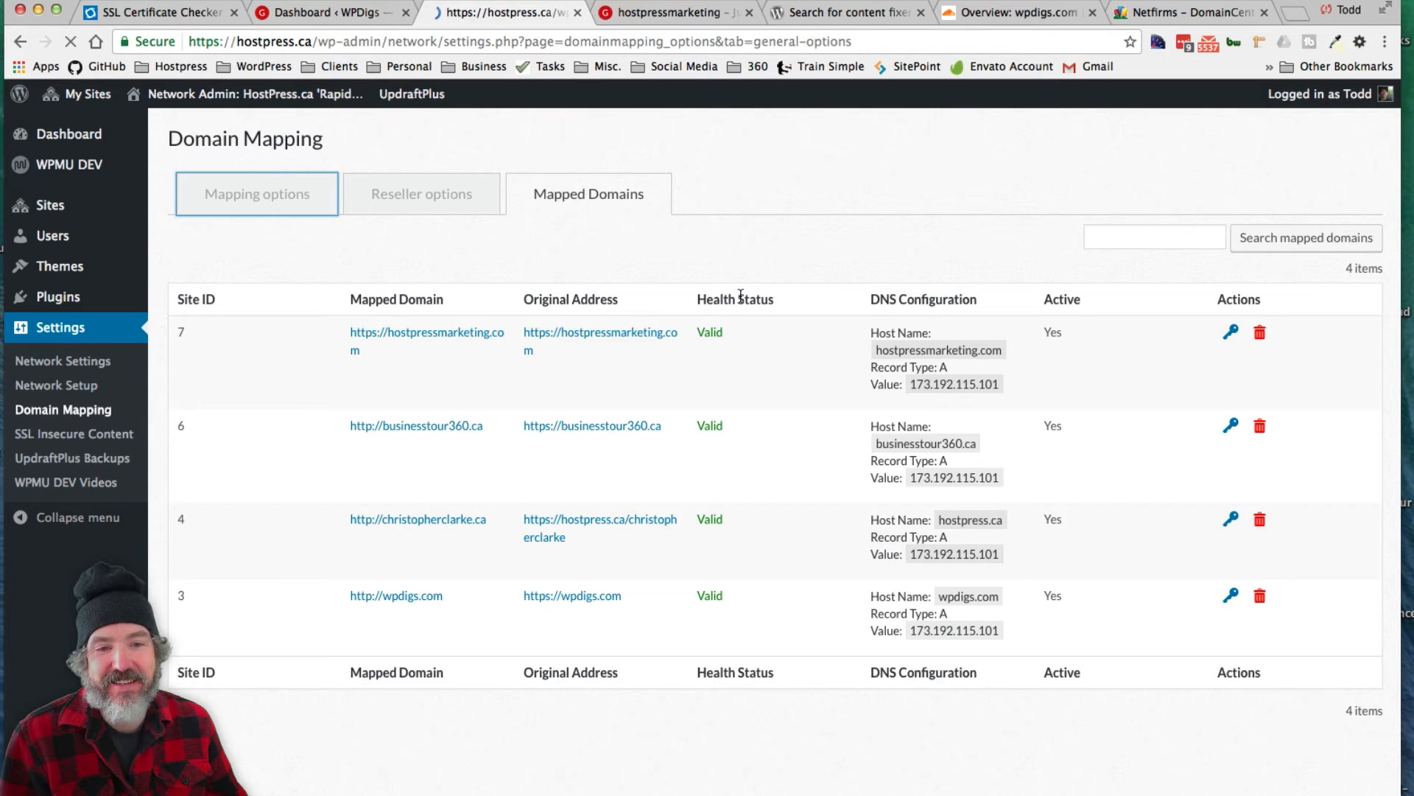
{"action": "left_click", "coordinate": [257, 193]}
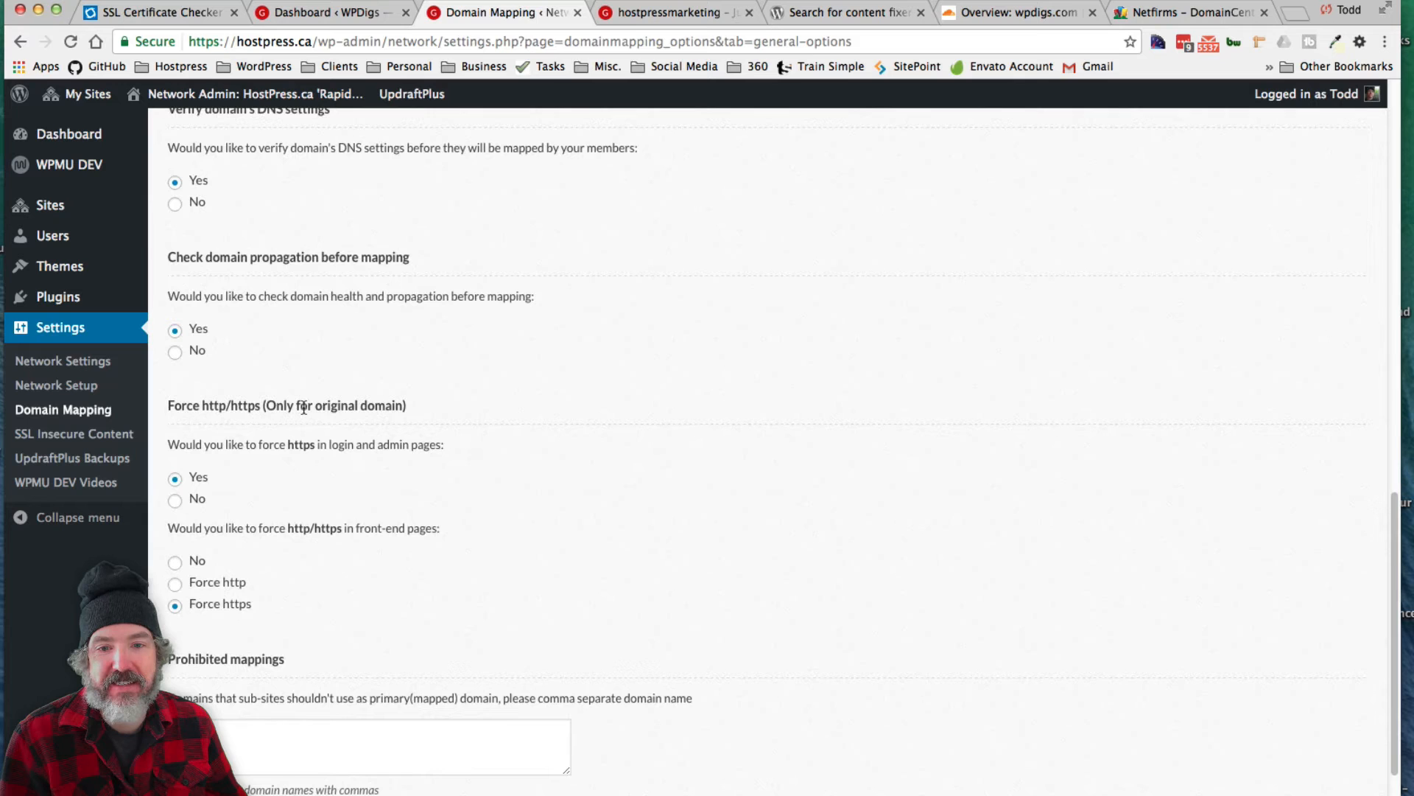
{"action": "scroll", "scroll_direction": "up", "scroll_amount": 3}
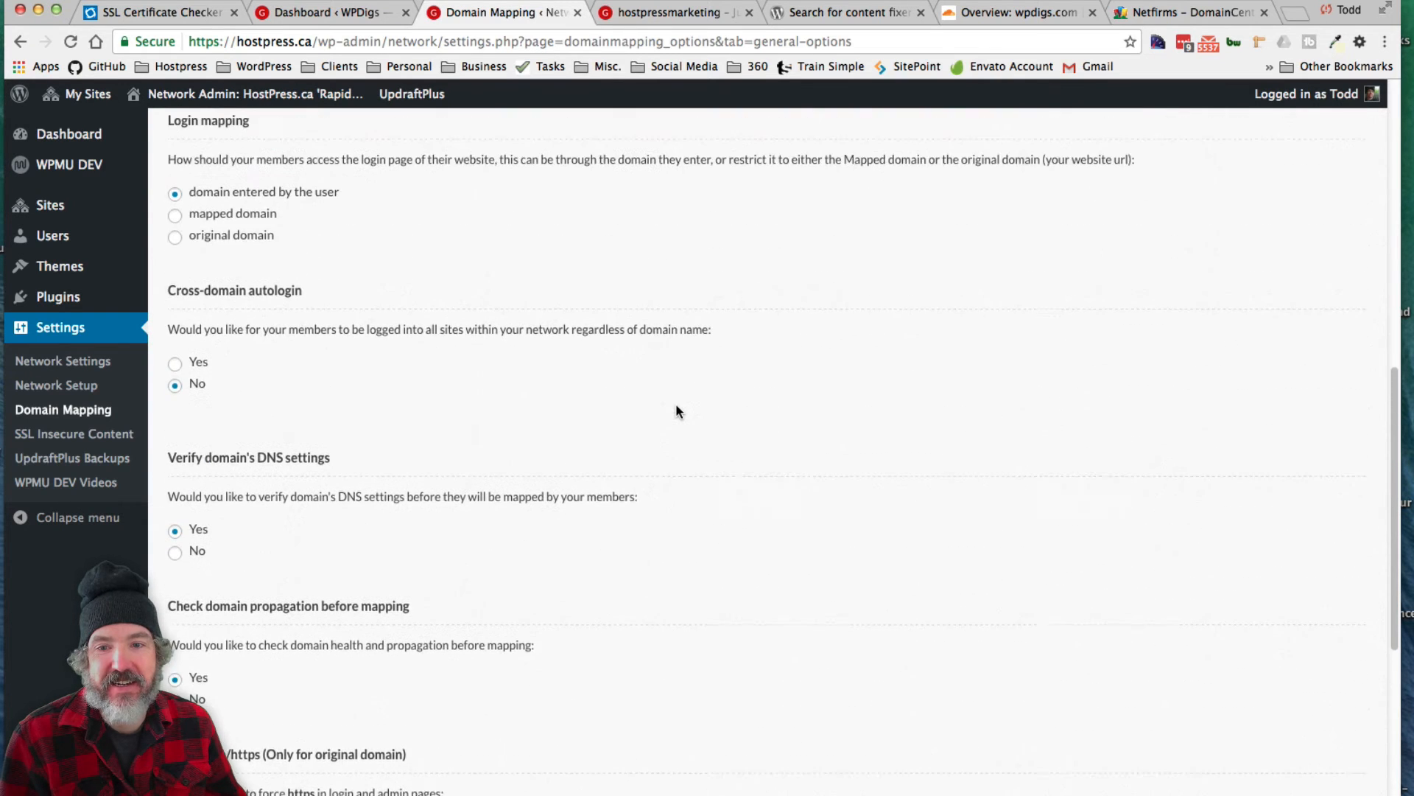
{"action": "scroll", "scroll_direction": "down", "scroll_amount": 3}
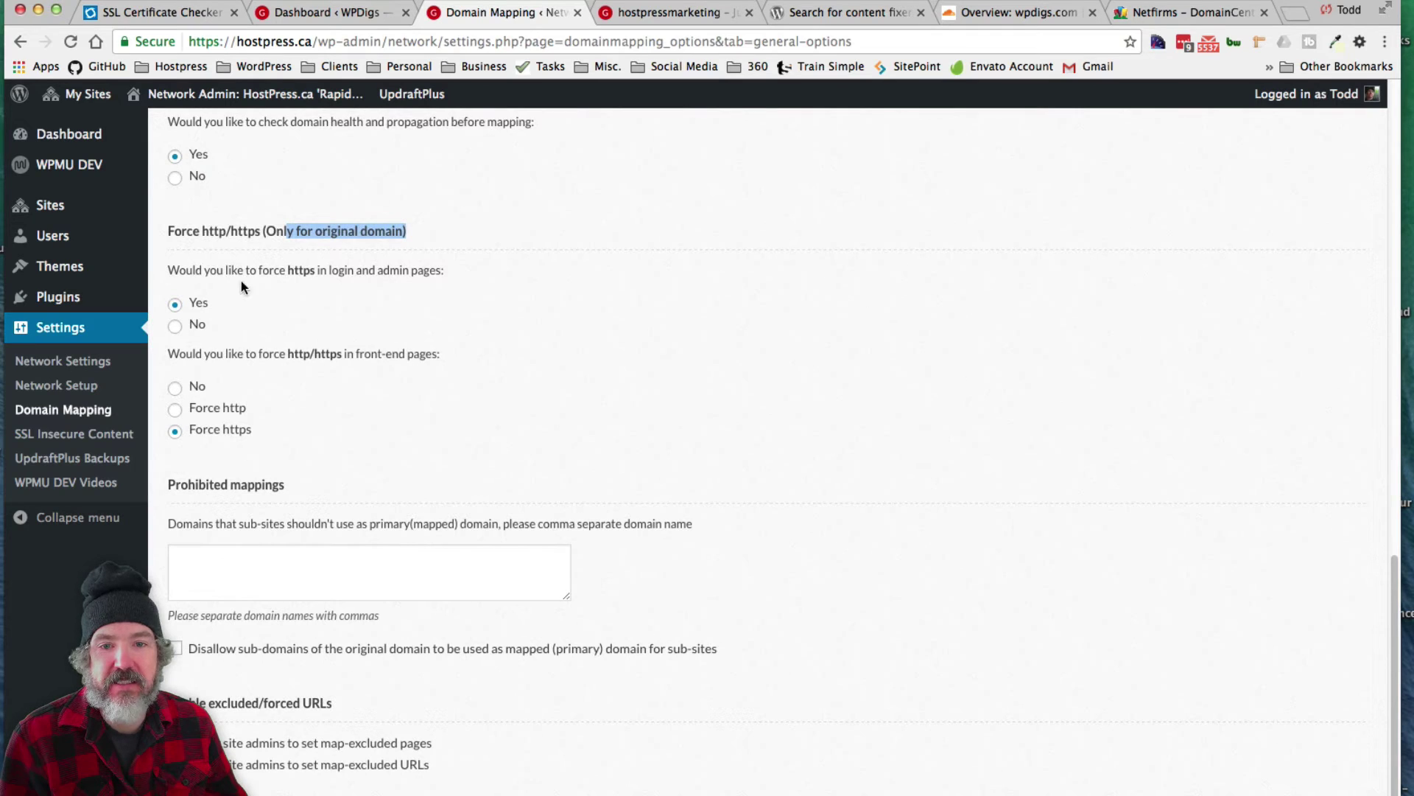
{"action": "mouse_move", "coordinate": [263, 439]}
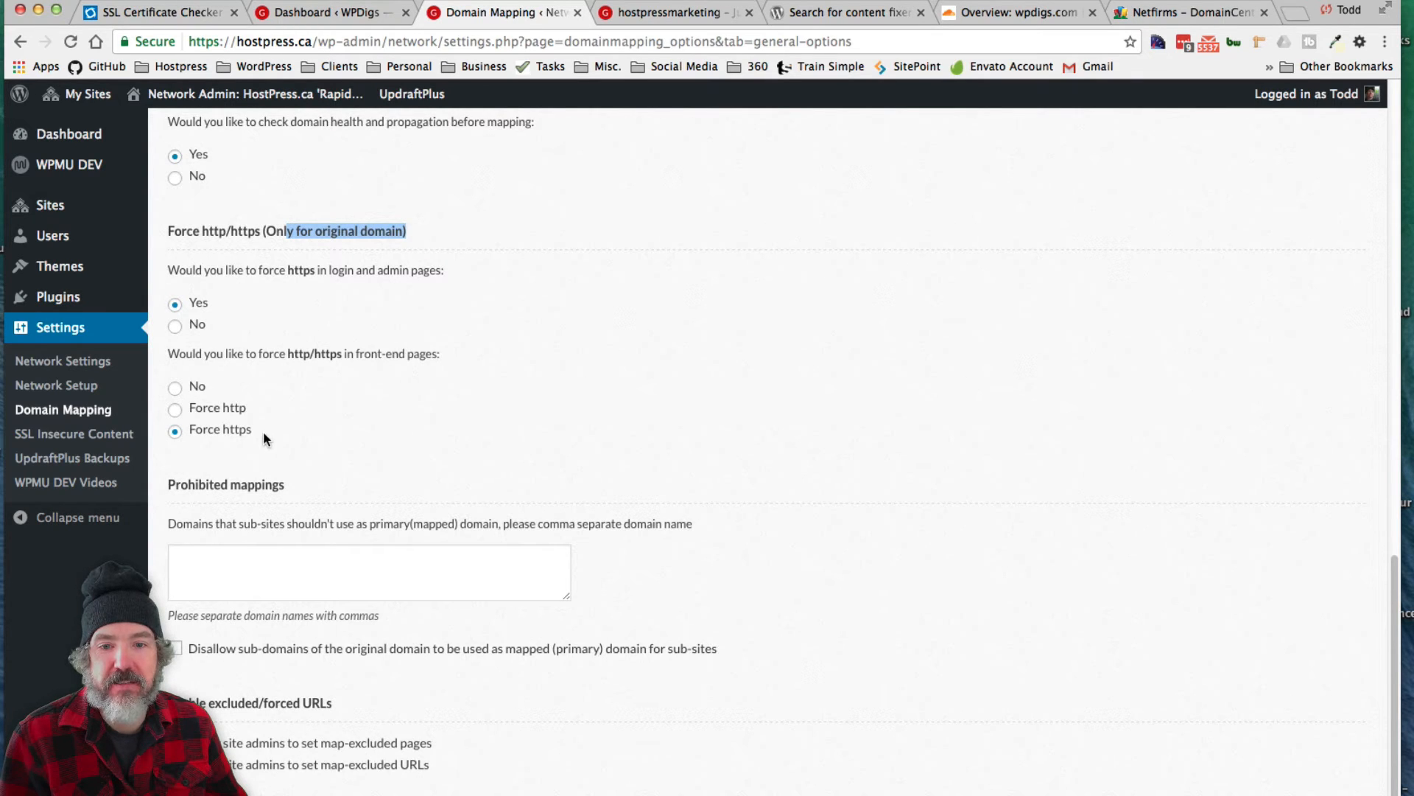
{"action": "mouse_move", "coordinate": [268, 276]}
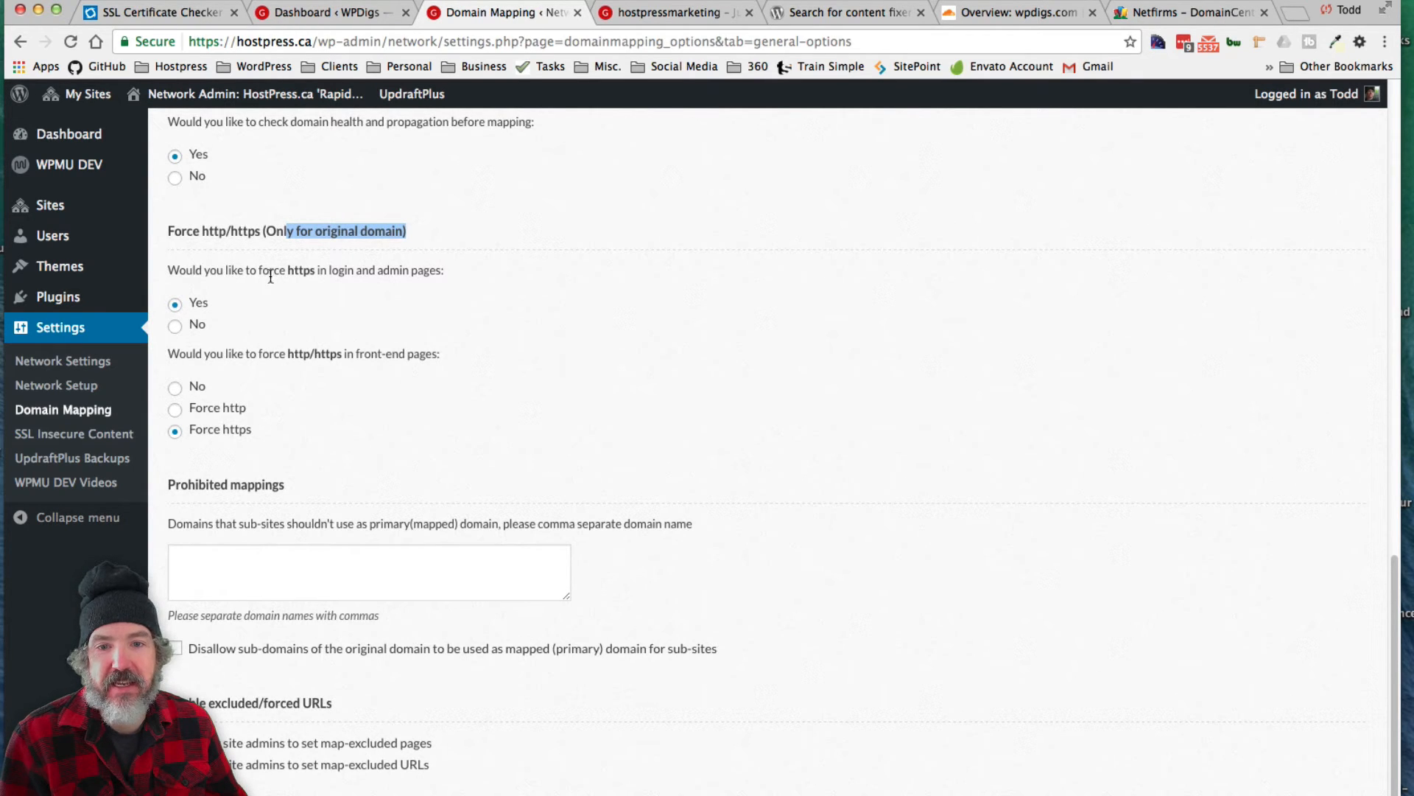
{"action": "mouse_move", "coordinate": [506, 396]}
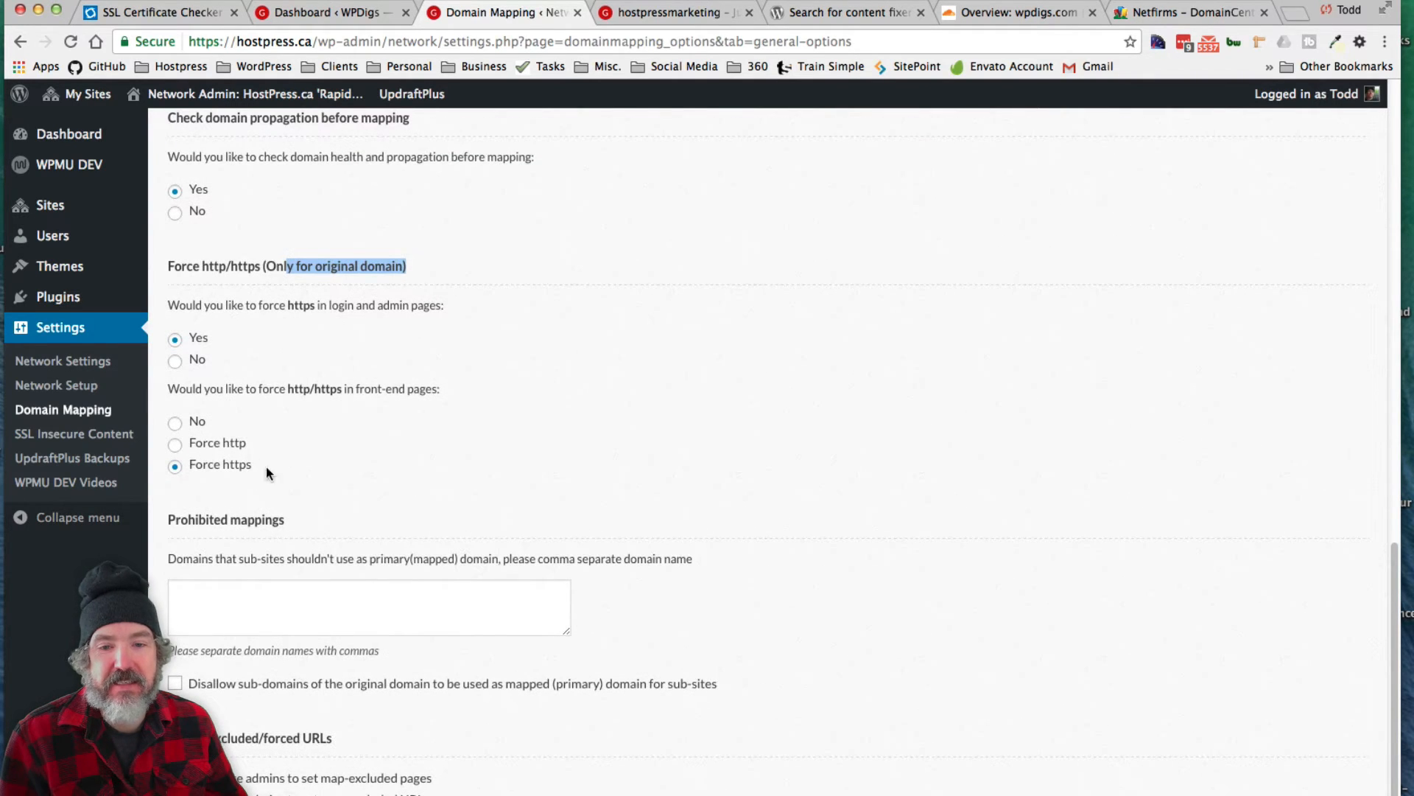
{"action": "mouse_move", "coordinate": [305, 429]}
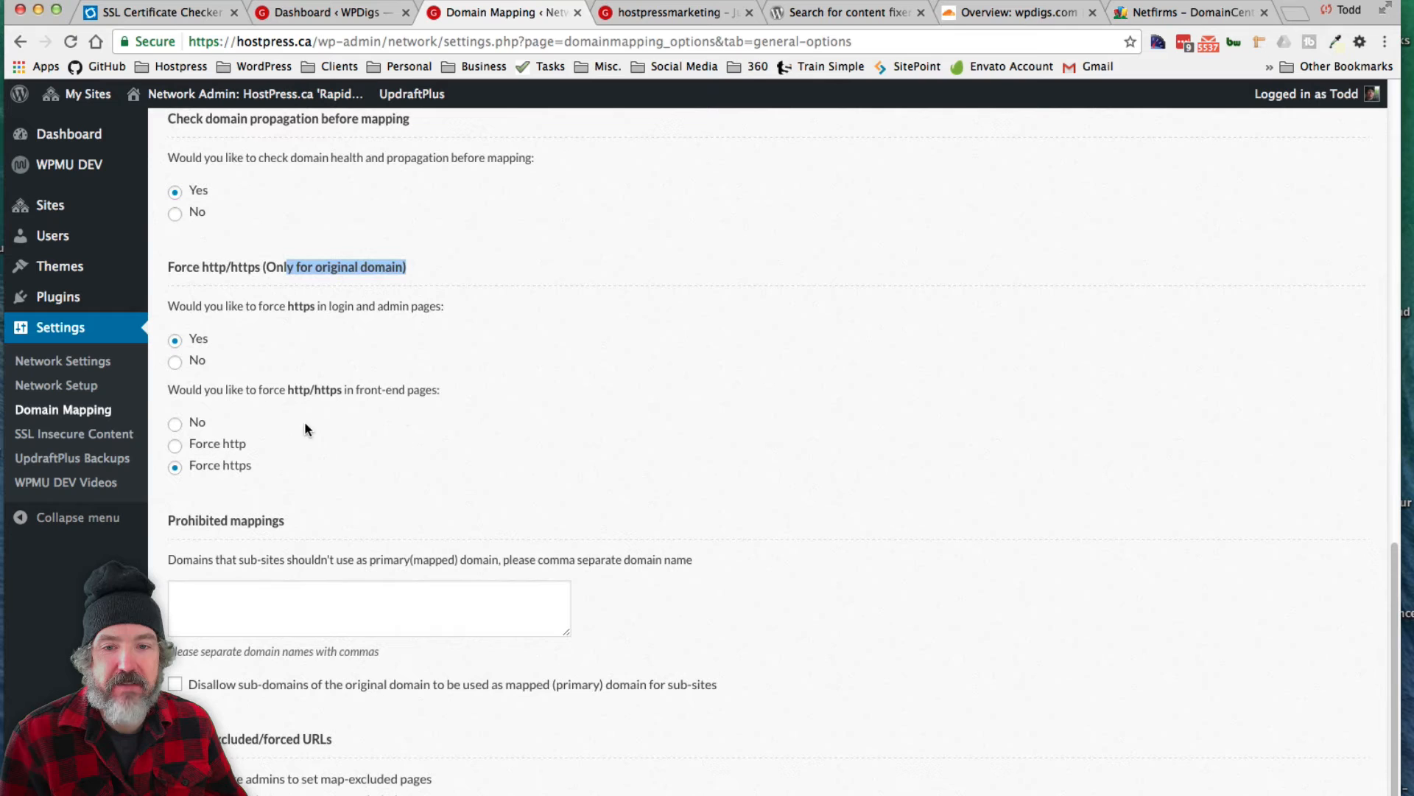
{"action": "scroll", "scroll_direction": "up", "scroll_amount": 3}
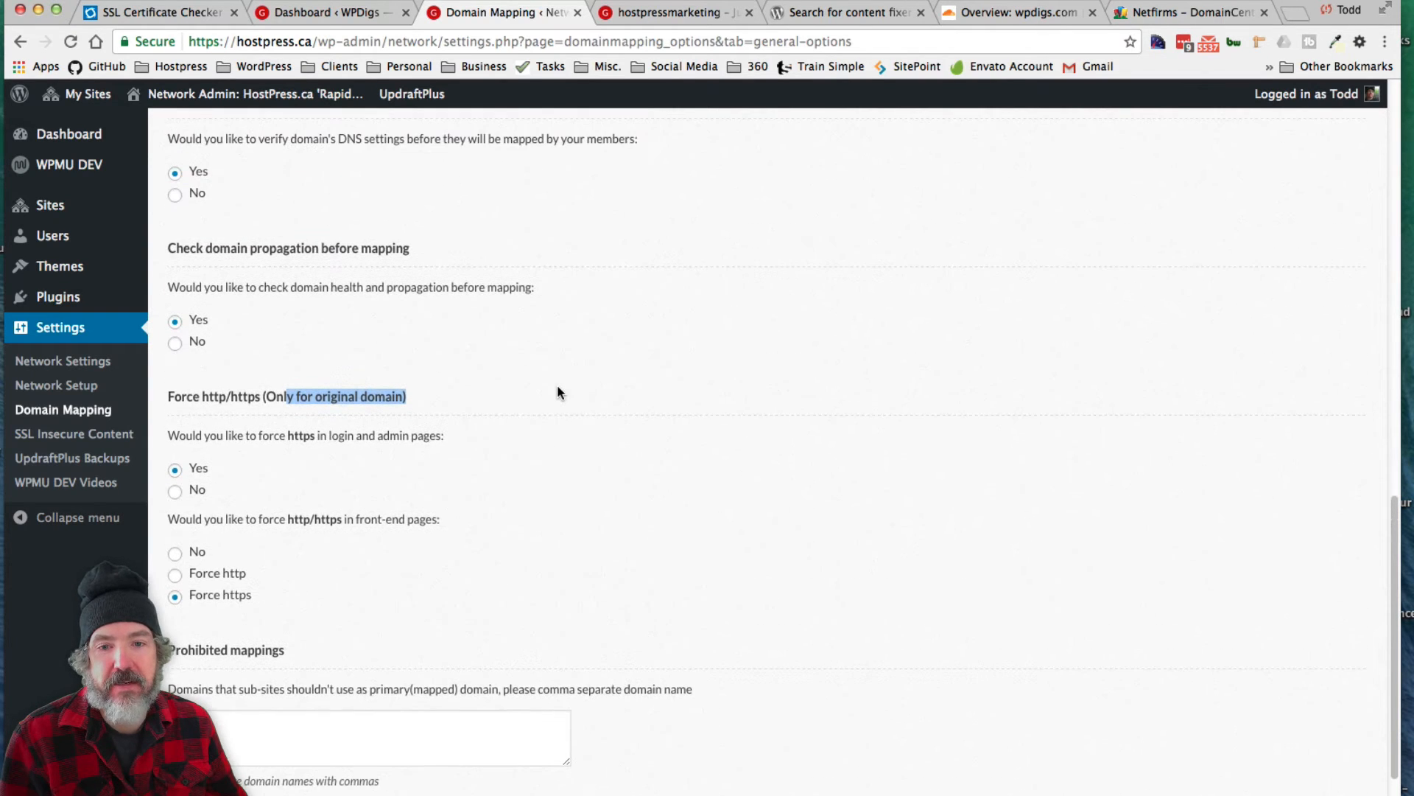
{"action": "mouse_move", "coordinate": [496, 504]}
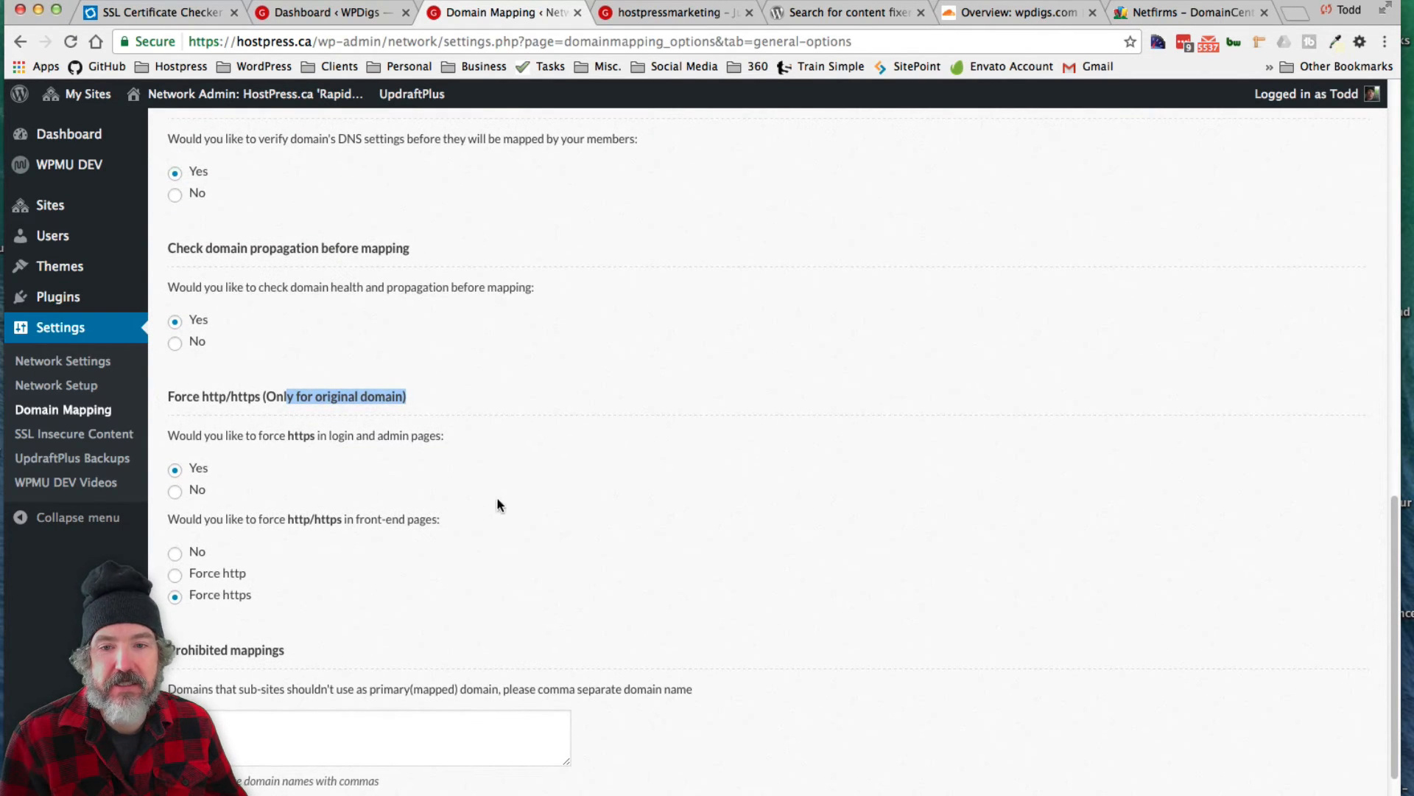
{"action": "scroll", "scroll_direction": "up", "scroll_amount": 3}
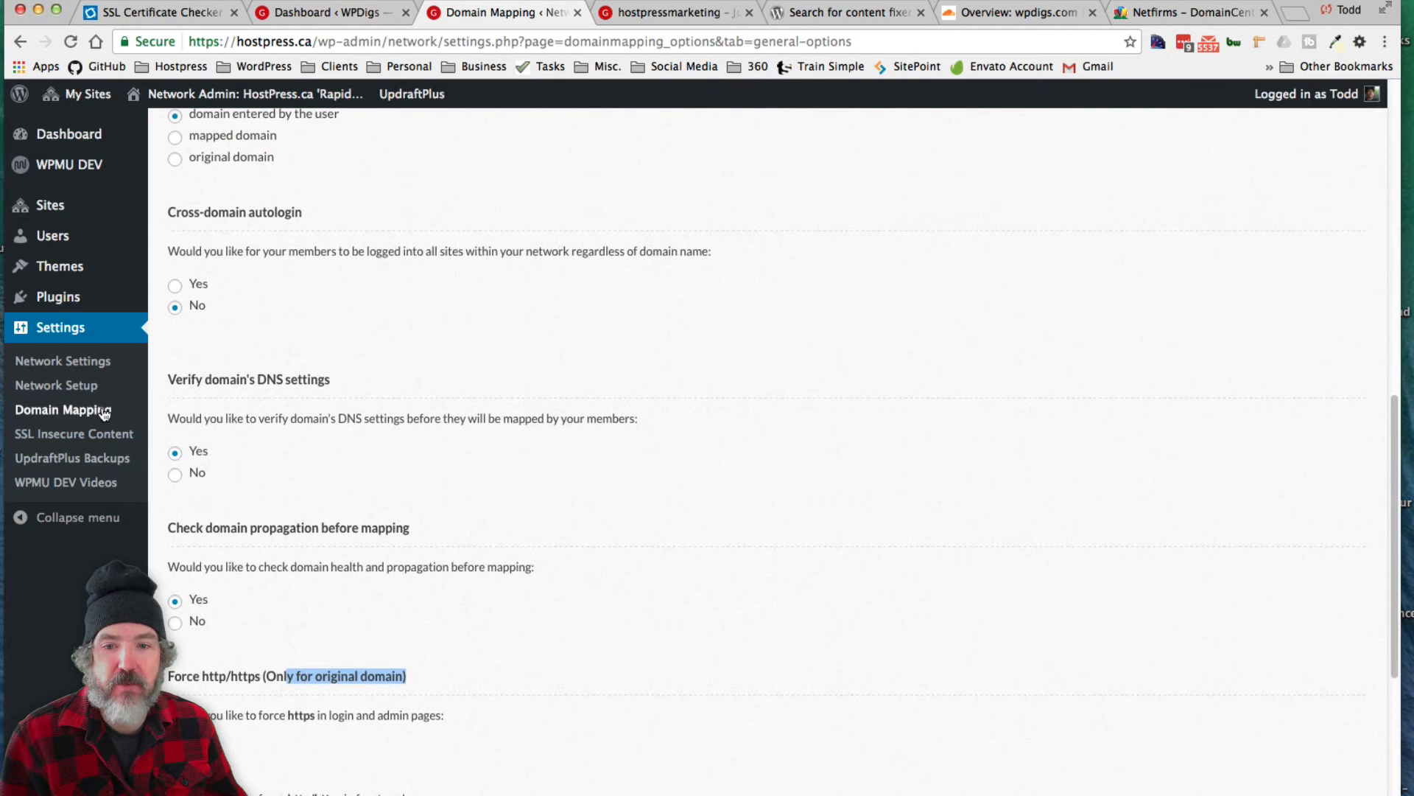
{"action": "mouse_move", "coordinate": [594, 638]}
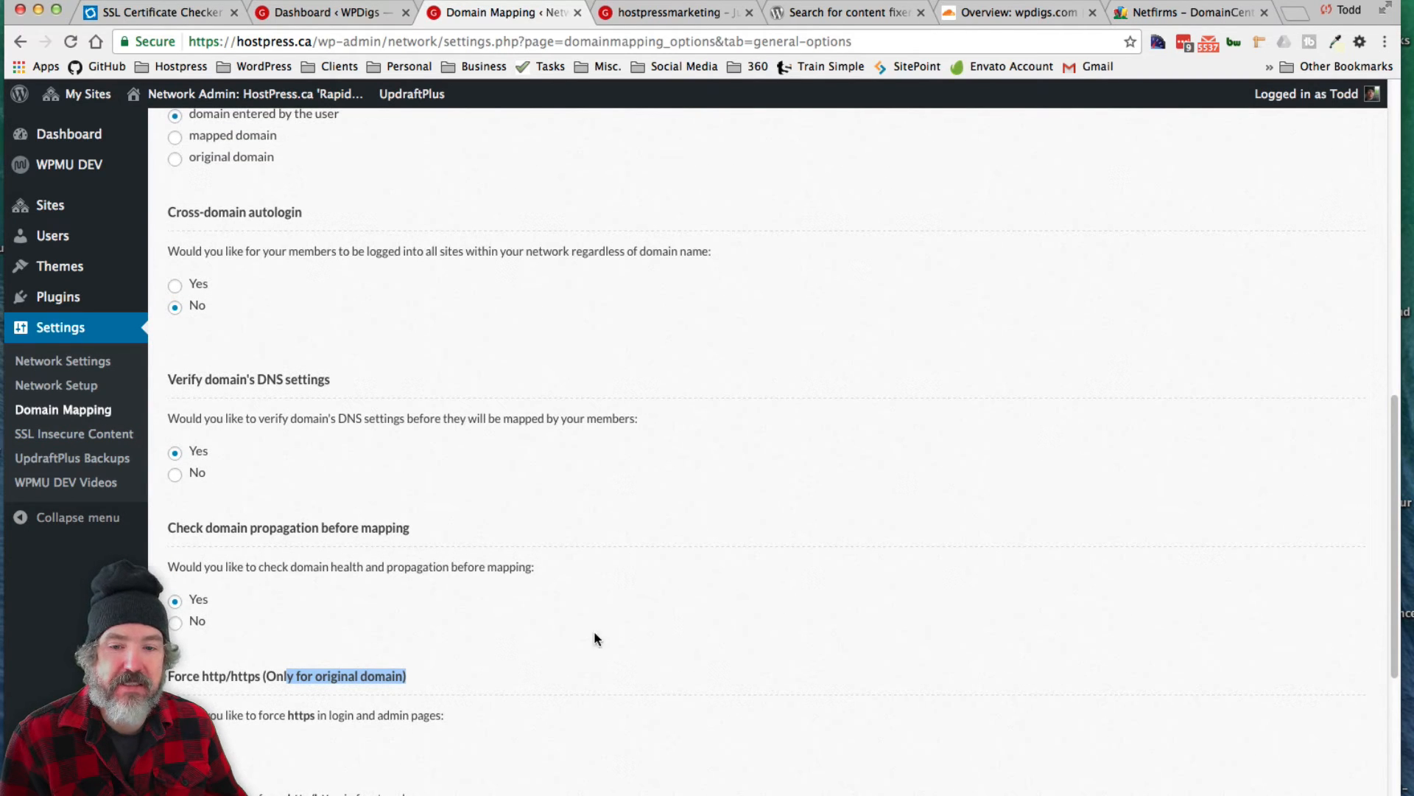
{"action": "scroll", "scroll_direction": "down", "scroll_amount": 3}
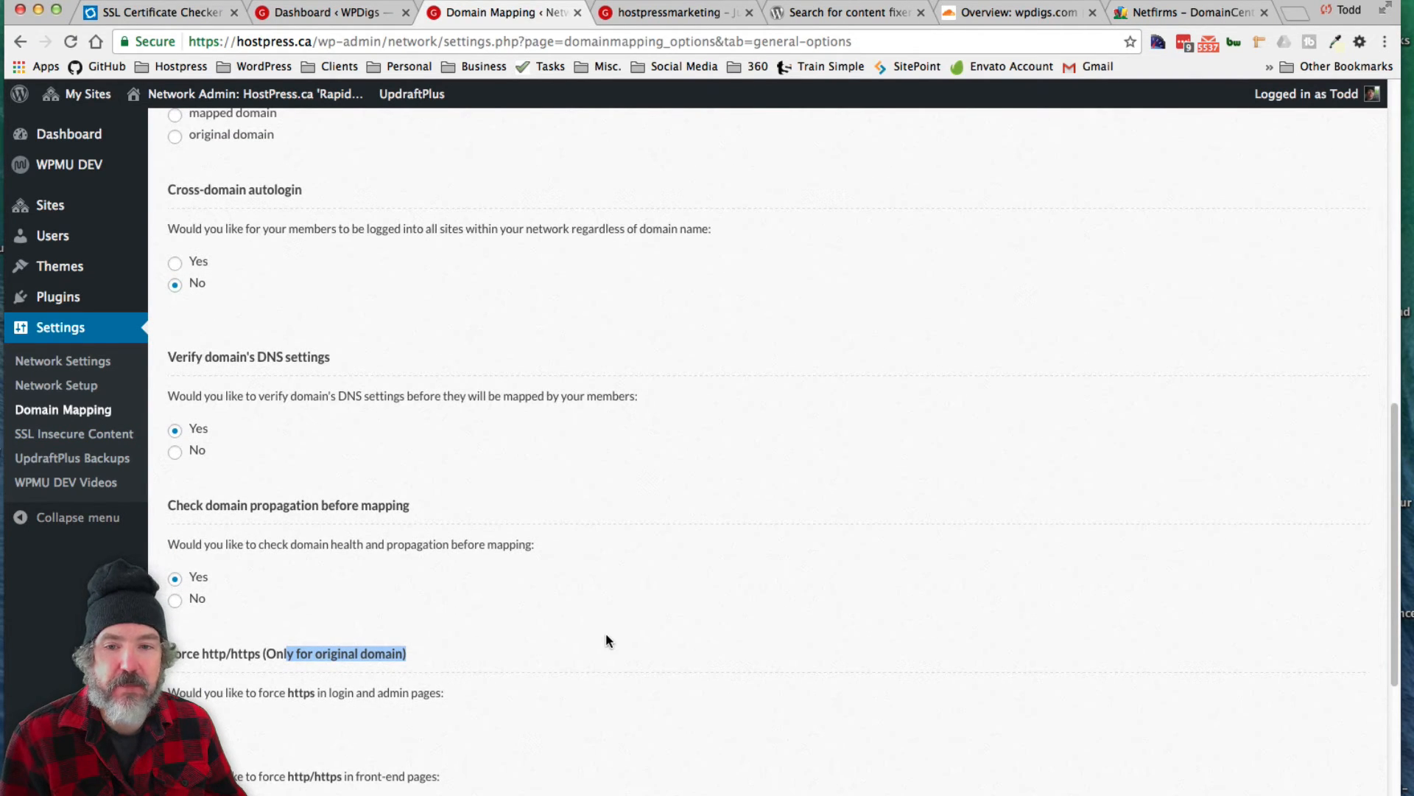
{"action": "mouse_move", "coordinate": [887, 297]}
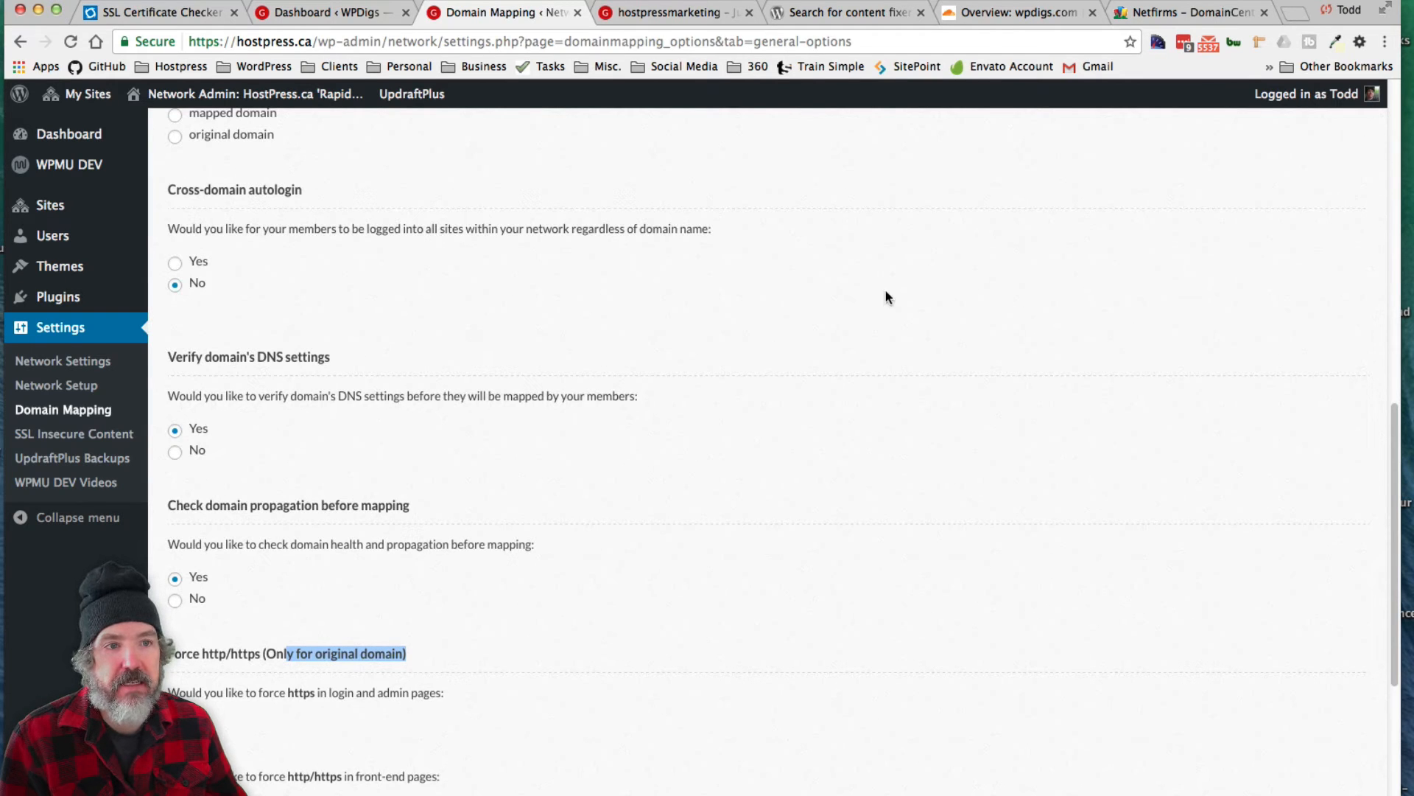
- Bring up the WordPress.org 'content fixer' plugin search results, then the hostpressmarketing site over HTTPS
{"action": "left_click", "coordinate": [849, 12]}
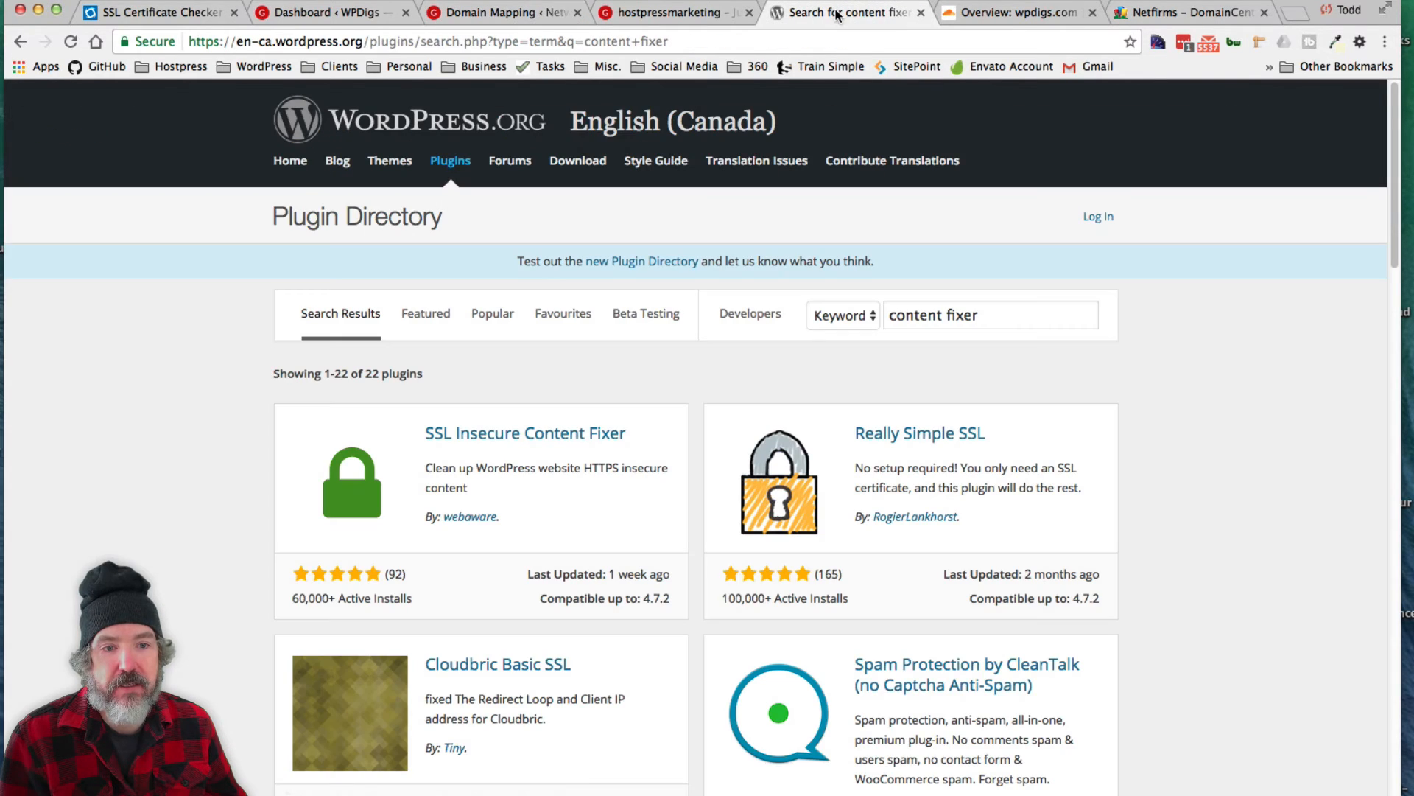
{"action": "mouse_move", "coordinate": [560, 442]}
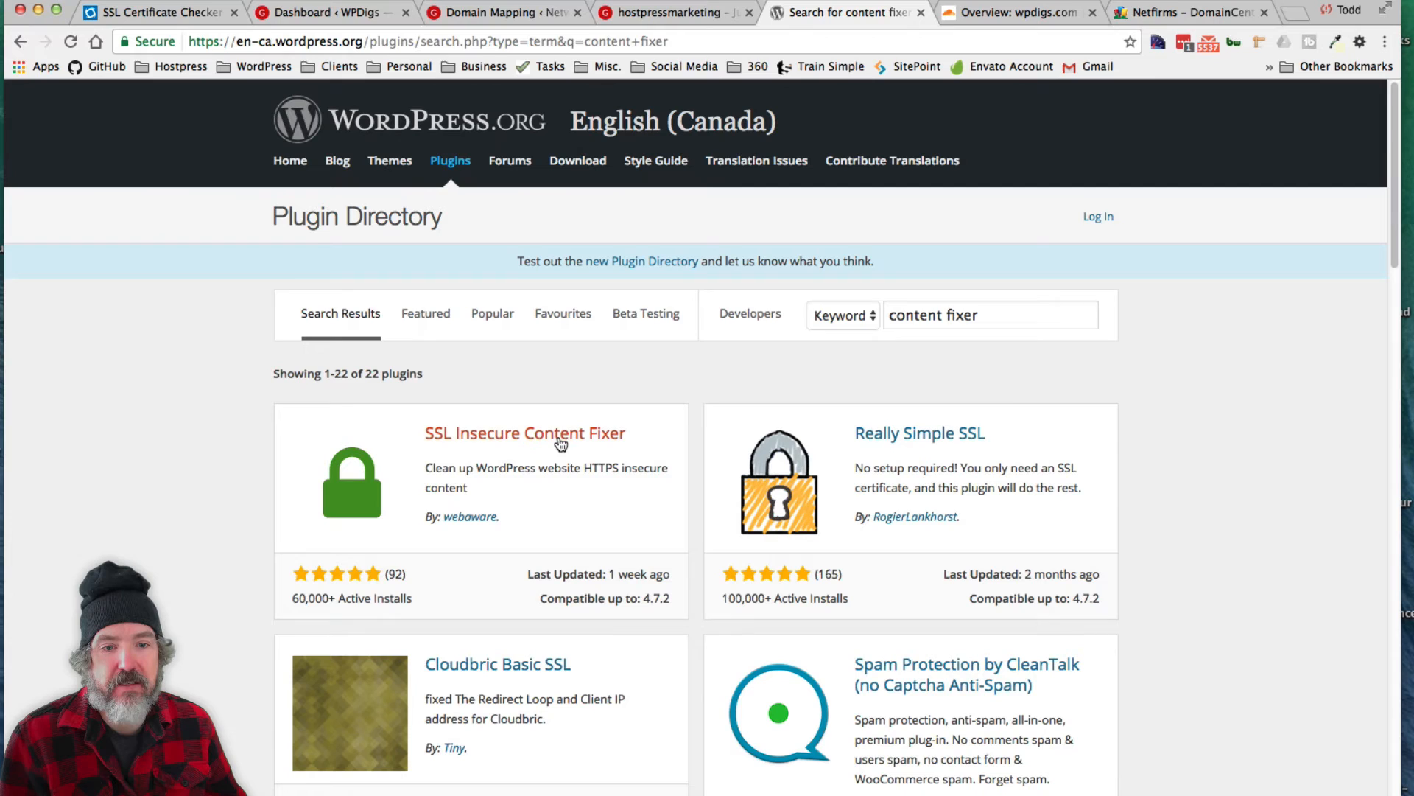
{"action": "mouse_move", "coordinate": [657, 11]}
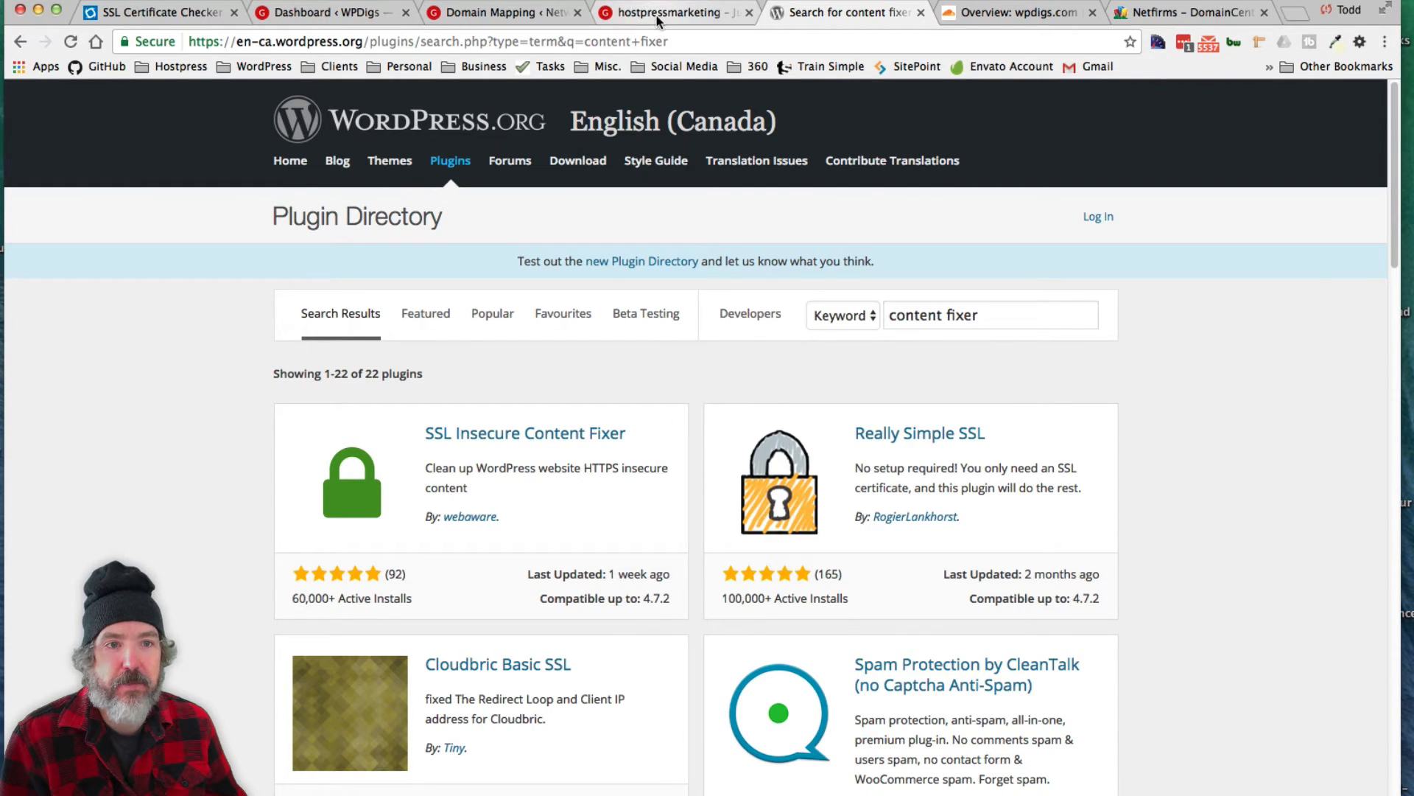
{"action": "left_click", "coordinate": [669, 13]}
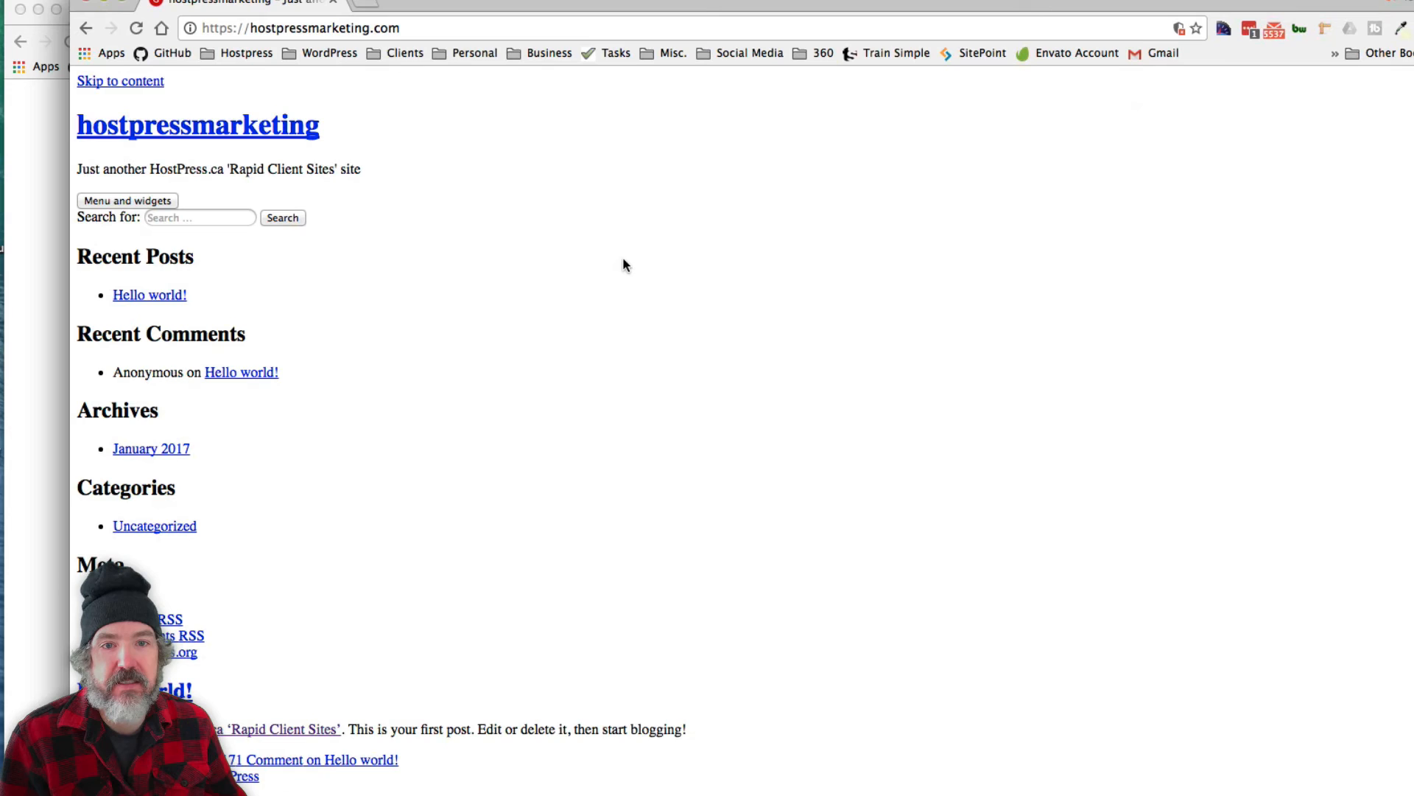
{"action": "right_click", "coordinate": [625, 264]}
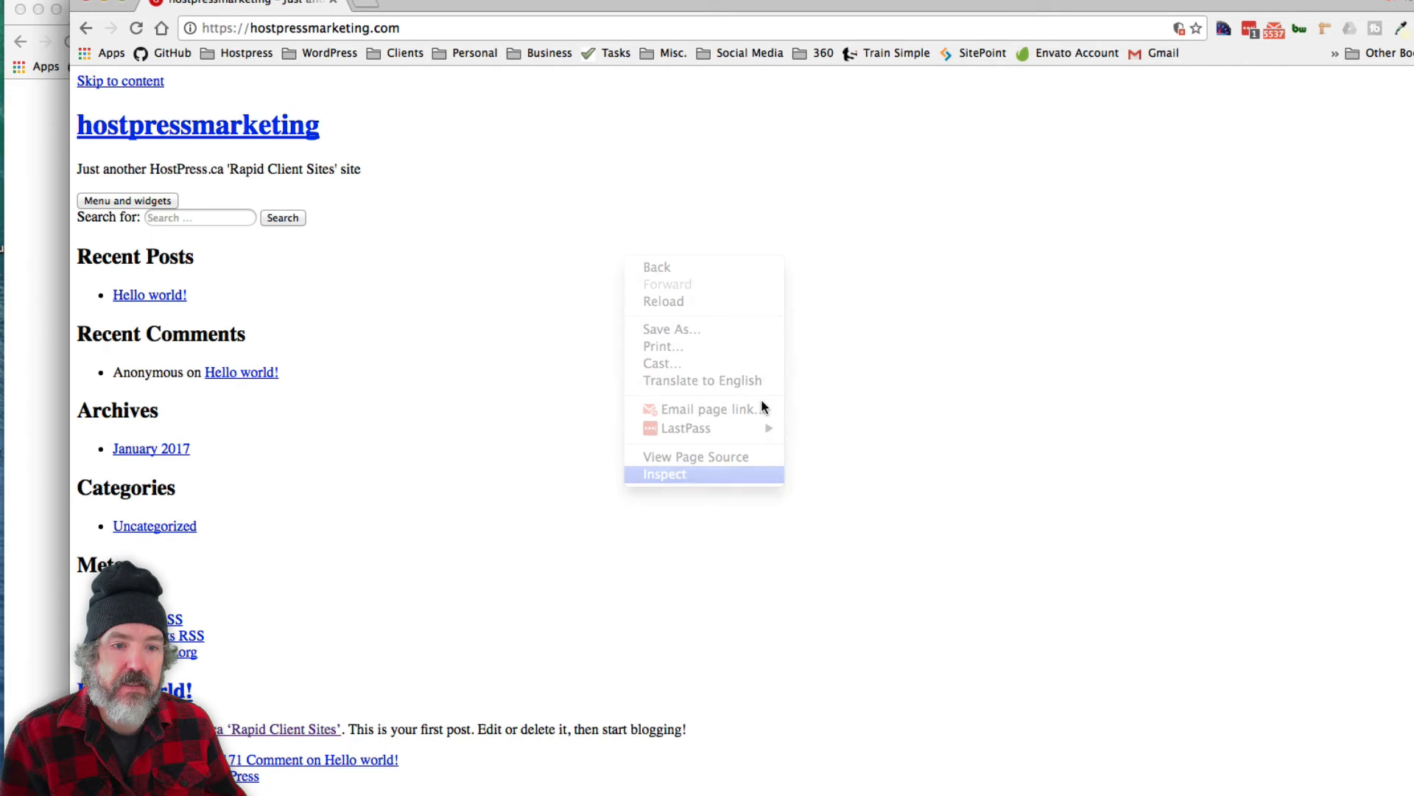
{"action": "left_click", "coordinate": [665, 473]}
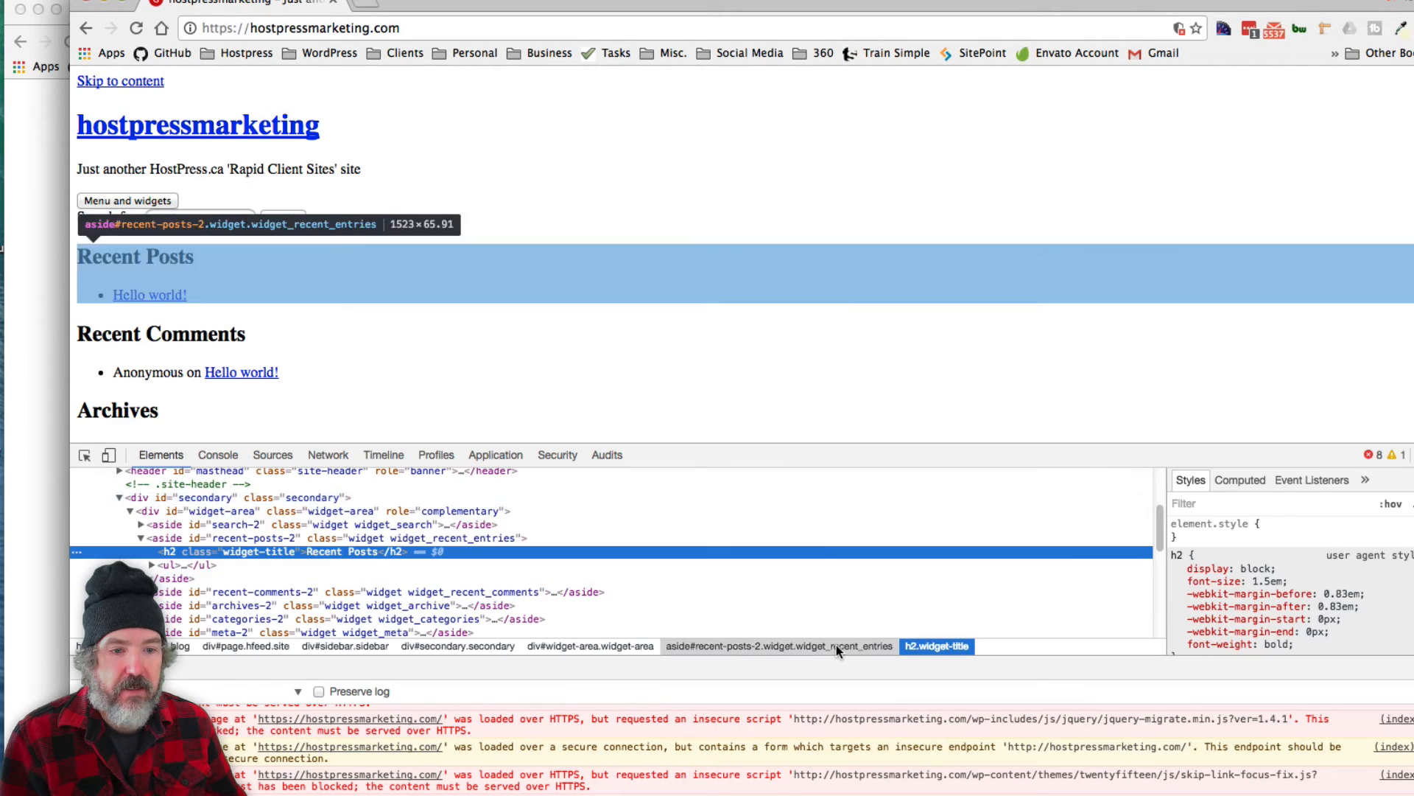
{"action": "left_click", "coordinate": [218, 453]}
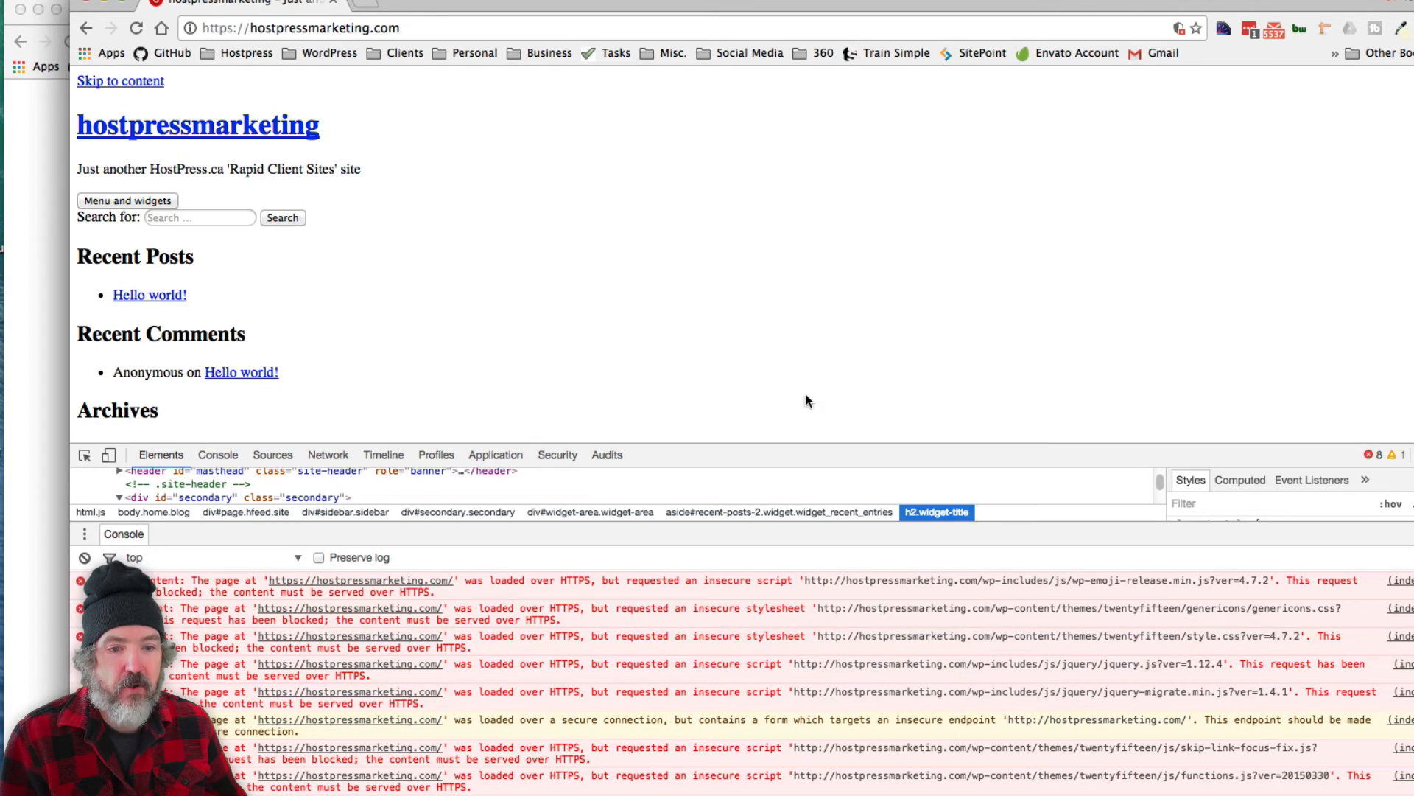
{"action": "mouse_move", "coordinate": [1218, 613]}
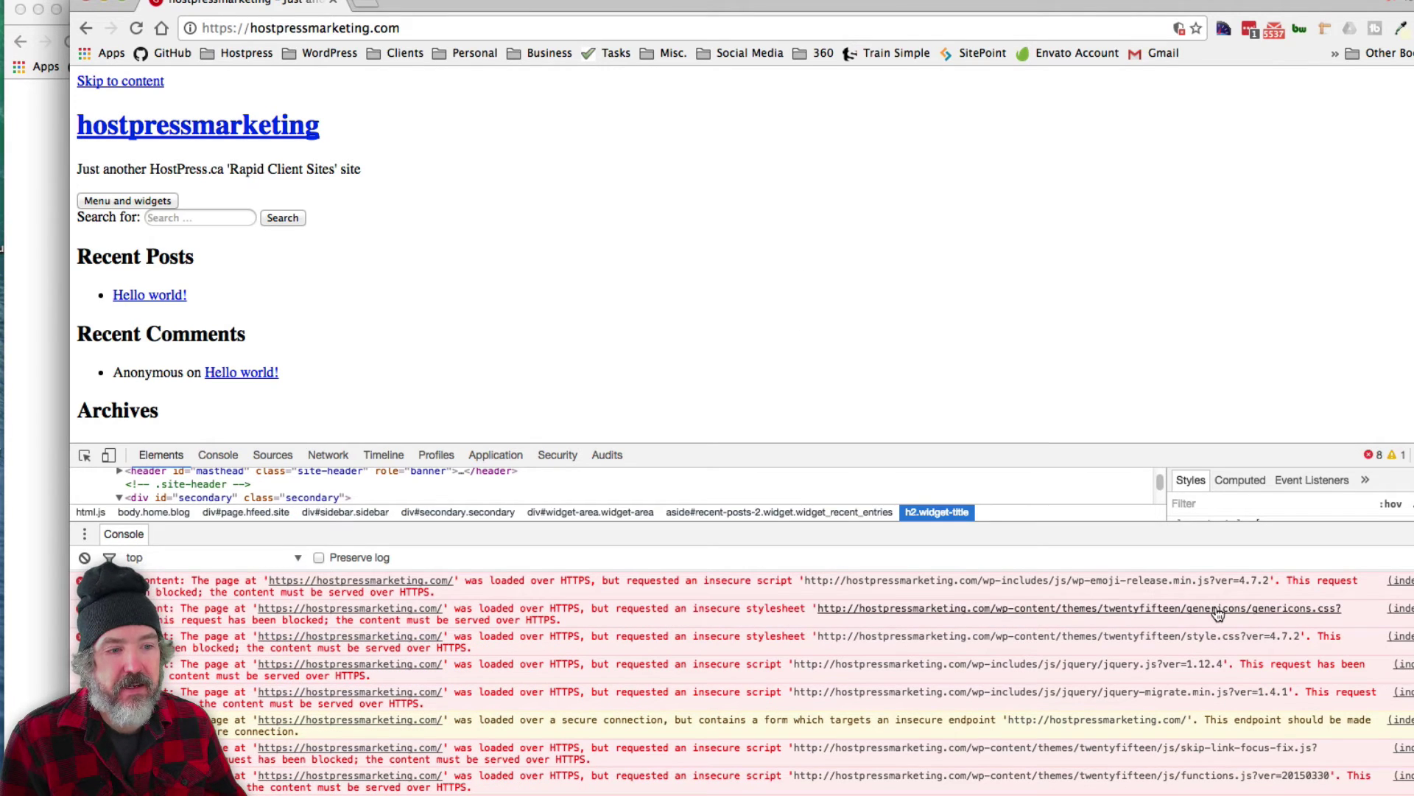
{"action": "mouse_move", "coordinate": [1164, 705]}
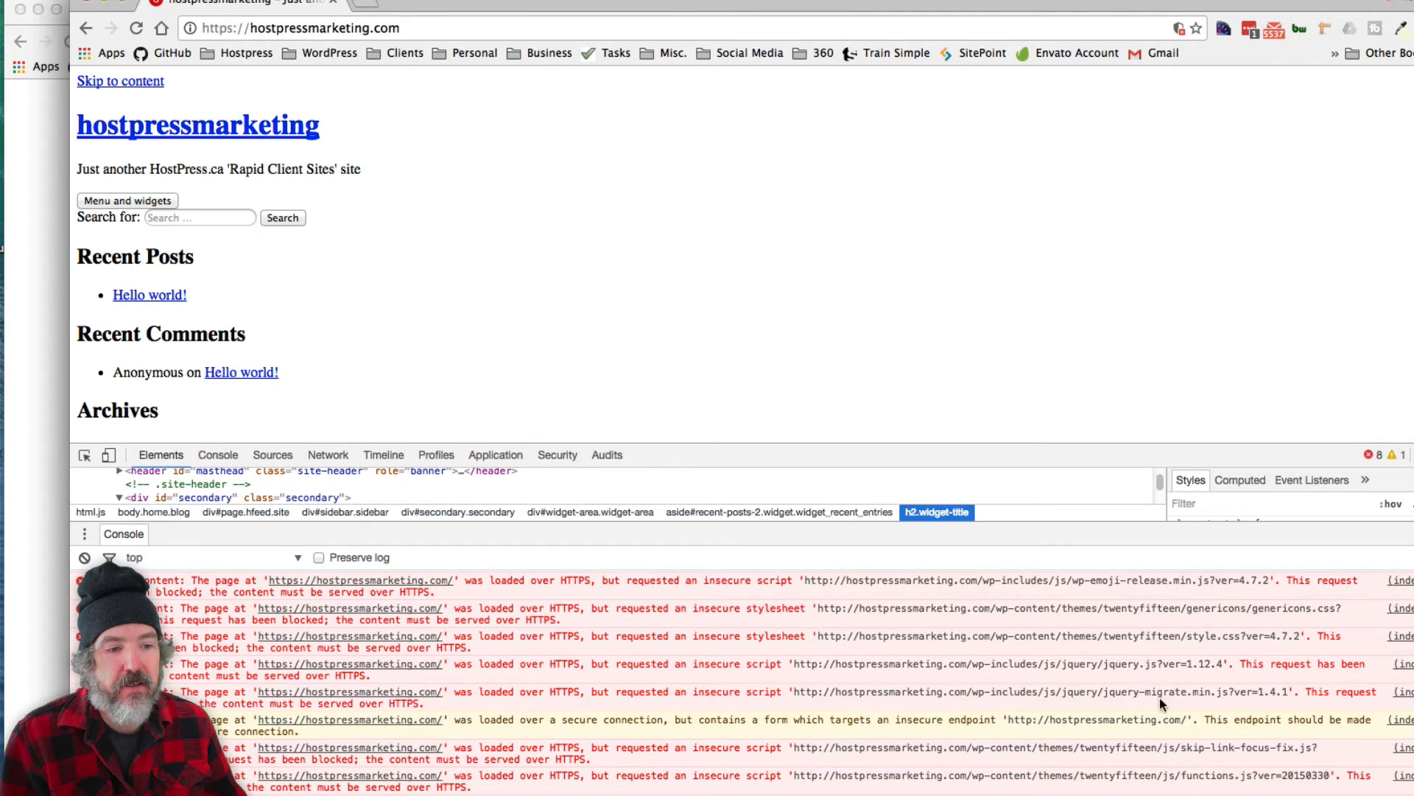
{"action": "mouse_move", "coordinate": [586, 610]}
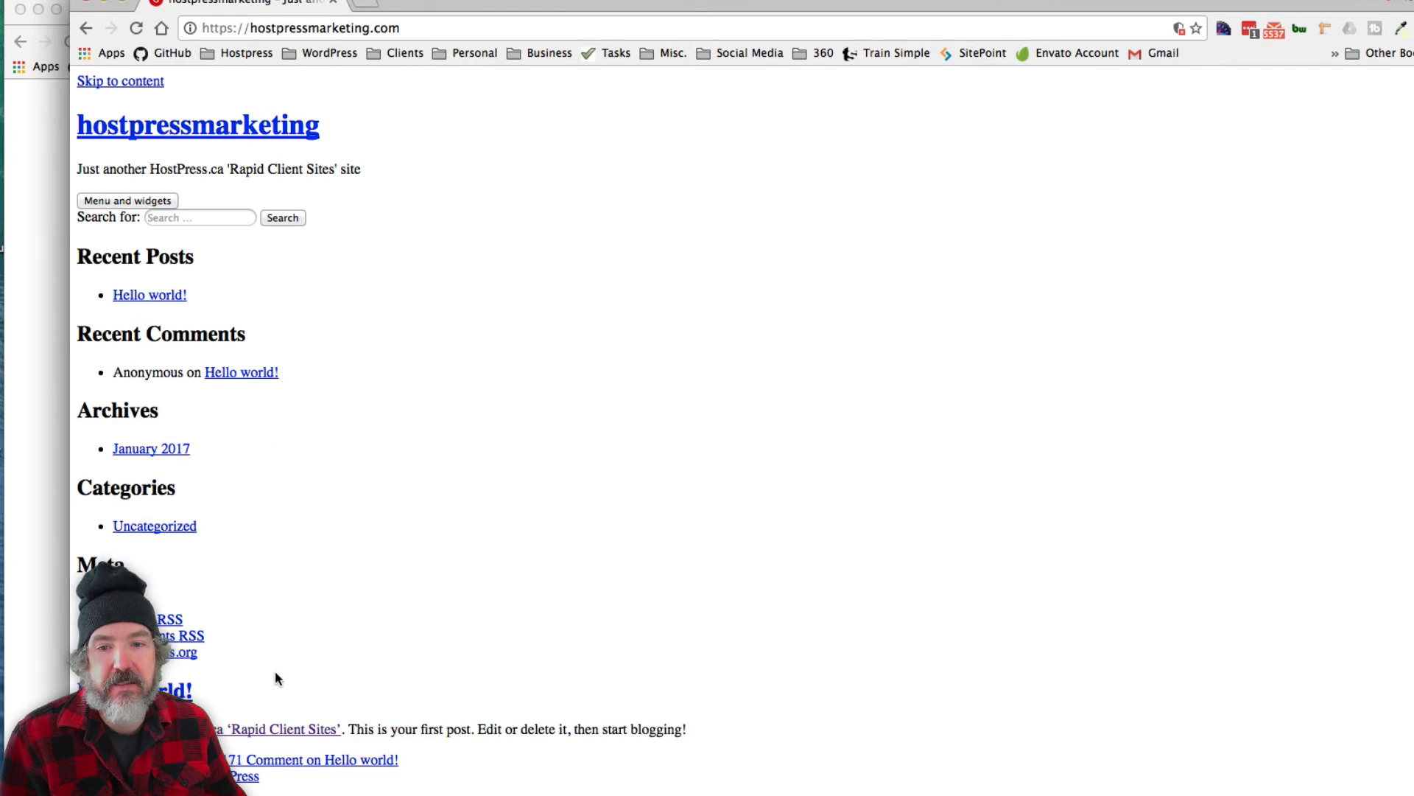
{"action": "mouse_move", "coordinate": [392, 578]}
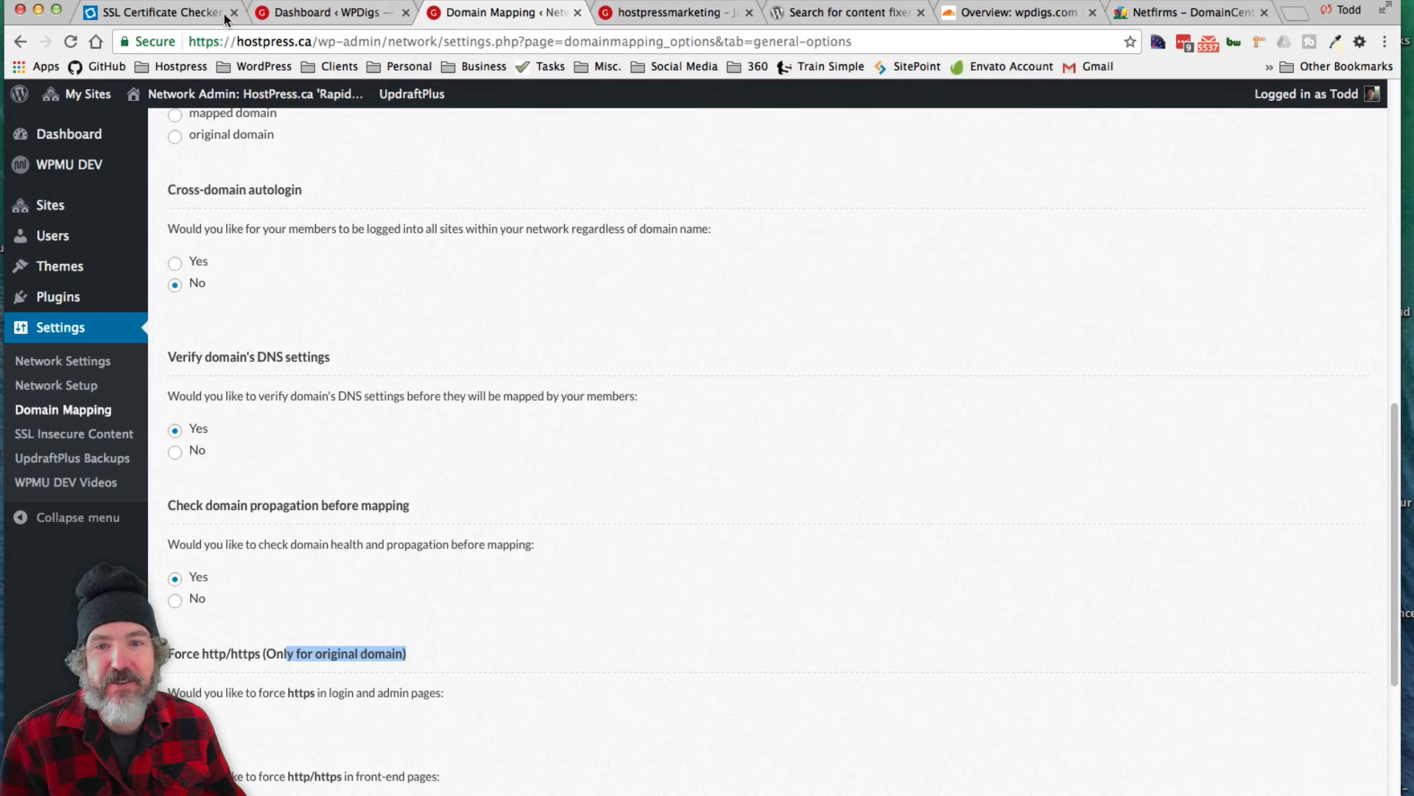
{"action": "mouse_move", "coordinate": [149, 52]}
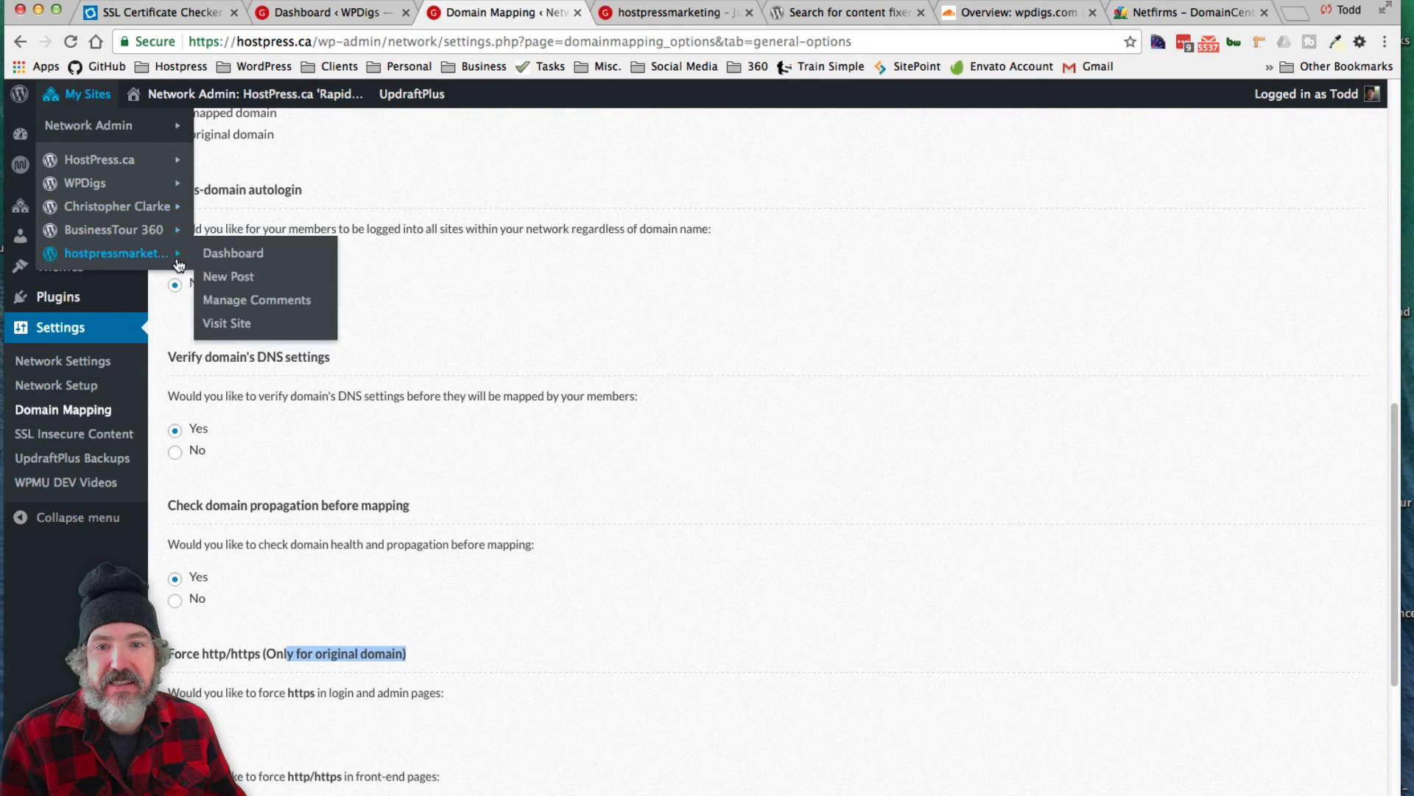
{"action": "mouse_move", "coordinate": [227, 322]}
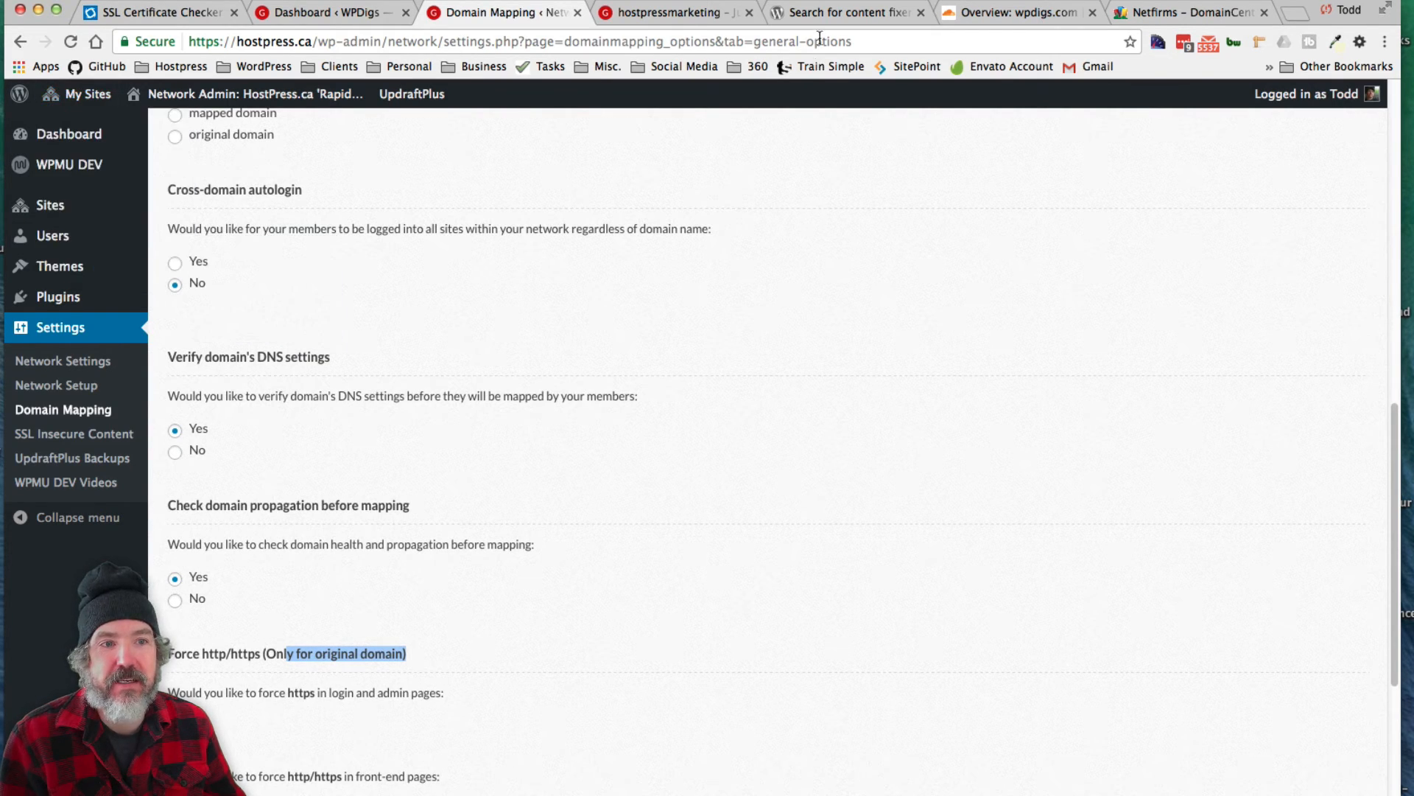
- Switch from the content fixer plugin results back to the network Domain Mapping settings
{"action": "left_click", "coordinate": [843, 13]}
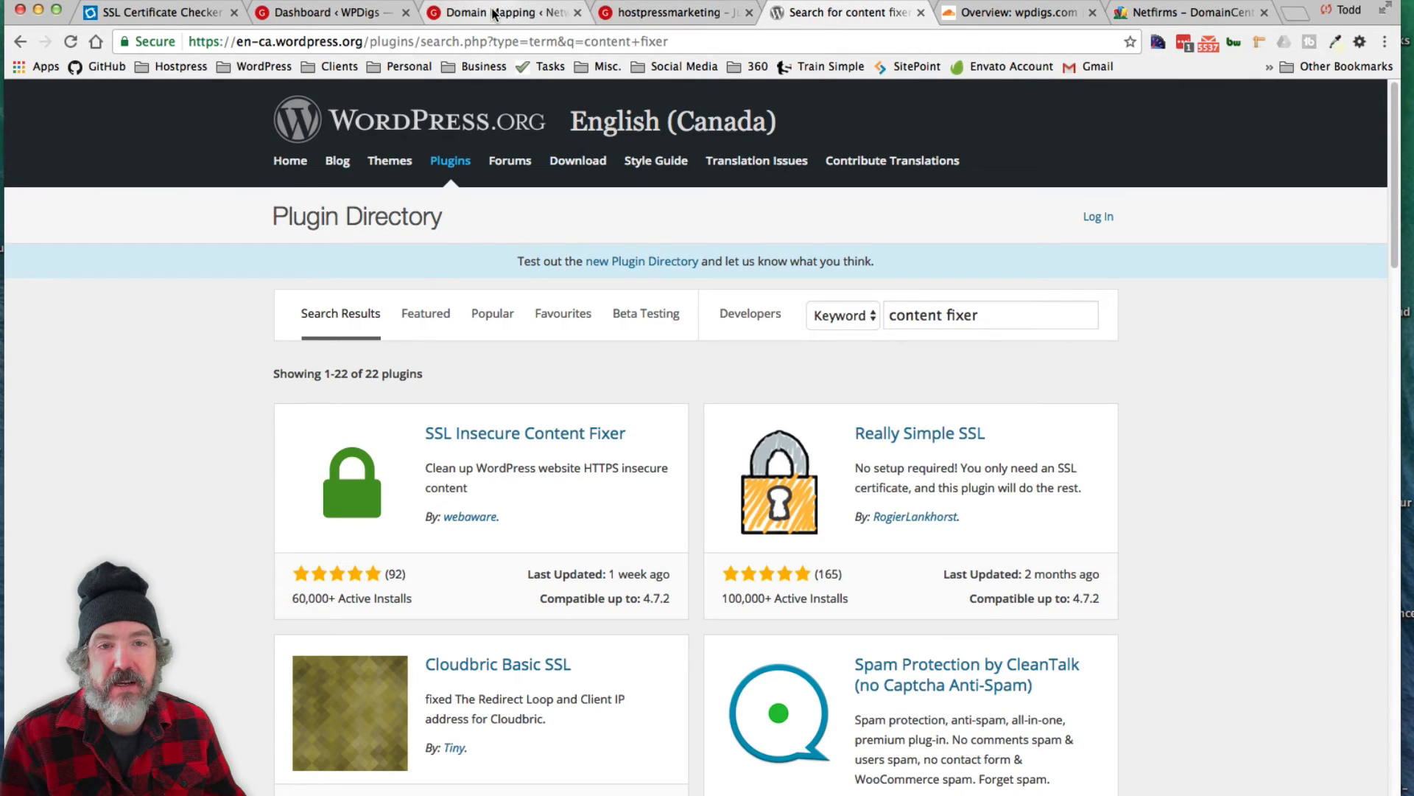
{"action": "left_click", "coordinate": [501, 13]}
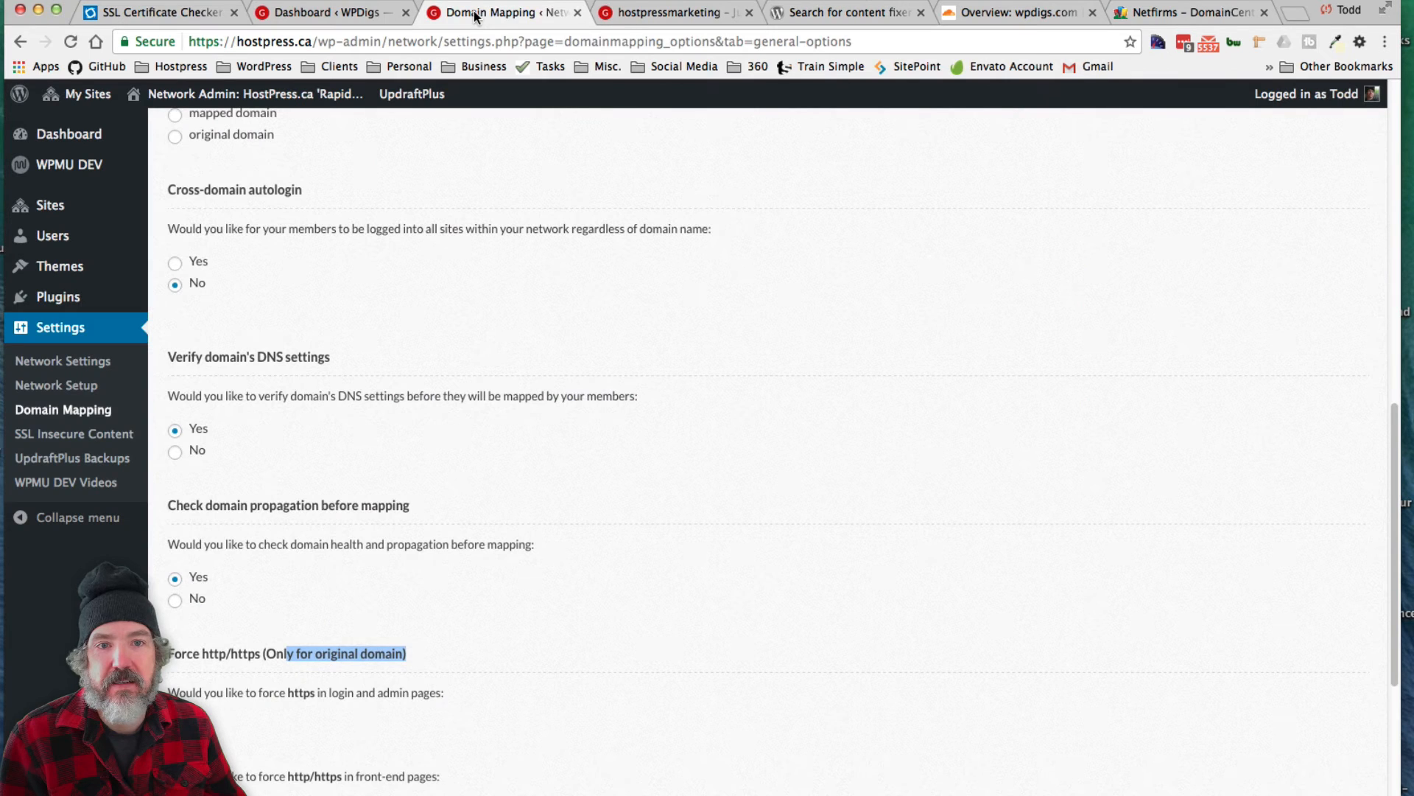
{"action": "mouse_move", "coordinate": [59, 265]}
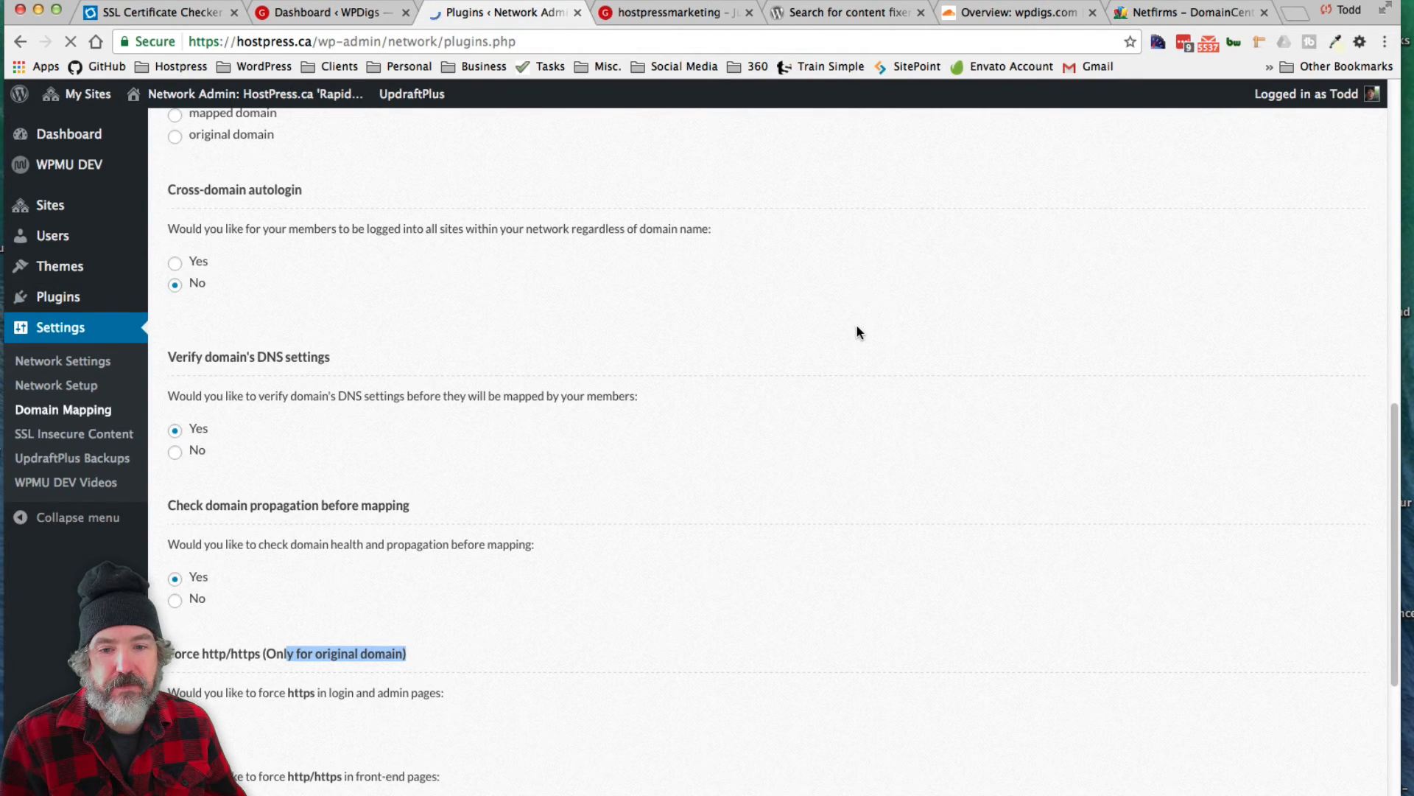
{"action": "left_click", "coordinate": [59, 297]}
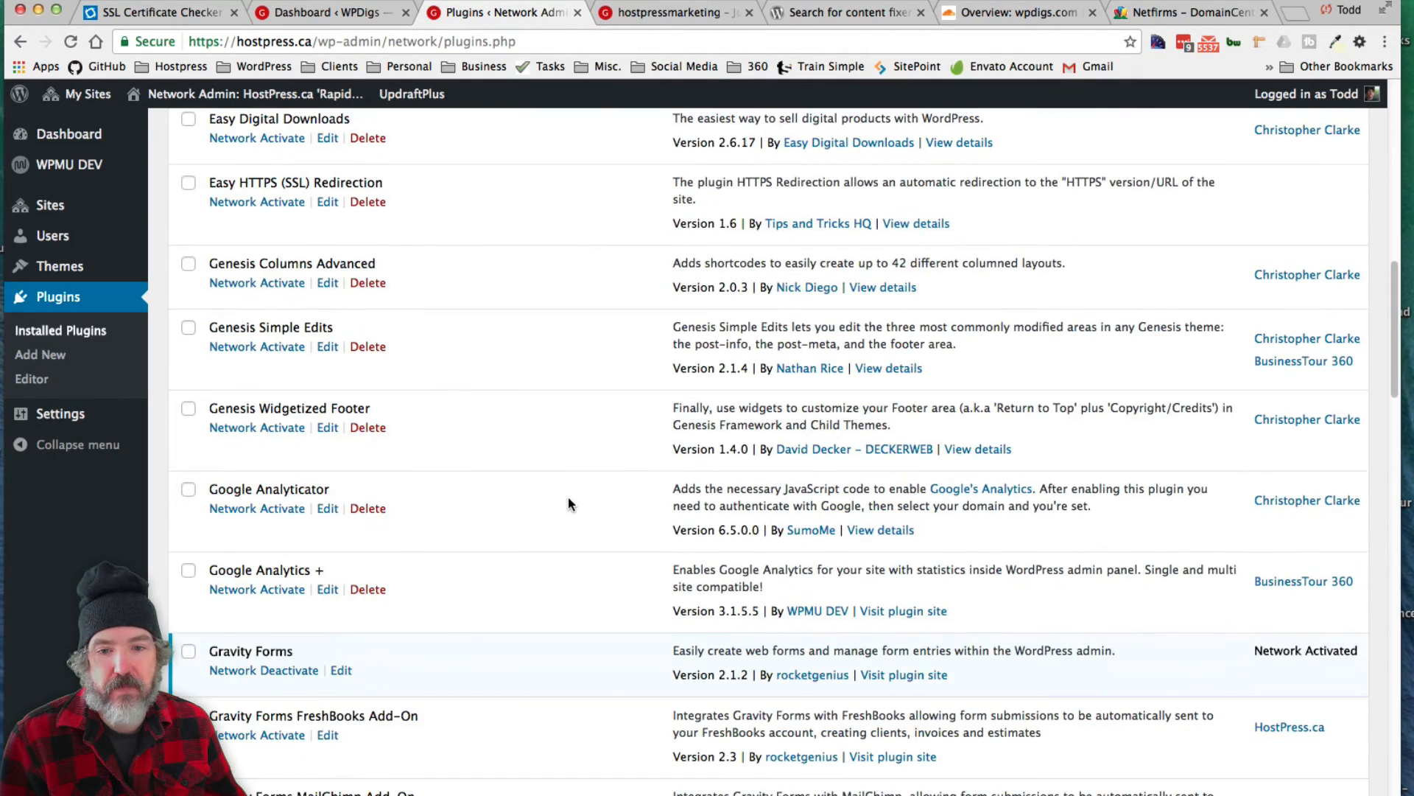
{"action": "scroll", "scroll_direction": "down", "scroll_amount": 3}
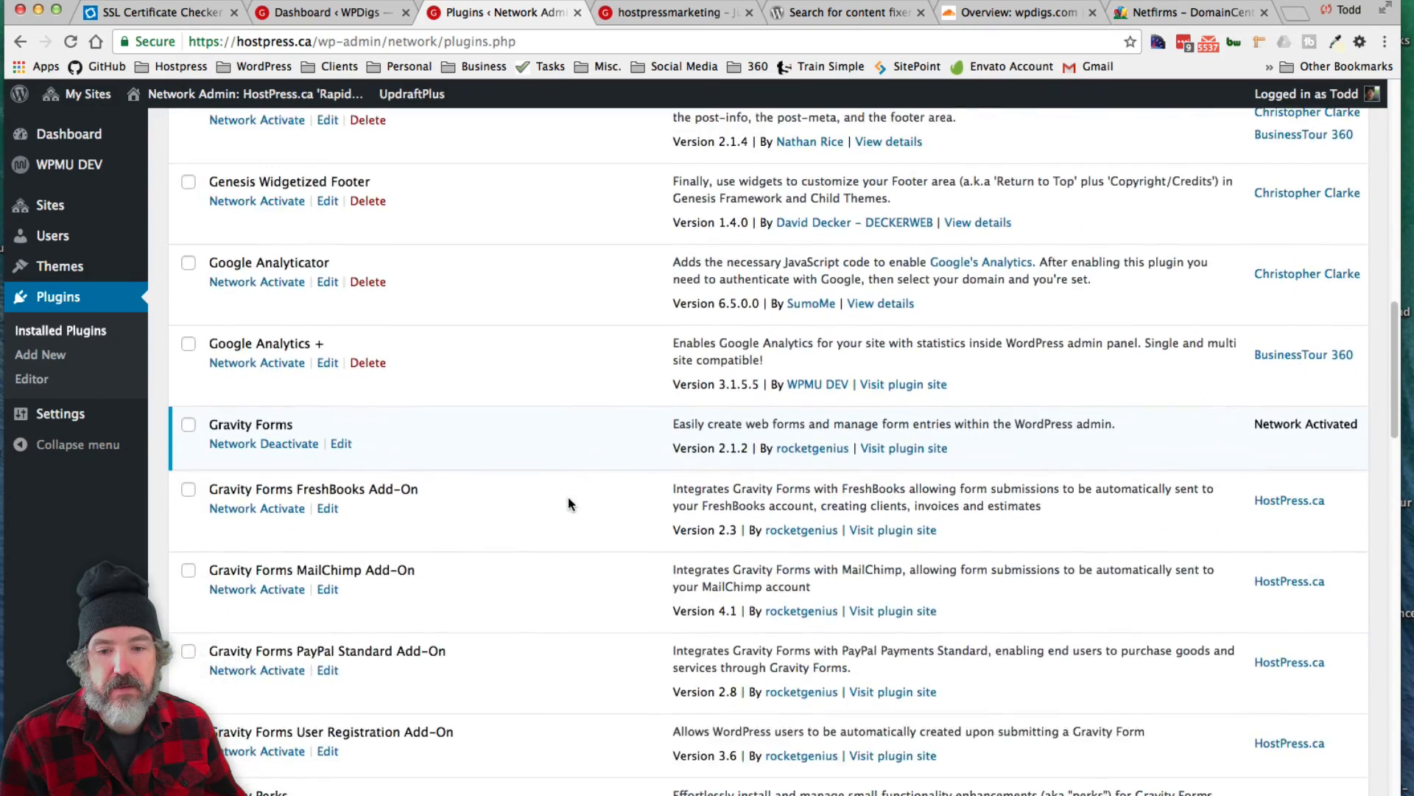
{"action": "scroll", "scroll_direction": "down", "scroll_amount": 3}
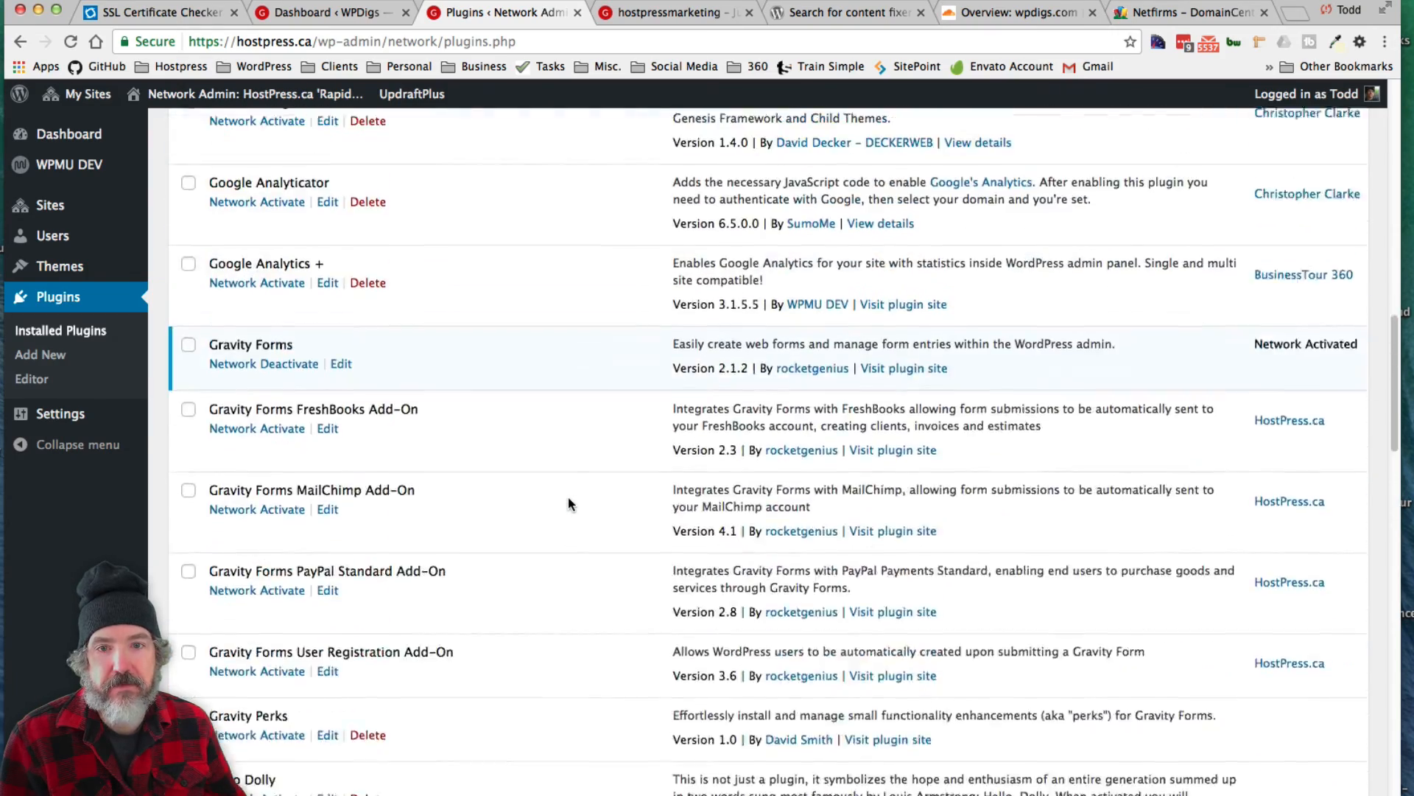
{"action": "scroll", "scroll_direction": "up", "scroll_amount": 3}
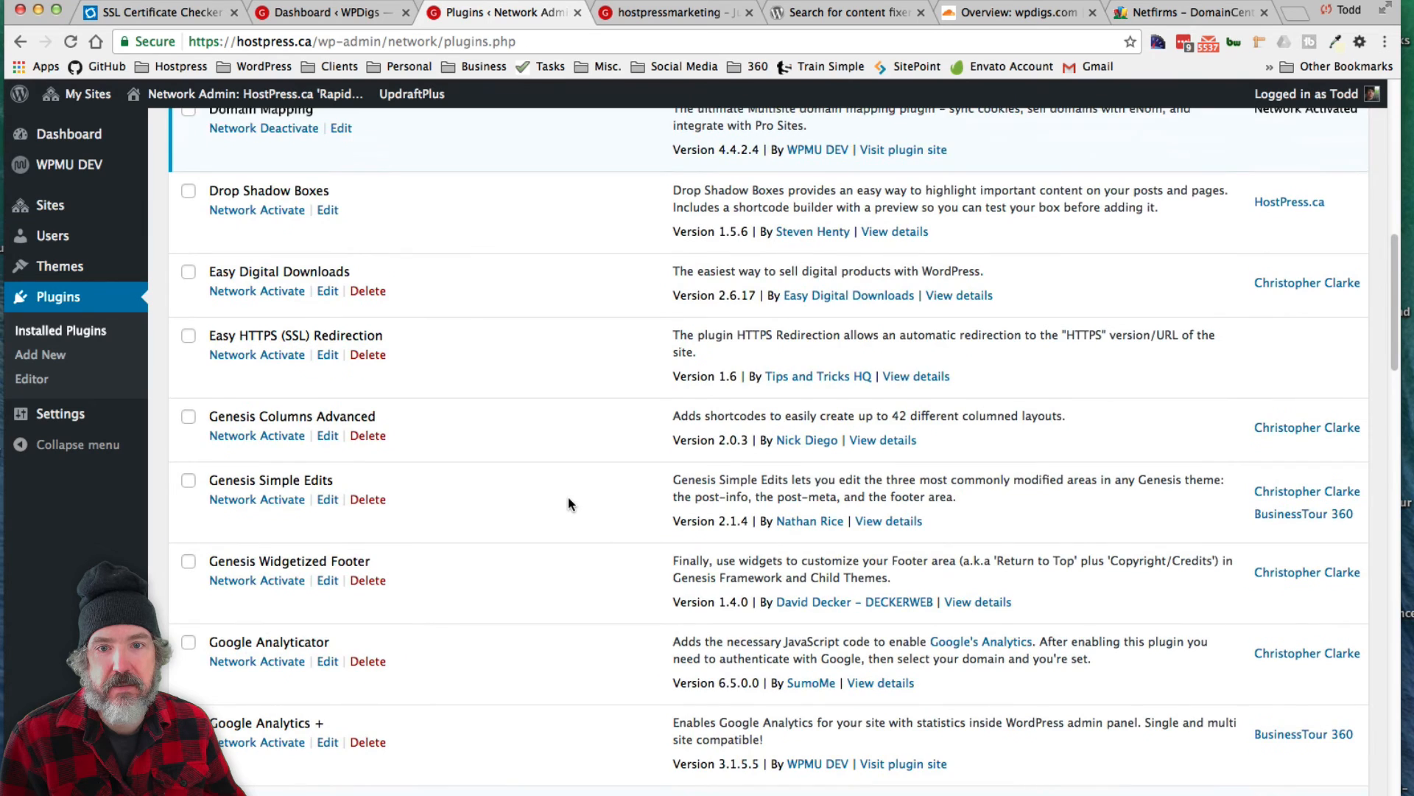
{"action": "scroll", "scroll_direction": "up", "scroll_amount": 3}
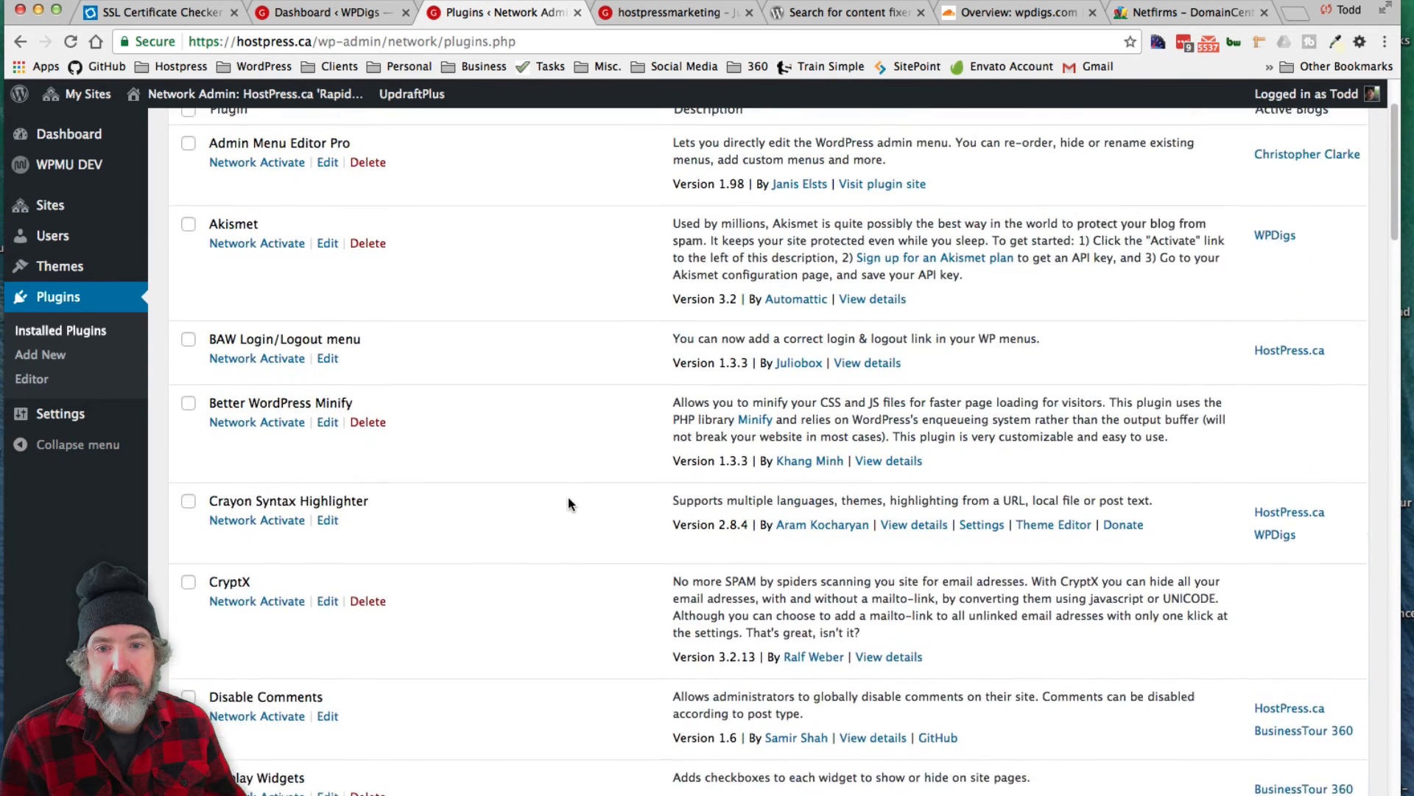
{"action": "scroll", "scroll_direction": "up", "scroll_amount": 3}
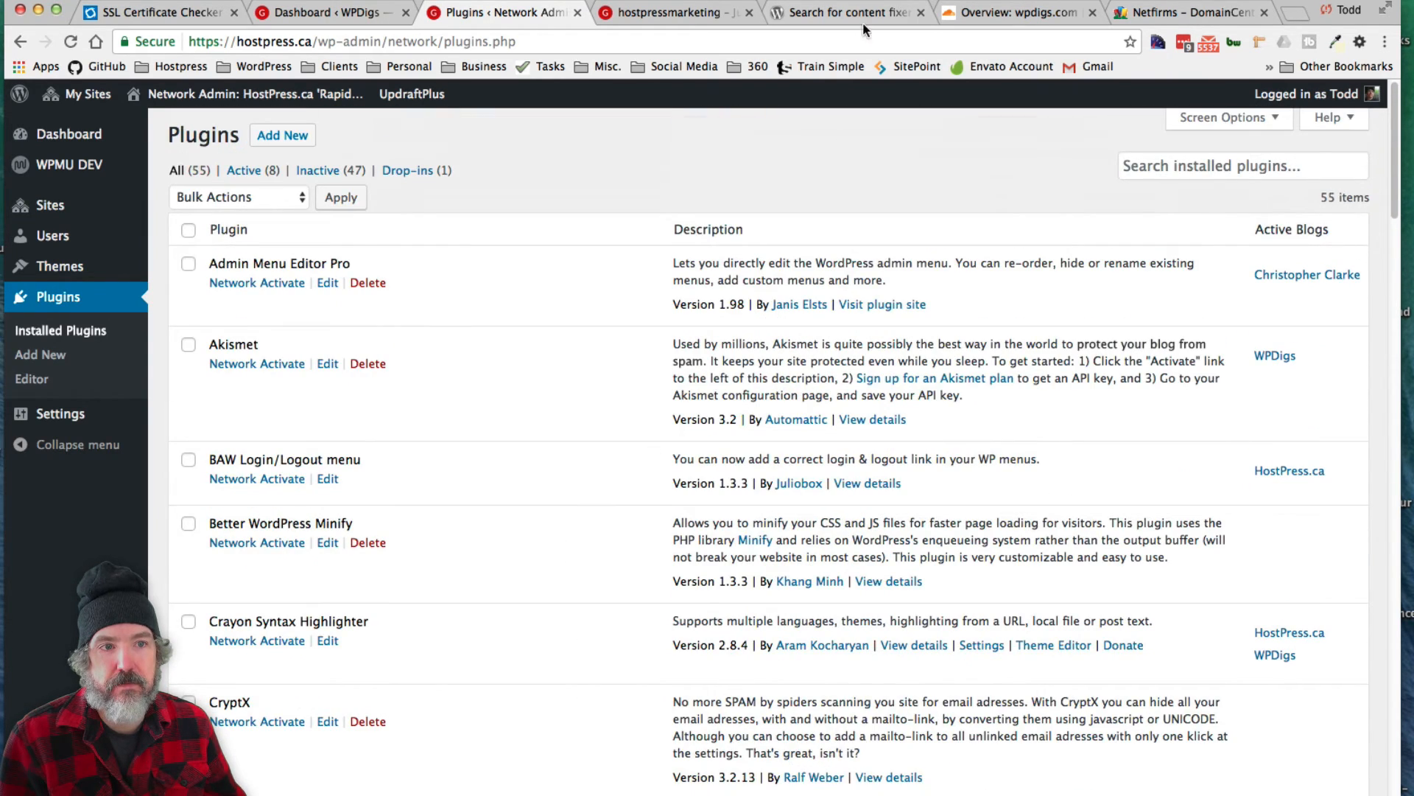
{"action": "left_click", "coordinate": [843, 14]}
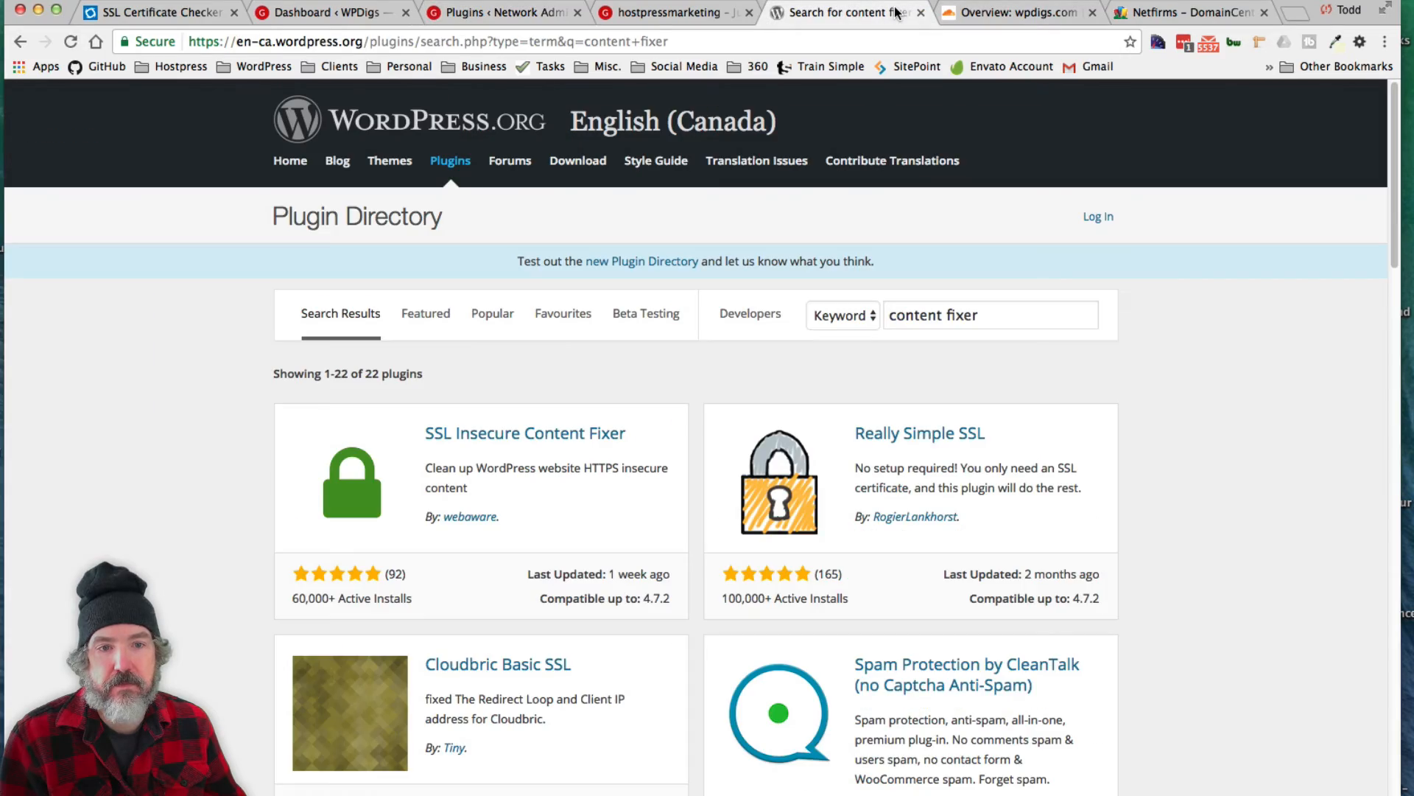
{"action": "left_click", "coordinate": [501, 11]}
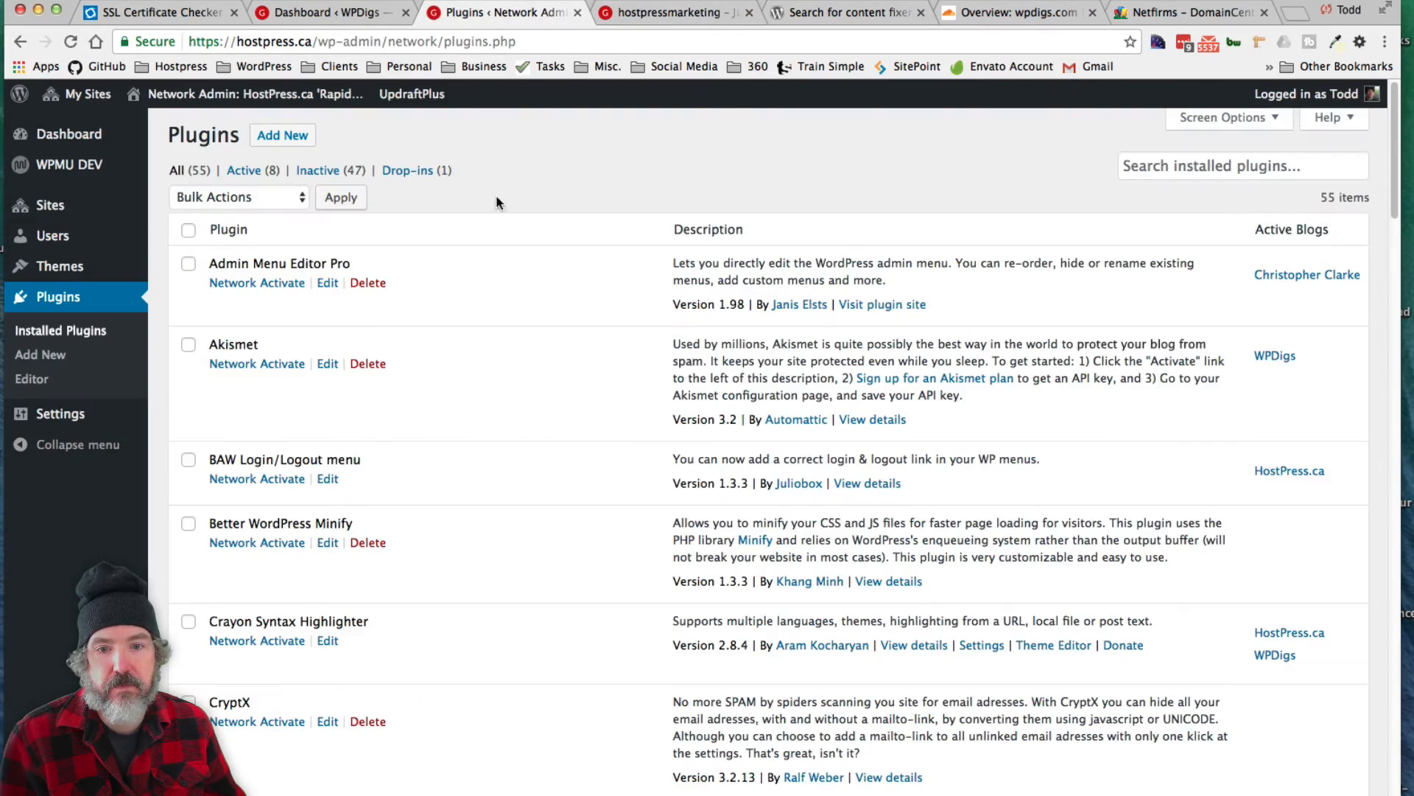
{"action": "scroll", "scroll_direction": "down", "scroll_amount": 3}
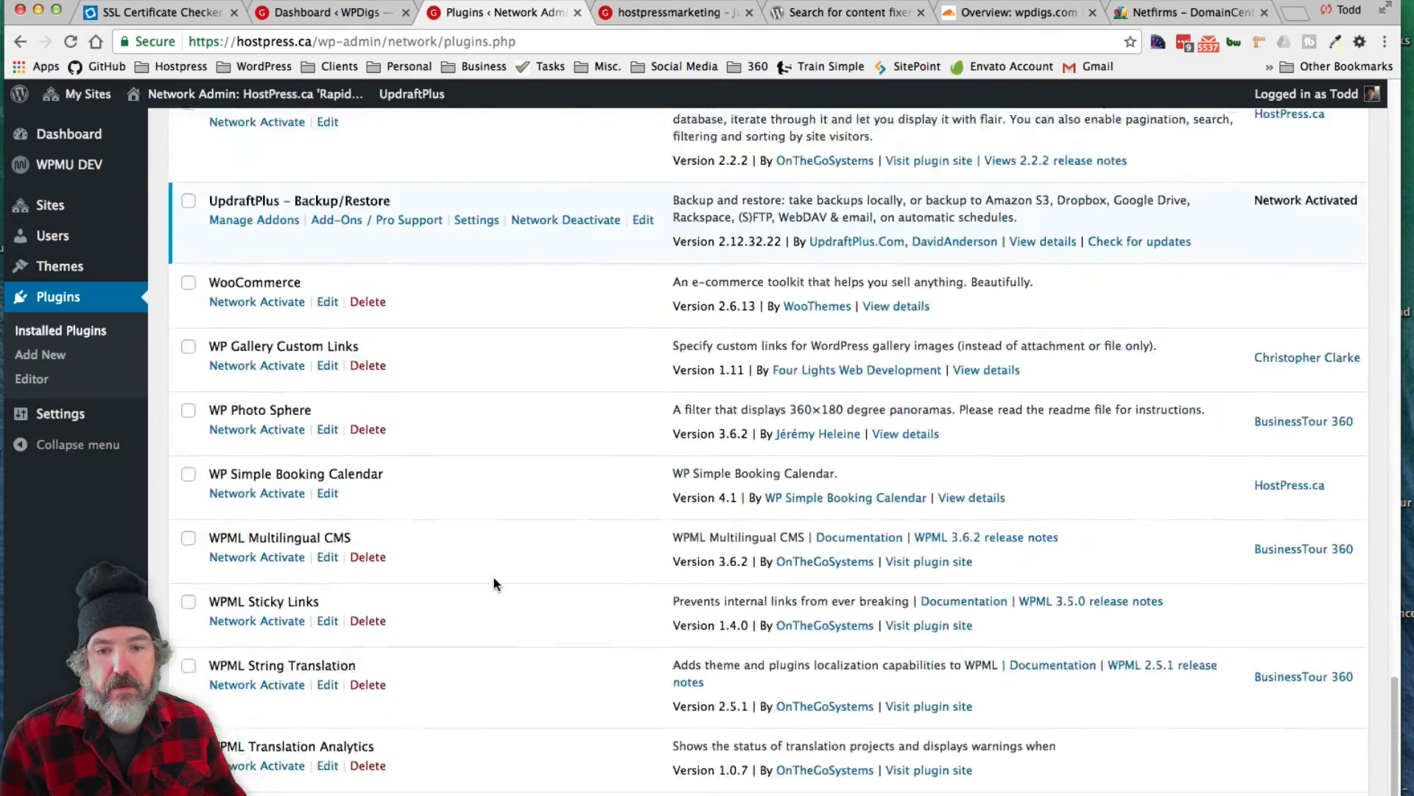
{"action": "scroll", "scroll_direction": "up", "scroll_amount": 3}
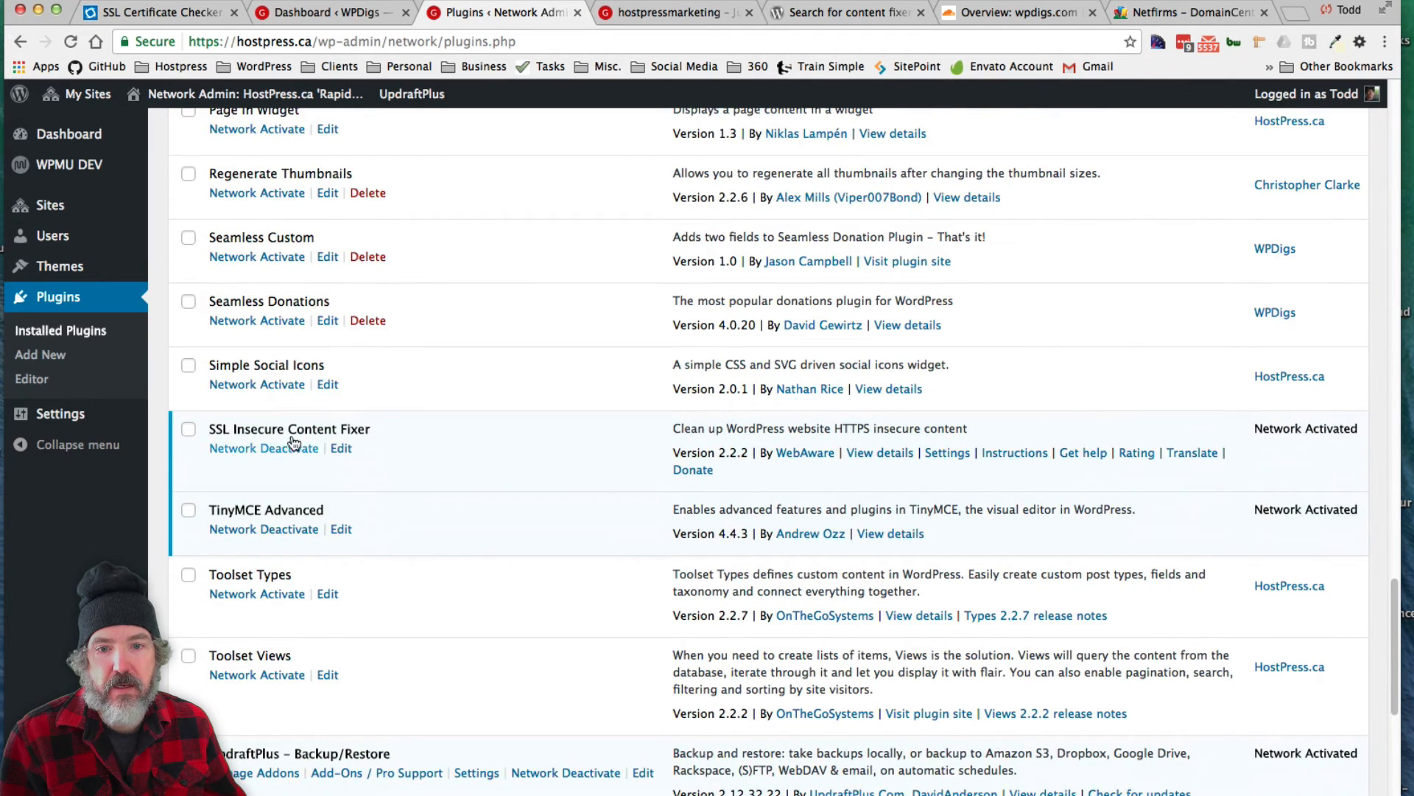
{"action": "mouse_move", "coordinate": [427, 448]}
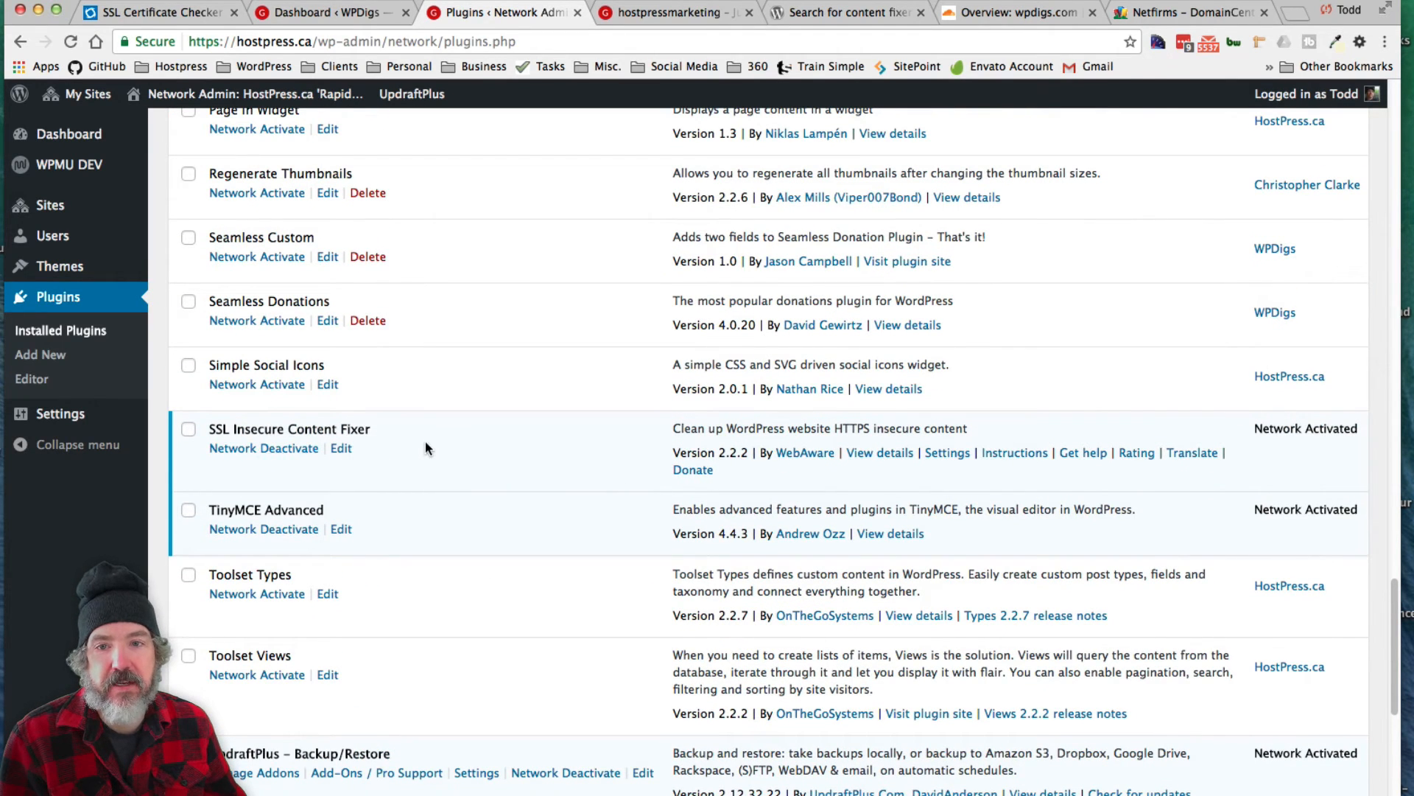
{"action": "mouse_move", "coordinate": [469, 445]}
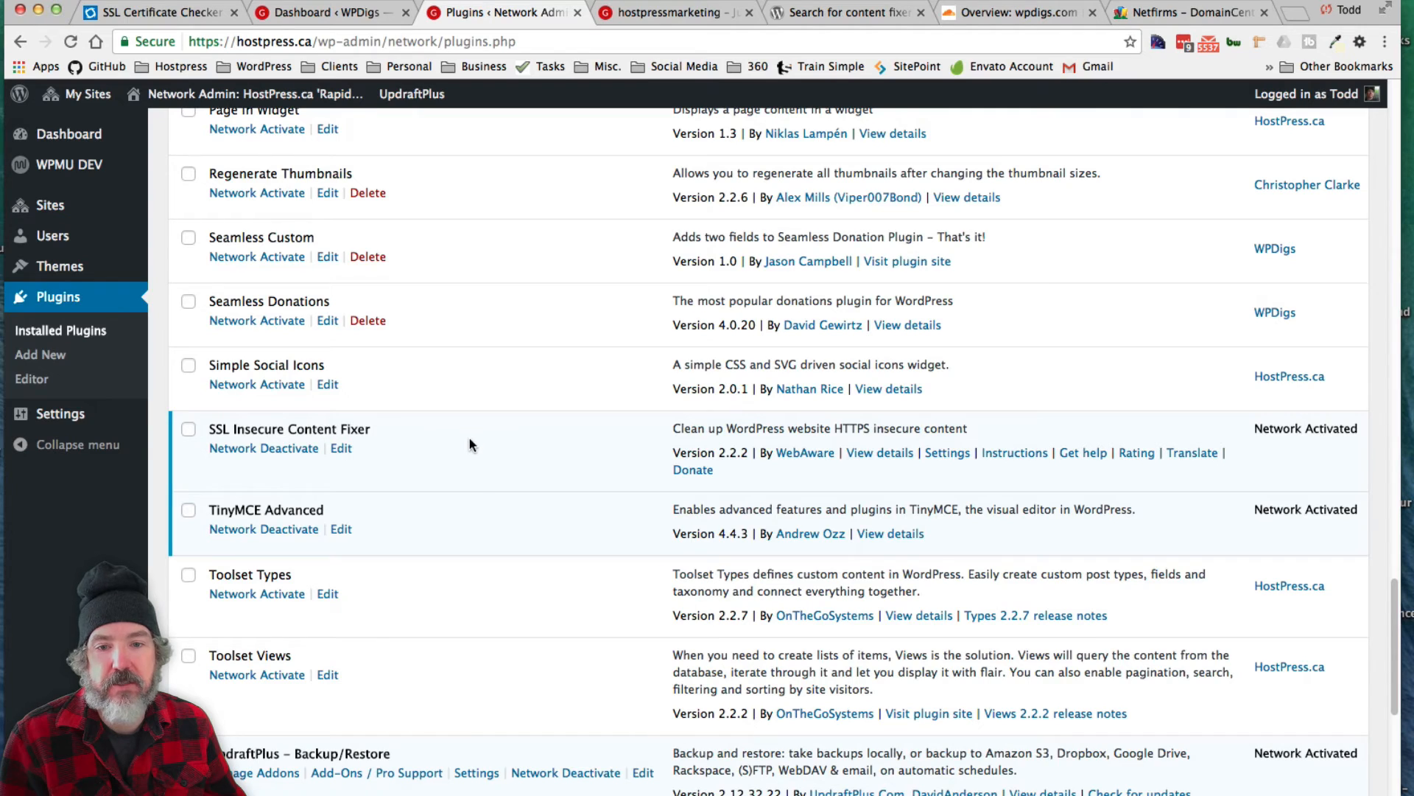
{"action": "left_click", "coordinate": [87, 94]}
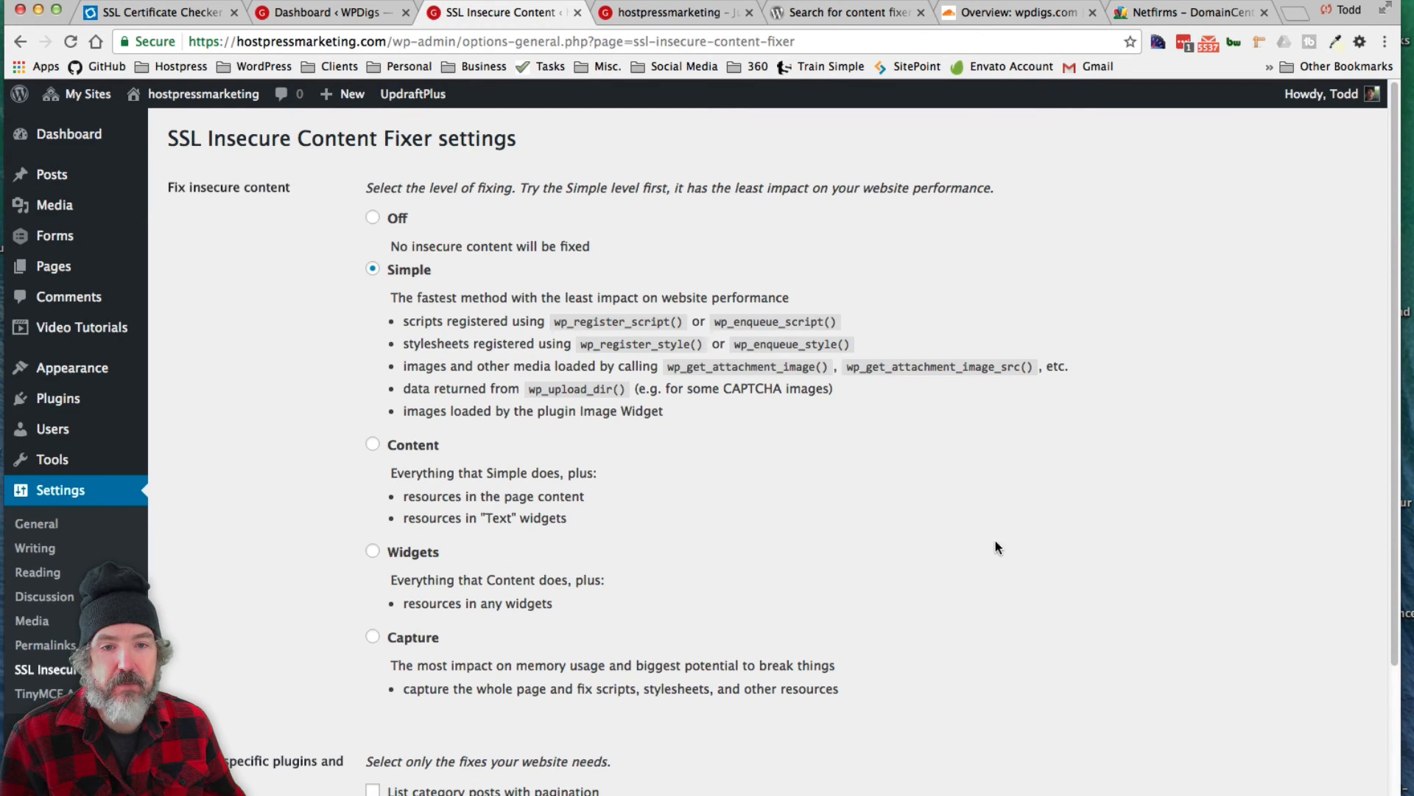
{"action": "mouse_move", "coordinate": [938, 526]}
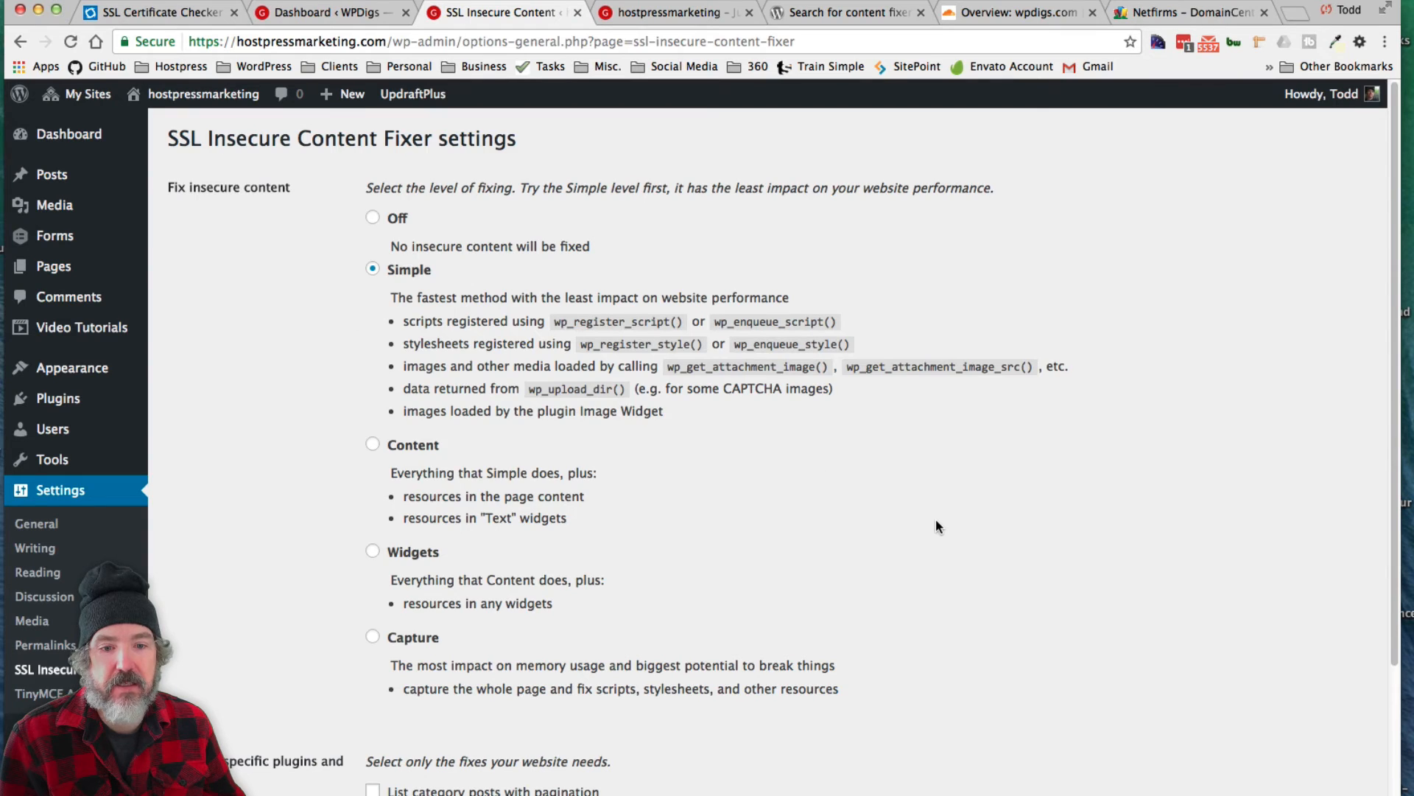
- Confirm SSL Insecure Content Fixer uses Simple fixing with HTTP_X_FORWARDED_PROTO detection, then move to network settings
{"action": "scroll", "scroll_direction": "down", "scroll_amount": 3}
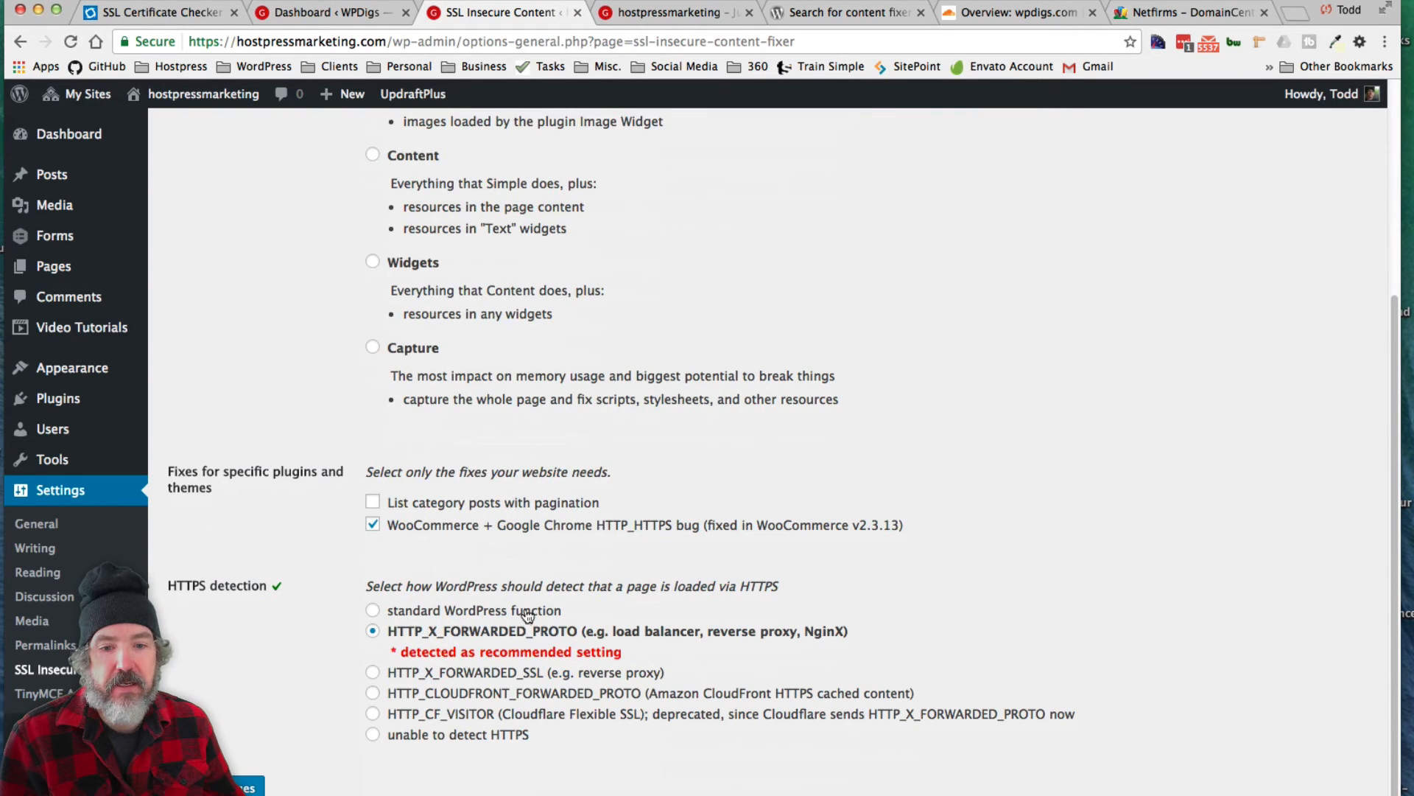
{"action": "mouse_move", "coordinate": [403, 638]}
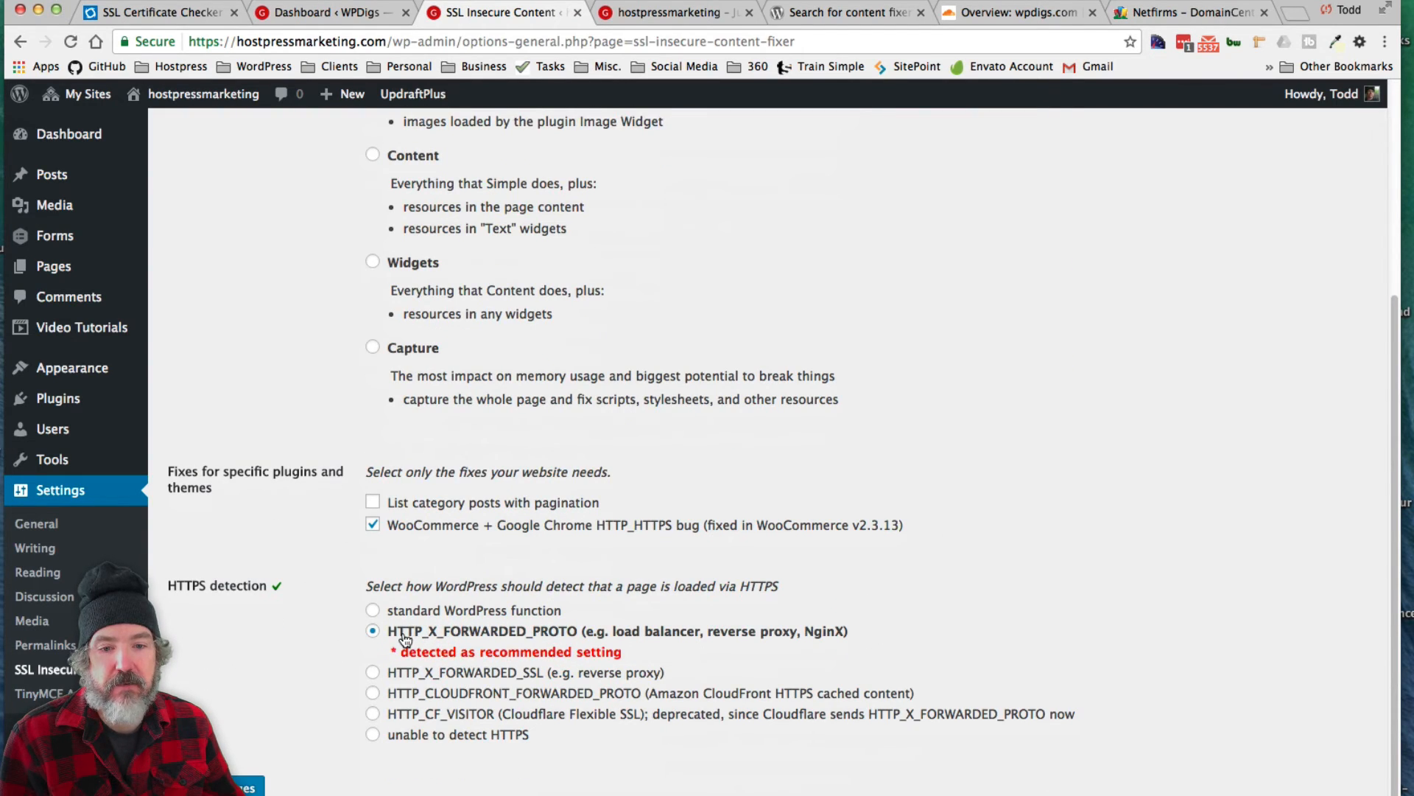
{"action": "mouse_move", "coordinate": [432, 636]}
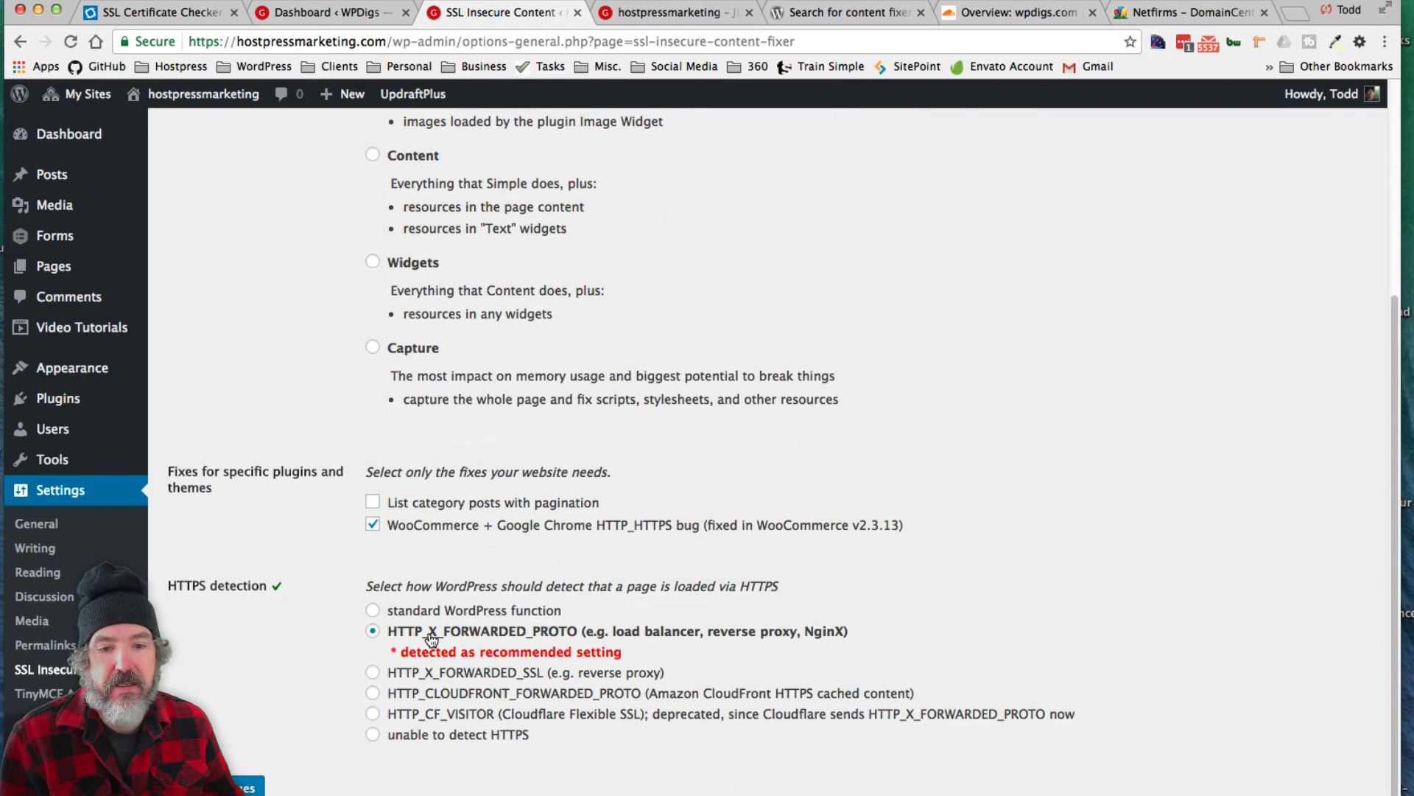
{"action": "mouse_move", "coordinate": [821, 632]}
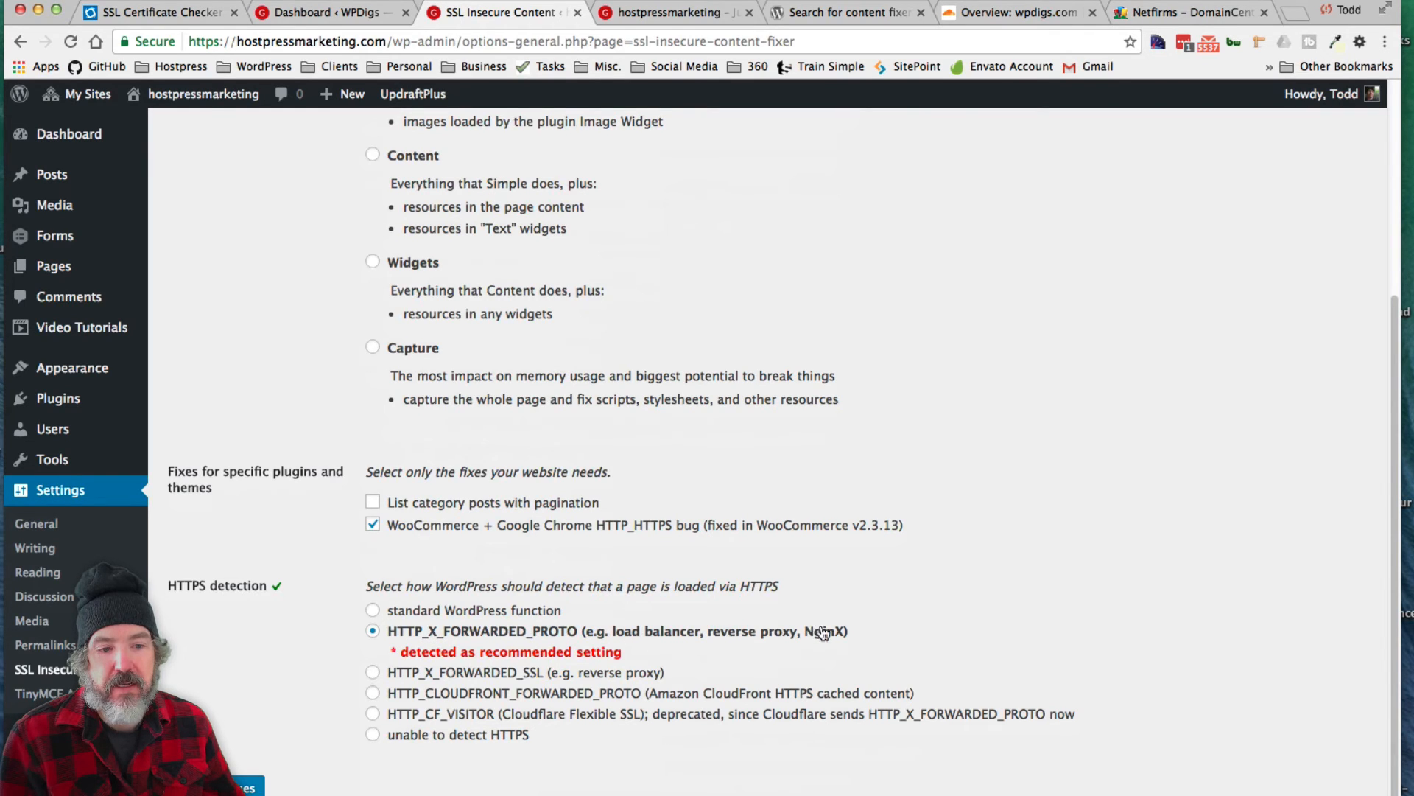
{"action": "mouse_move", "coordinate": [448, 721]}
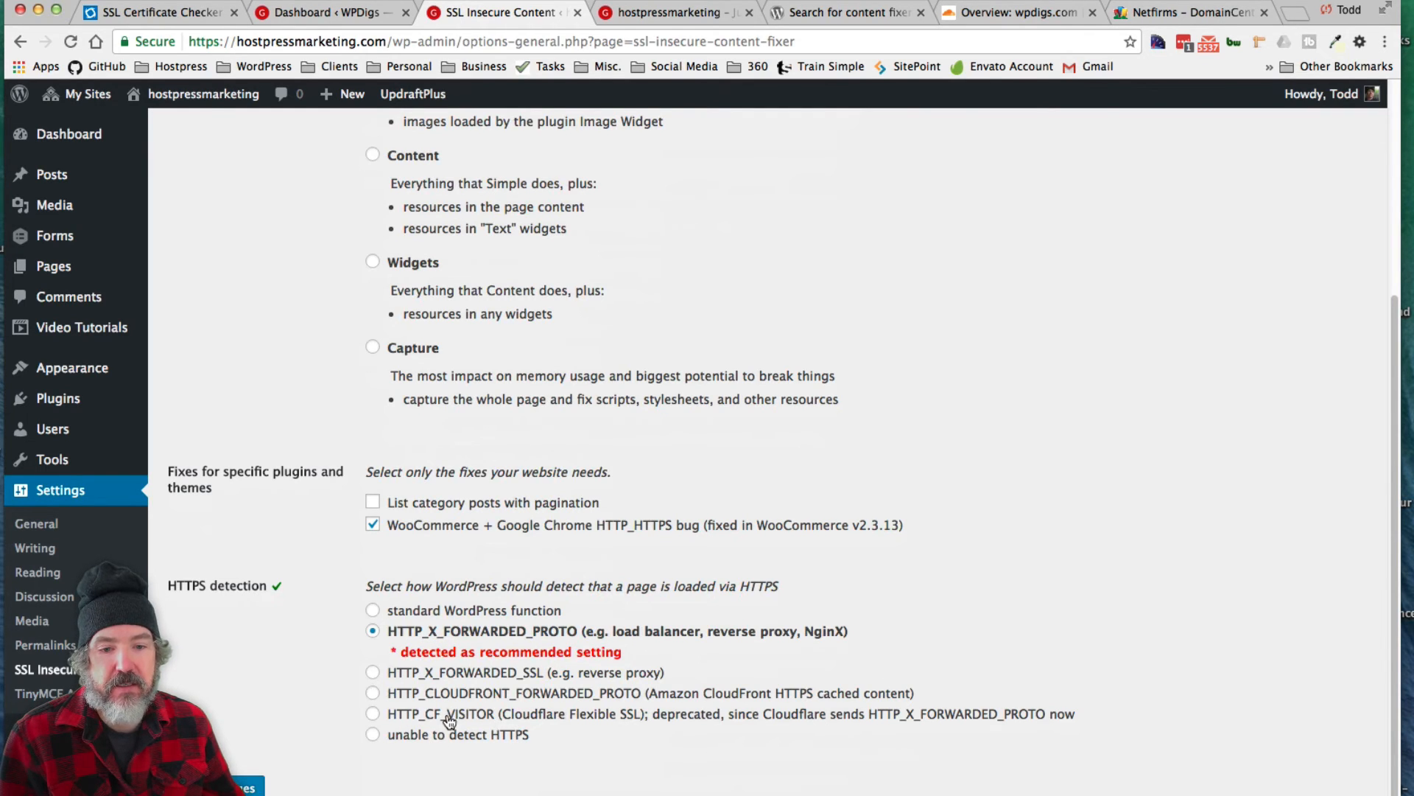
{"action": "mouse_move", "coordinate": [616, 719]}
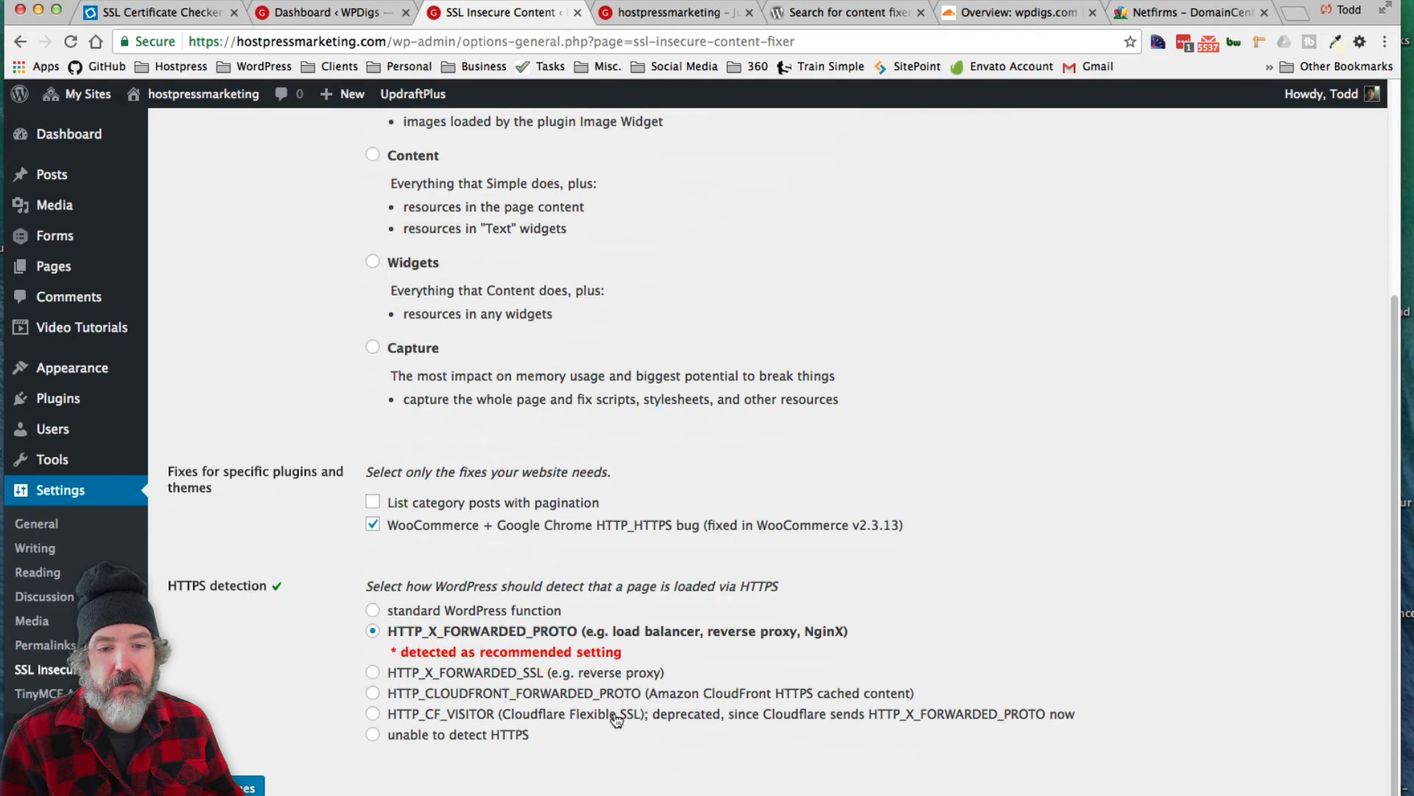
{"action": "mouse_move", "coordinate": [554, 713]}
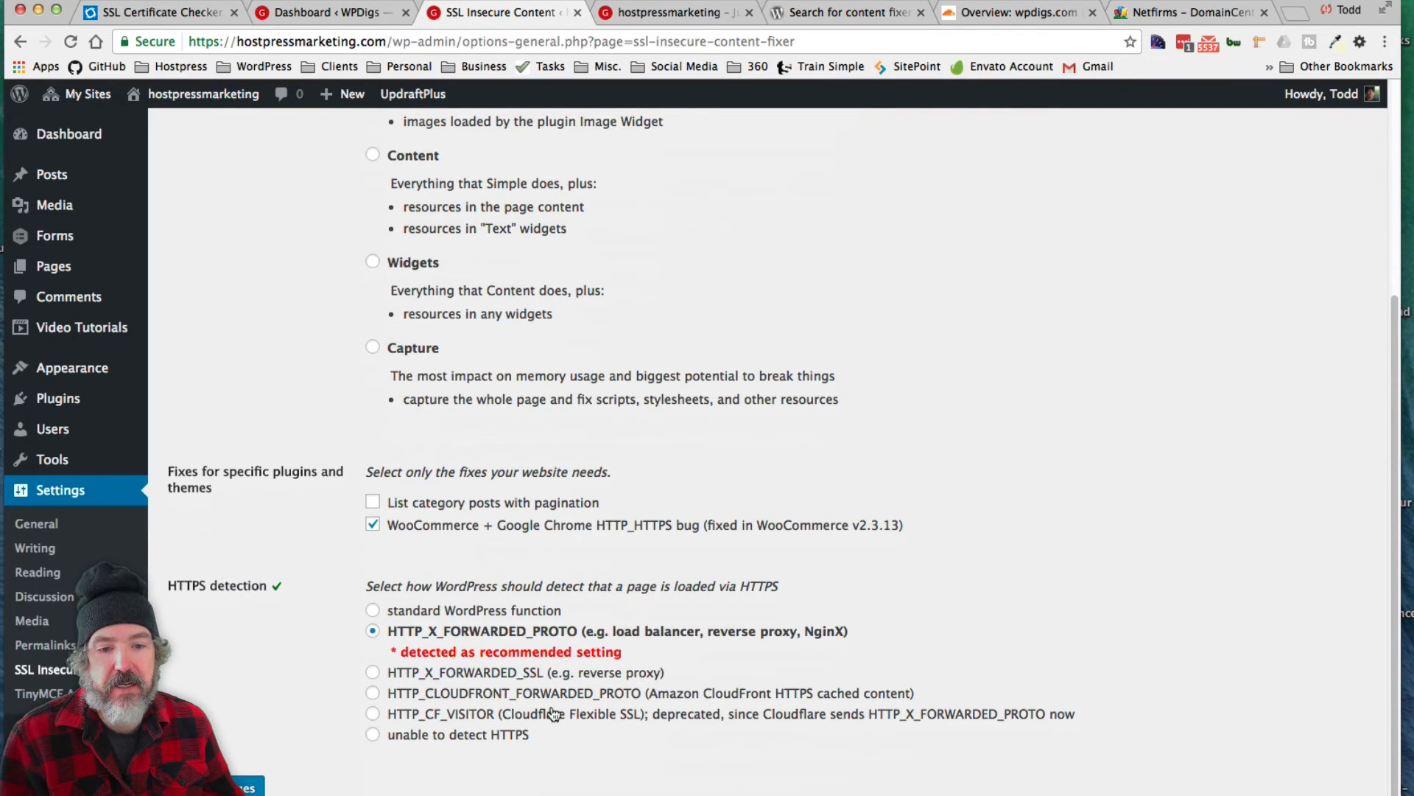
{"action": "mouse_move", "coordinate": [569, 721]}
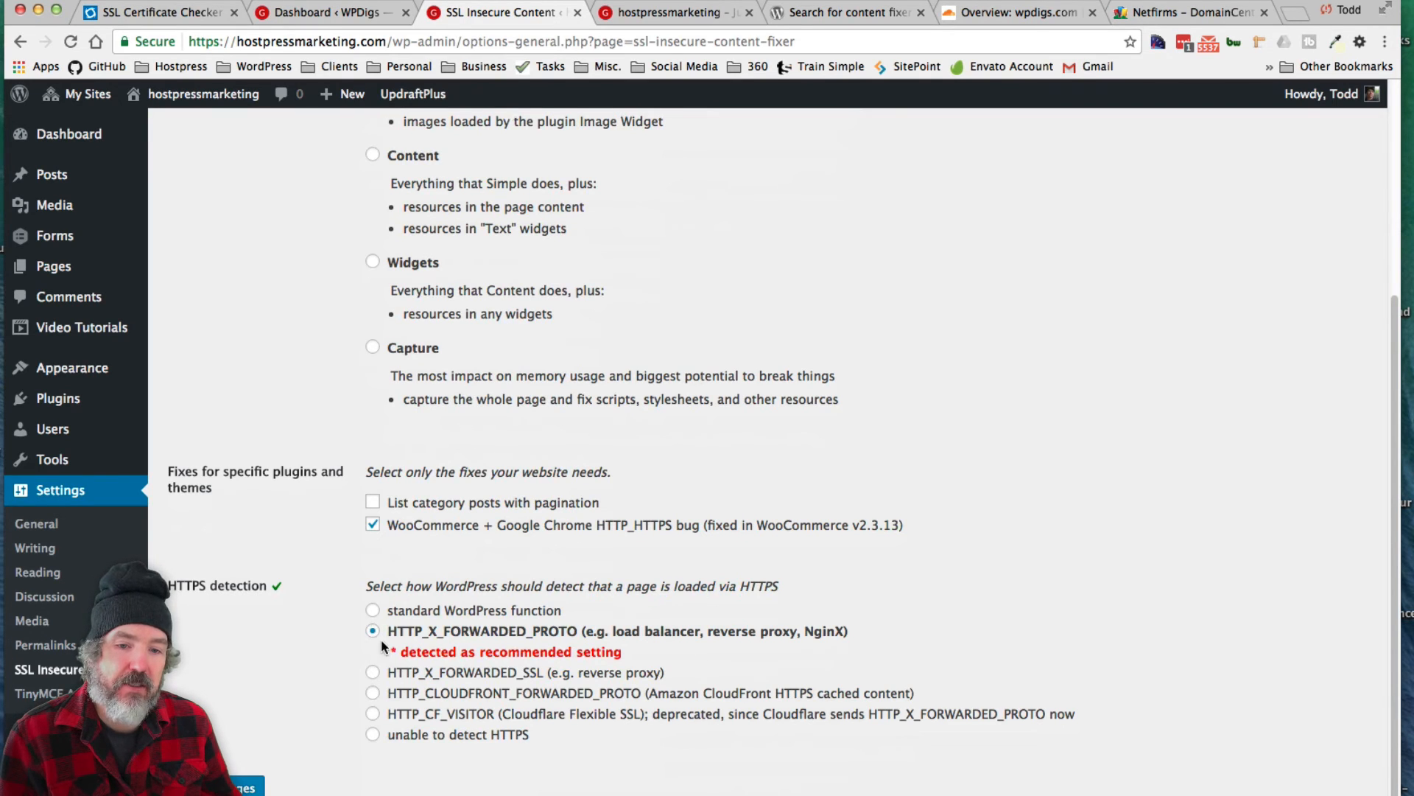
{"action": "mouse_move", "coordinate": [982, 544]}
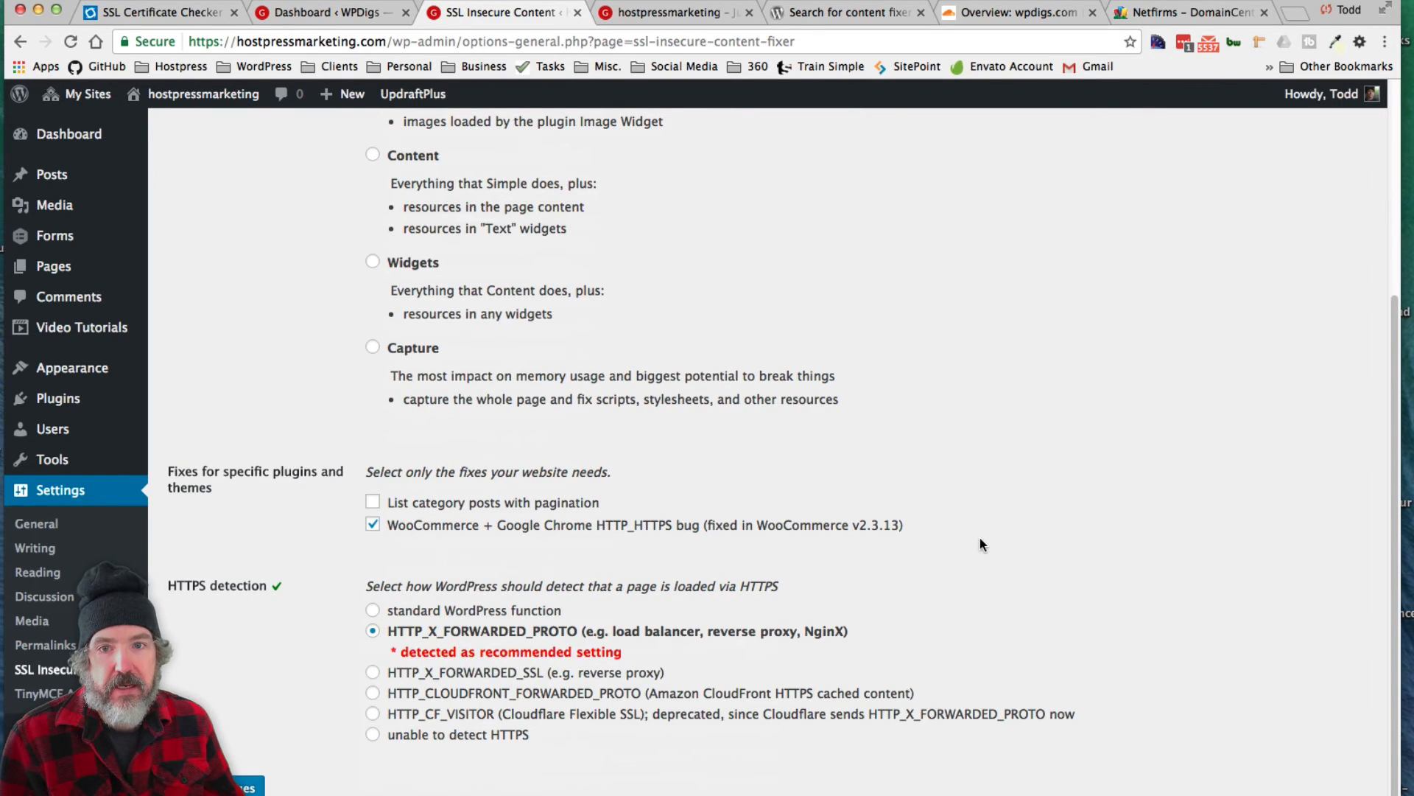
{"action": "scroll", "scroll_direction": "up", "scroll_amount": 3}
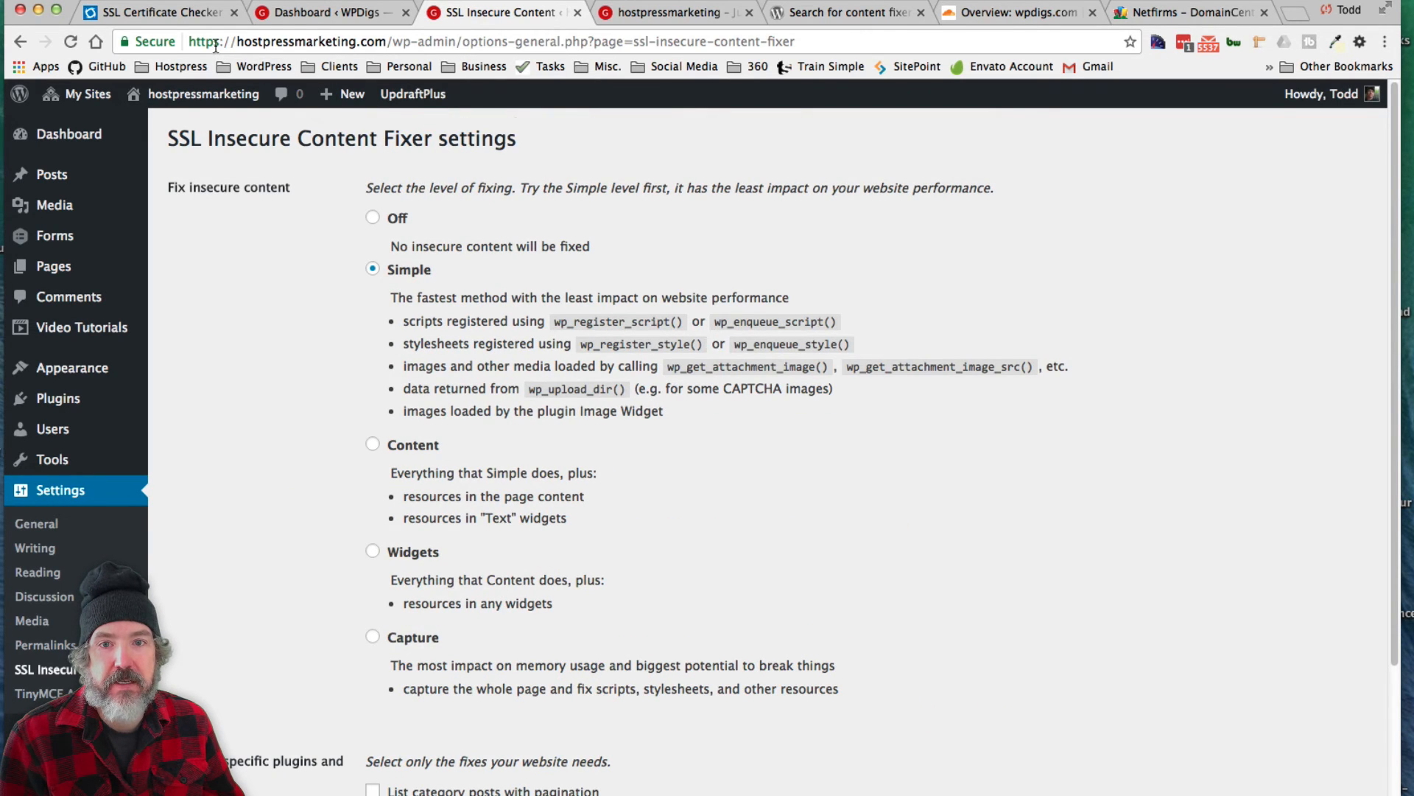
{"action": "mouse_move", "coordinate": [278, 381]}
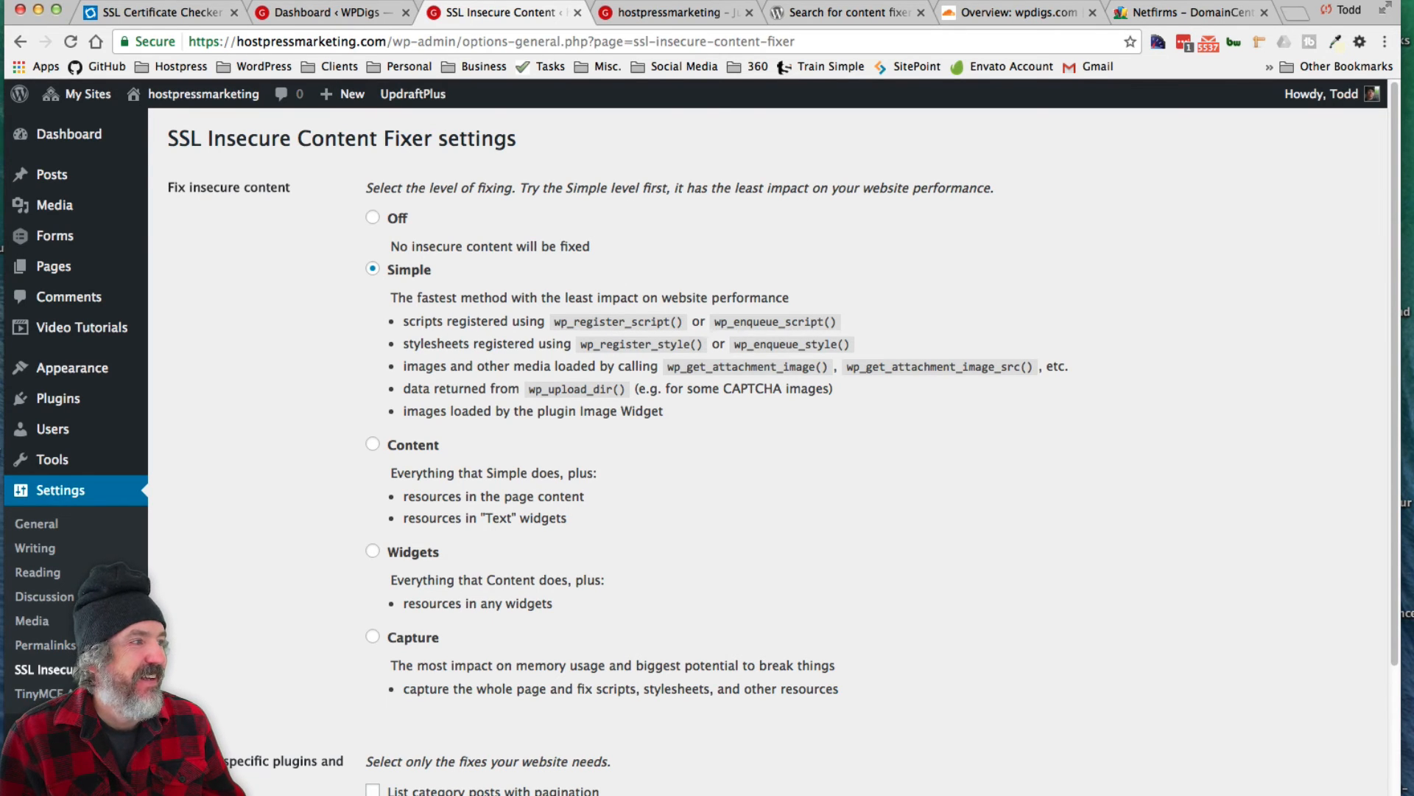
{"action": "left_click", "coordinate": [671, 12]}
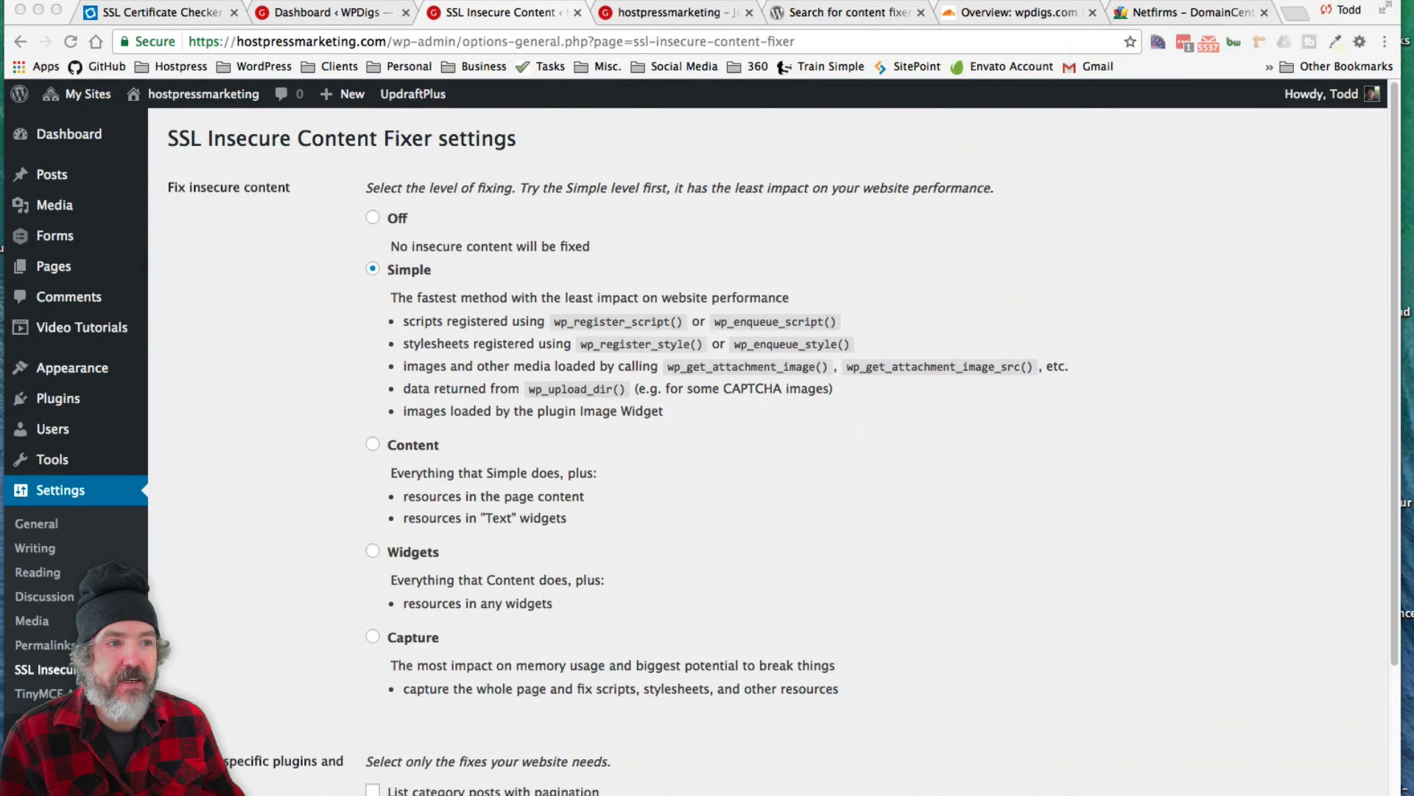
{"action": "mouse_move", "coordinate": [1023, 496]}
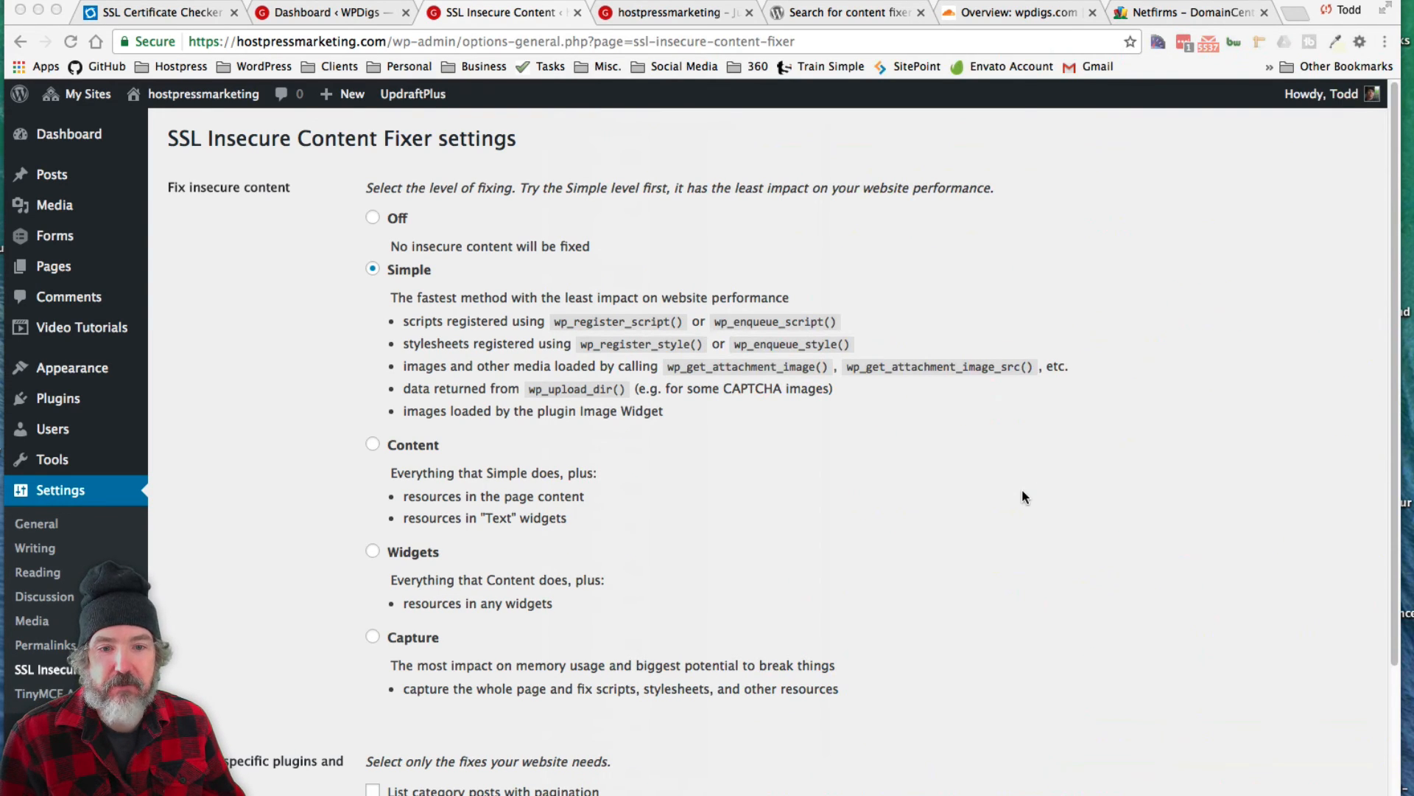
{"action": "mouse_move", "coordinate": [254, 669]}
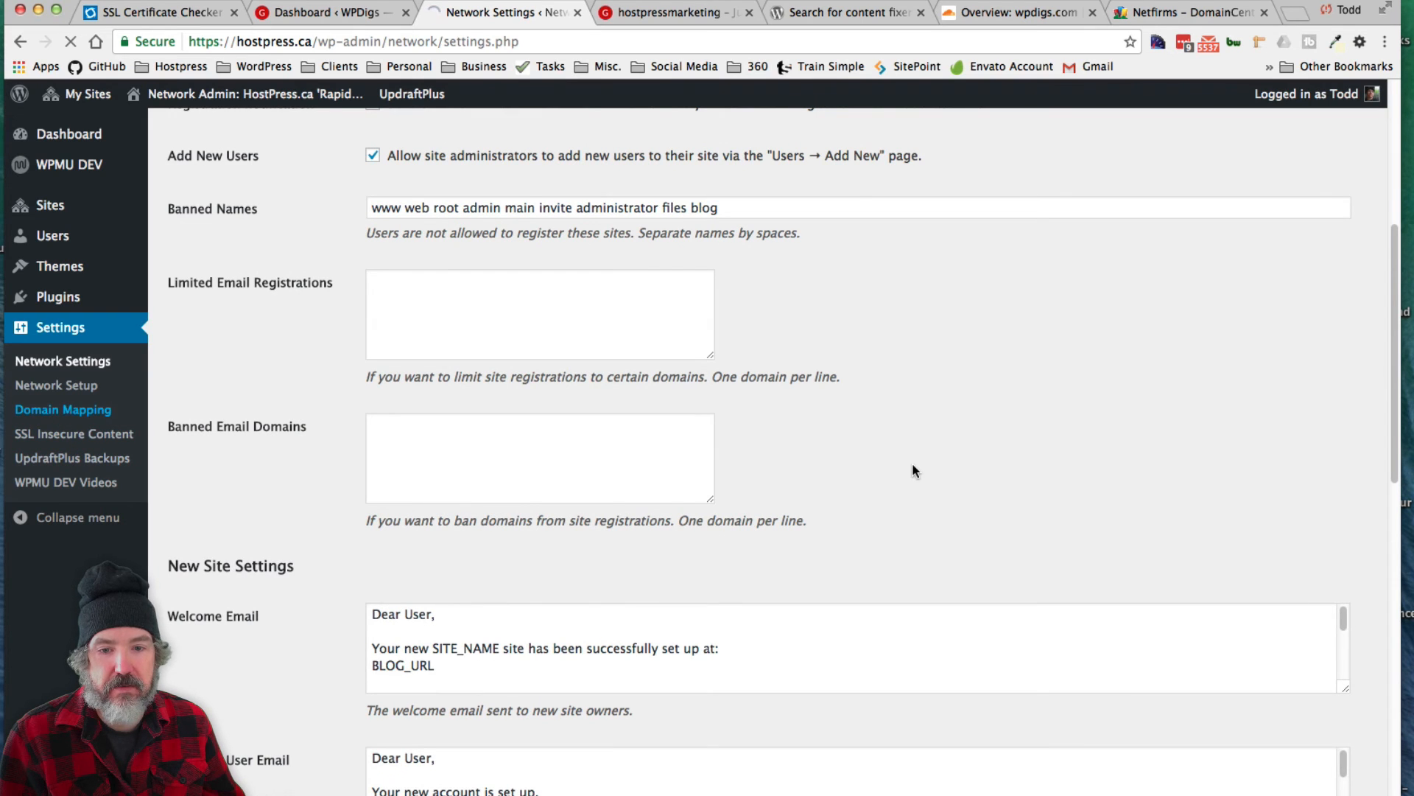
{"action": "left_click", "coordinate": [62, 408]}
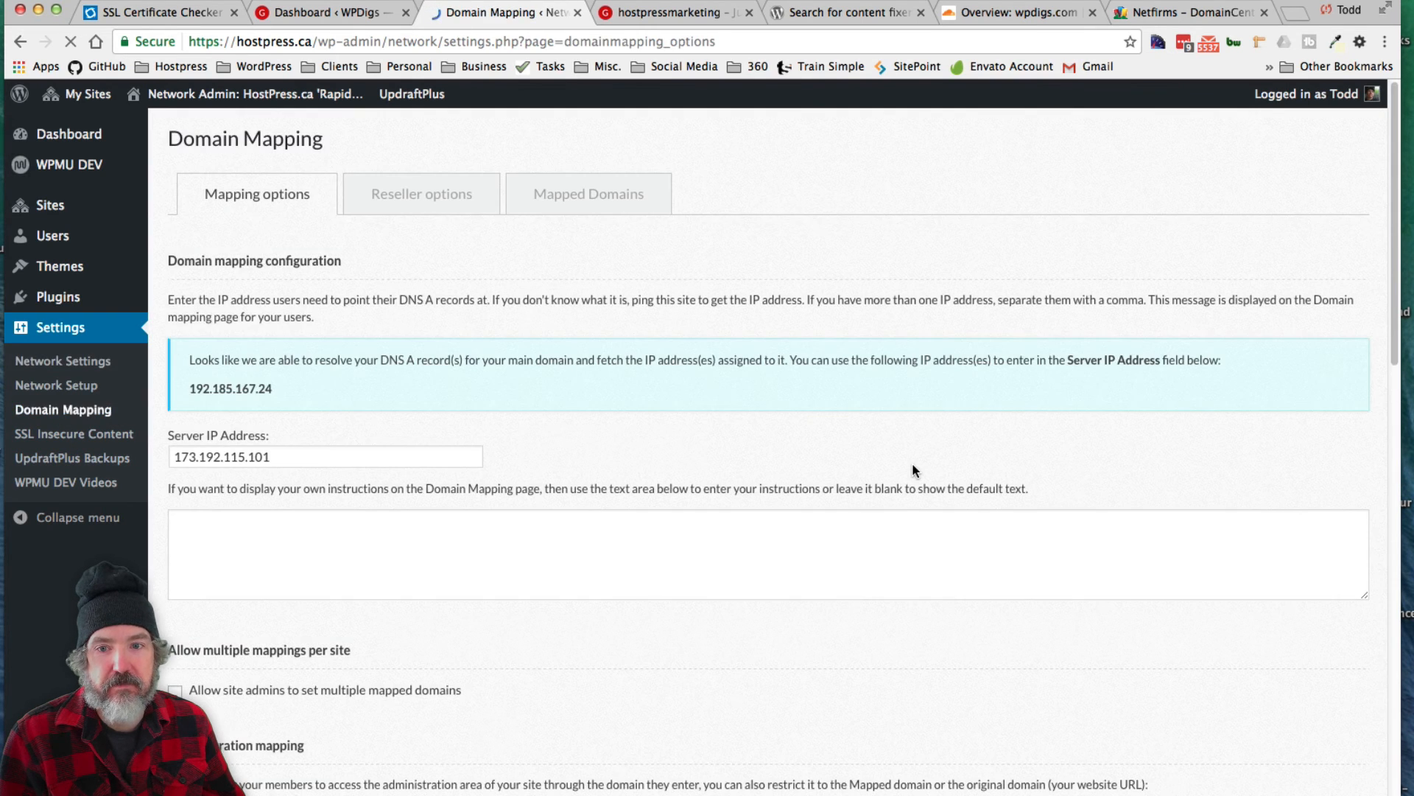
{"action": "scroll", "scroll_direction": "down", "scroll_amount": 3}
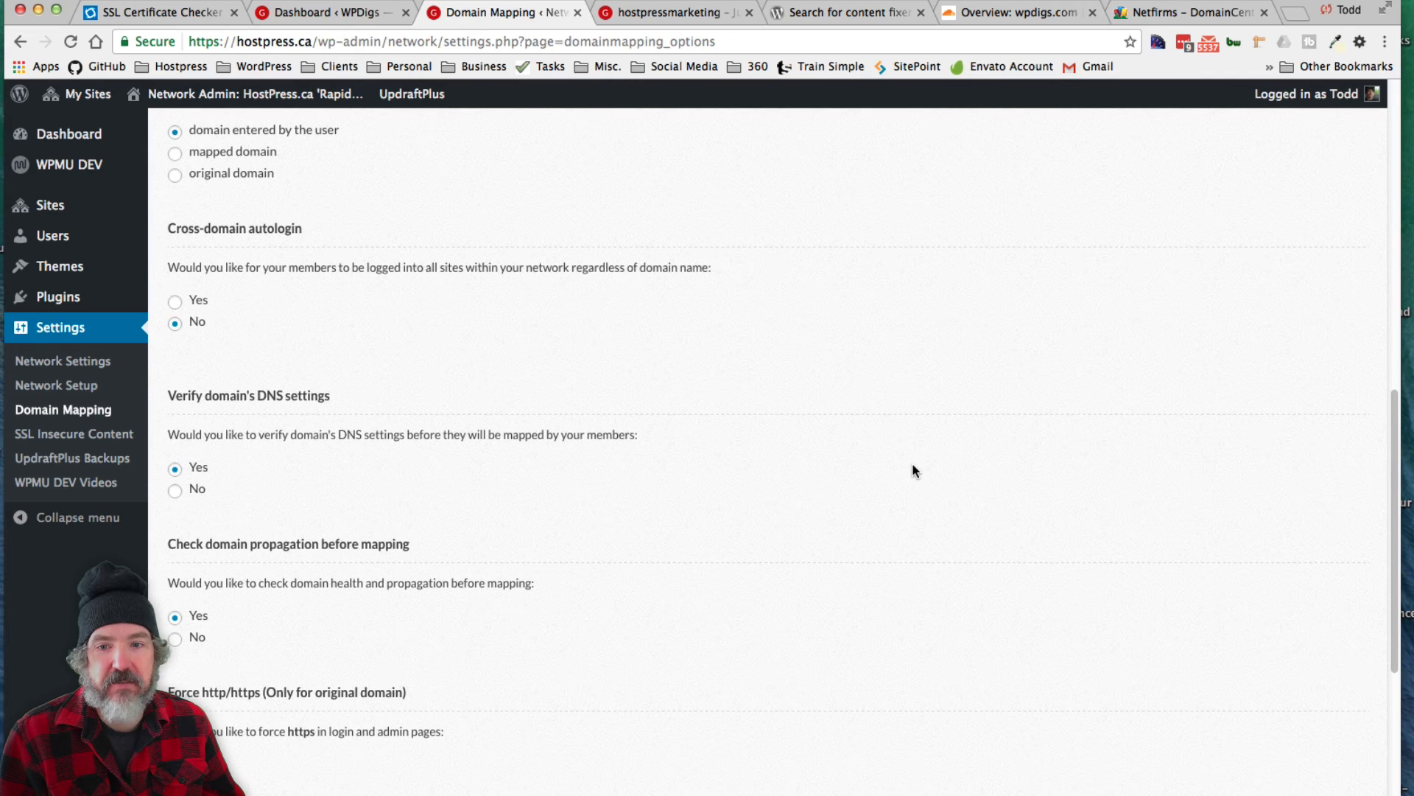
{"action": "mouse_move", "coordinate": [432, 348]}
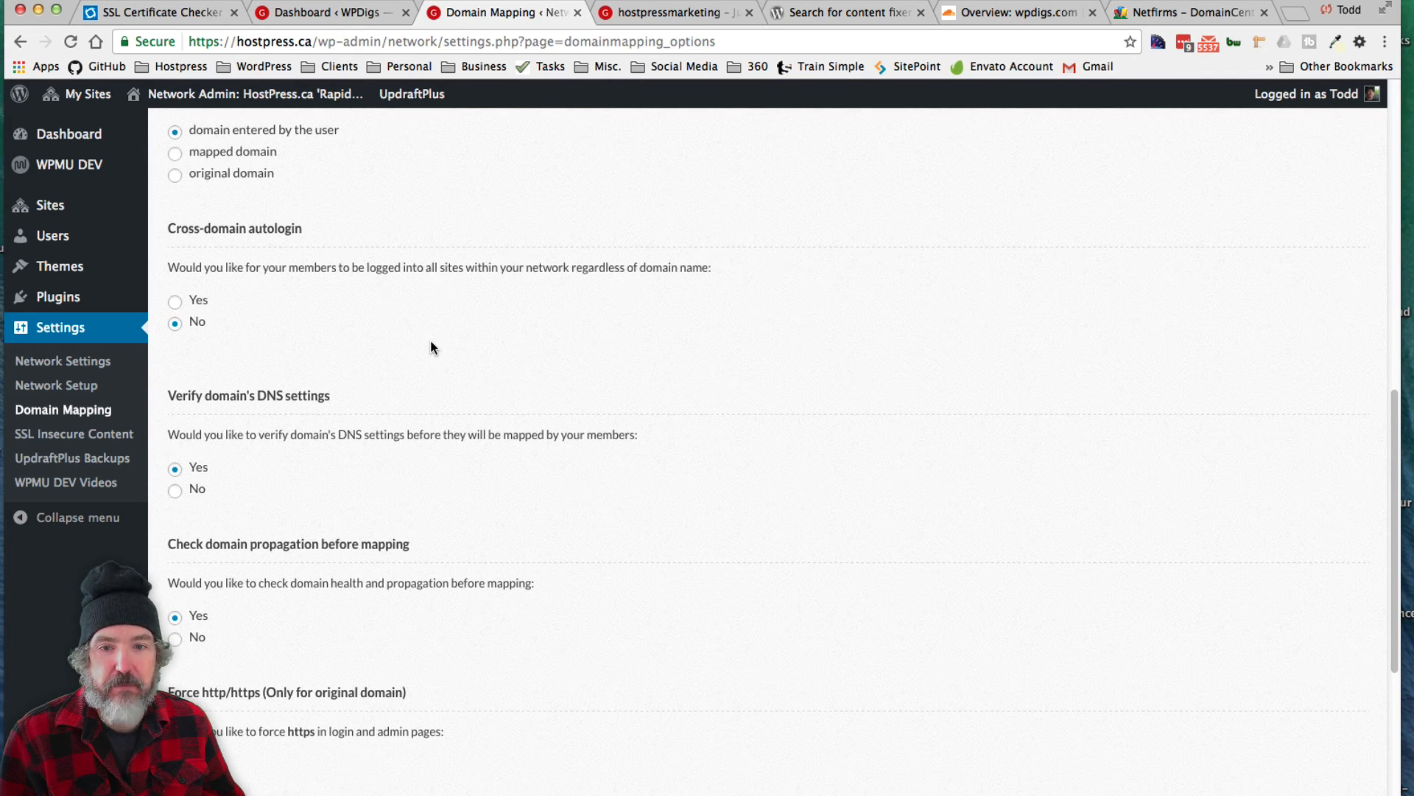
{"action": "scroll", "scroll_direction": "down", "scroll_amount": 3}
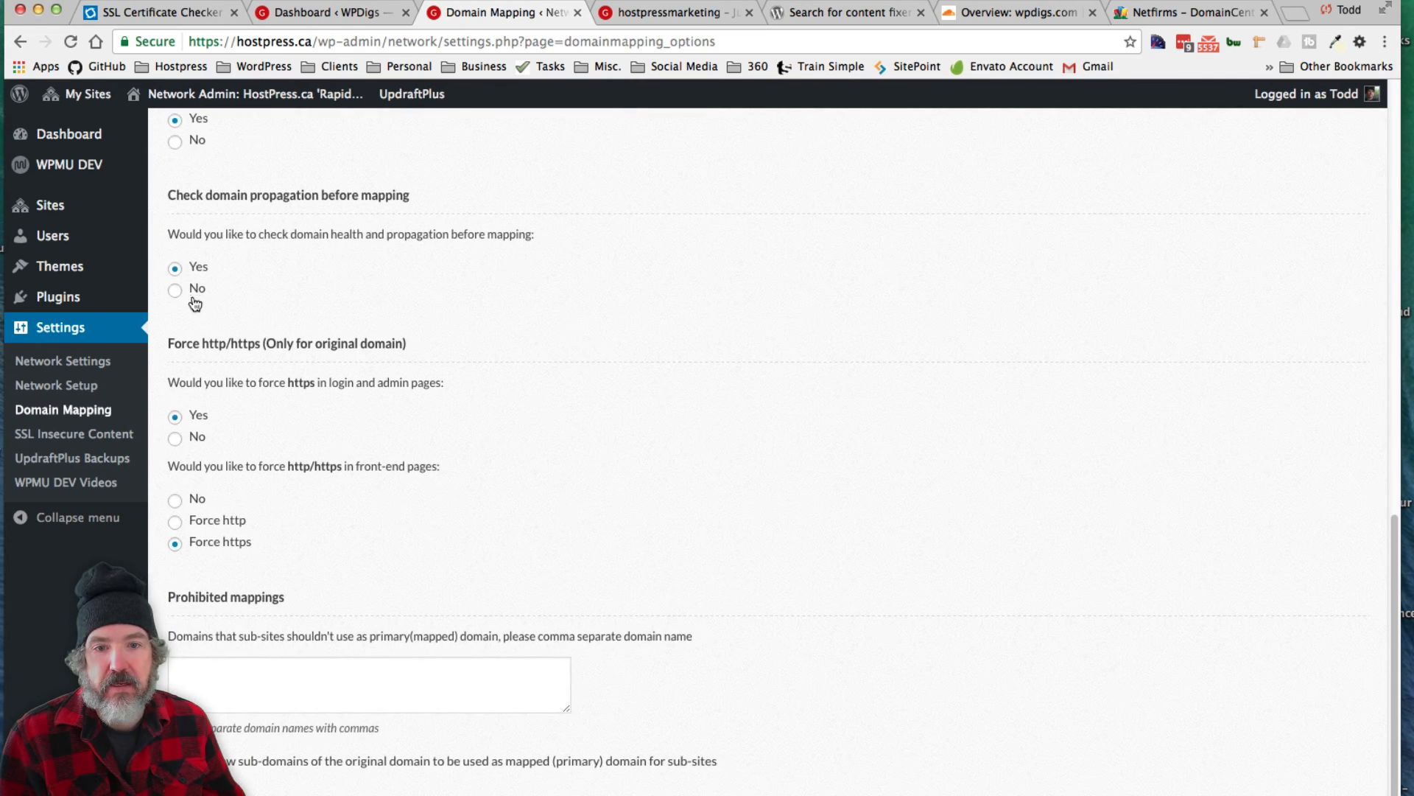
{"action": "mouse_move", "coordinate": [657, 480]}
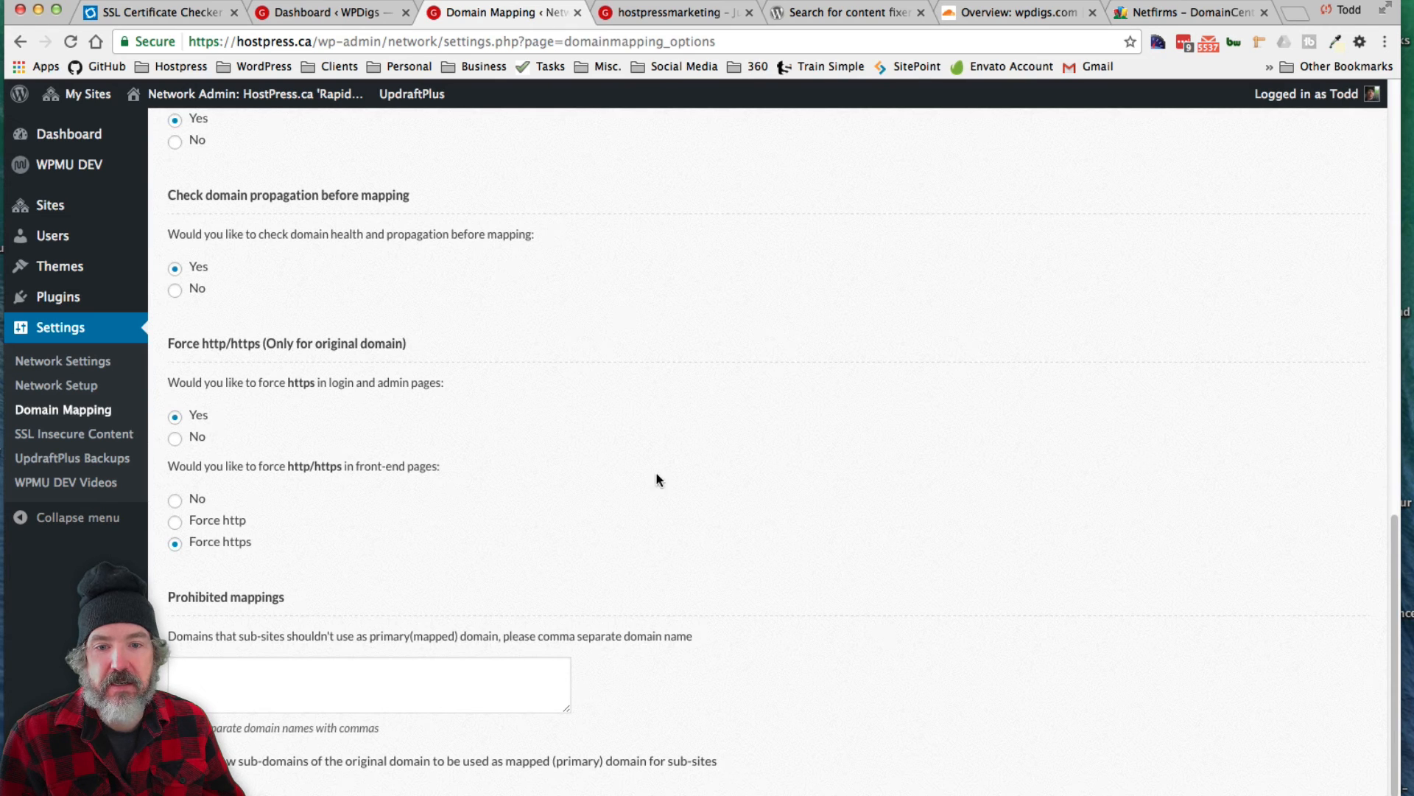
{"action": "scroll", "scroll_direction": "up", "scroll_amount": 3}
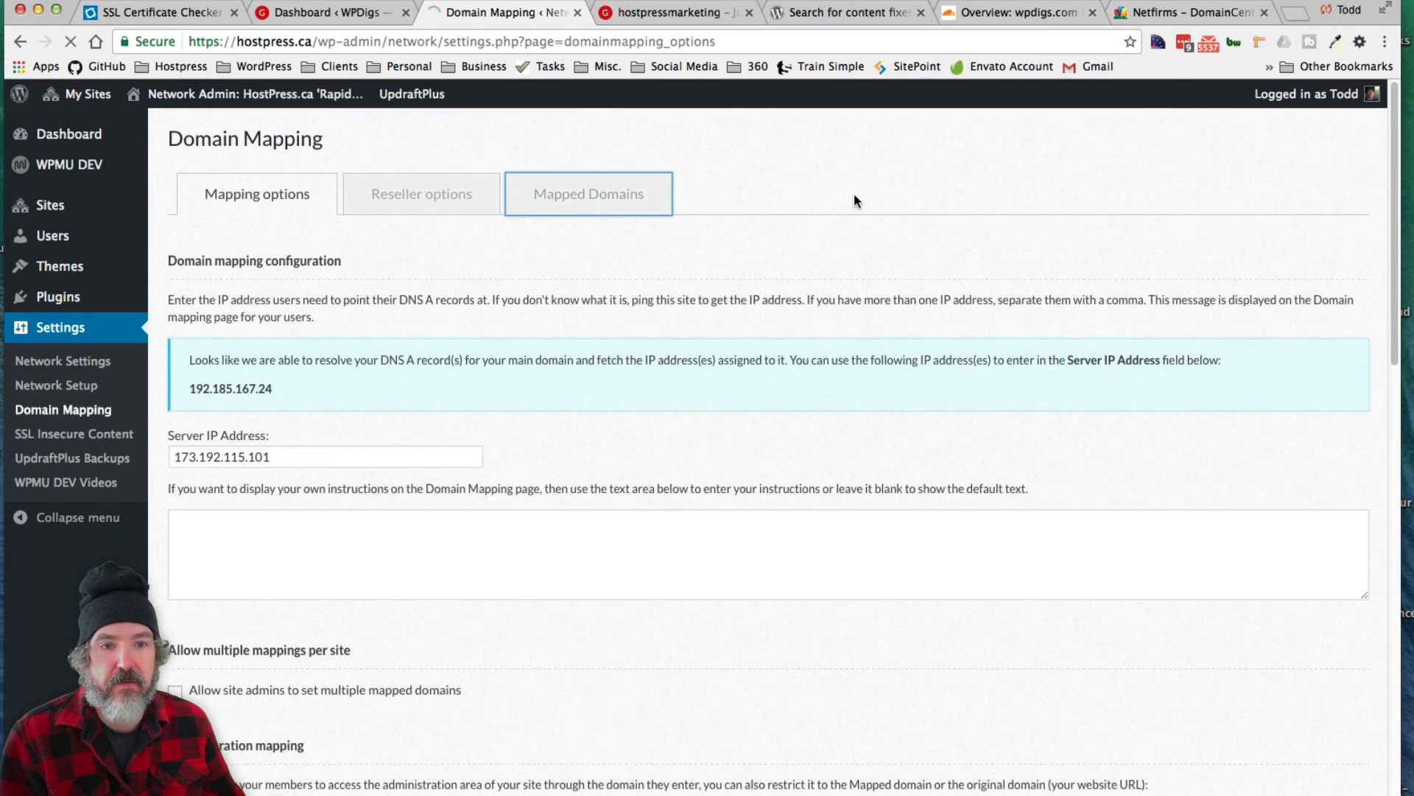
- Show the Mapped Domains list confirming hostpressmarketing.com is mapped over https and Valid
{"action": "left_click", "coordinate": [588, 193]}
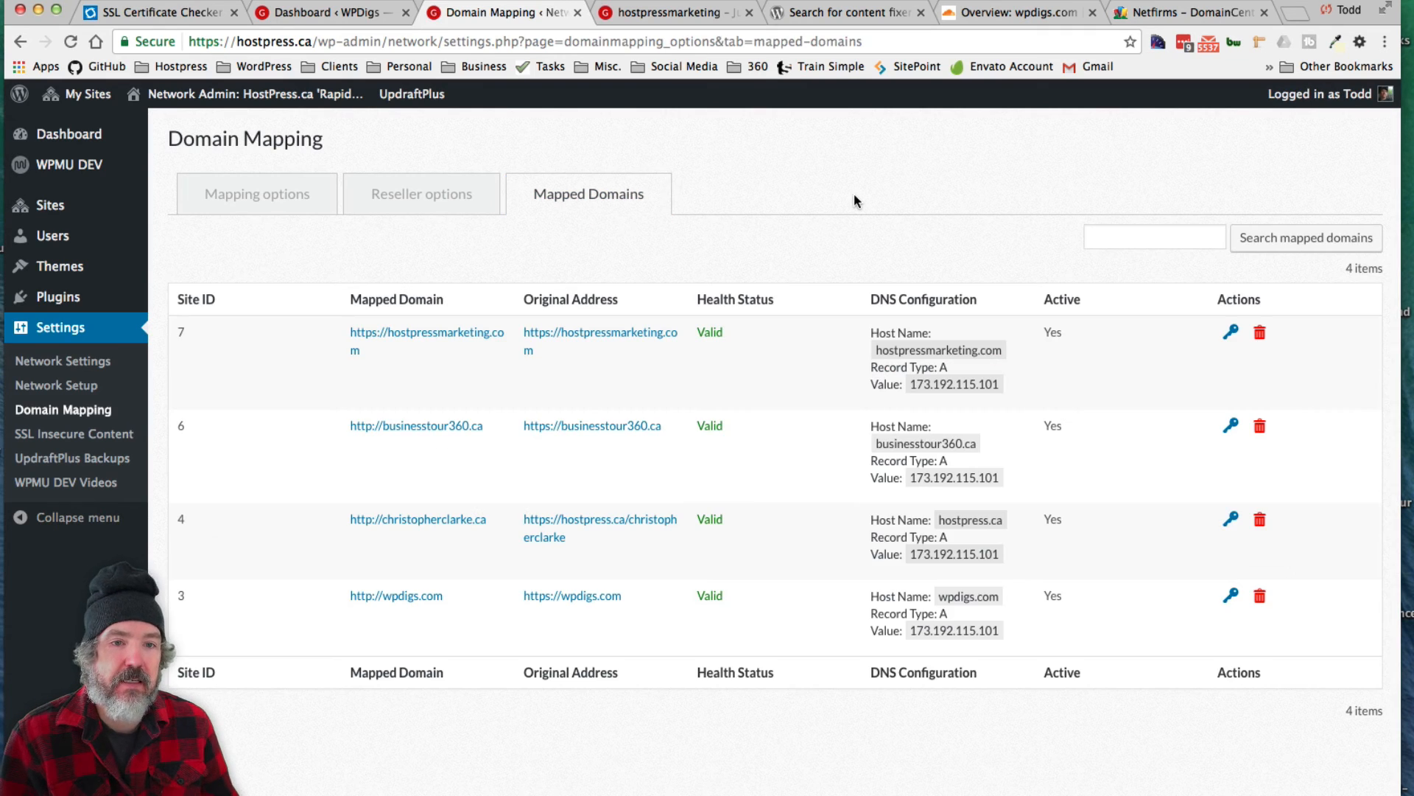
{"action": "mouse_move", "coordinate": [1242, 340]}
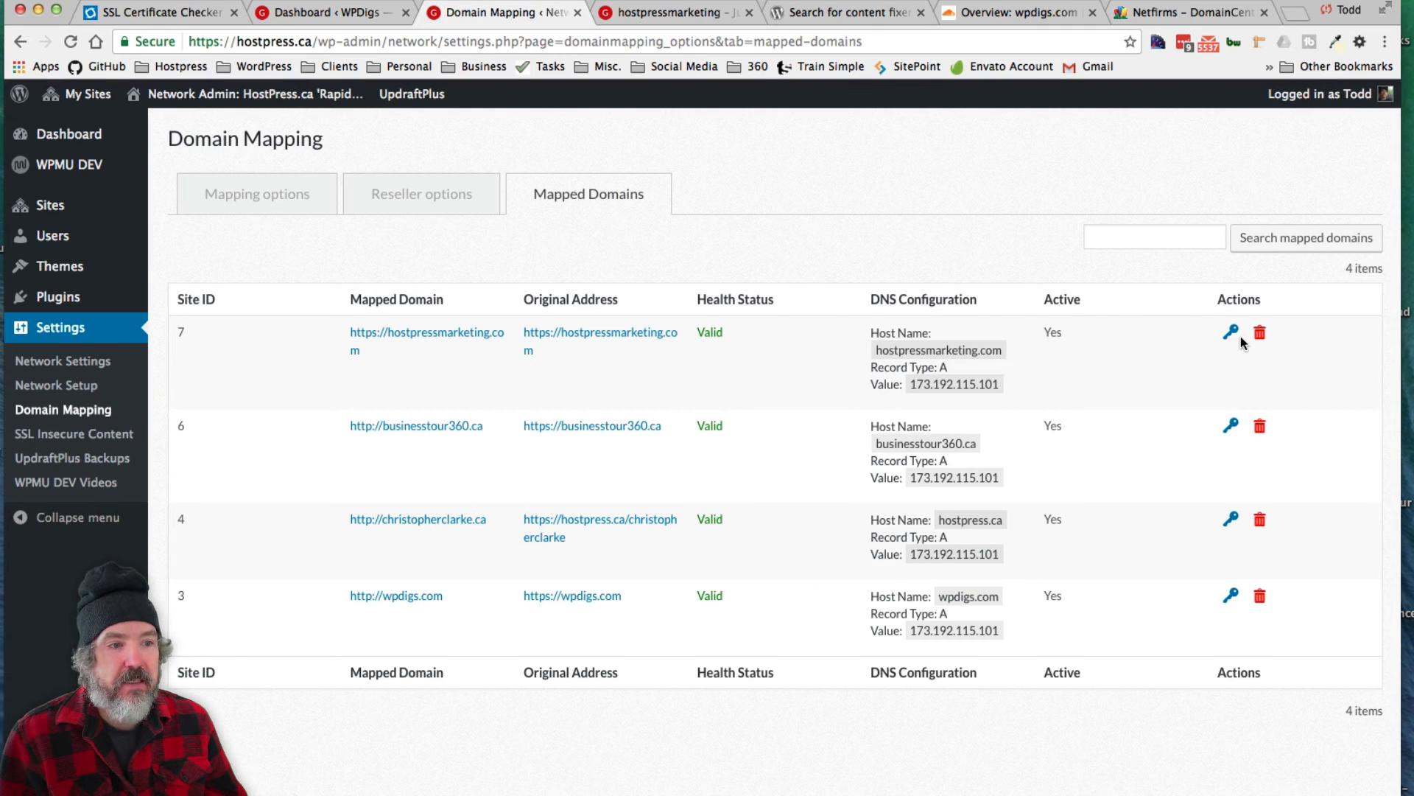
{"action": "mouse_move", "coordinate": [383, 336]}
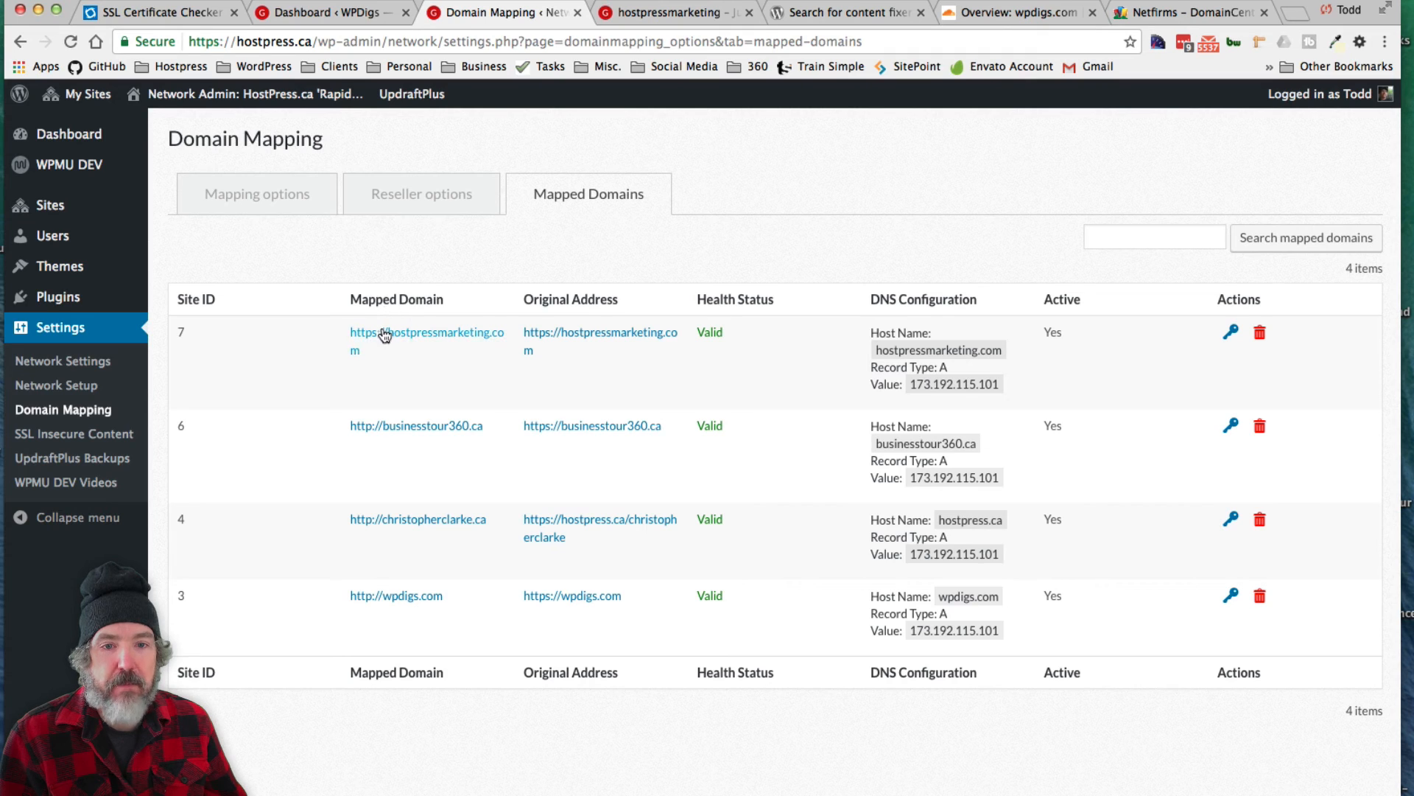
{"action": "mouse_move", "coordinate": [381, 345]}
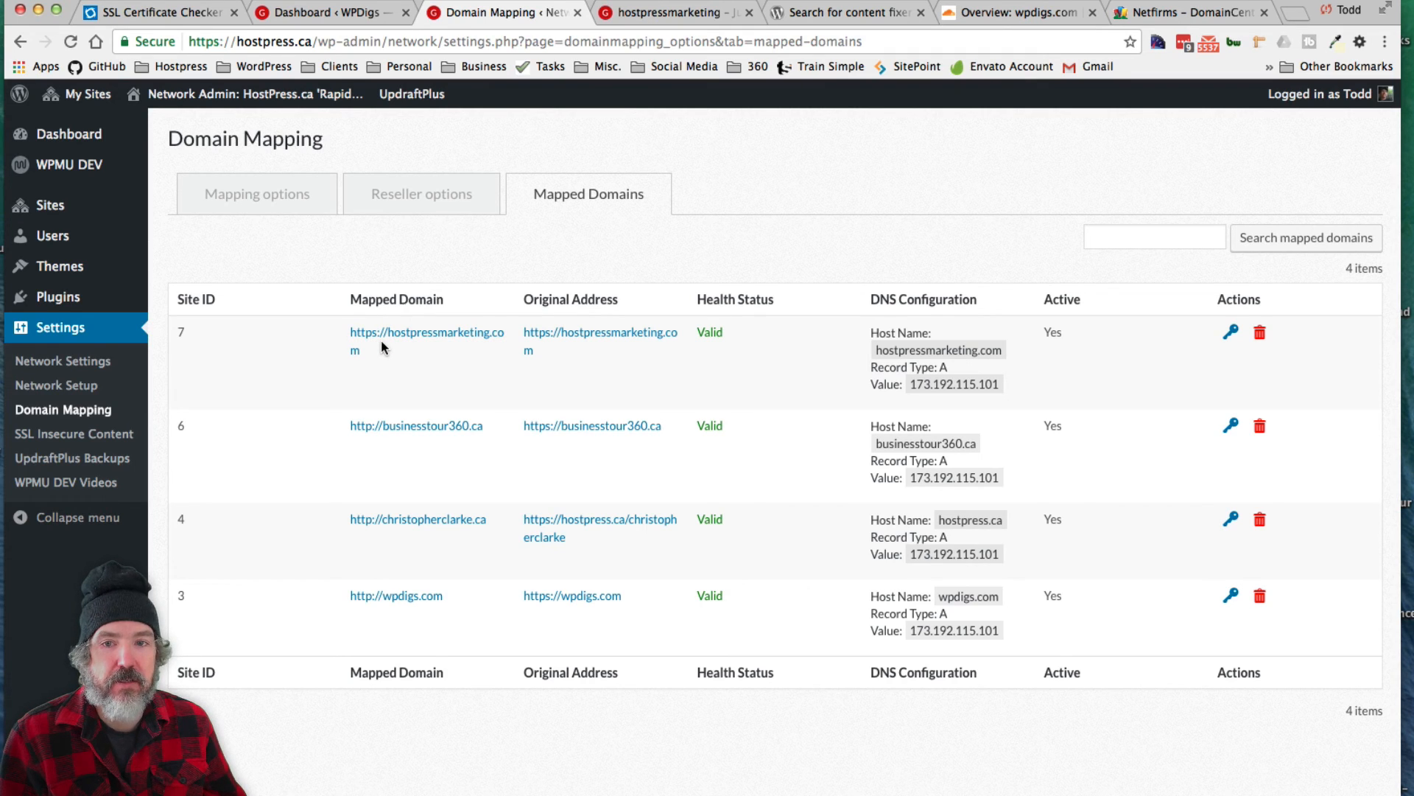
{"action": "mouse_move", "coordinate": [372, 348]}
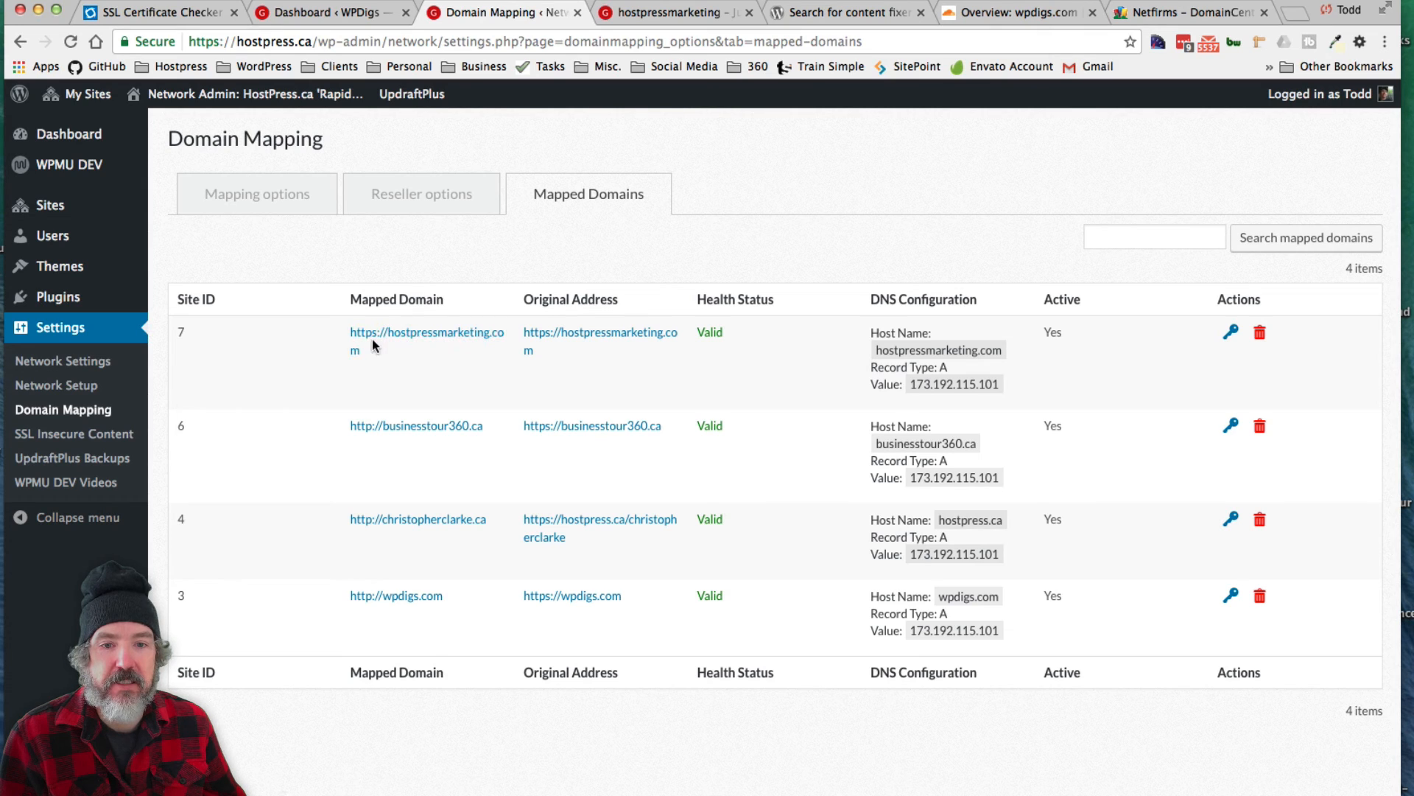
{"action": "mouse_move", "coordinate": [388, 357]}
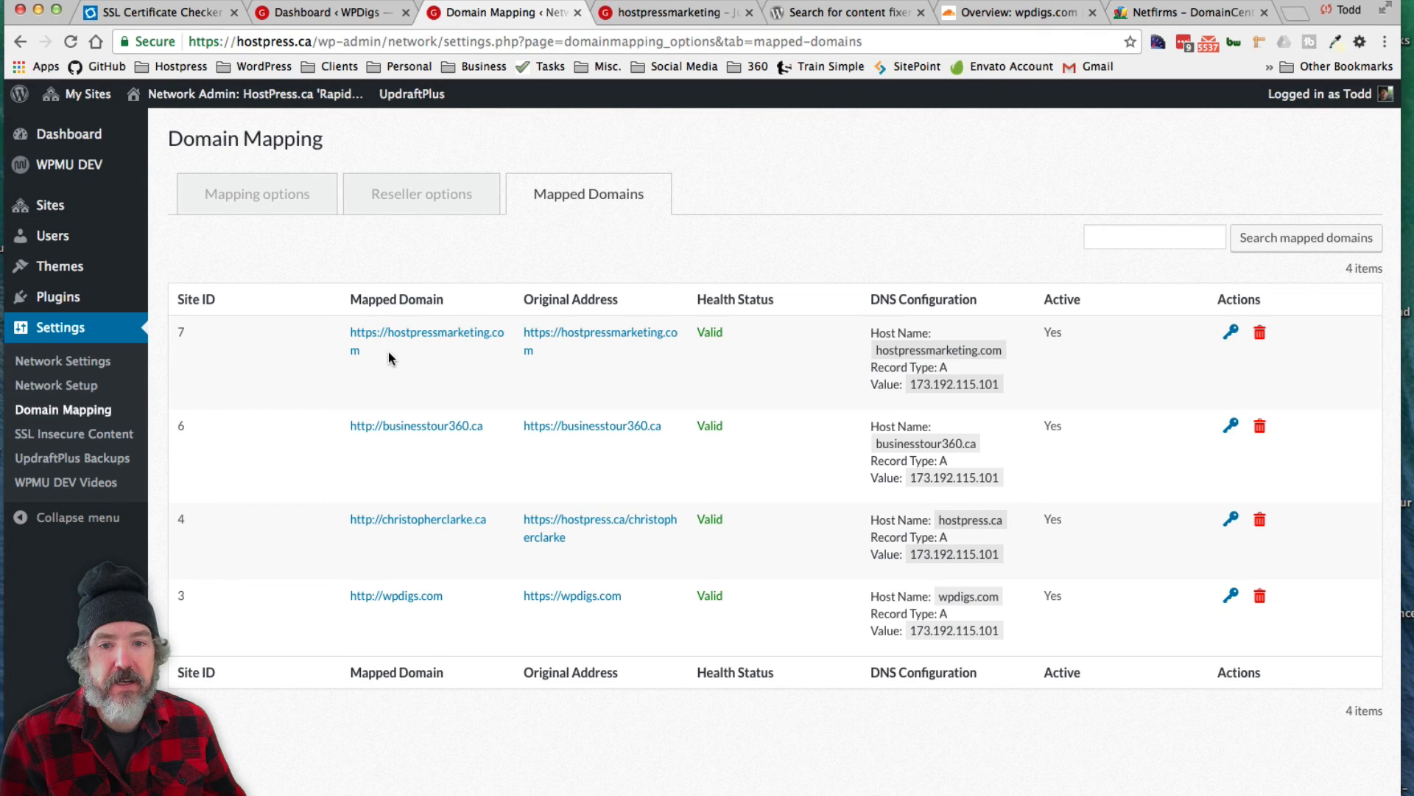
{"action": "mouse_move", "coordinate": [394, 364]}
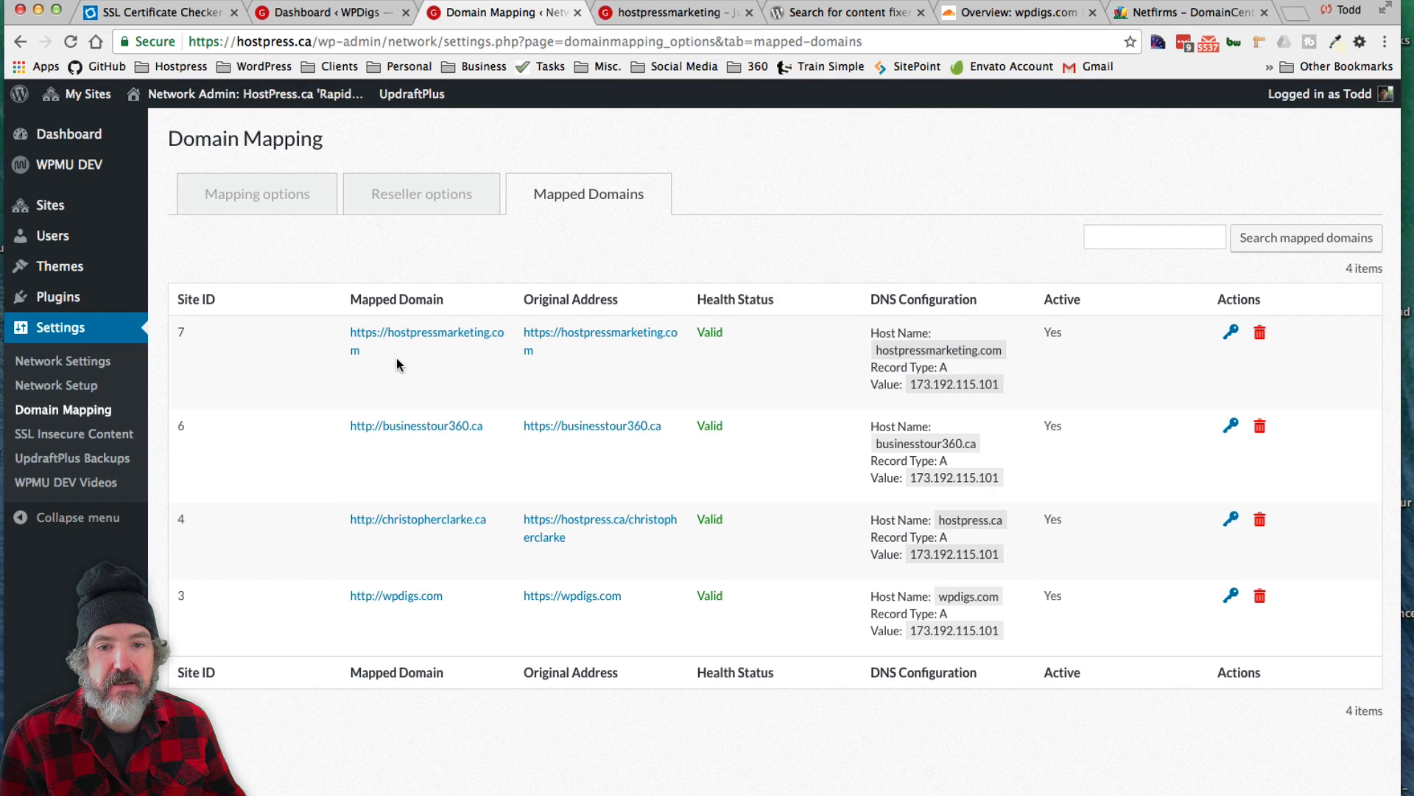
{"action": "mouse_move", "coordinate": [1230, 334]}
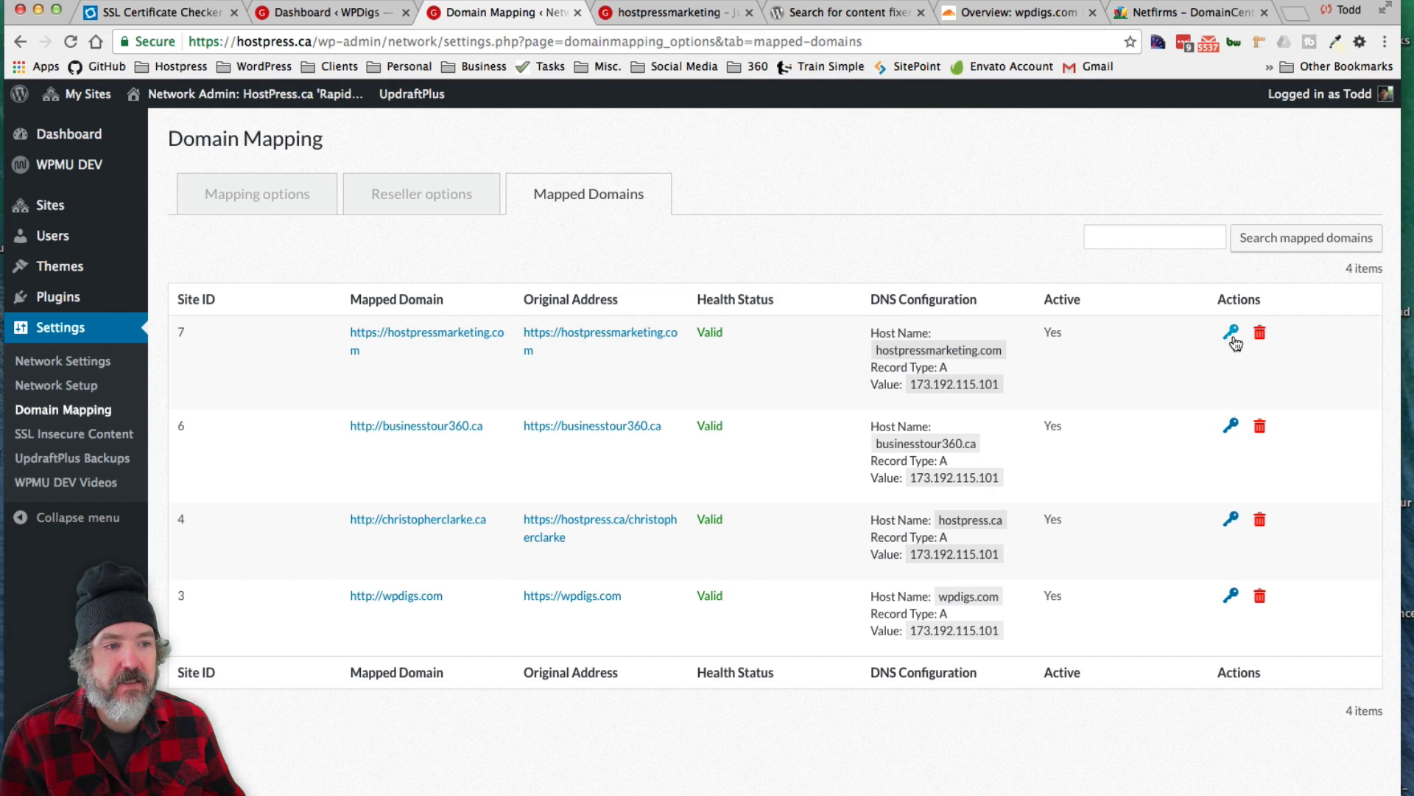
{"action": "mouse_move", "coordinate": [379, 401]}
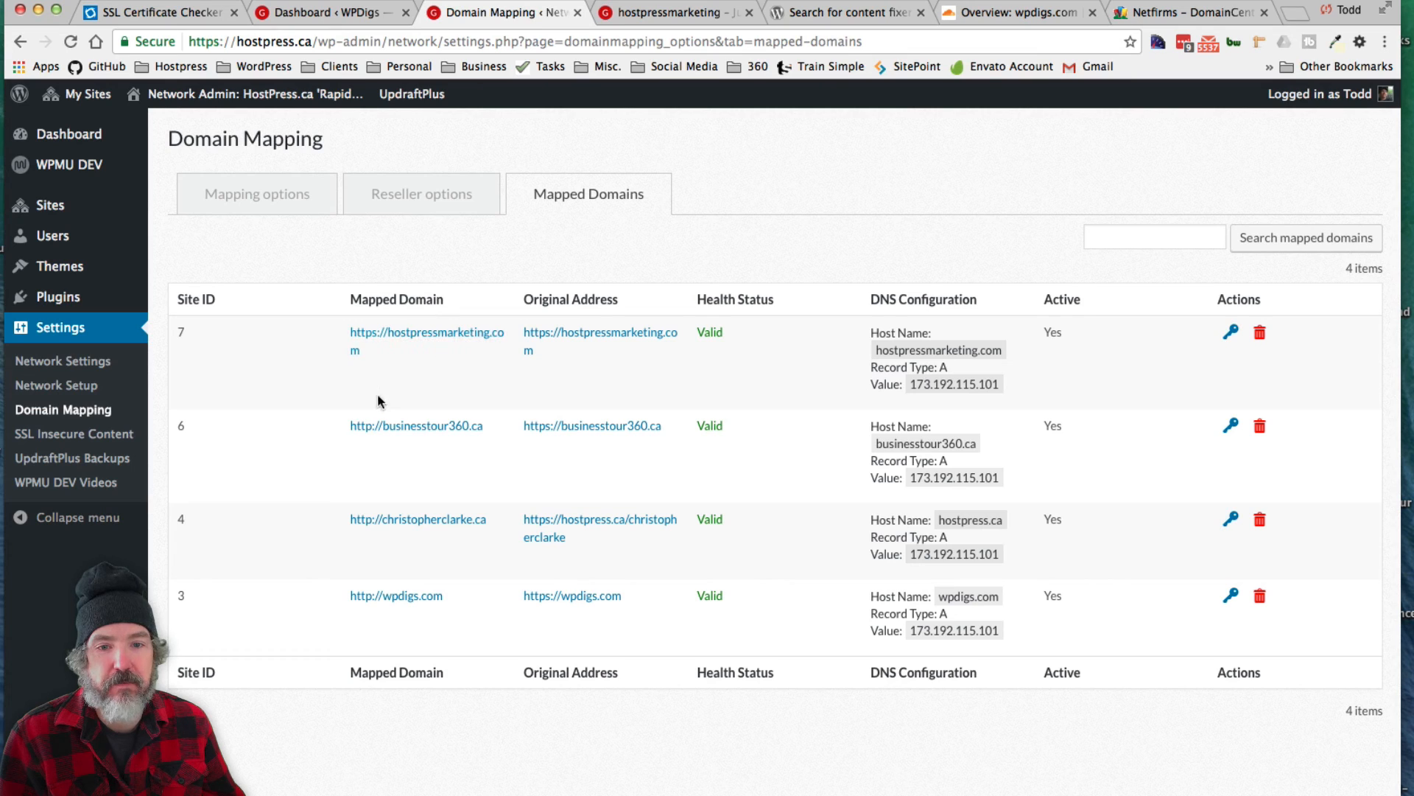
{"action": "mouse_move", "coordinate": [392, 352]}
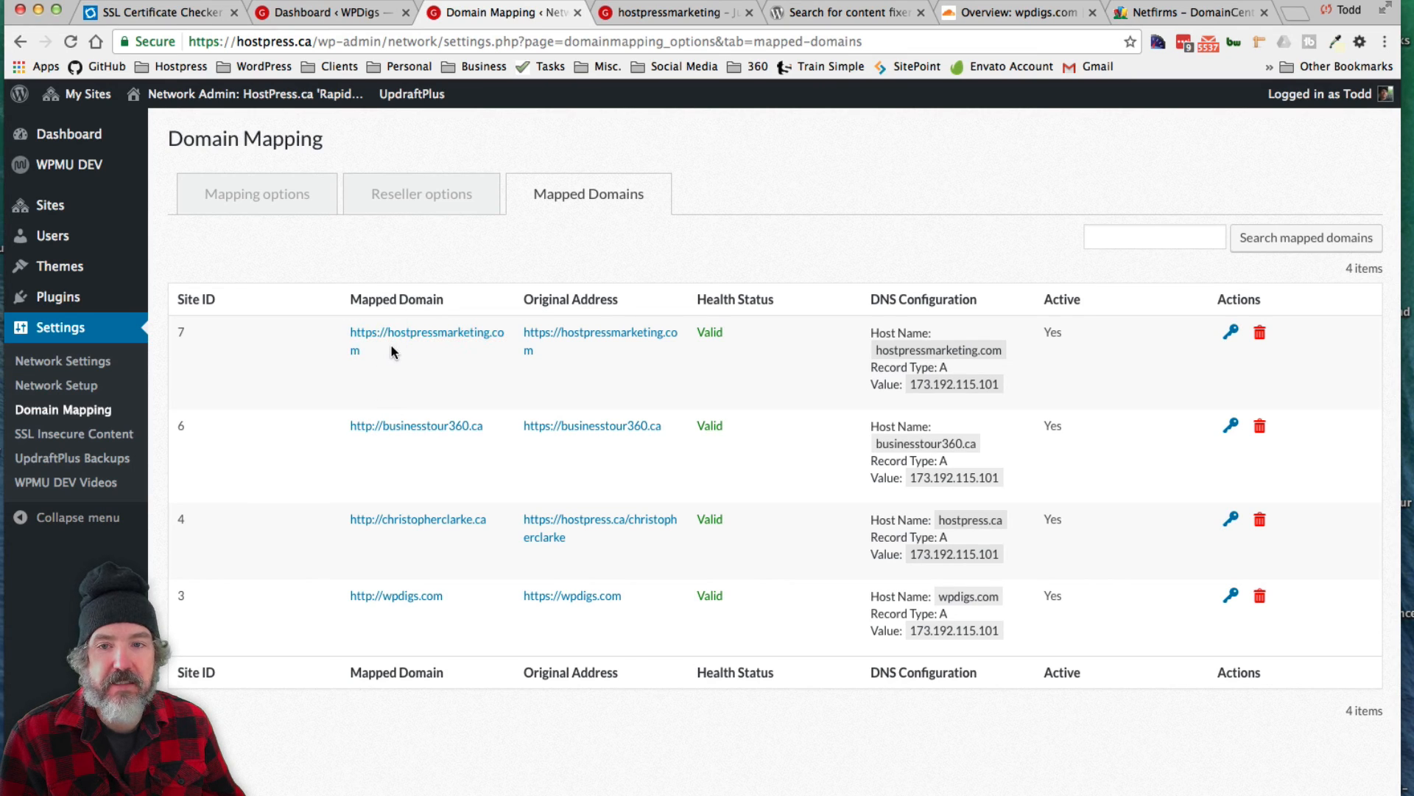
{"action": "mouse_move", "coordinate": [56, 384]}
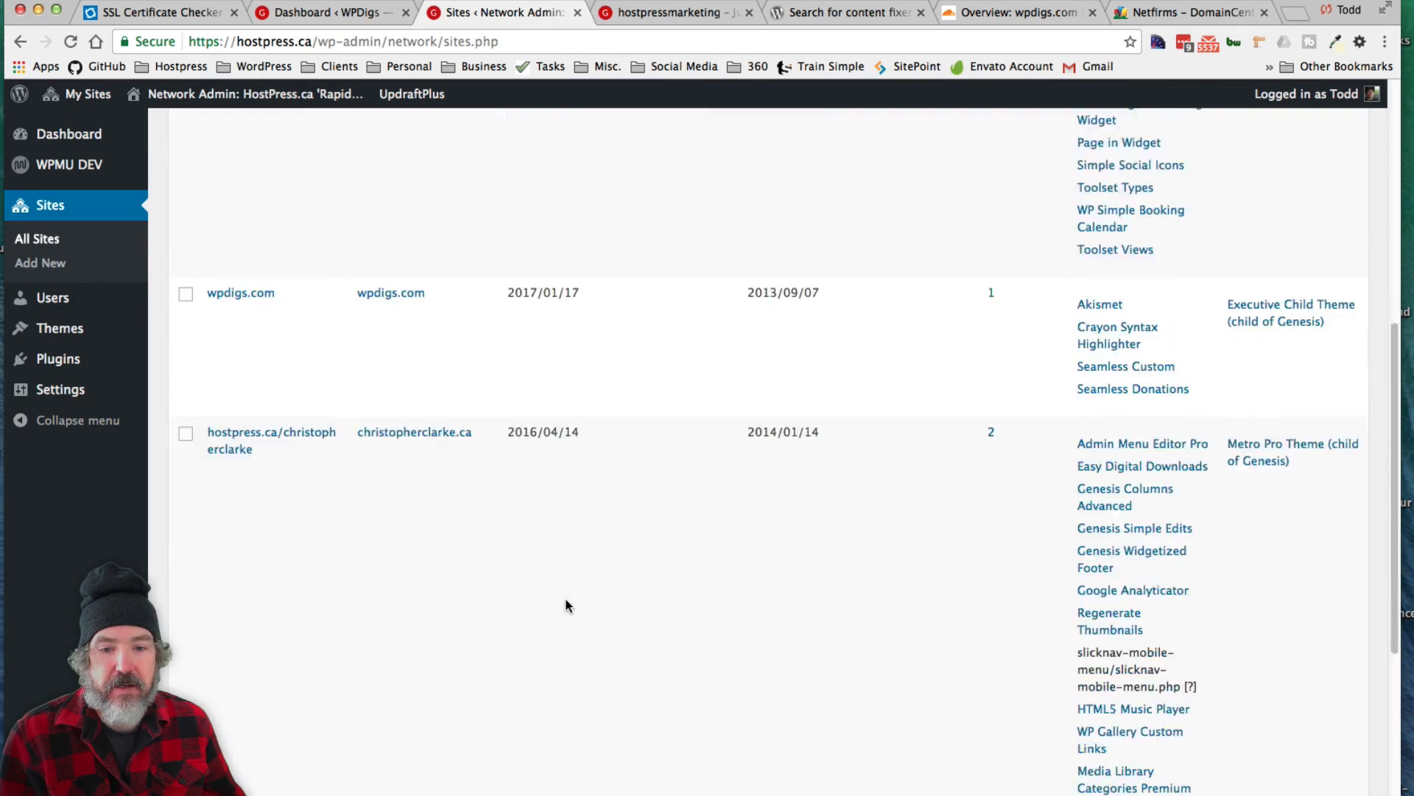
{"action": "scroll", "scroll_direction": "down", "scroll_amount": 3}
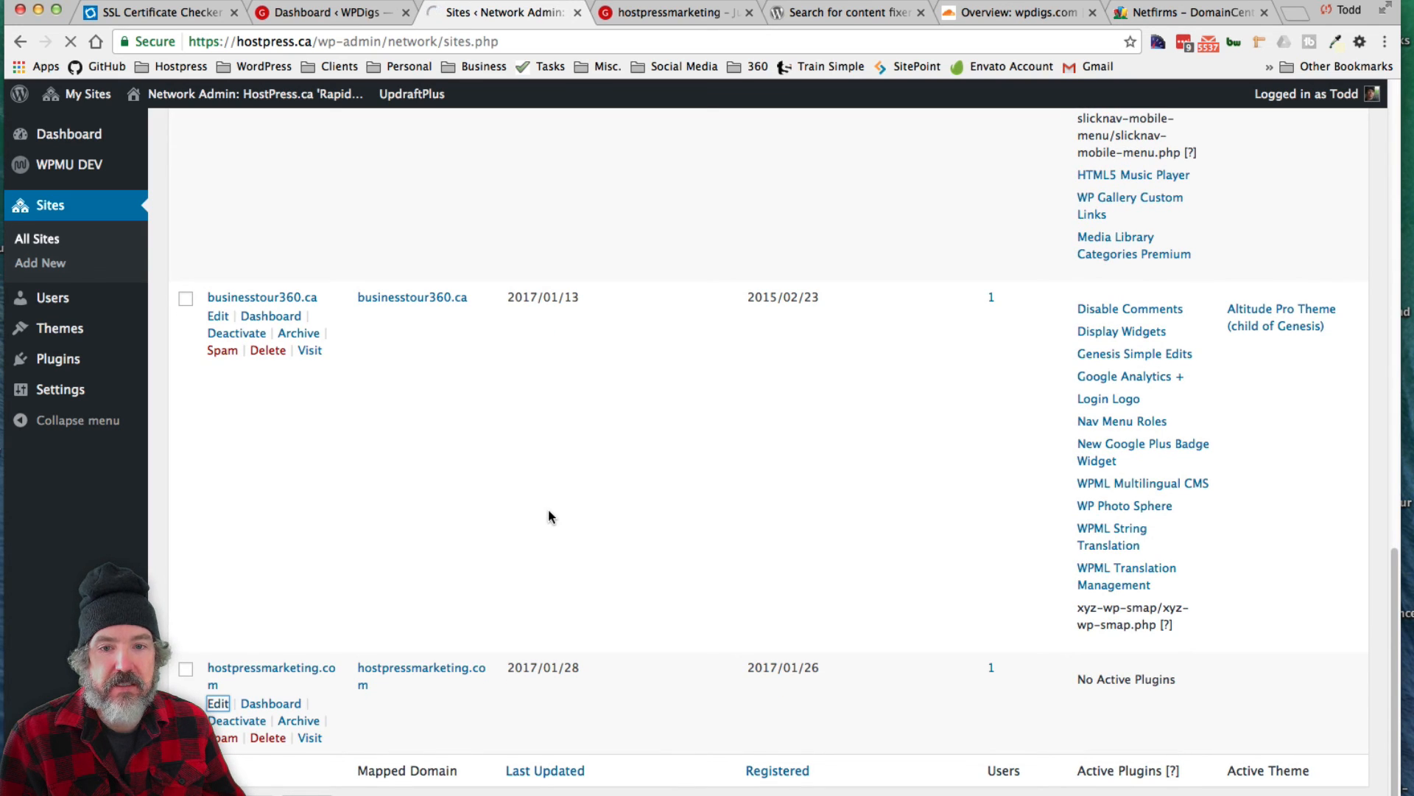
{"action": "left_click", "coordinate": [217, 702]}
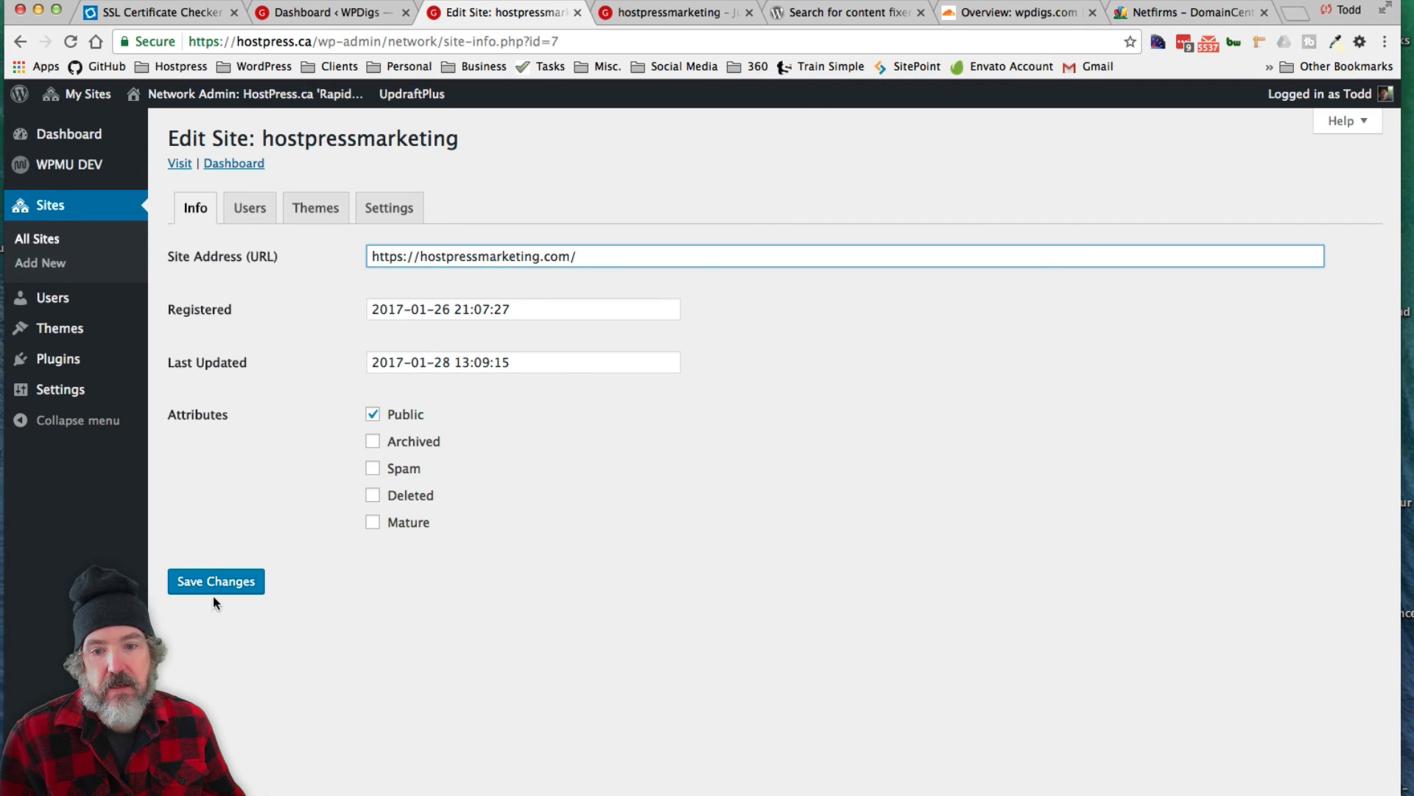
{"action": "left_click", "coordinate": [215, 581]}
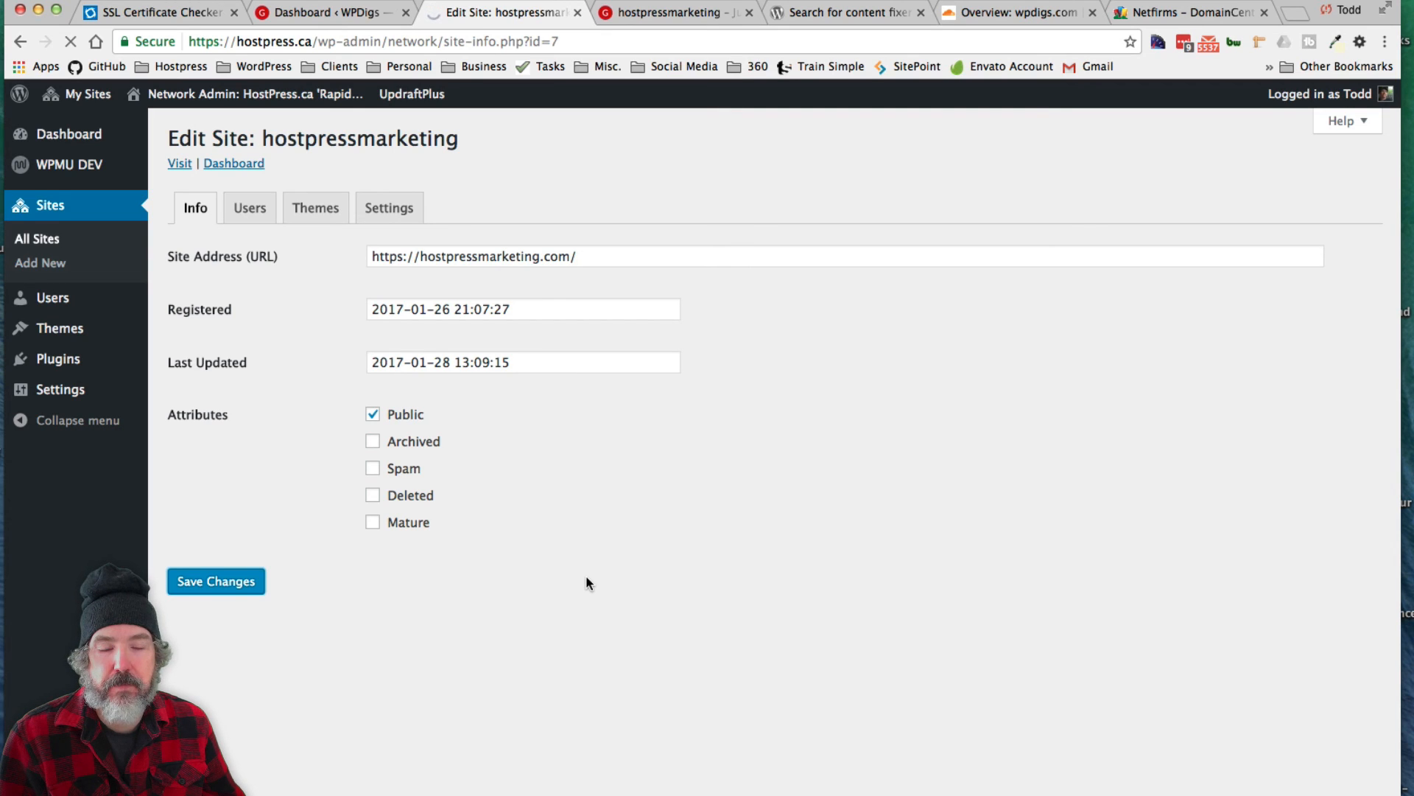
{"action": "left_click", "coordinate": [215, 580]}
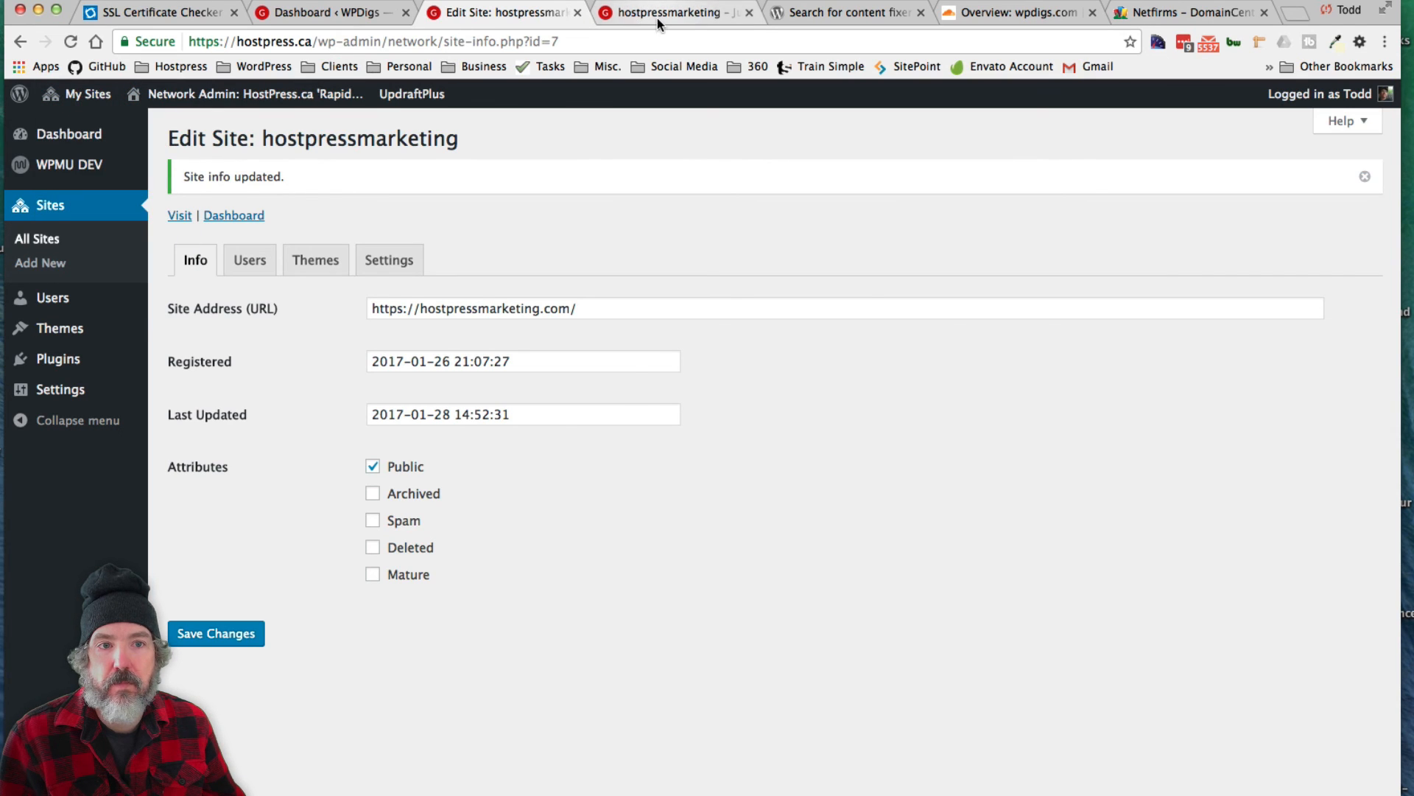
{"action": "left_click", "coordinate": [671, 13]}
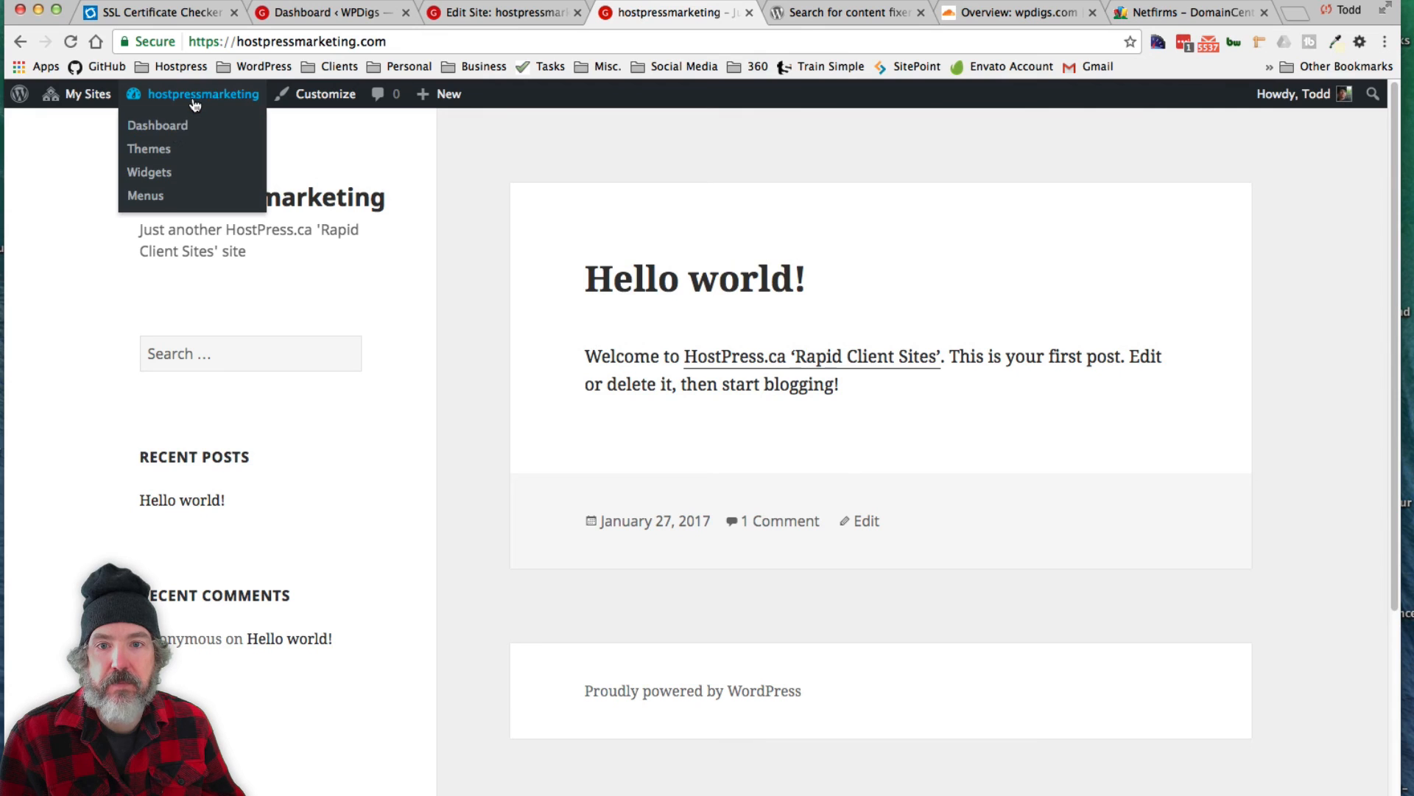
- Open the hostpressmarketing.com dashboard over https and glance at the plugin search and Cloudflare tabs
{"action": "left_click", "coordinate": [158, 124]}
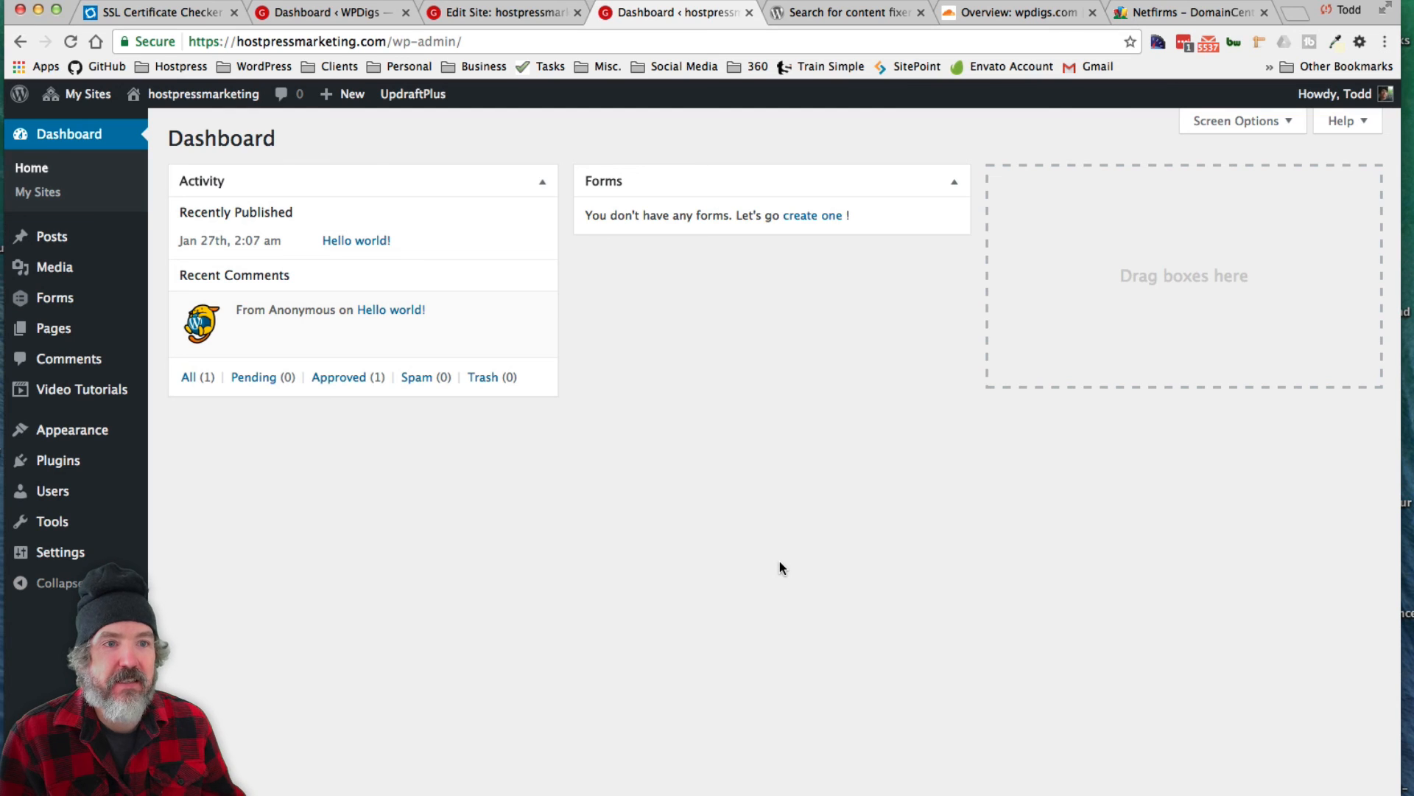
{"action": "left_click", "coordinate": [848, 13]}
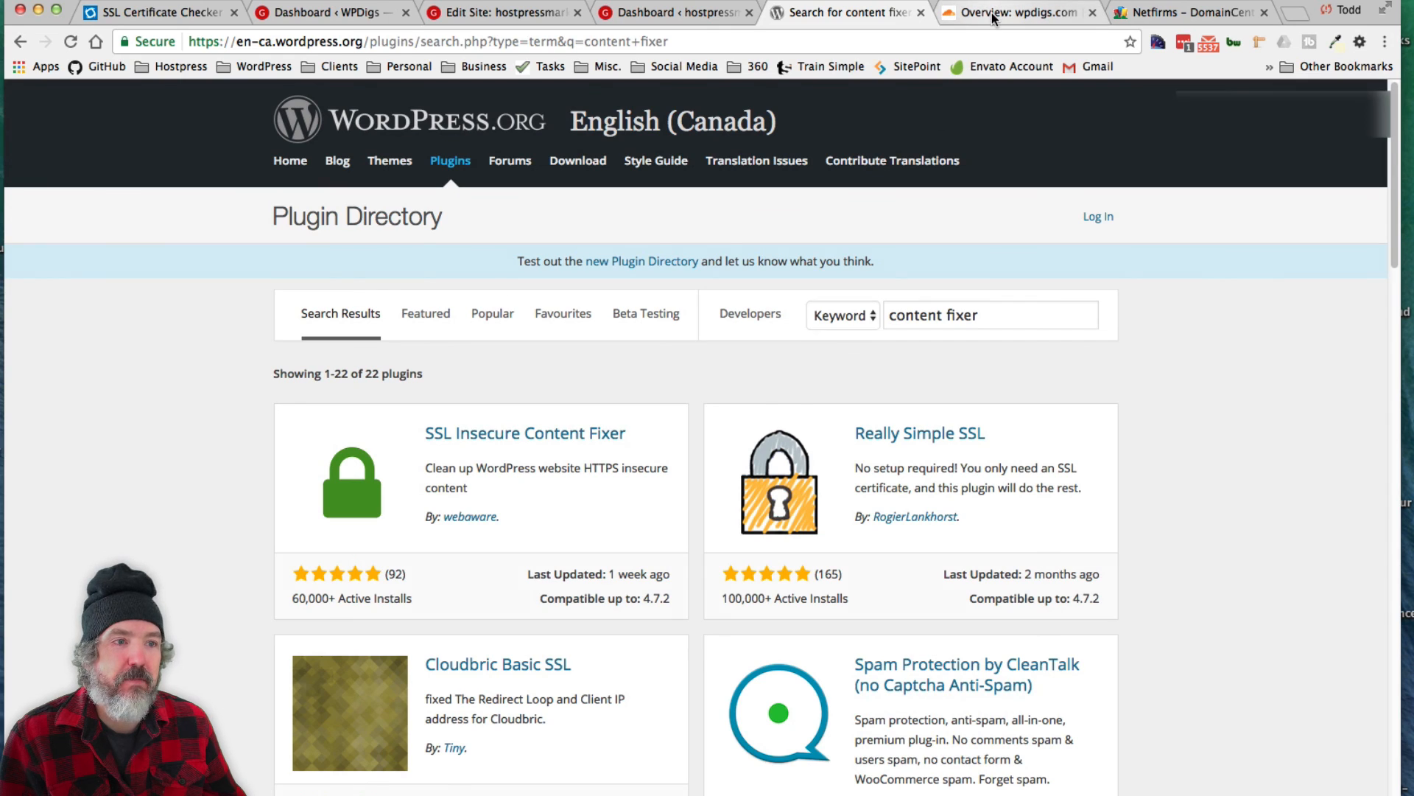
{"action": "left_click", "coordinate": [1019, 14]}
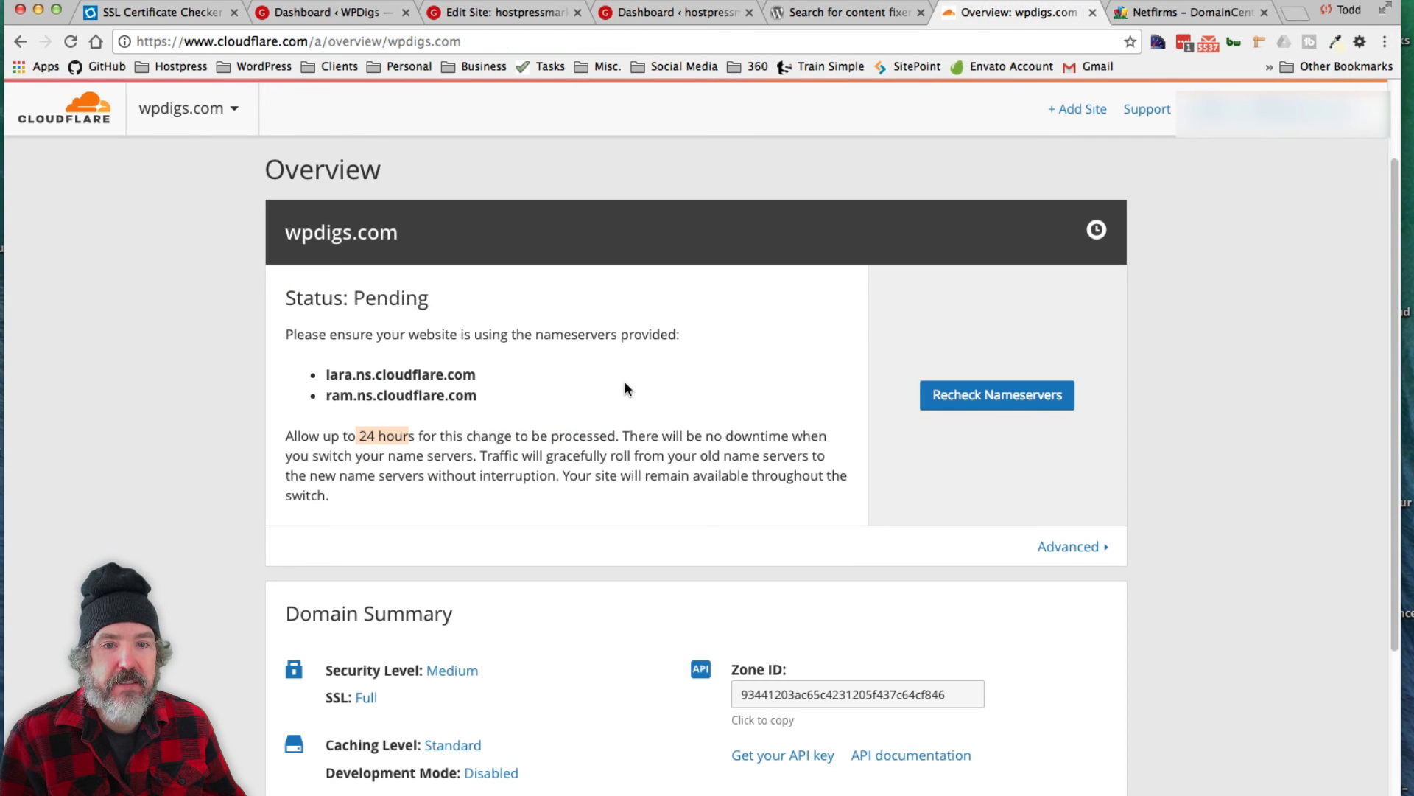
{"action": "mouse_move", "coordinate": [377, 67]}
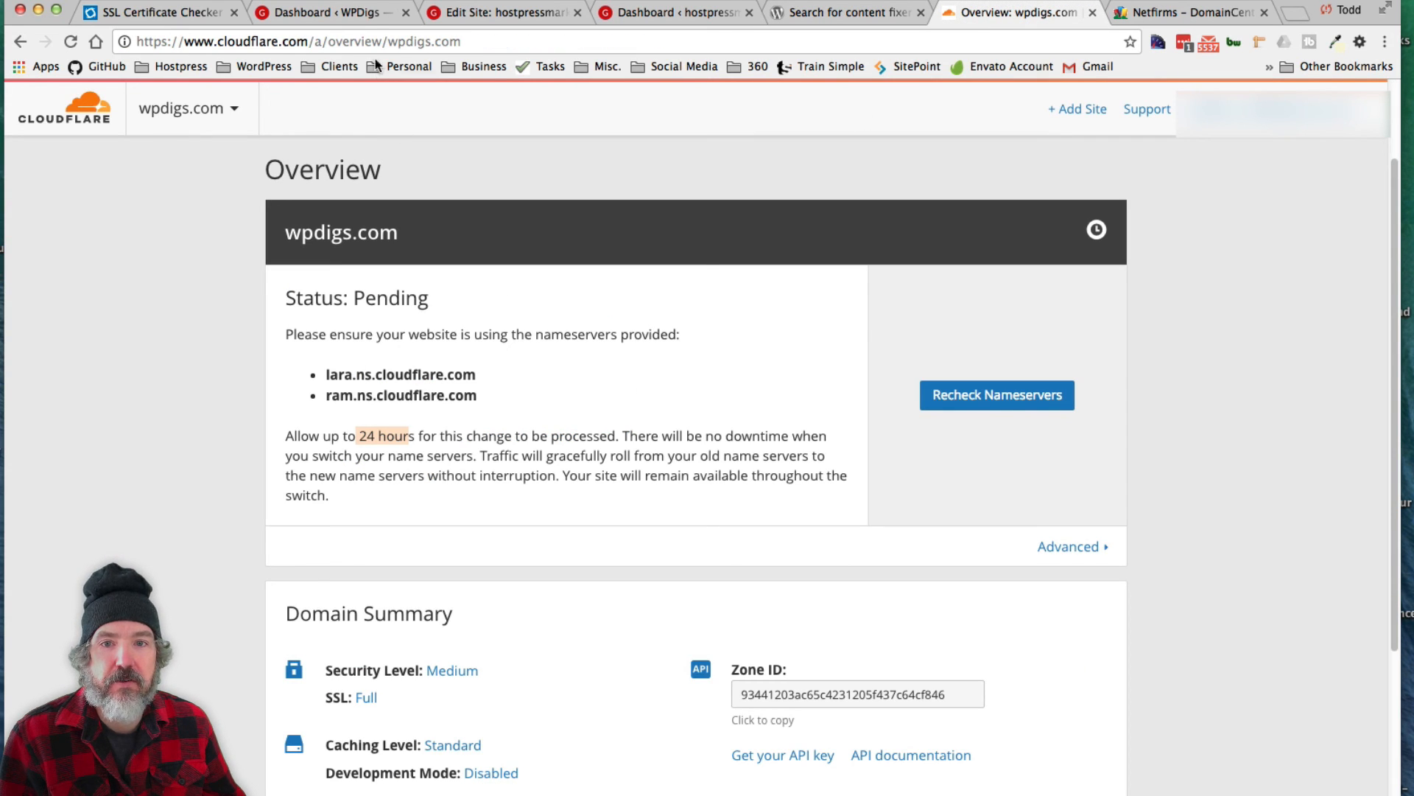
- Return to the WPDigs admin dashboard and list the network's sites via My Sites
{"action": "left_click", "coordinate": [324, 13]}
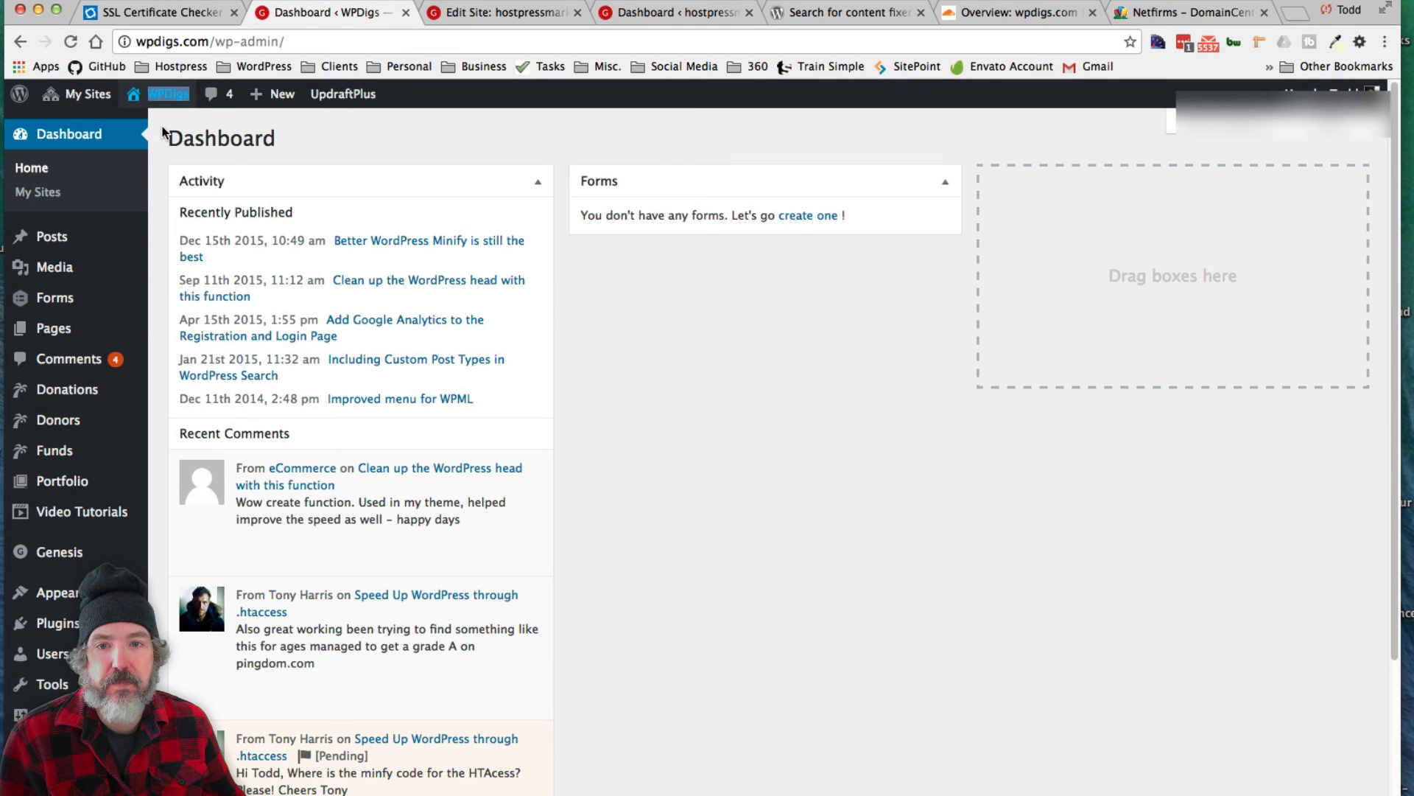
{"action": "left_click", "coordinate": [86, 94]}
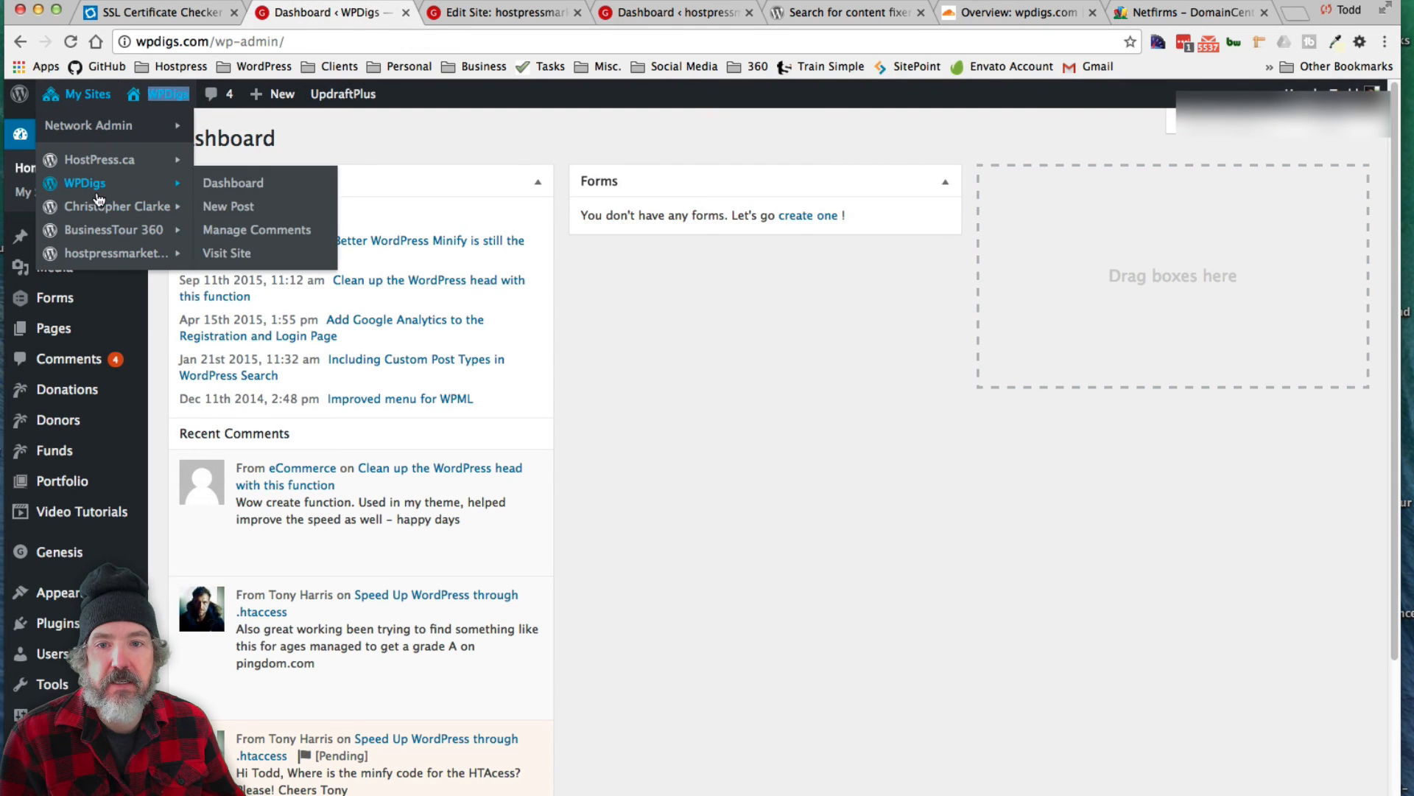